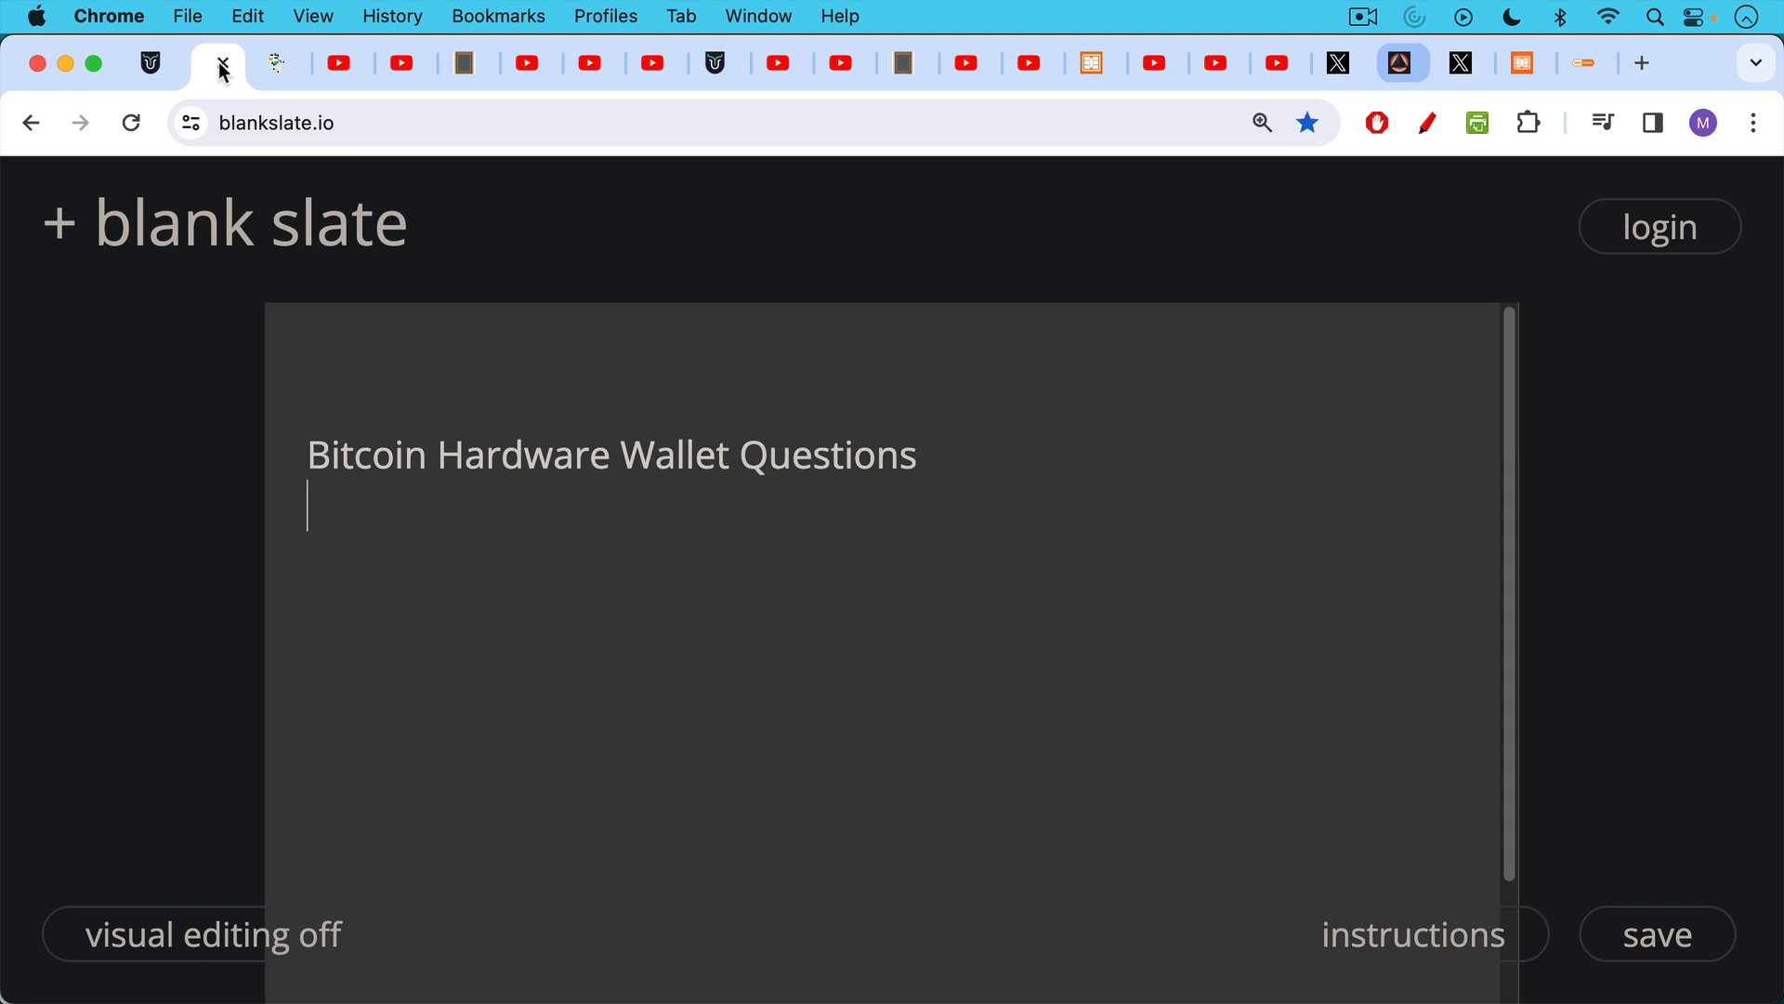
{"action": "mouse_move", "coordinate": [271, 61]}
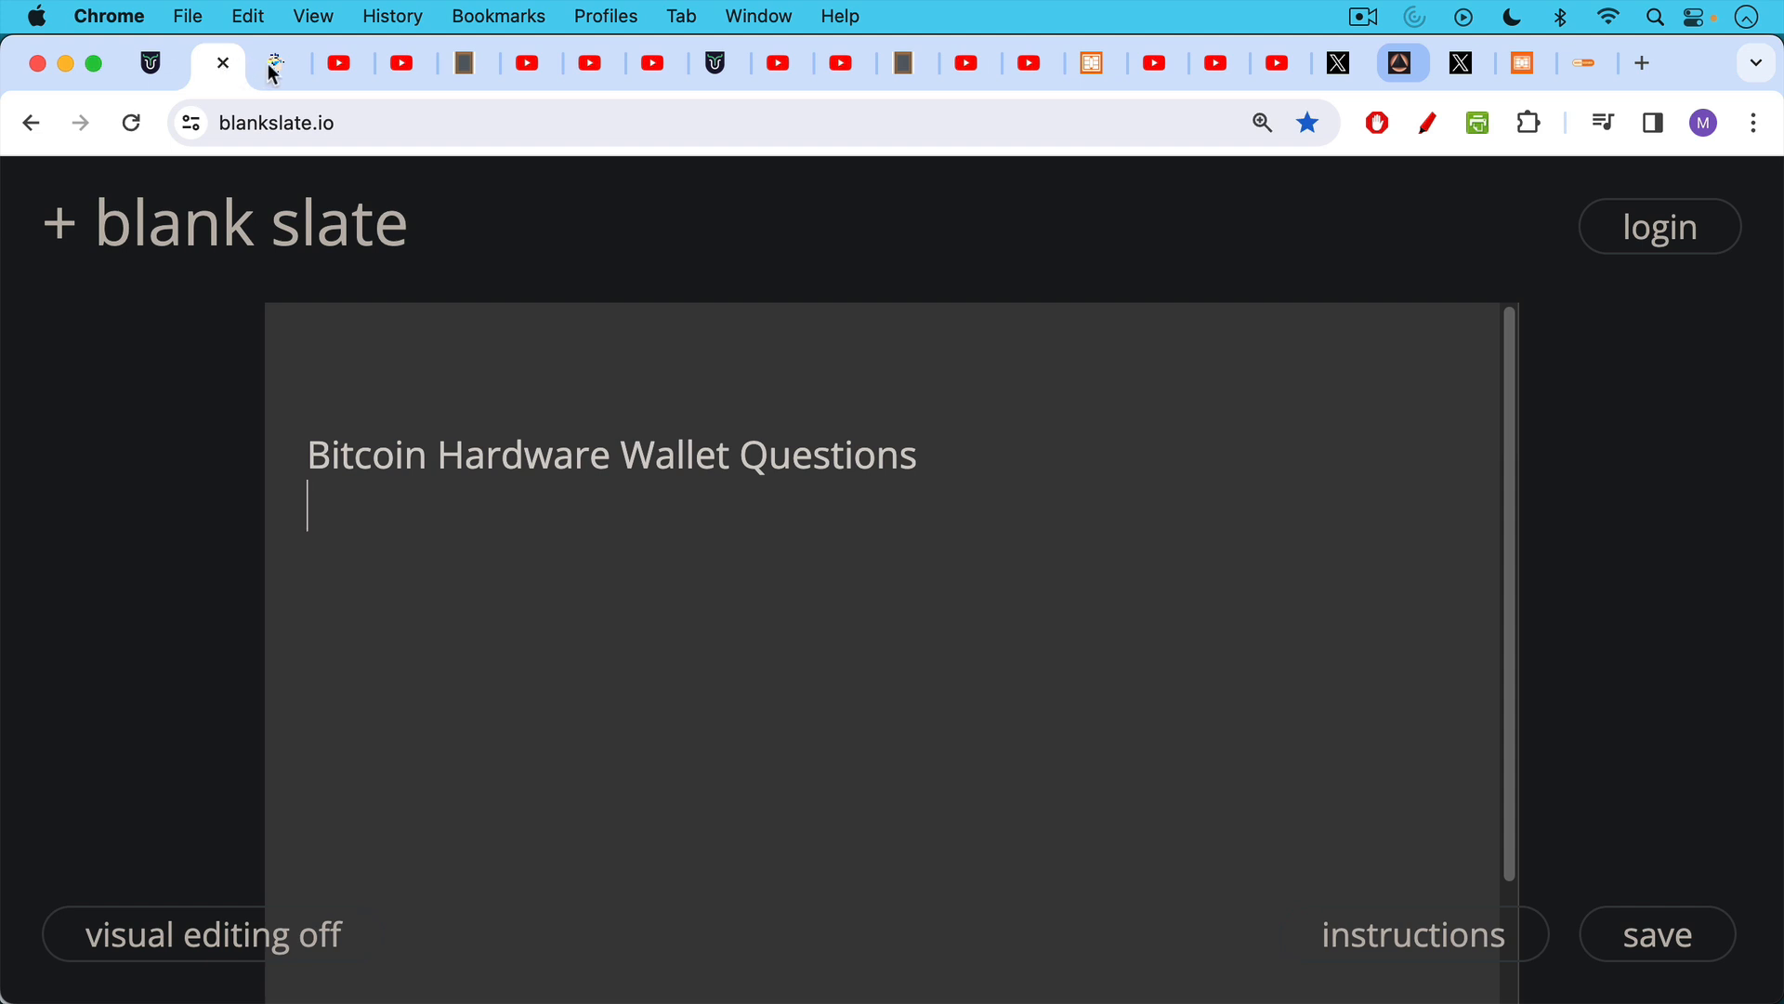
Step: Switch to the gofetch.fail tab showing the GoFetch side-channel attack overview
{"action": "left_click", "coordinate": [272, 63]}
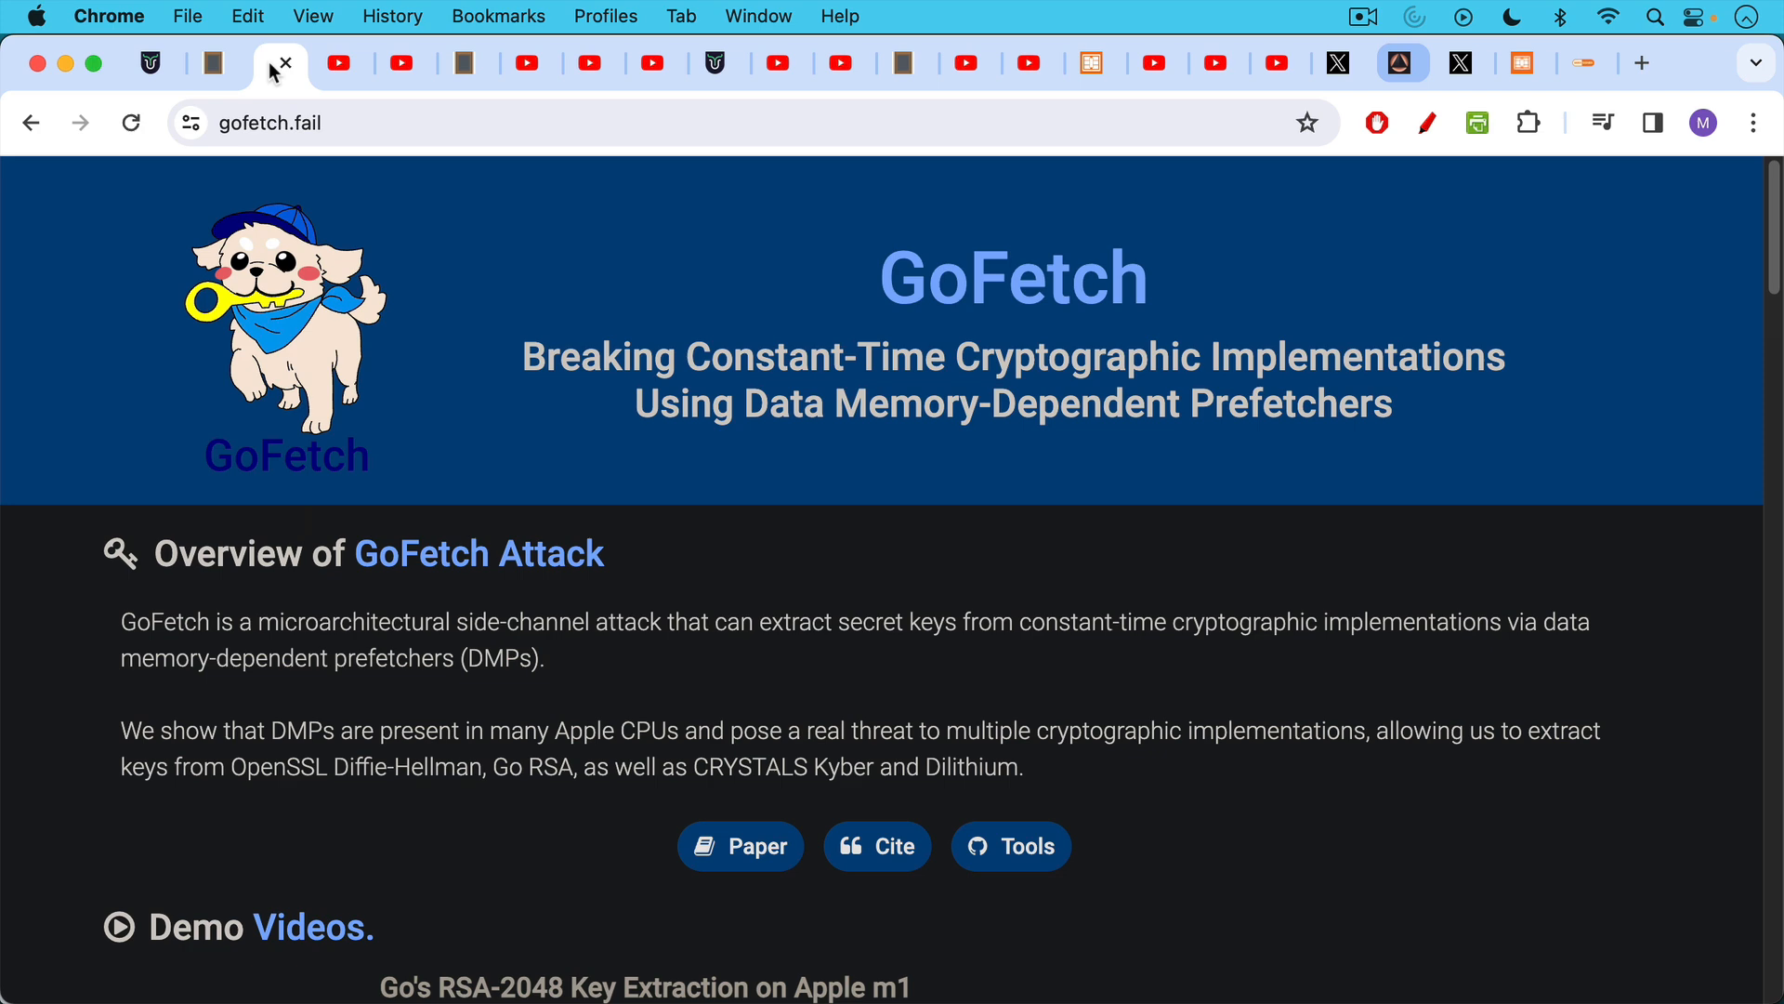
{"action": "mouse_move", "coordinate": [294, 67]}
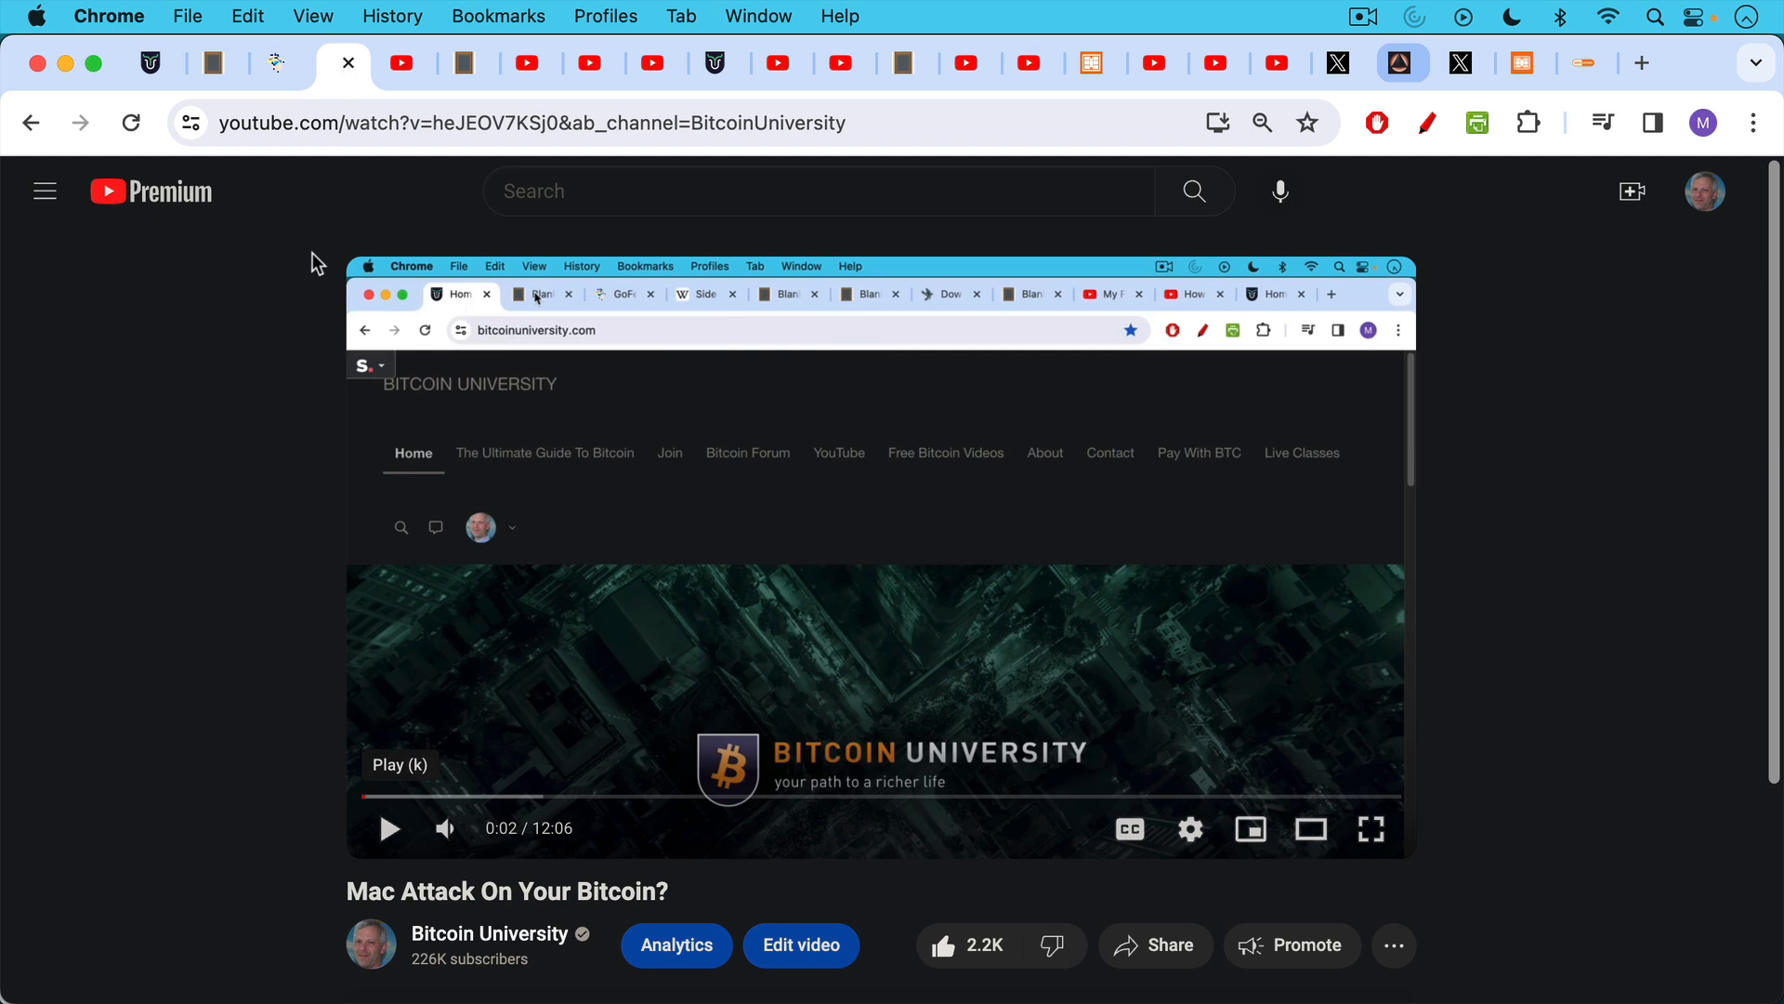
{"action": "mouse_move", "coordinate": [313, 271]}
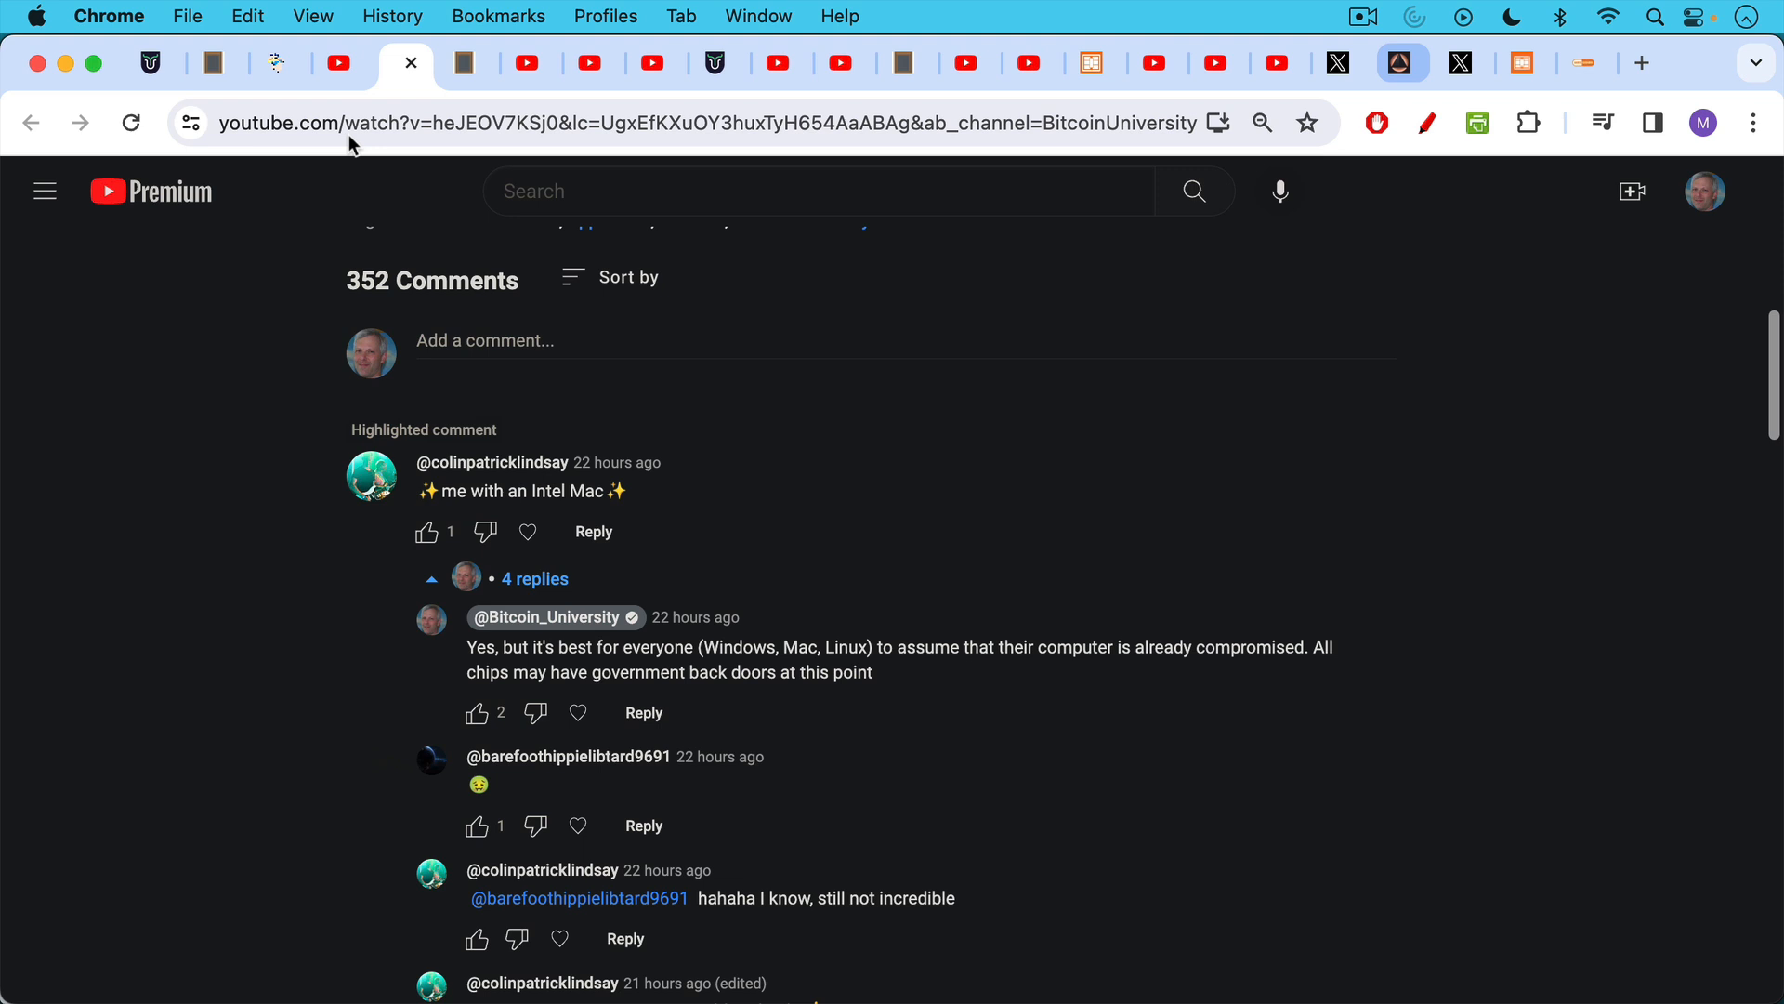
{"action": "mouse_move", "coordinate": [439, 103]}
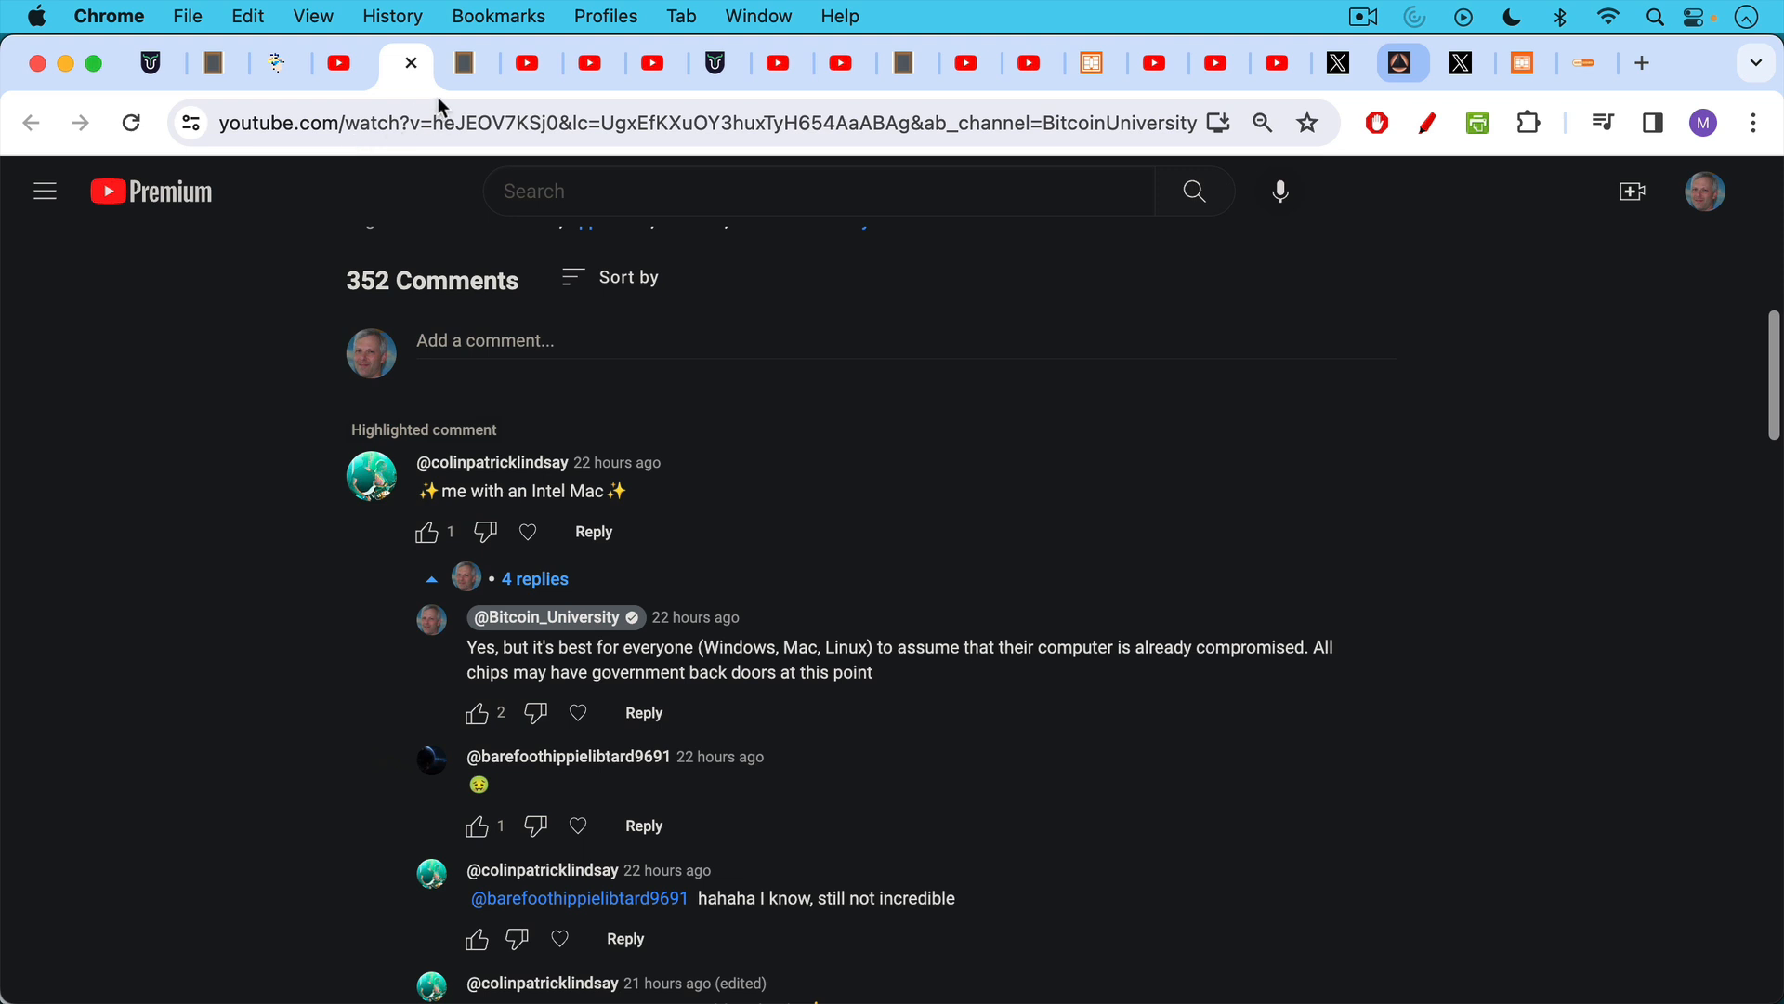
{"action": "mouse_move", "coordinate": [474, 78]}
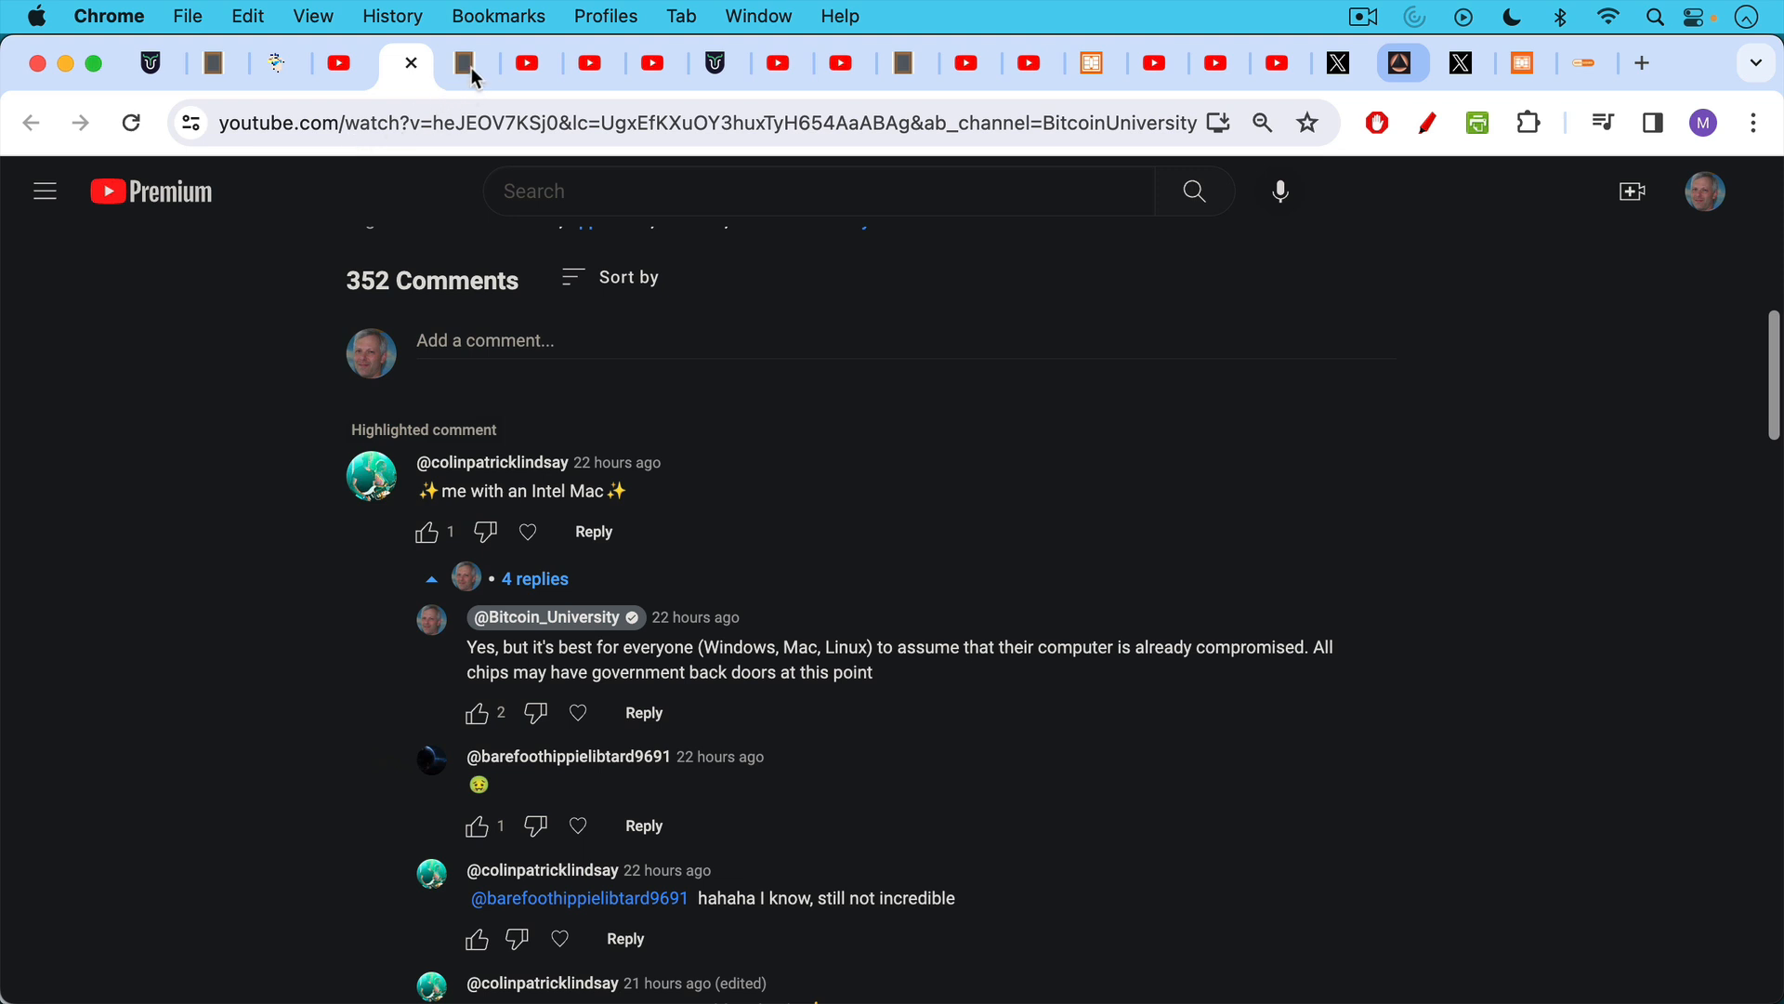
Step: Switch back to the blank slate tab with the hot wallet and cold storage notes
{"action": "left_click", "coordinate": [465, 63]}
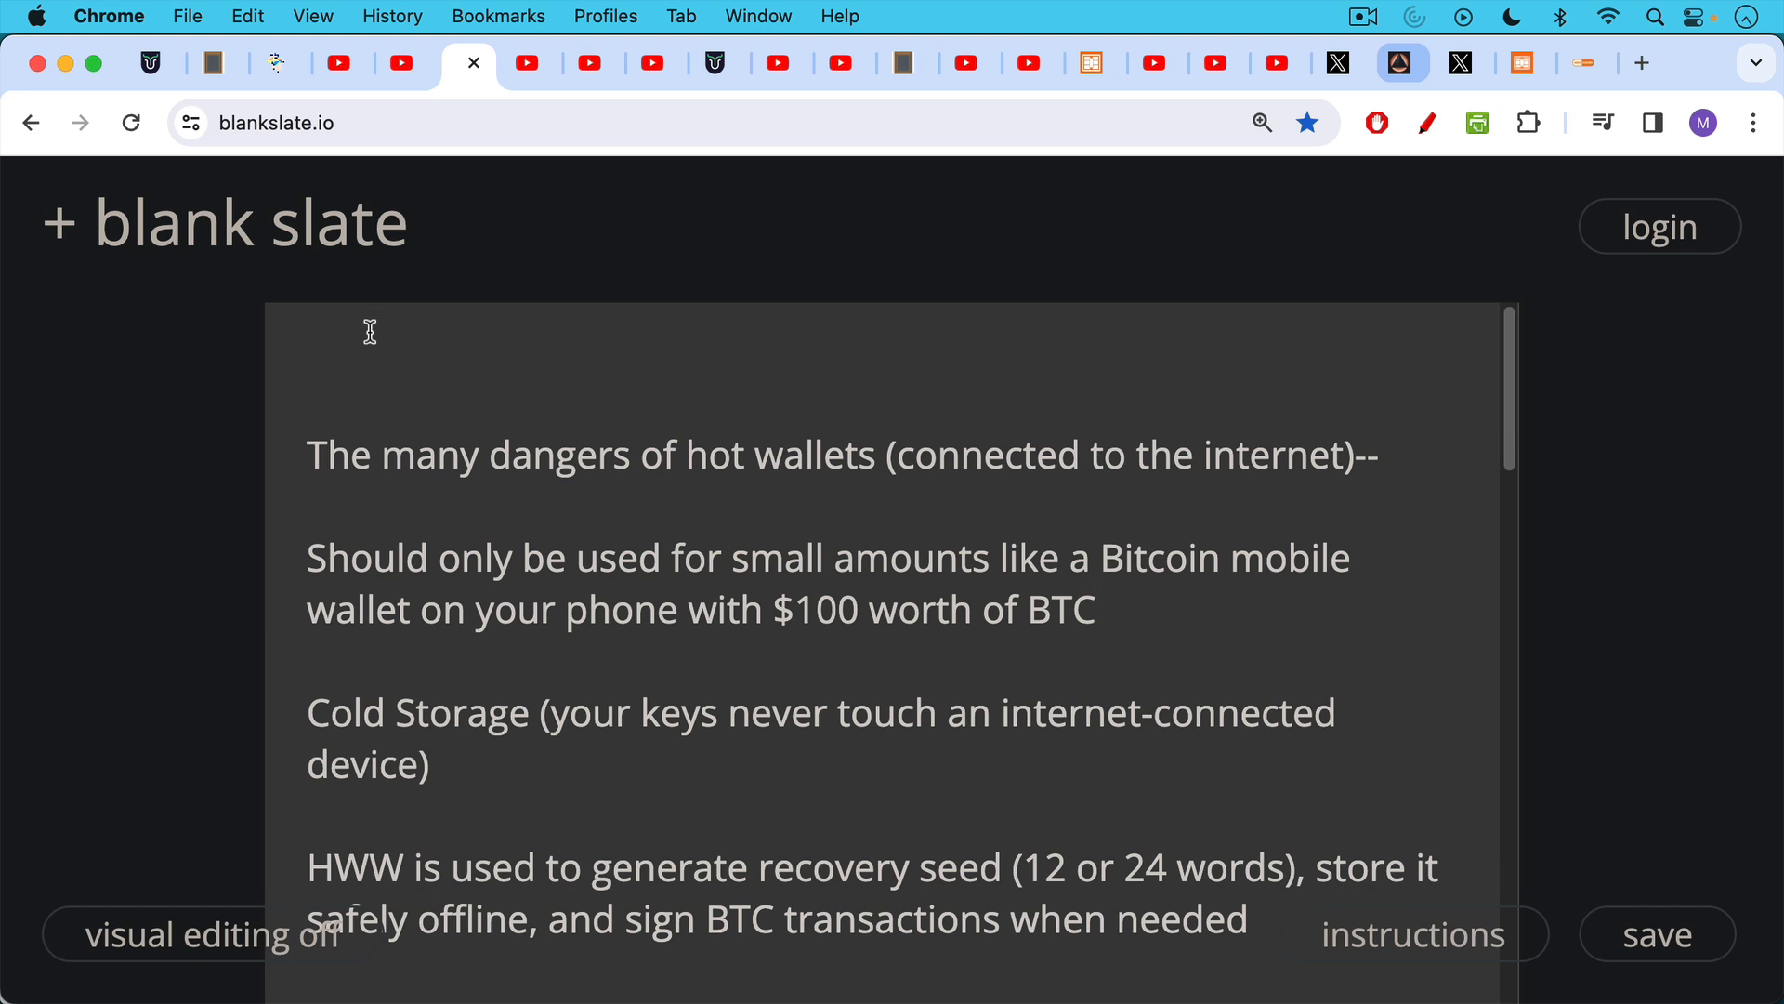
{"action": "mouse_move", "coordinate": [364, 350]}
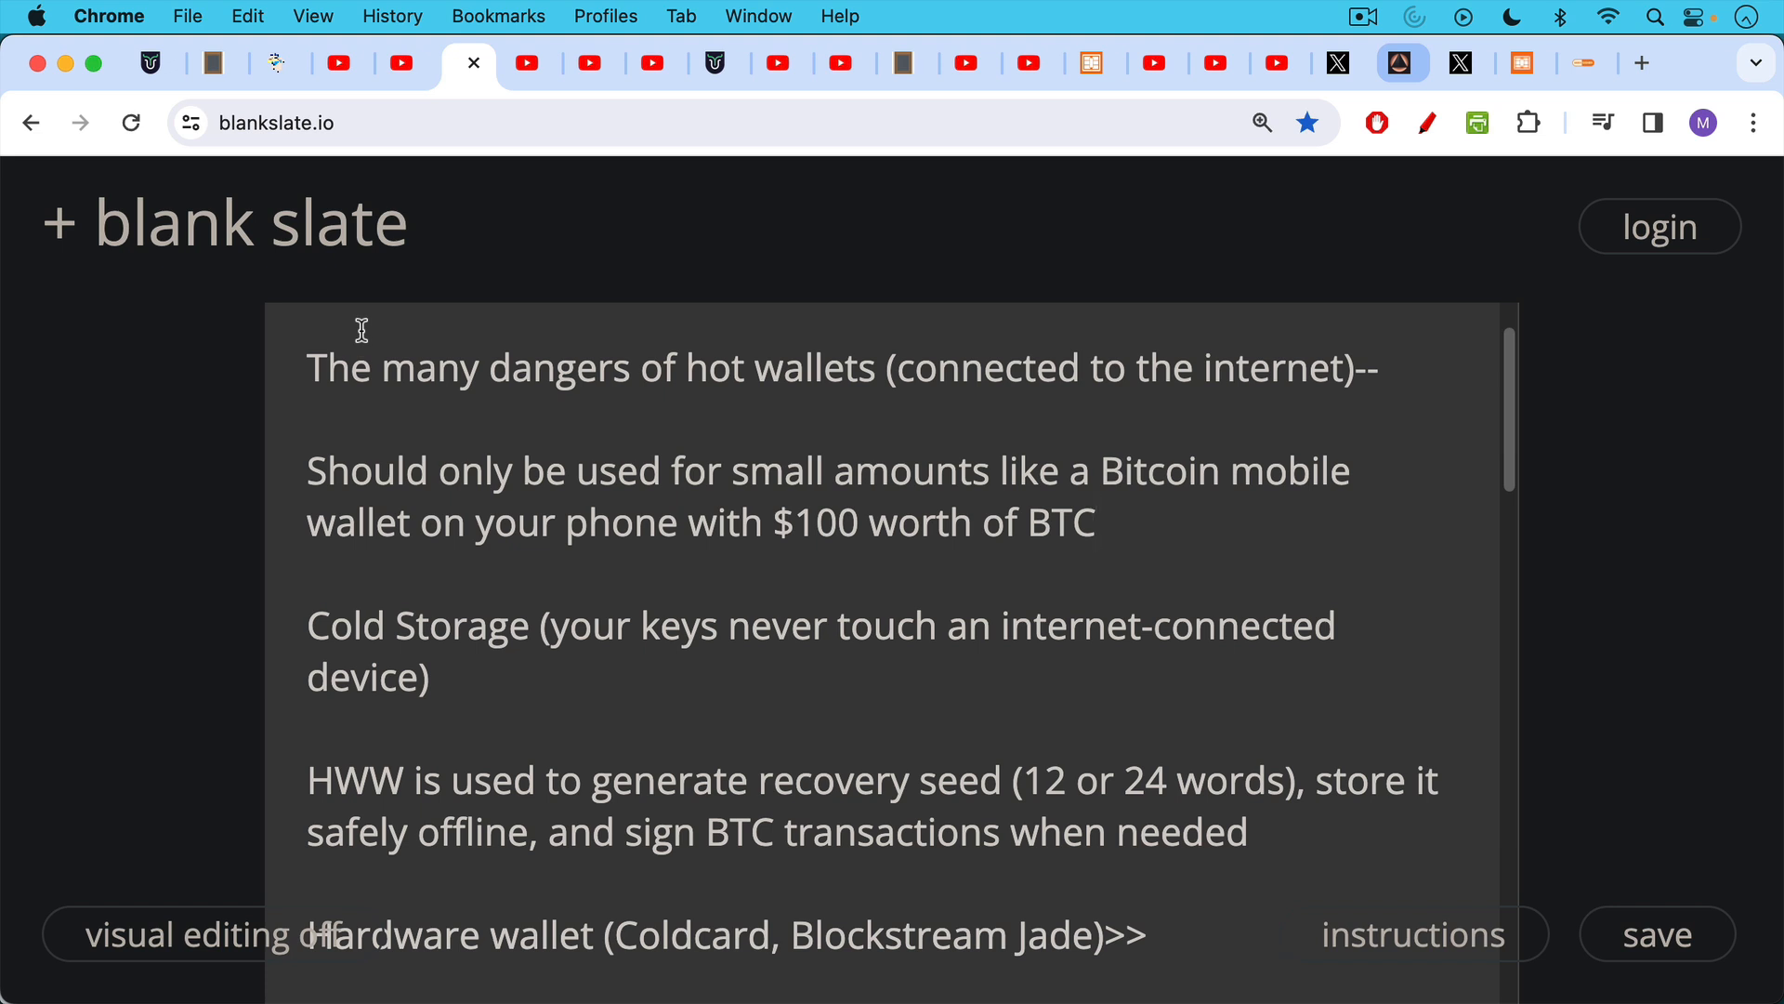
{"action": "mouse_move", "coordinate": [349, 353]}
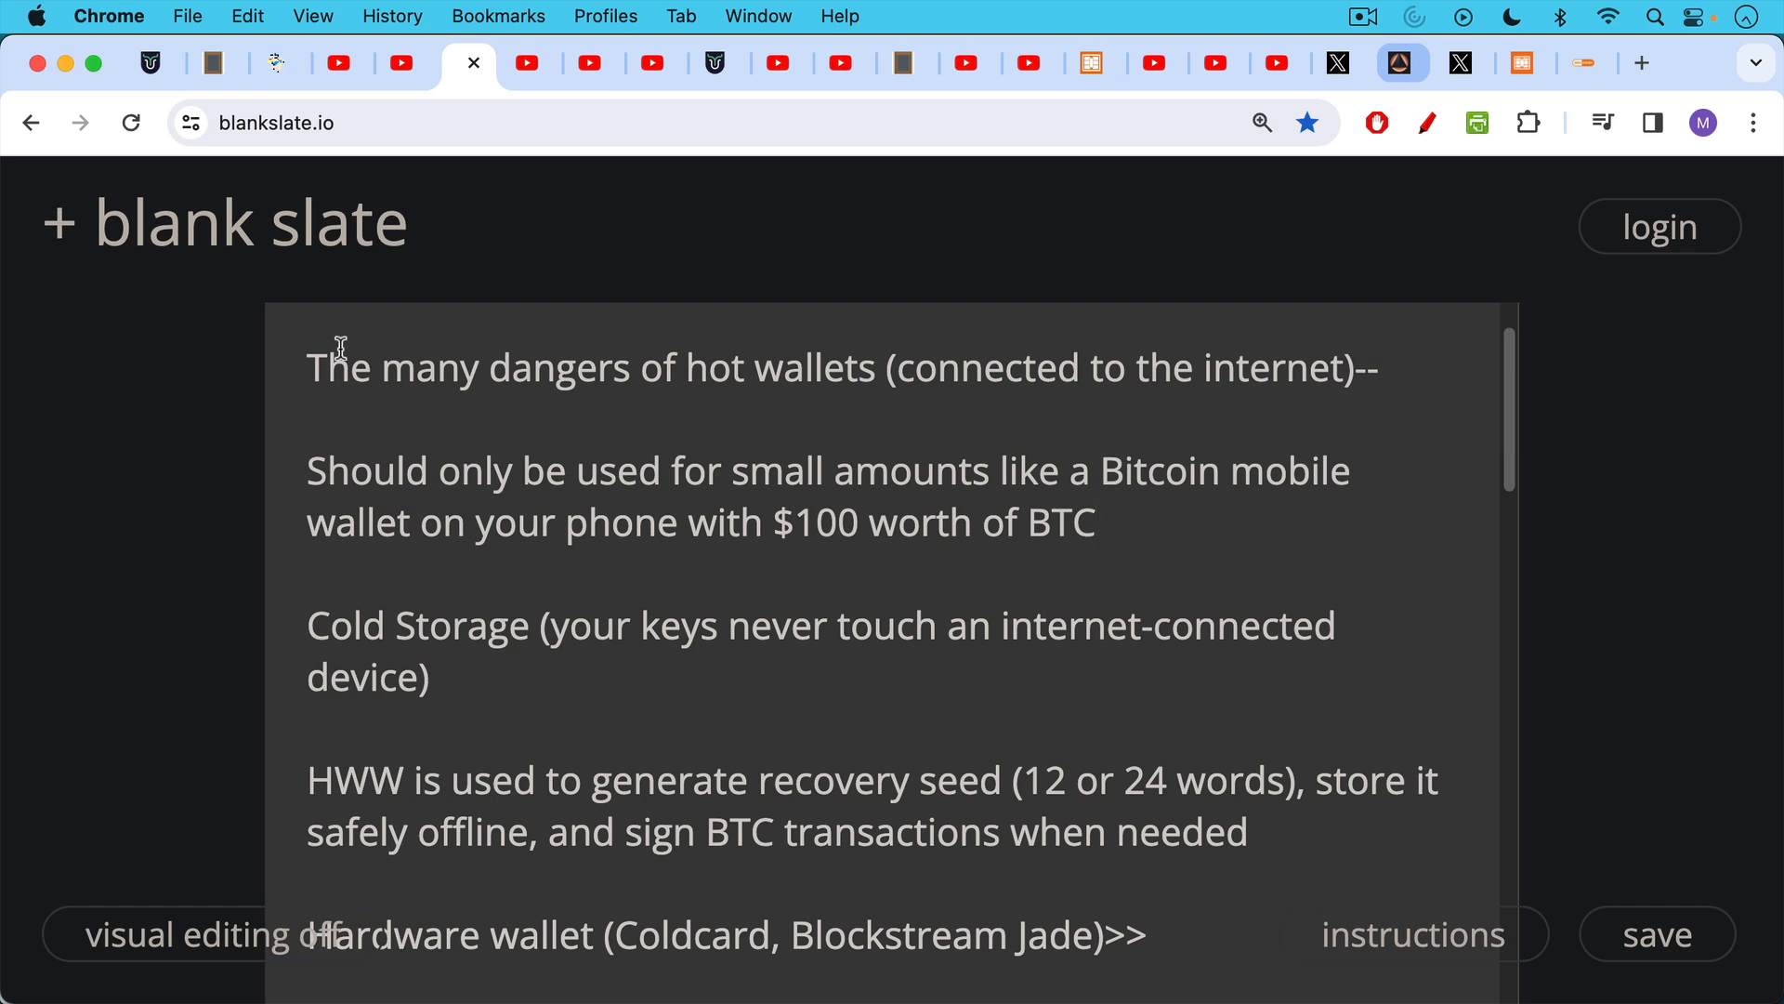
{"action": "mouse_move", "coordinate": [348, 377]}
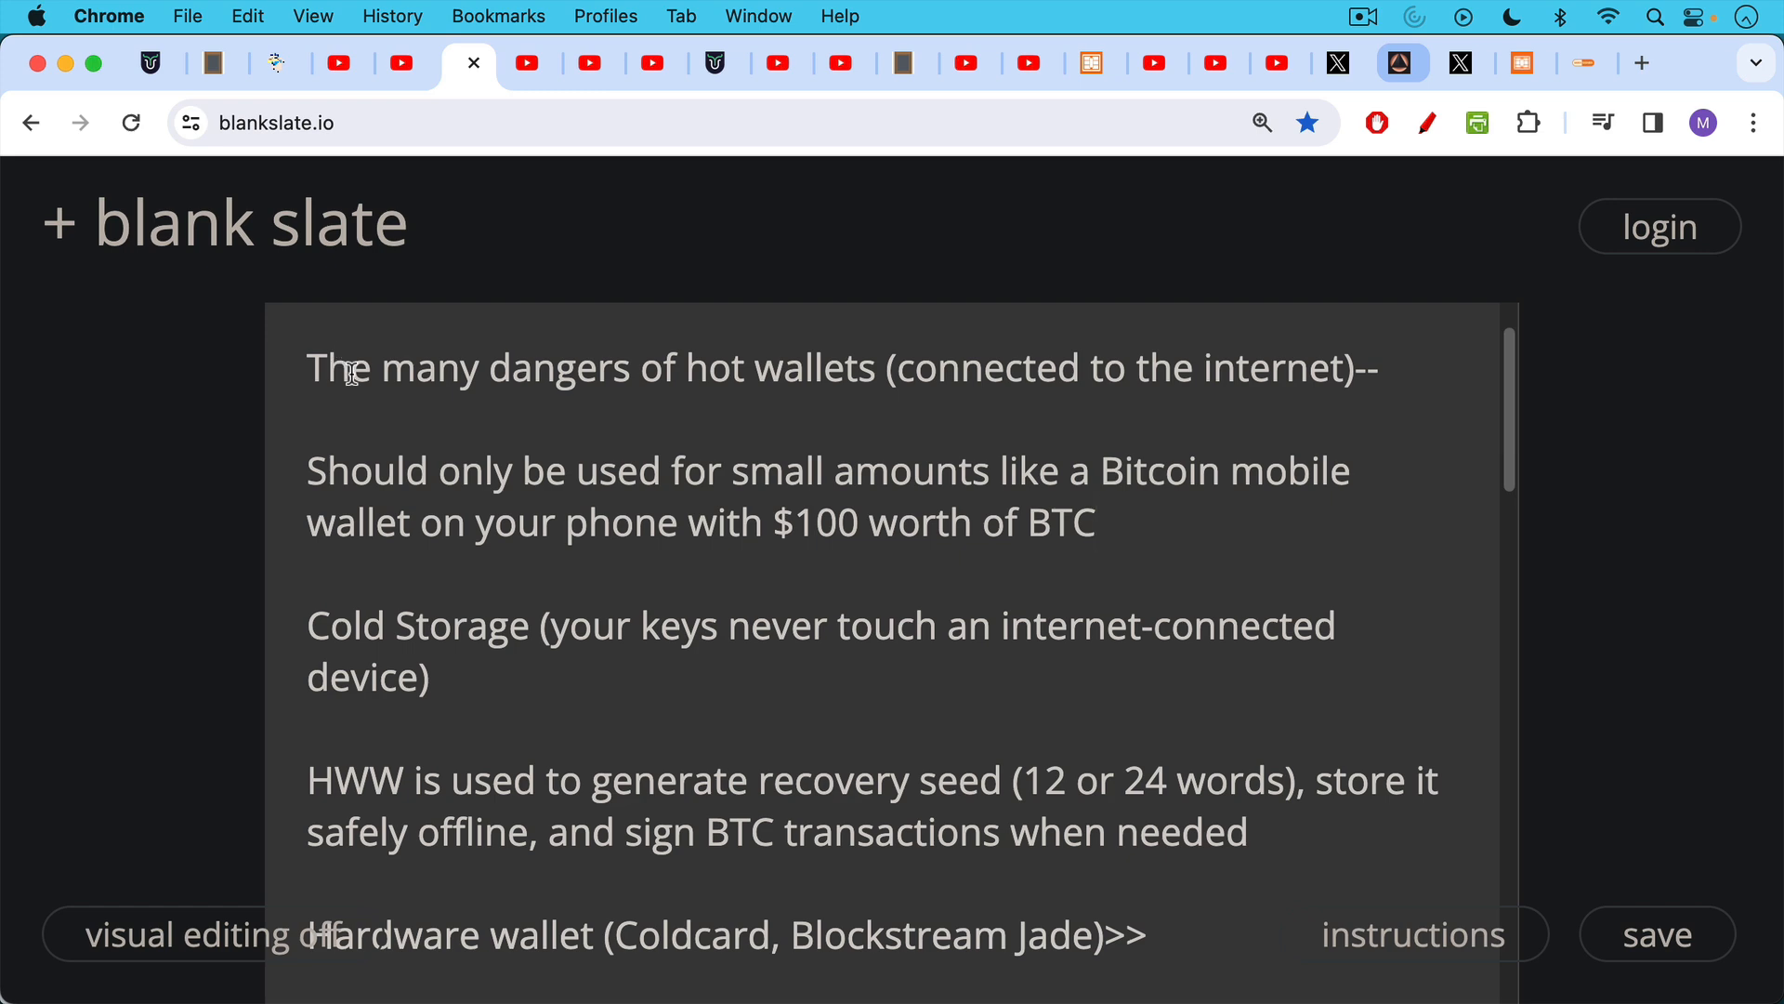
Step: Scroll the notes down to the hardware wallet, Sparrow Wallet, node, Bitcoin Network chain
{"action": "scroll", "scroll_direction": "down", "scroll_amount": 3}
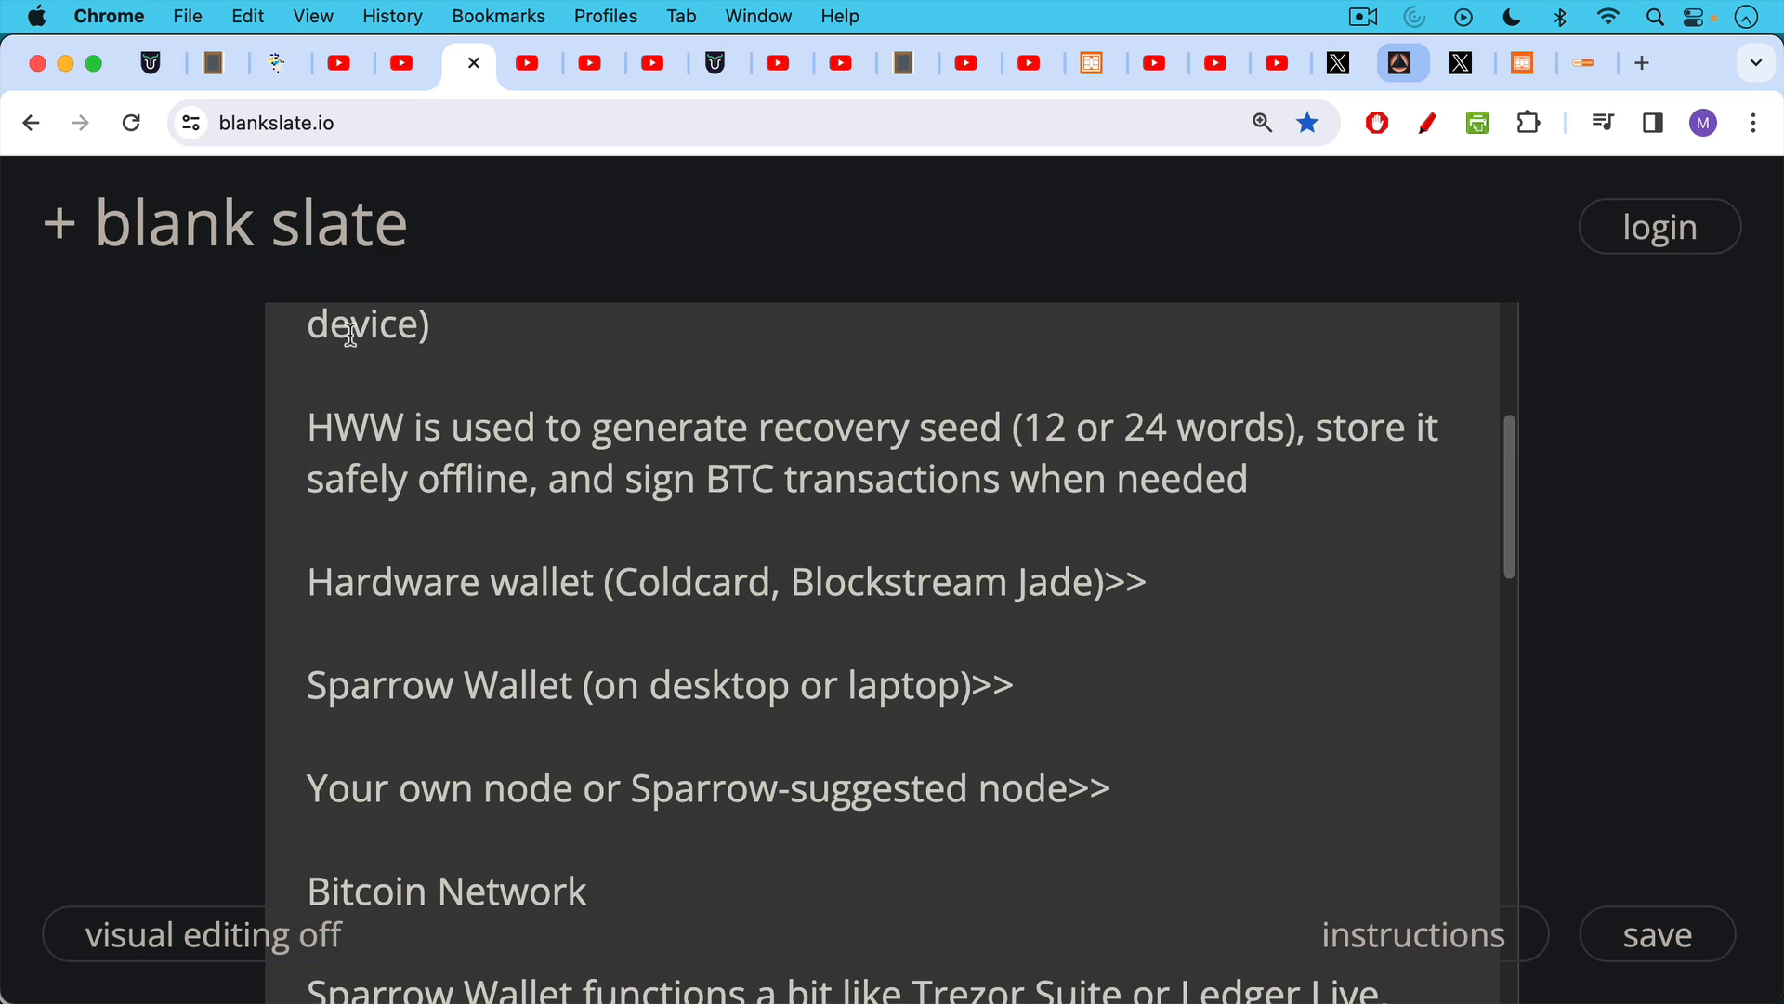
{"action": "mouse_move", "coordinate": [338, 342]}
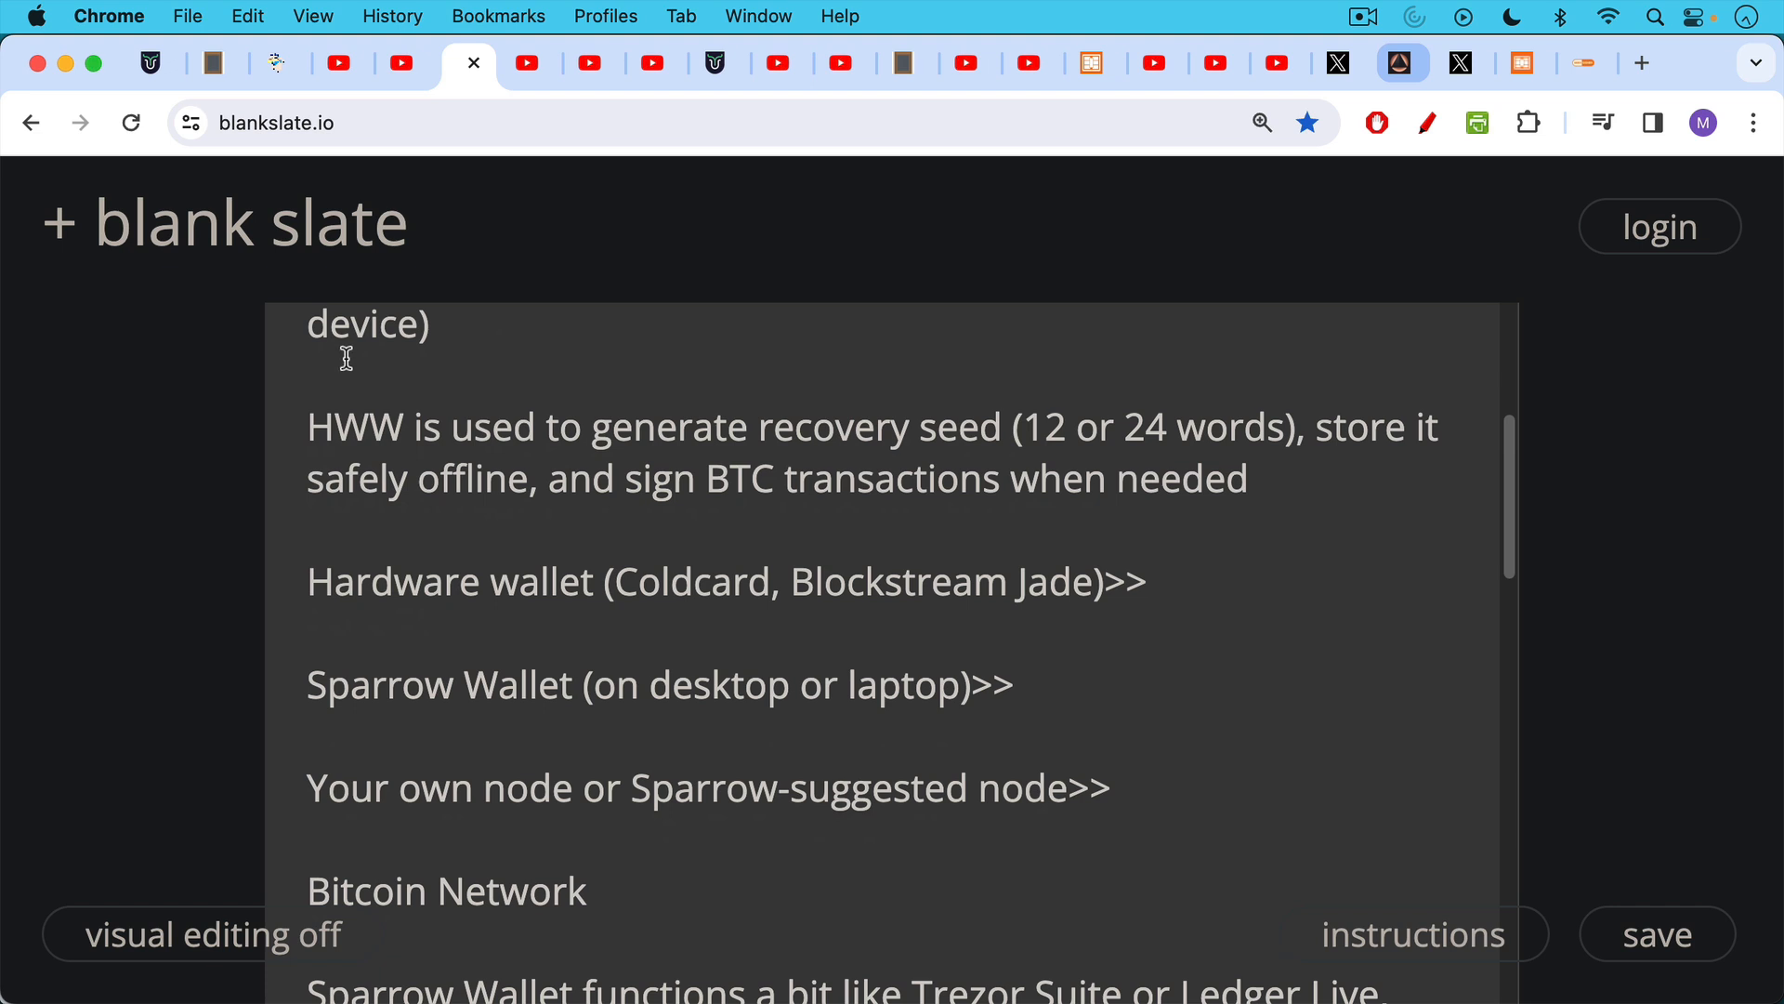
{"action": "mouse_move", "coordinate": [332, 353]}
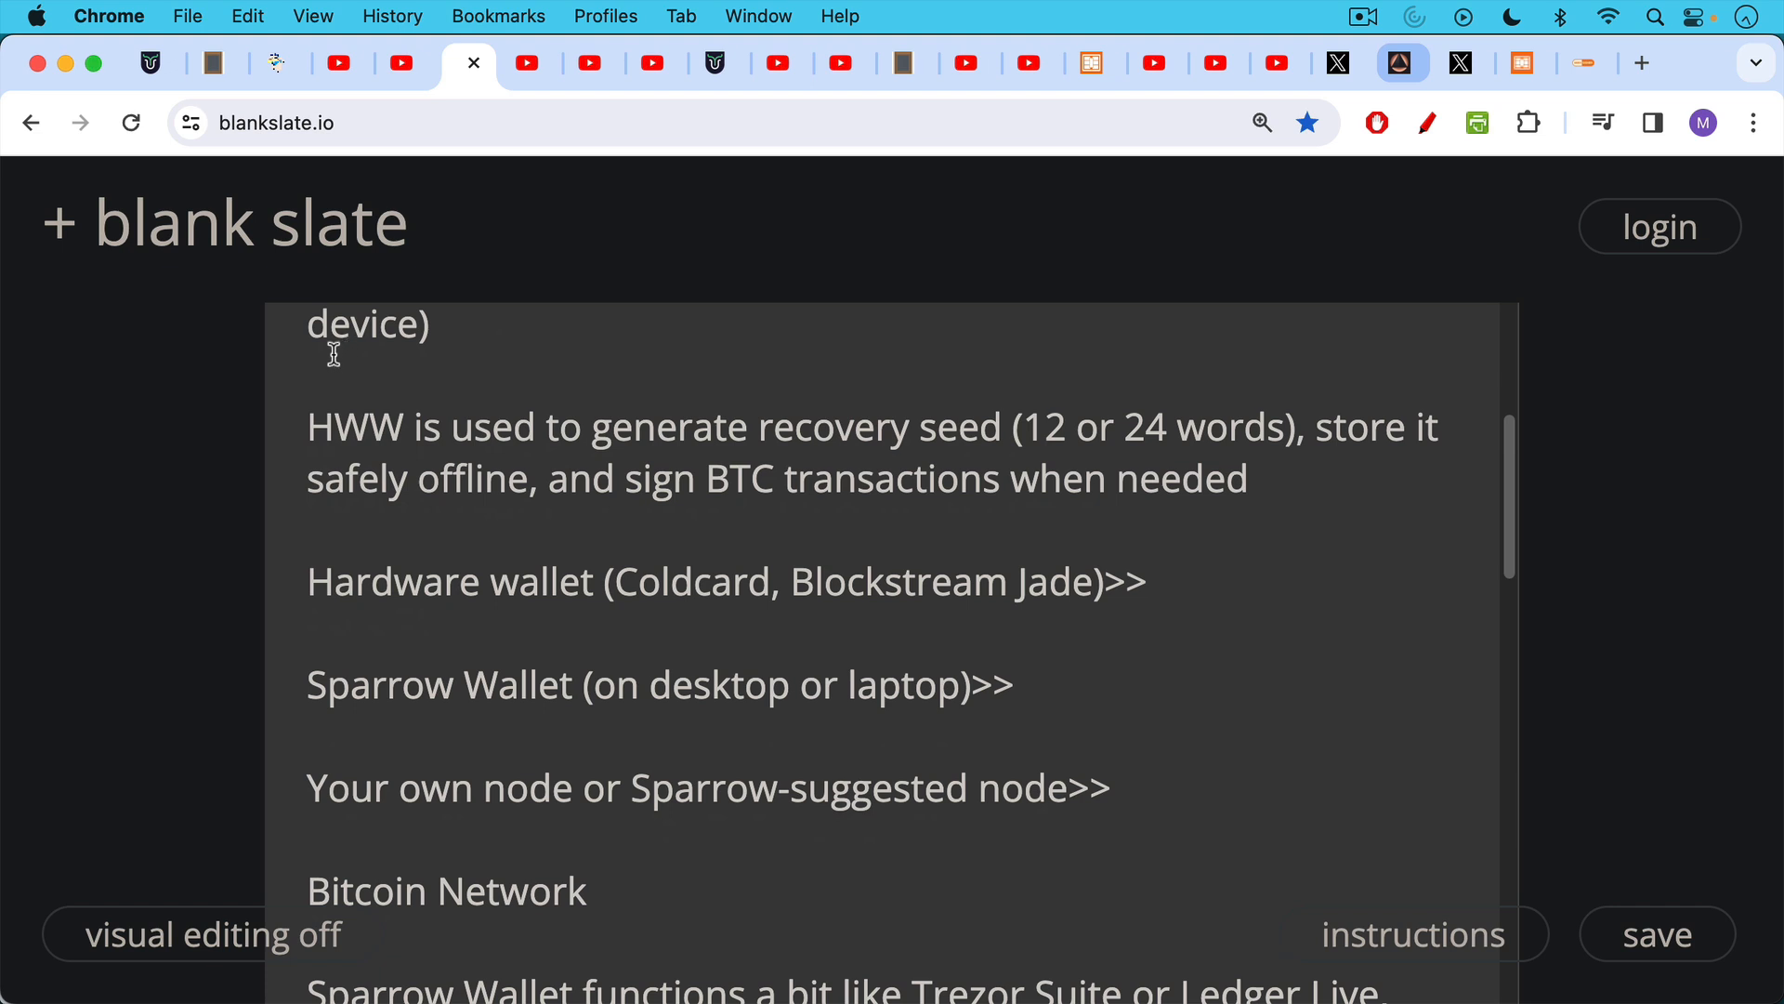
{"action": "scroll", "scroll_direction": "down", "scroll_amount": 3}
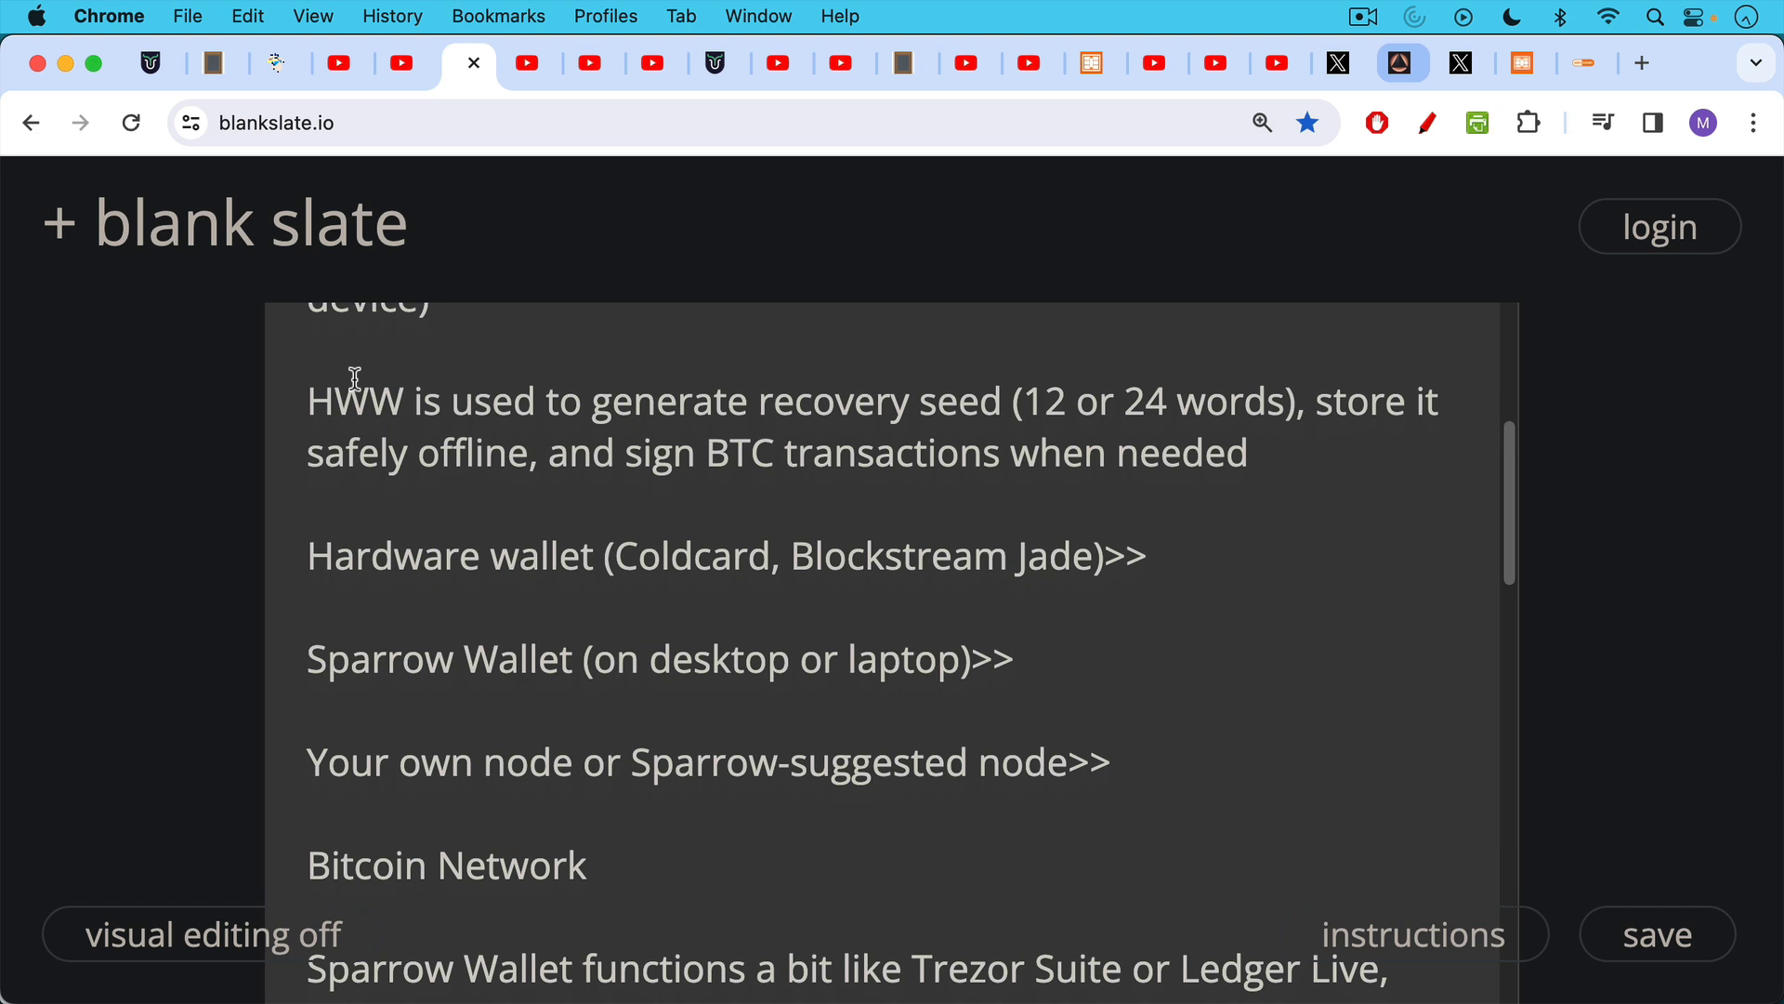
{"action": "mouse_move", "coordinate": [365, 396]}
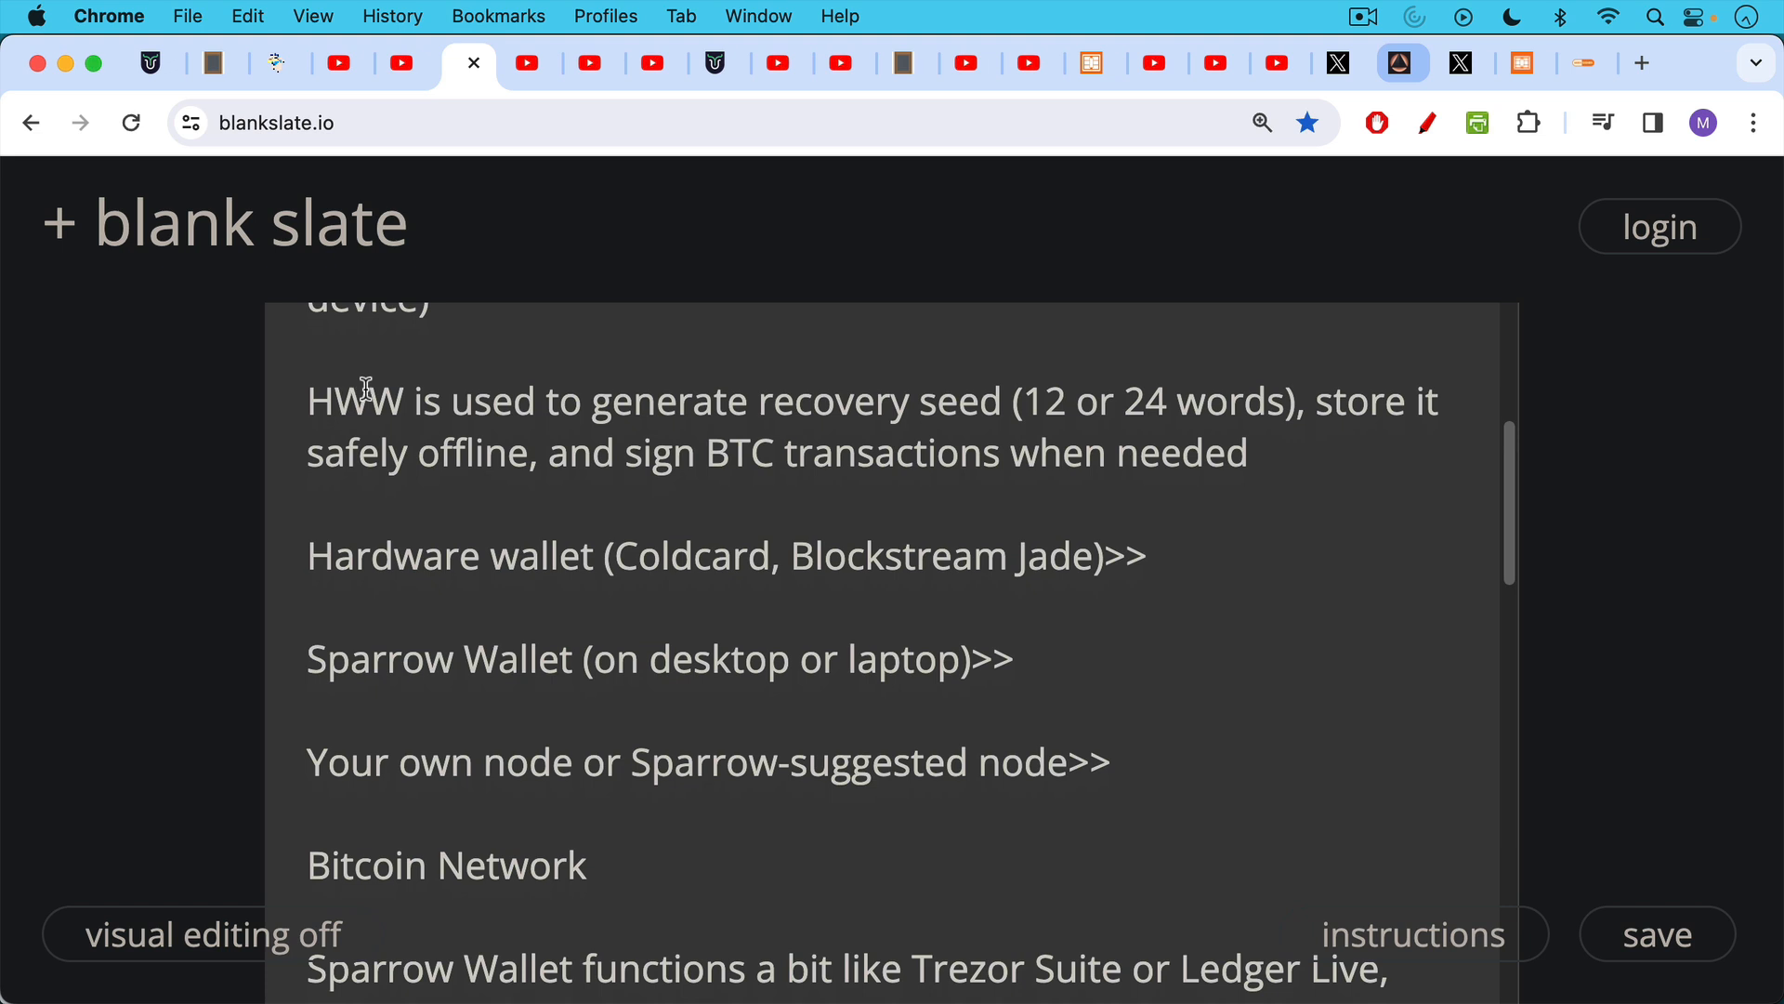
Step: Scroll down to the paragraphs on Sparrow Wallet and private keys never leaving the HWW
{"action": "scroll", "scroll_direction": "down", "scroll_amount": 3}
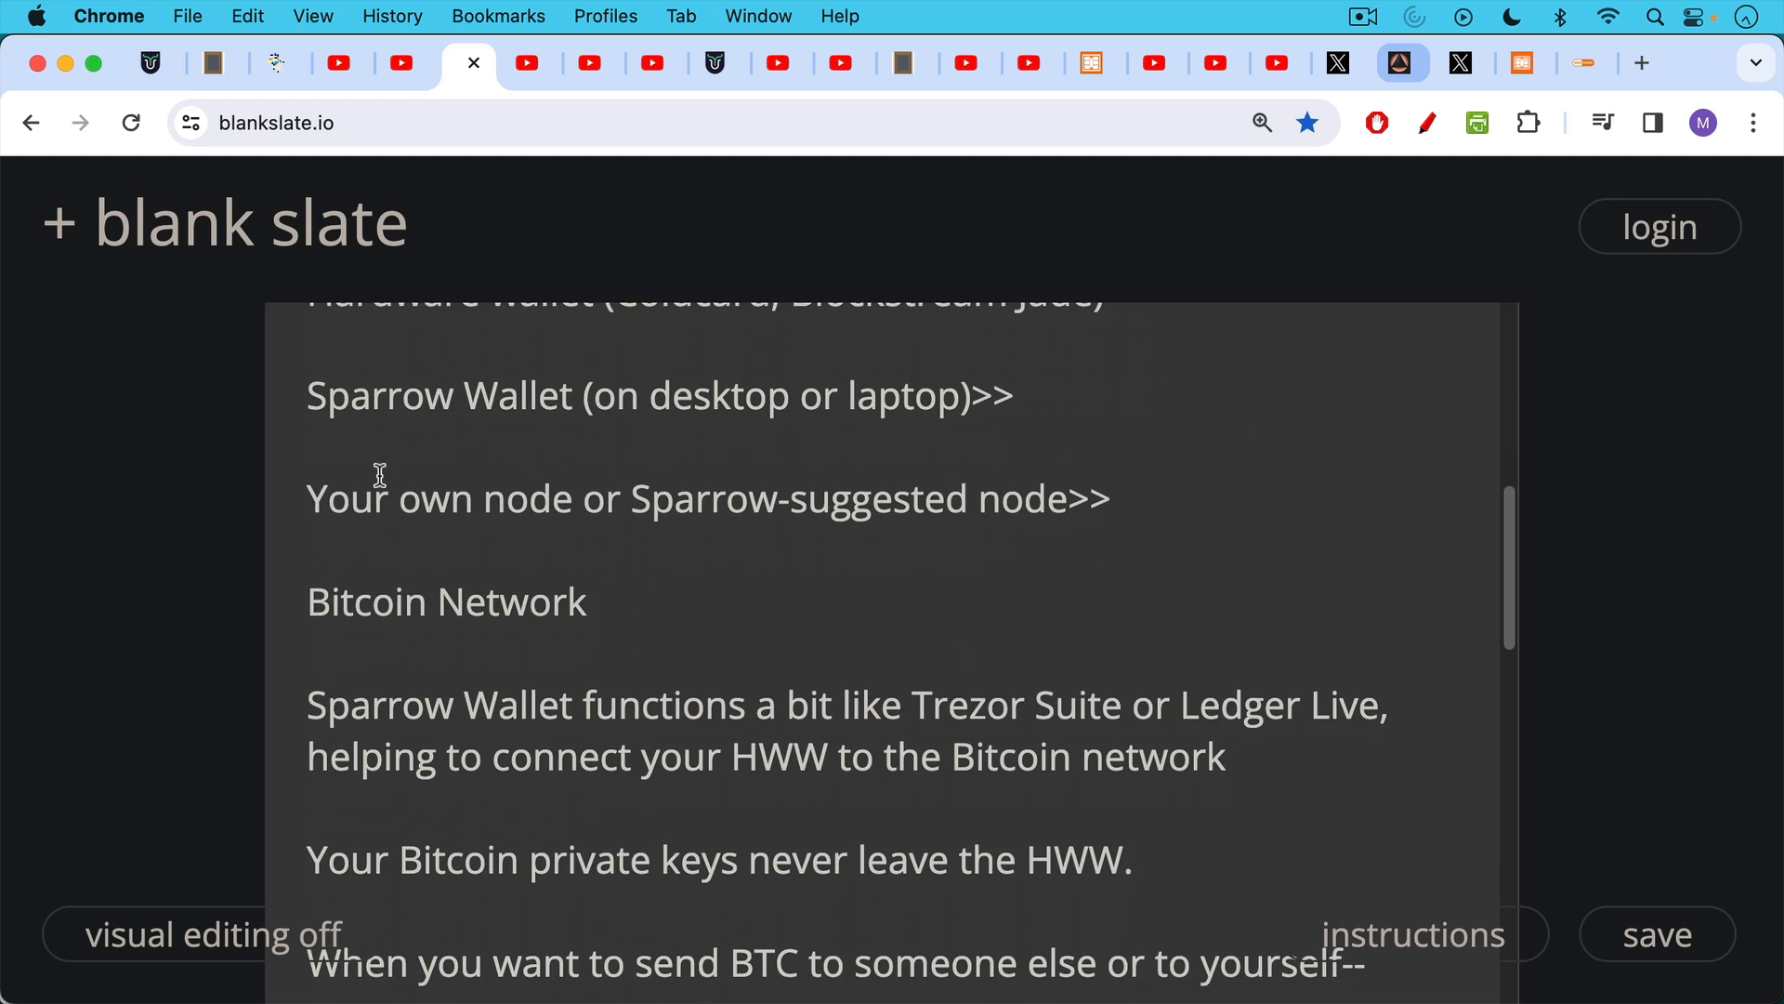
{"action": "mouse_move", "coordinate": [376, 463]}
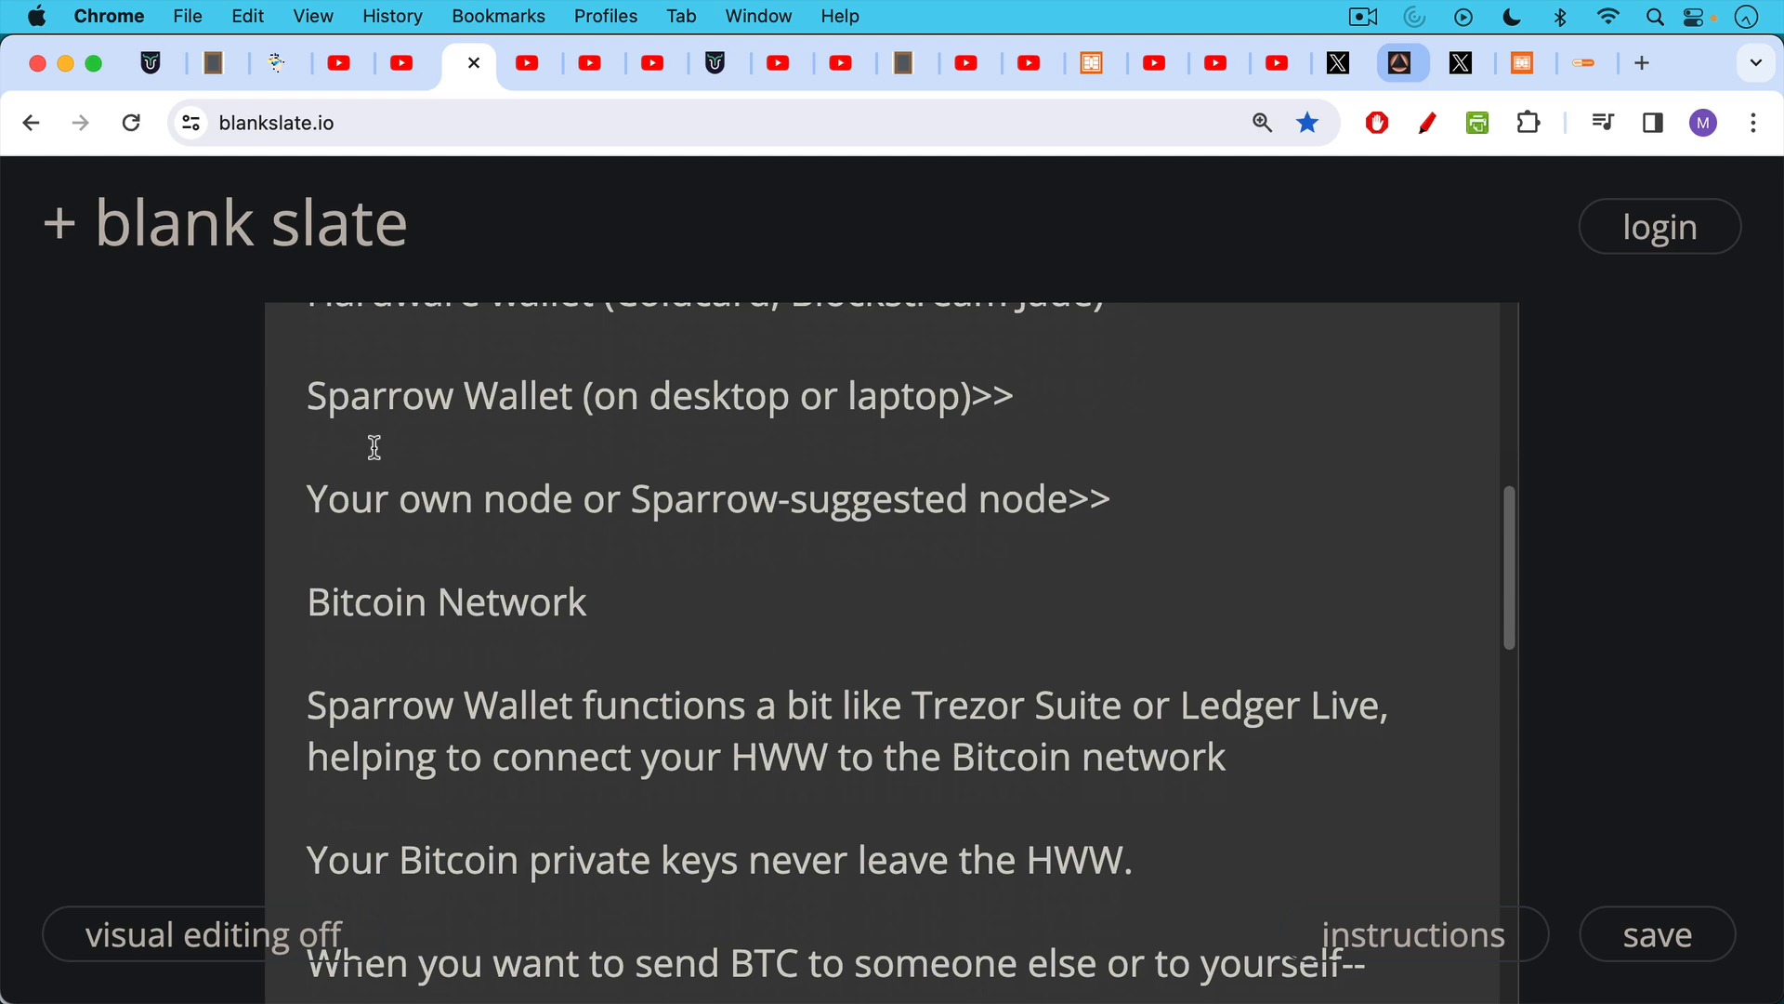
{"action": "mouse_move", "coordinate": [376, 446]}
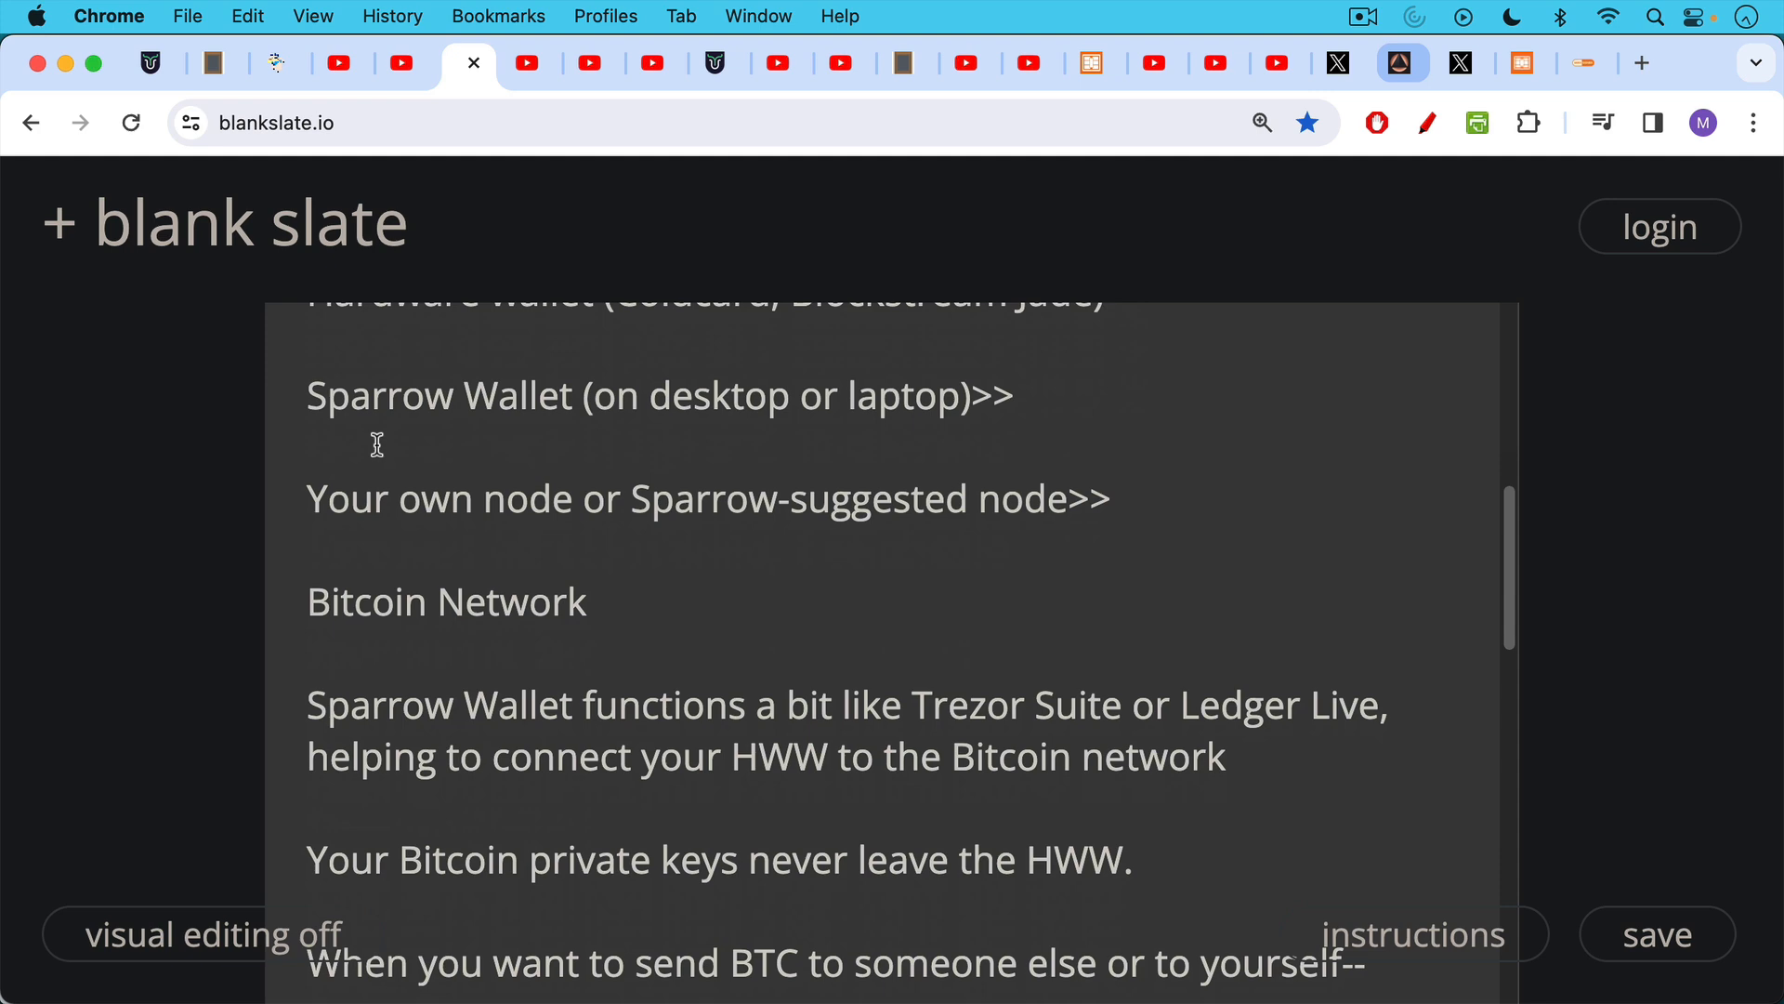
{"action": "mouse_move", "coordinate": [376, 439]}
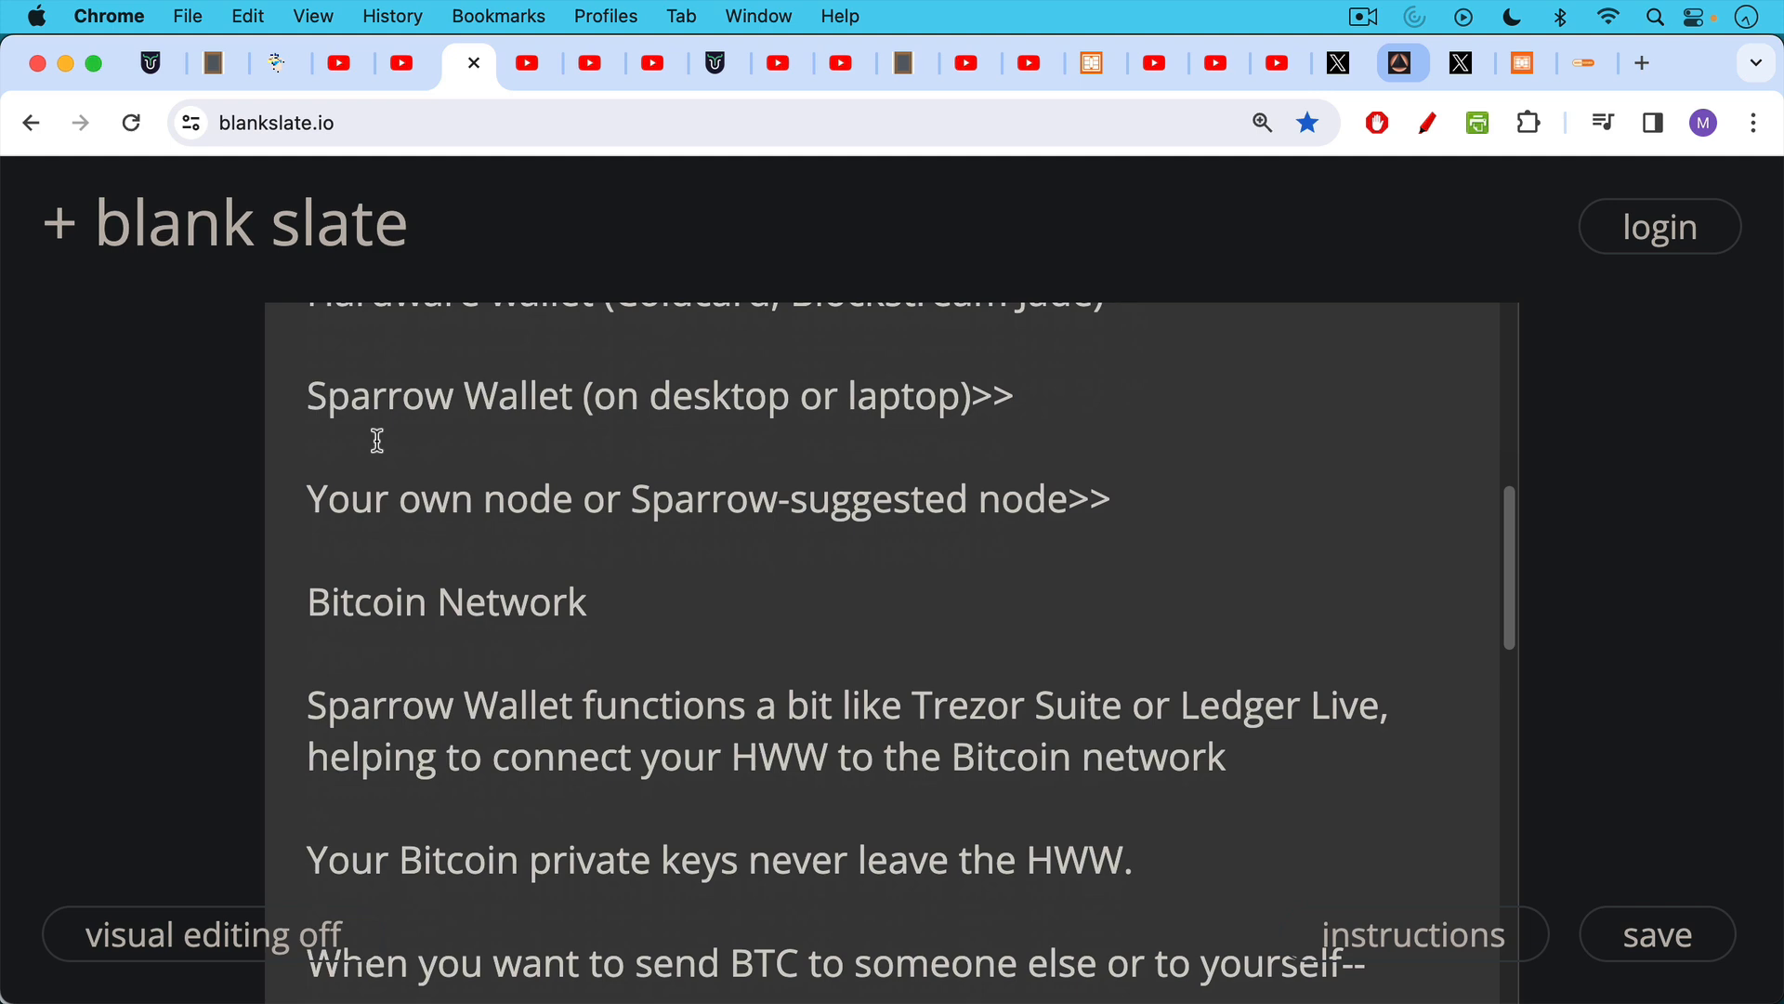
{"action": "mouse_move", "coordinate": [375, 479]}
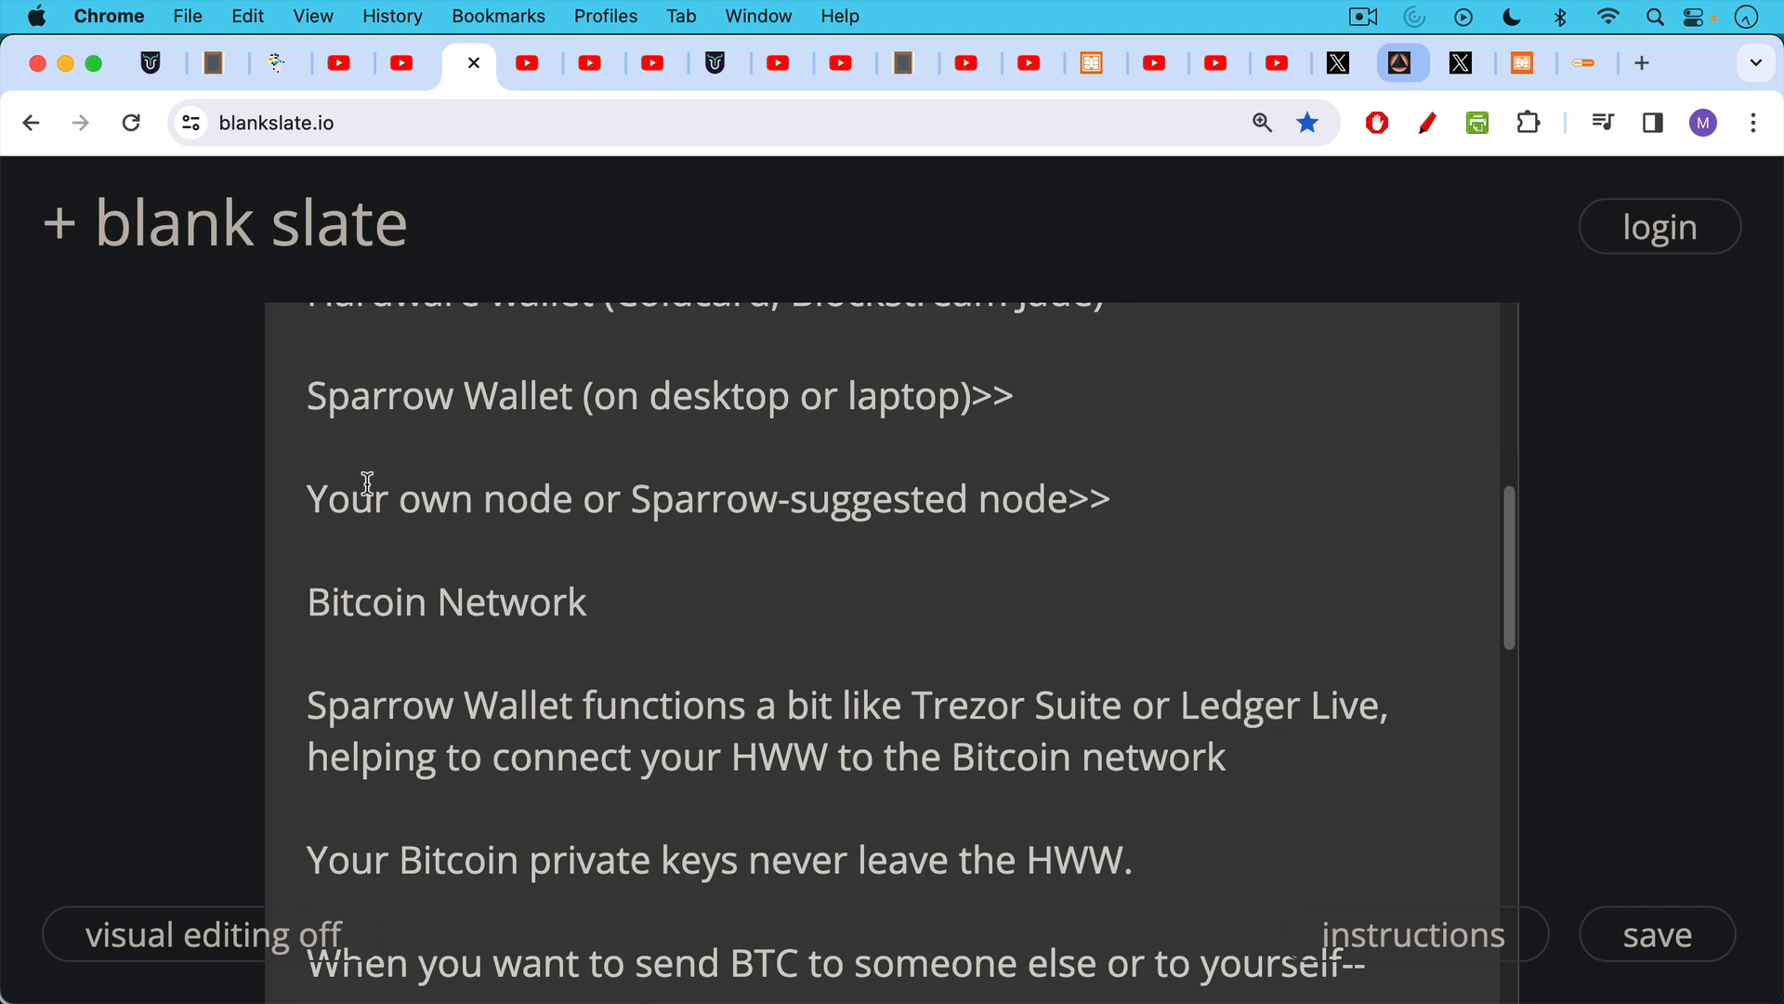
Step: Scroll through the signing flow: Sparrow builds the transaction, HWW signs, Sparrow broadcasts
{"action": "scroll", "scroll_direction": "down", "scroll_amount": 3}
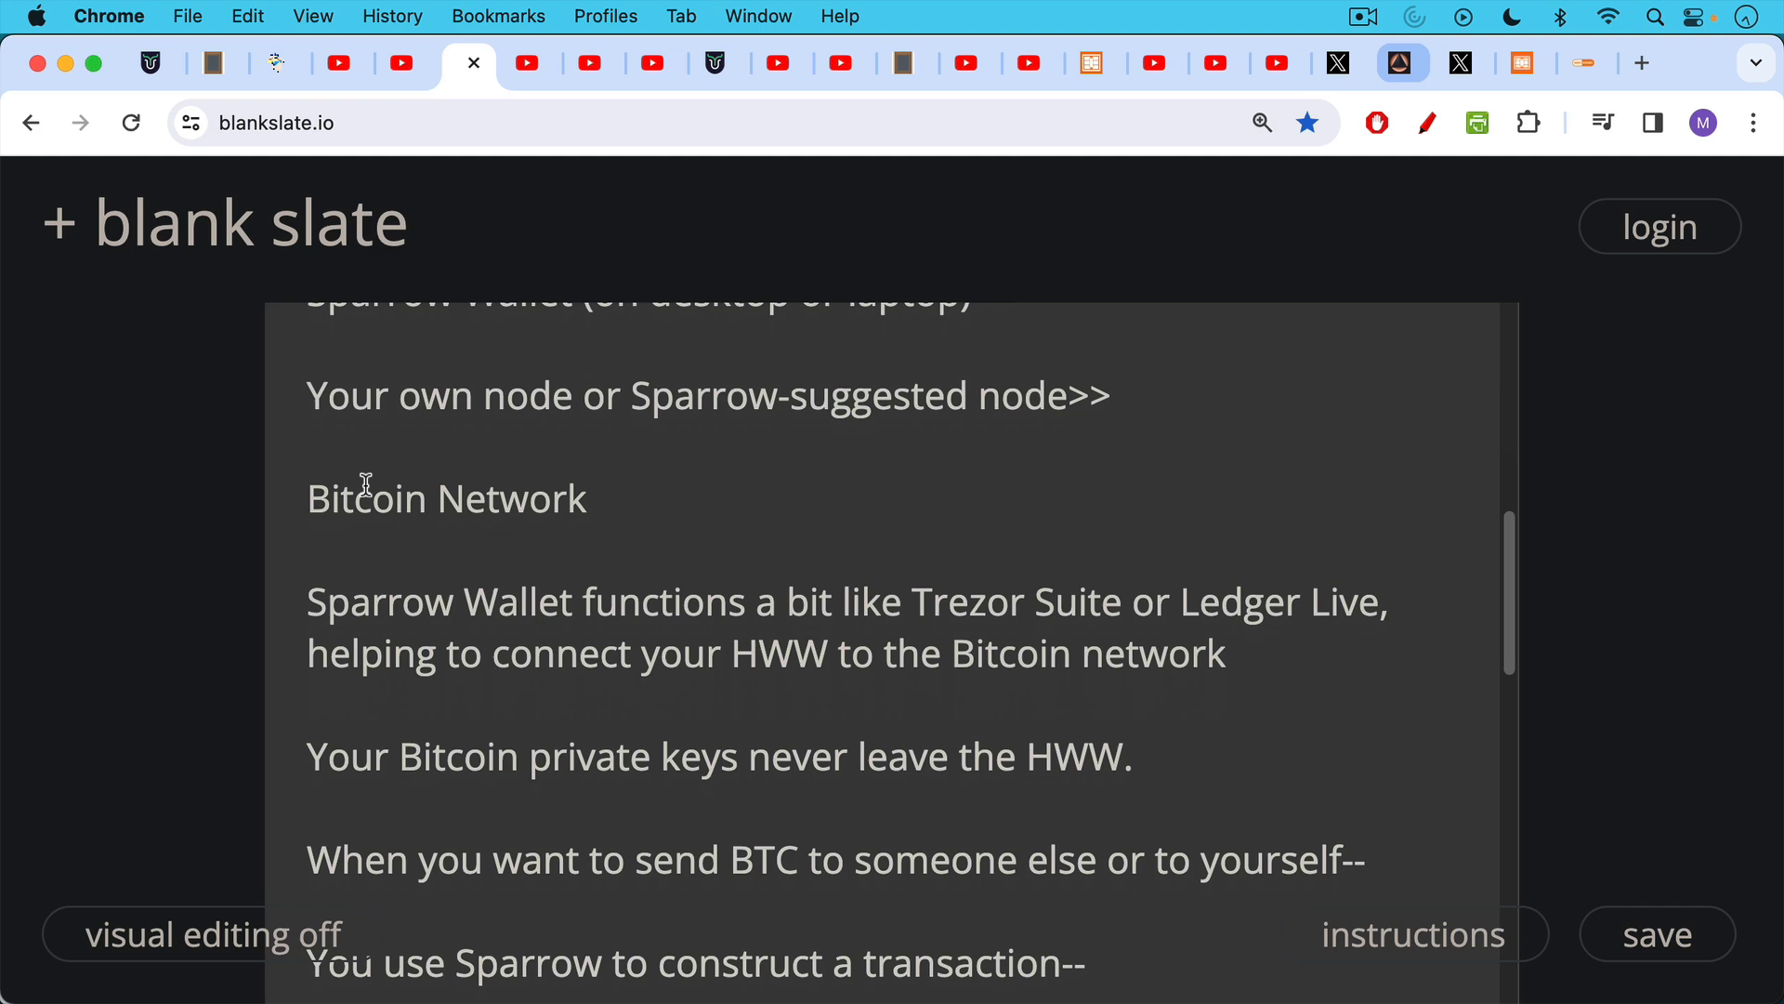
{"action": "scroll", "scroll_direction": "down", "scroll_amount": 3}
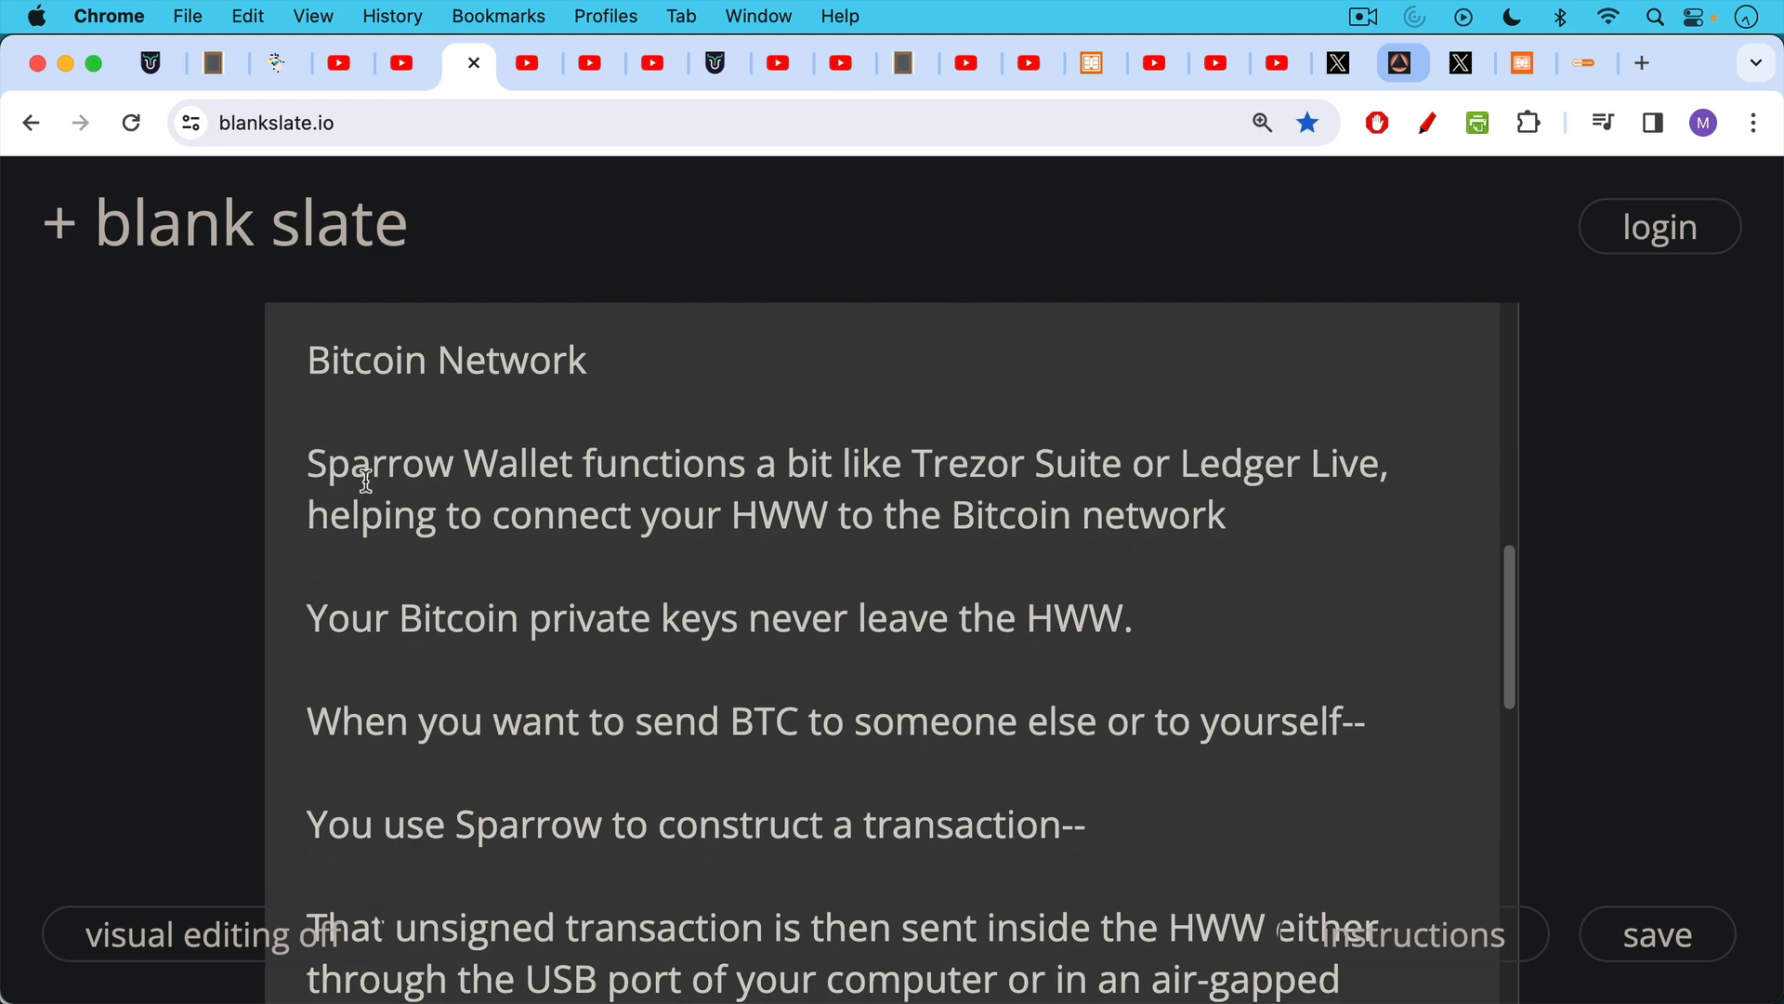
{"action": "scroll", "scroll_direction": "down", "scroll_amount": 3}
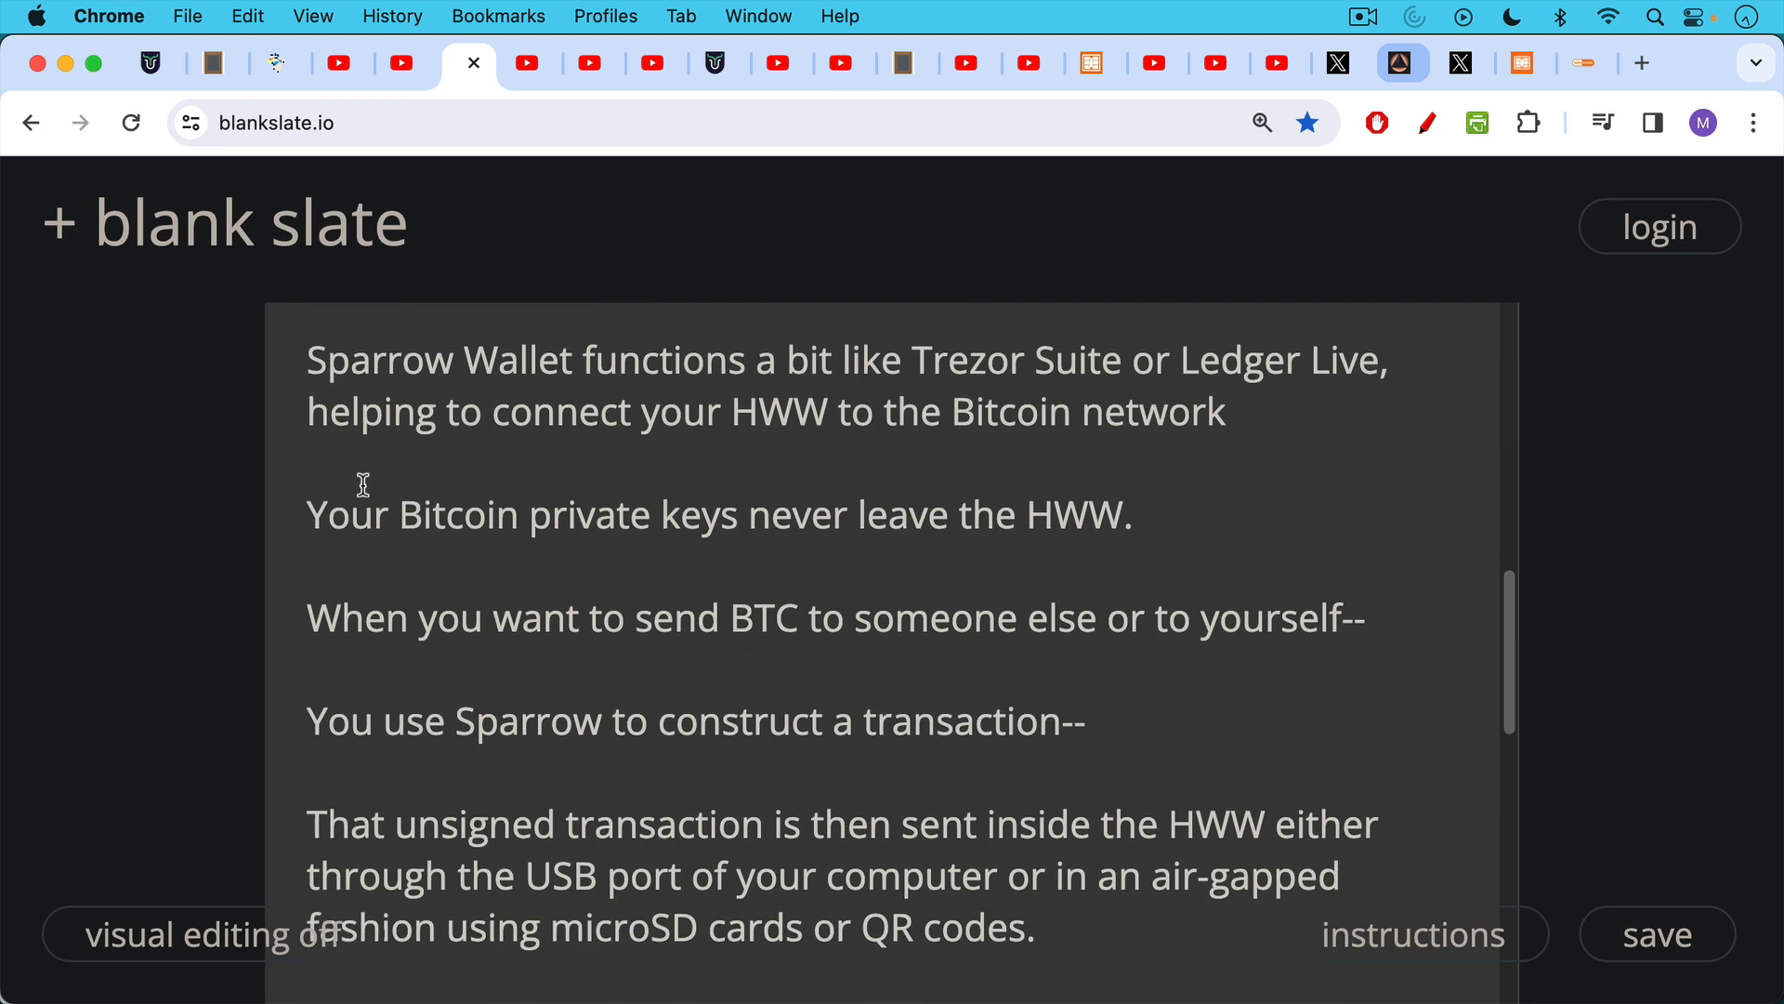
{"action": "scroll", "scroll_direction": "down", "scroll_amount": 3}
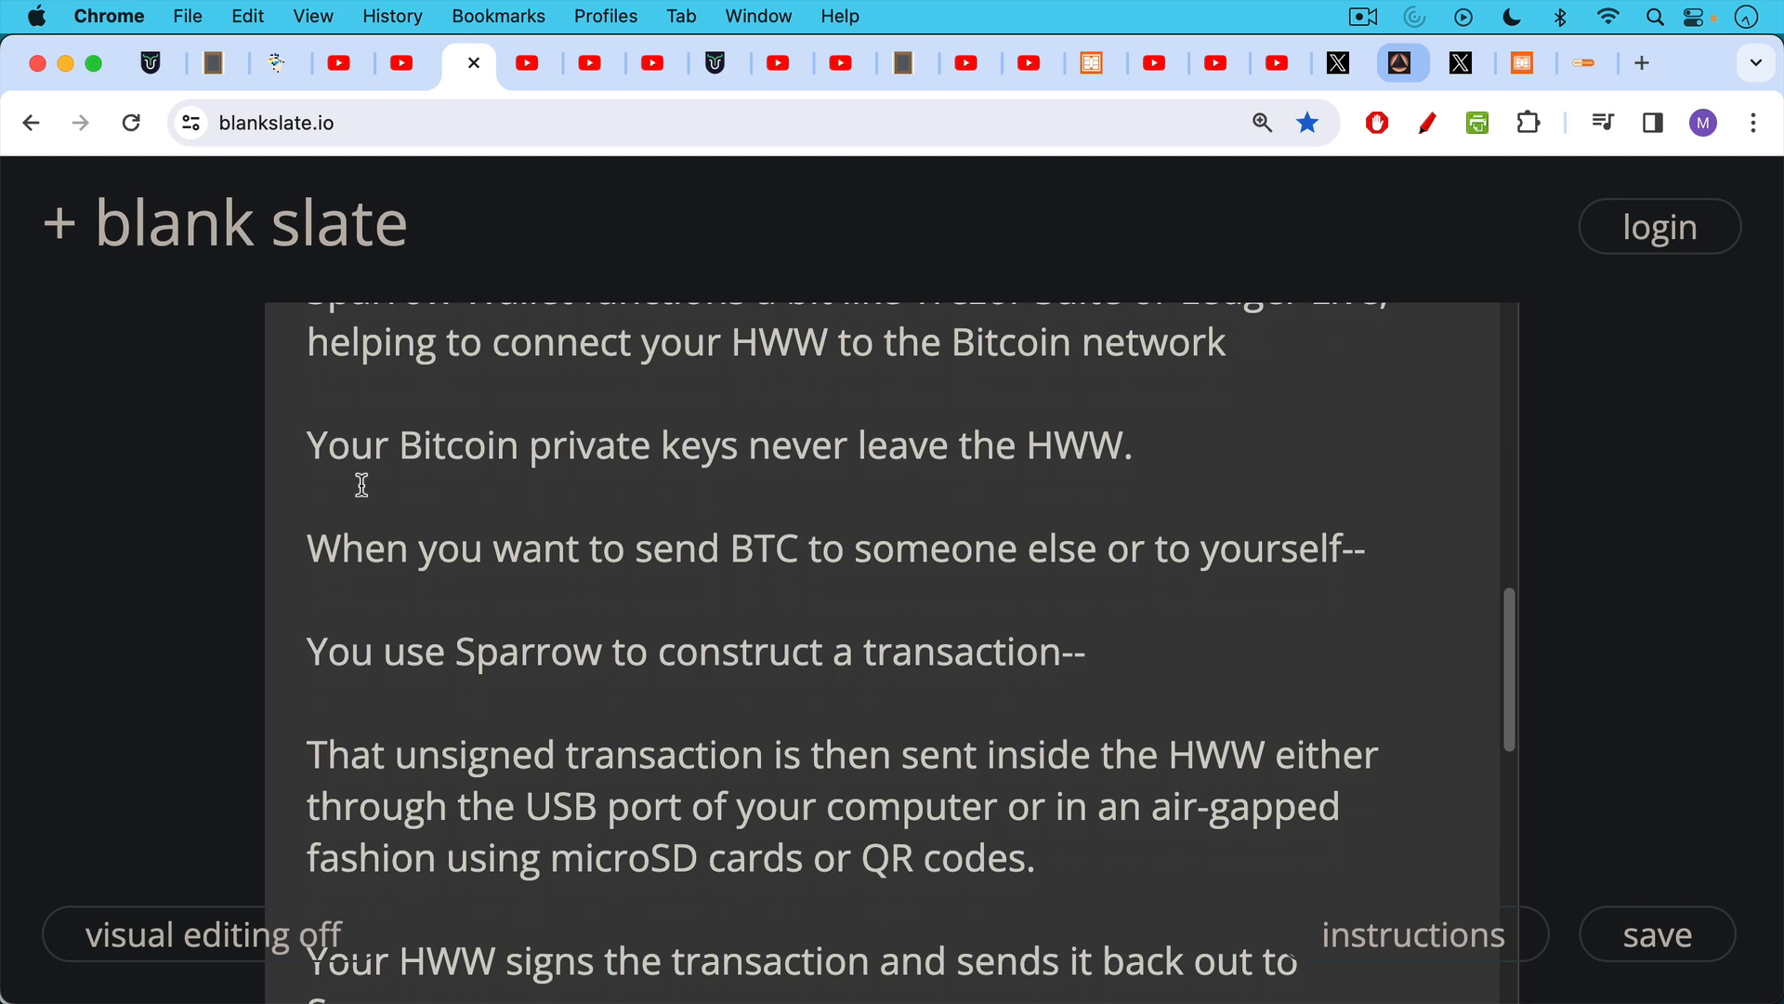
{"action": "mouse_move", "coordinate": [367, 483]}
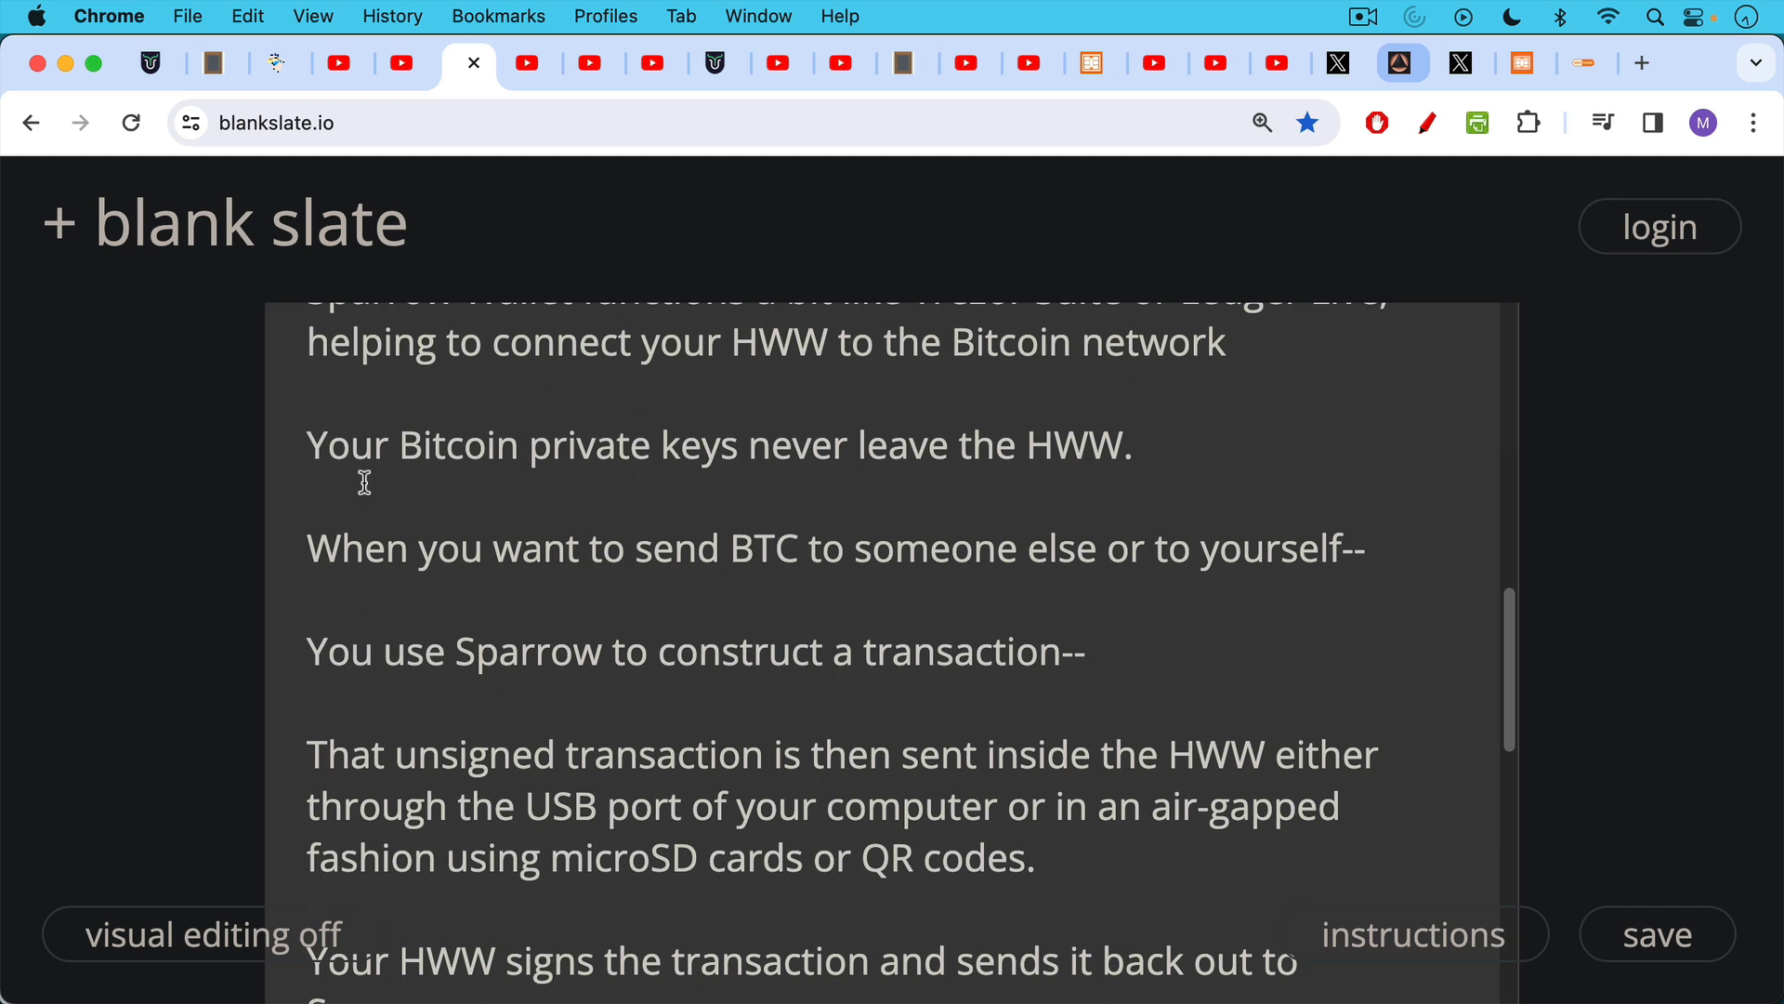
{"action": "mouse_move", "coordinate": [364, 478]}
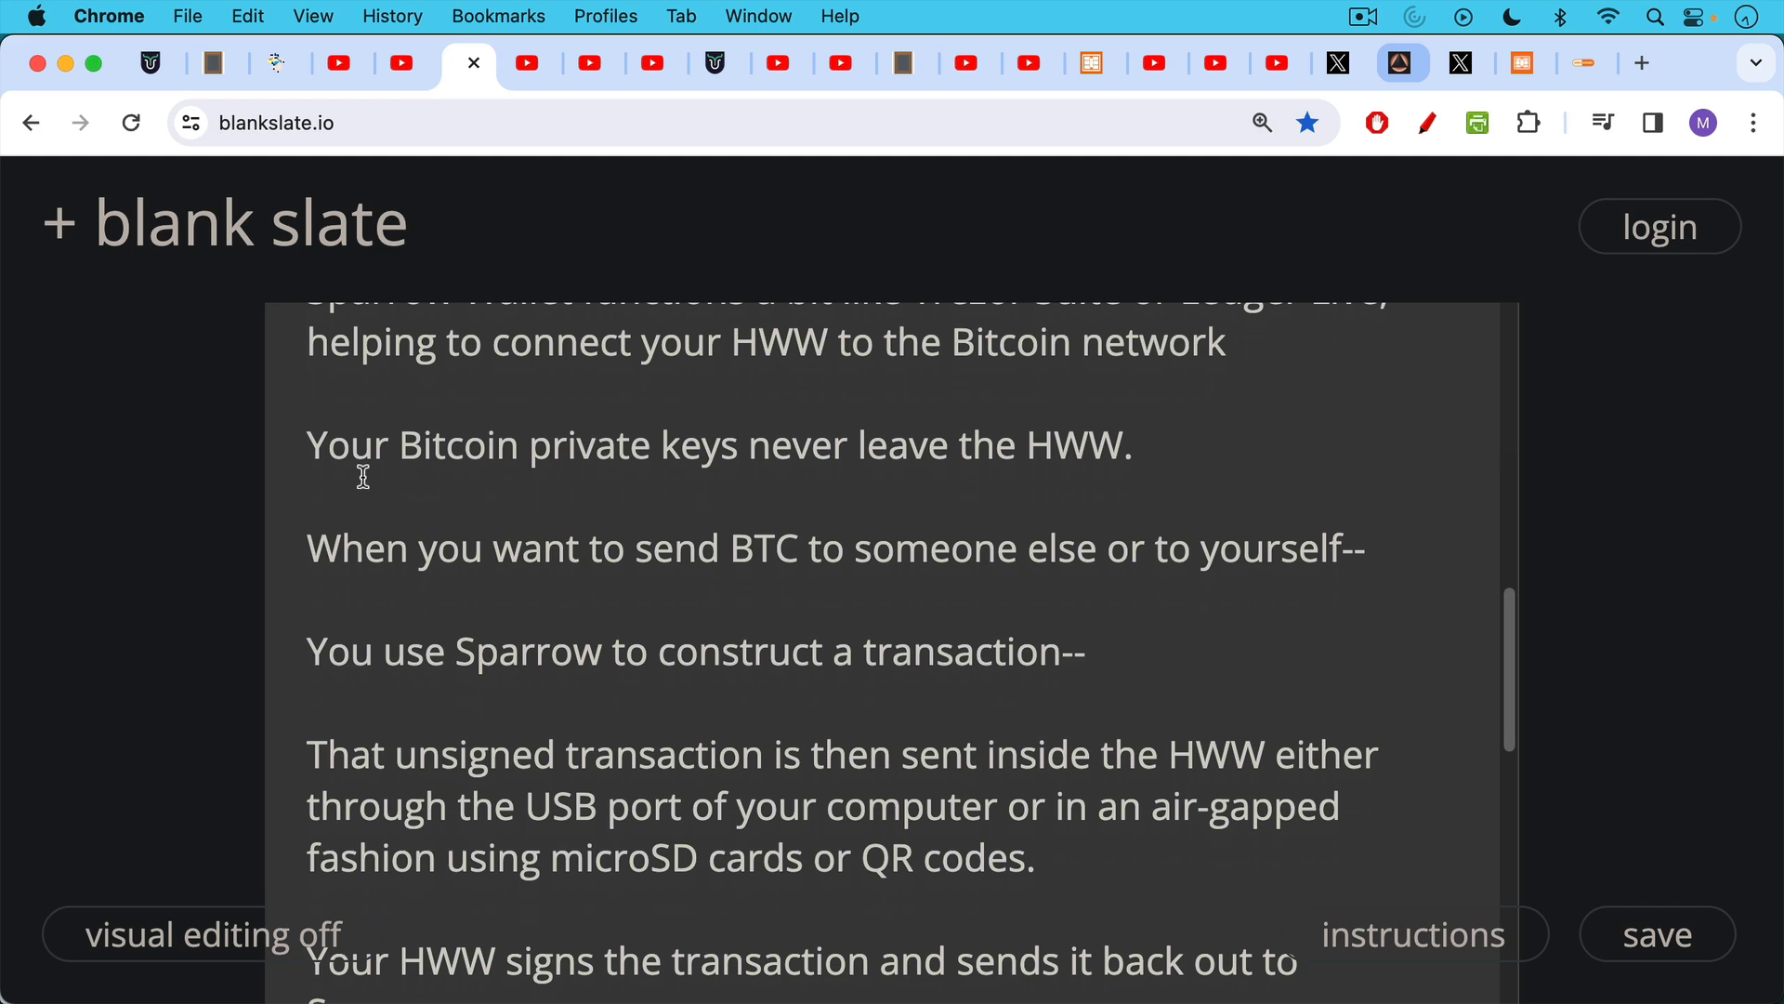
{"action": "mouse_move", "coordinate": [364, 469]}
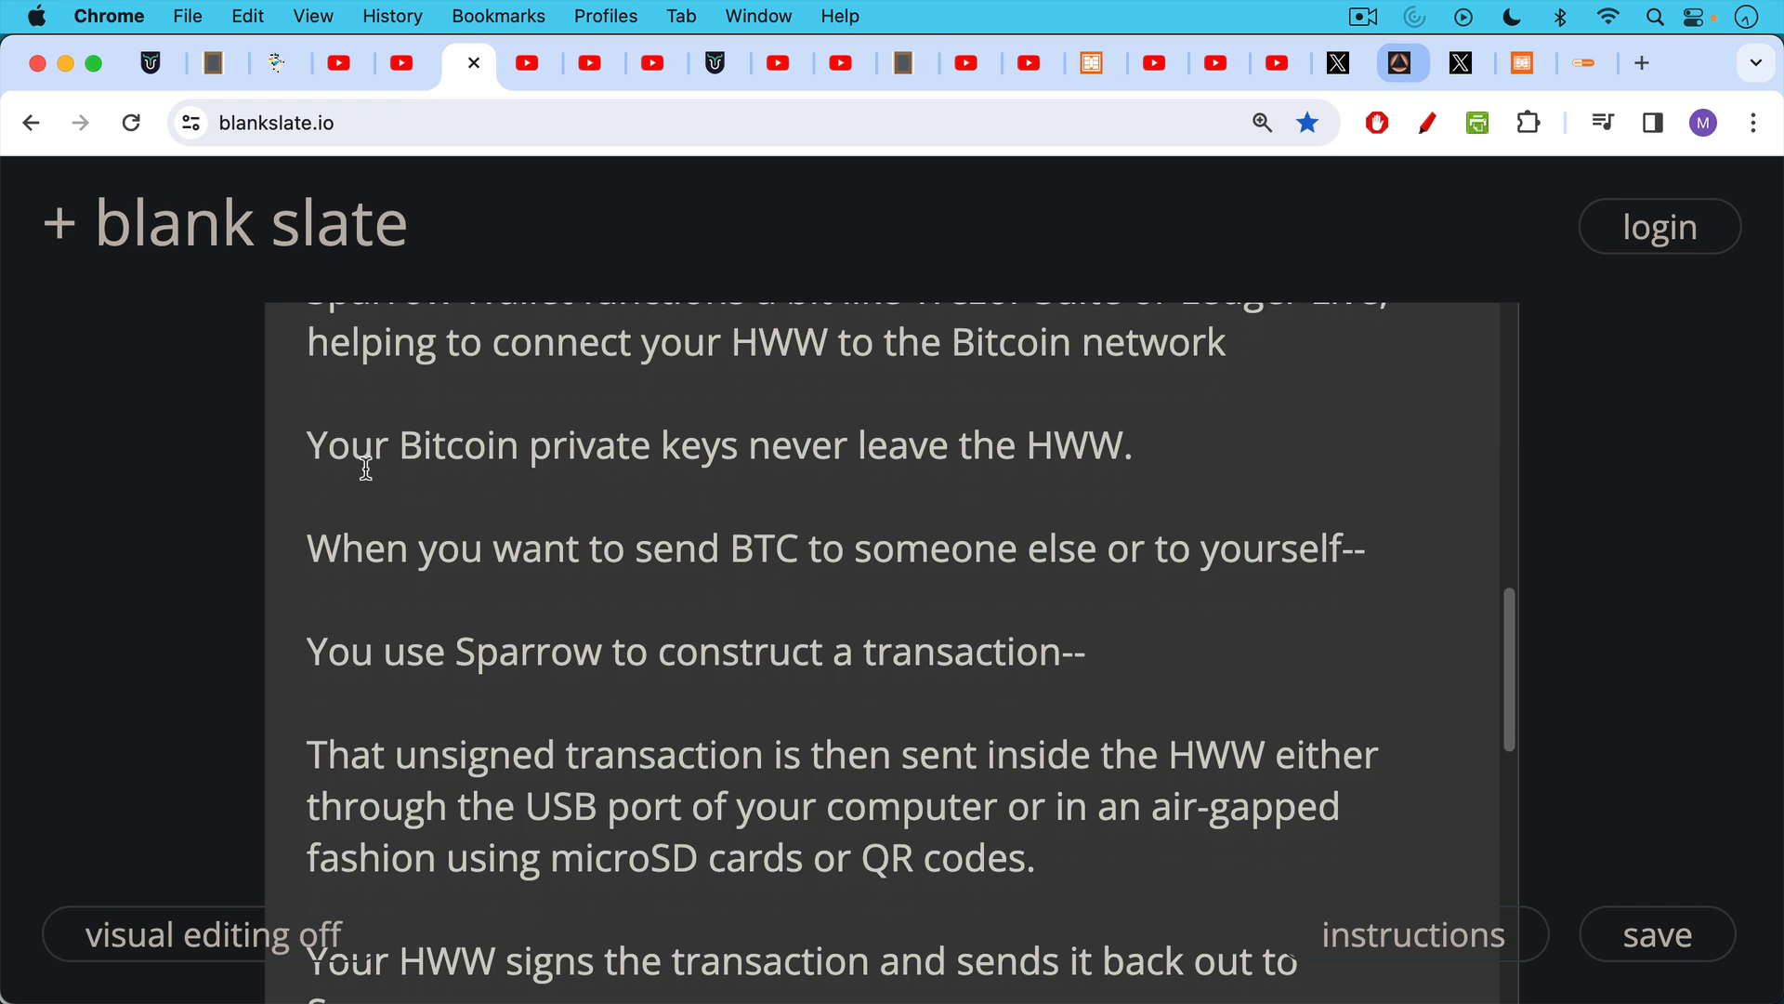
{"action": "scroll", "scroll_direction": "down", "scroll_amount": 3}
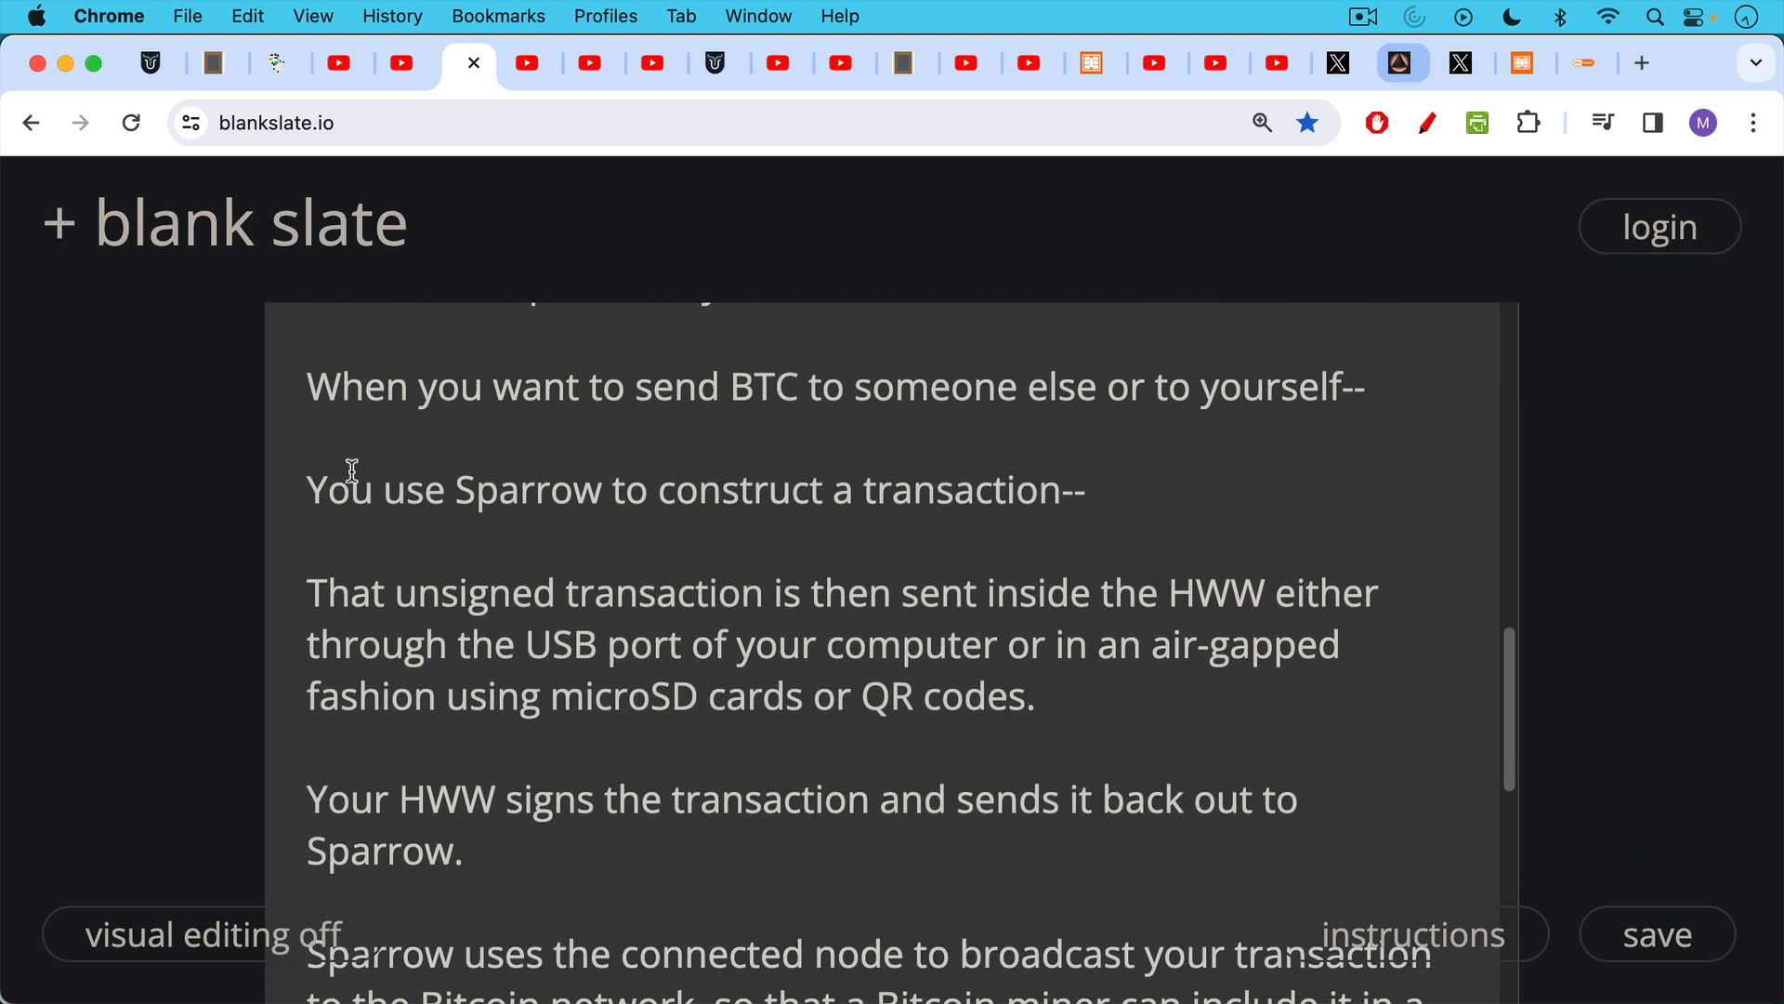
{"action": "mouse_move", "coordinate": [345, 464]}
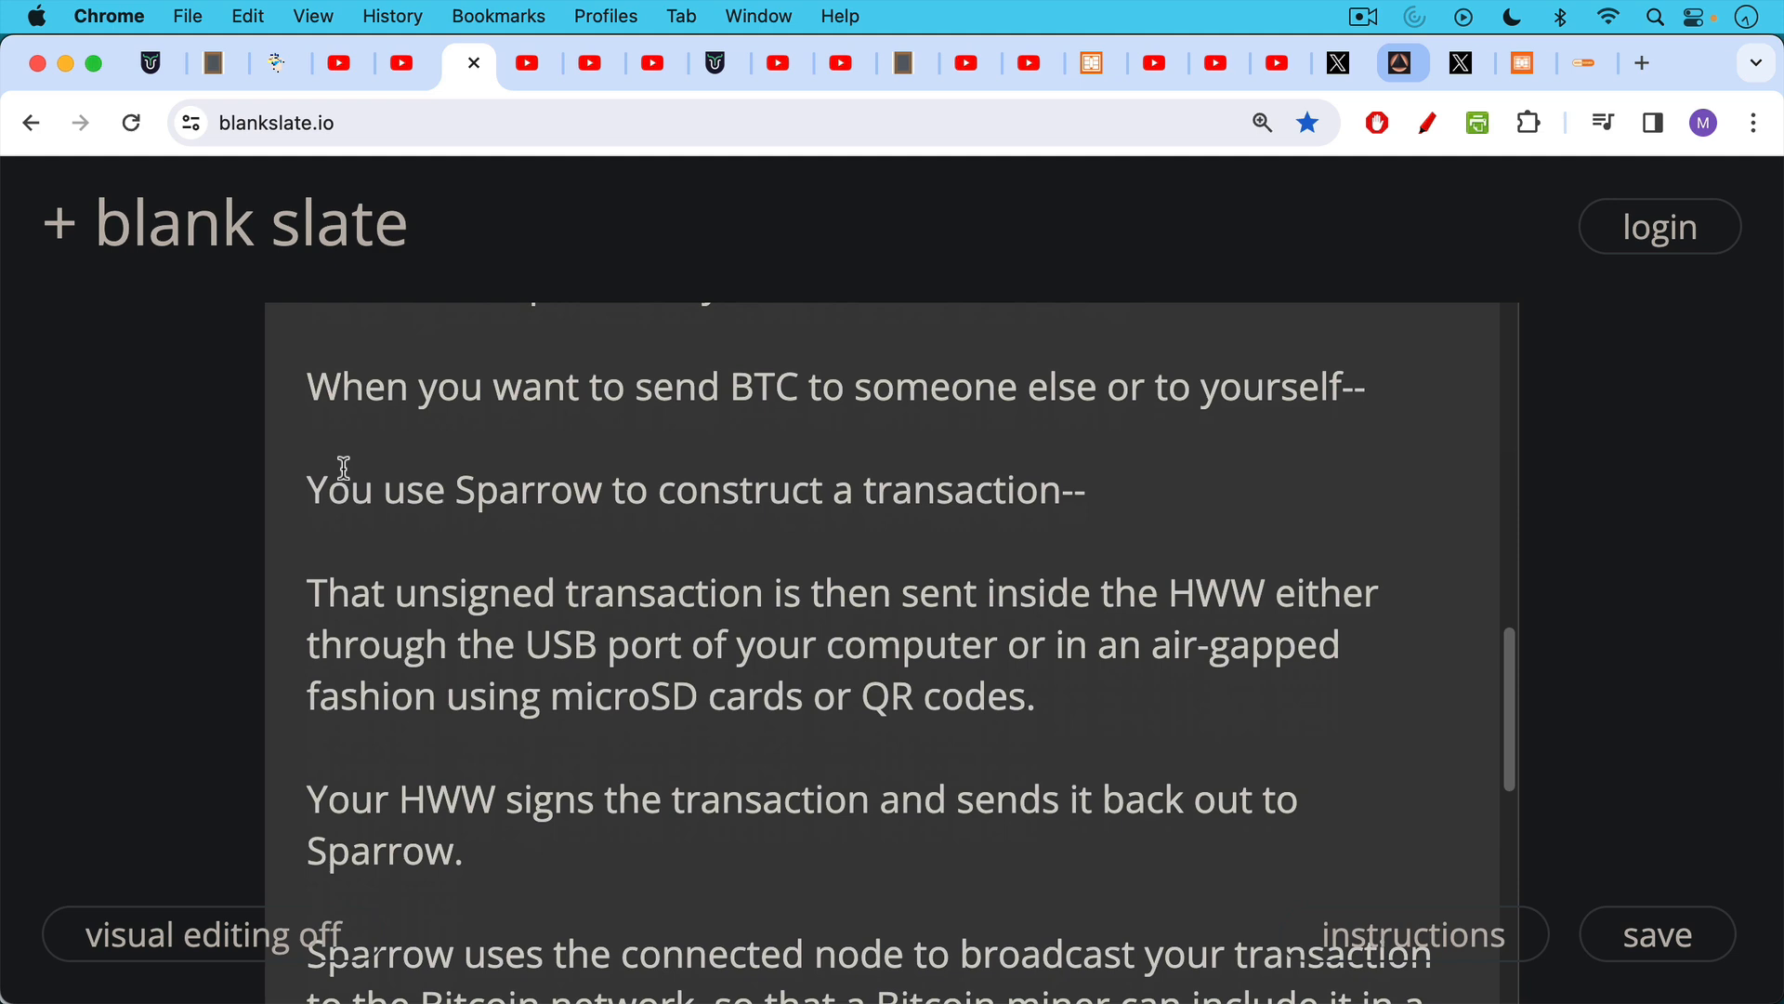
{"action": "mouse_move", "coordinate": [348, 469]}
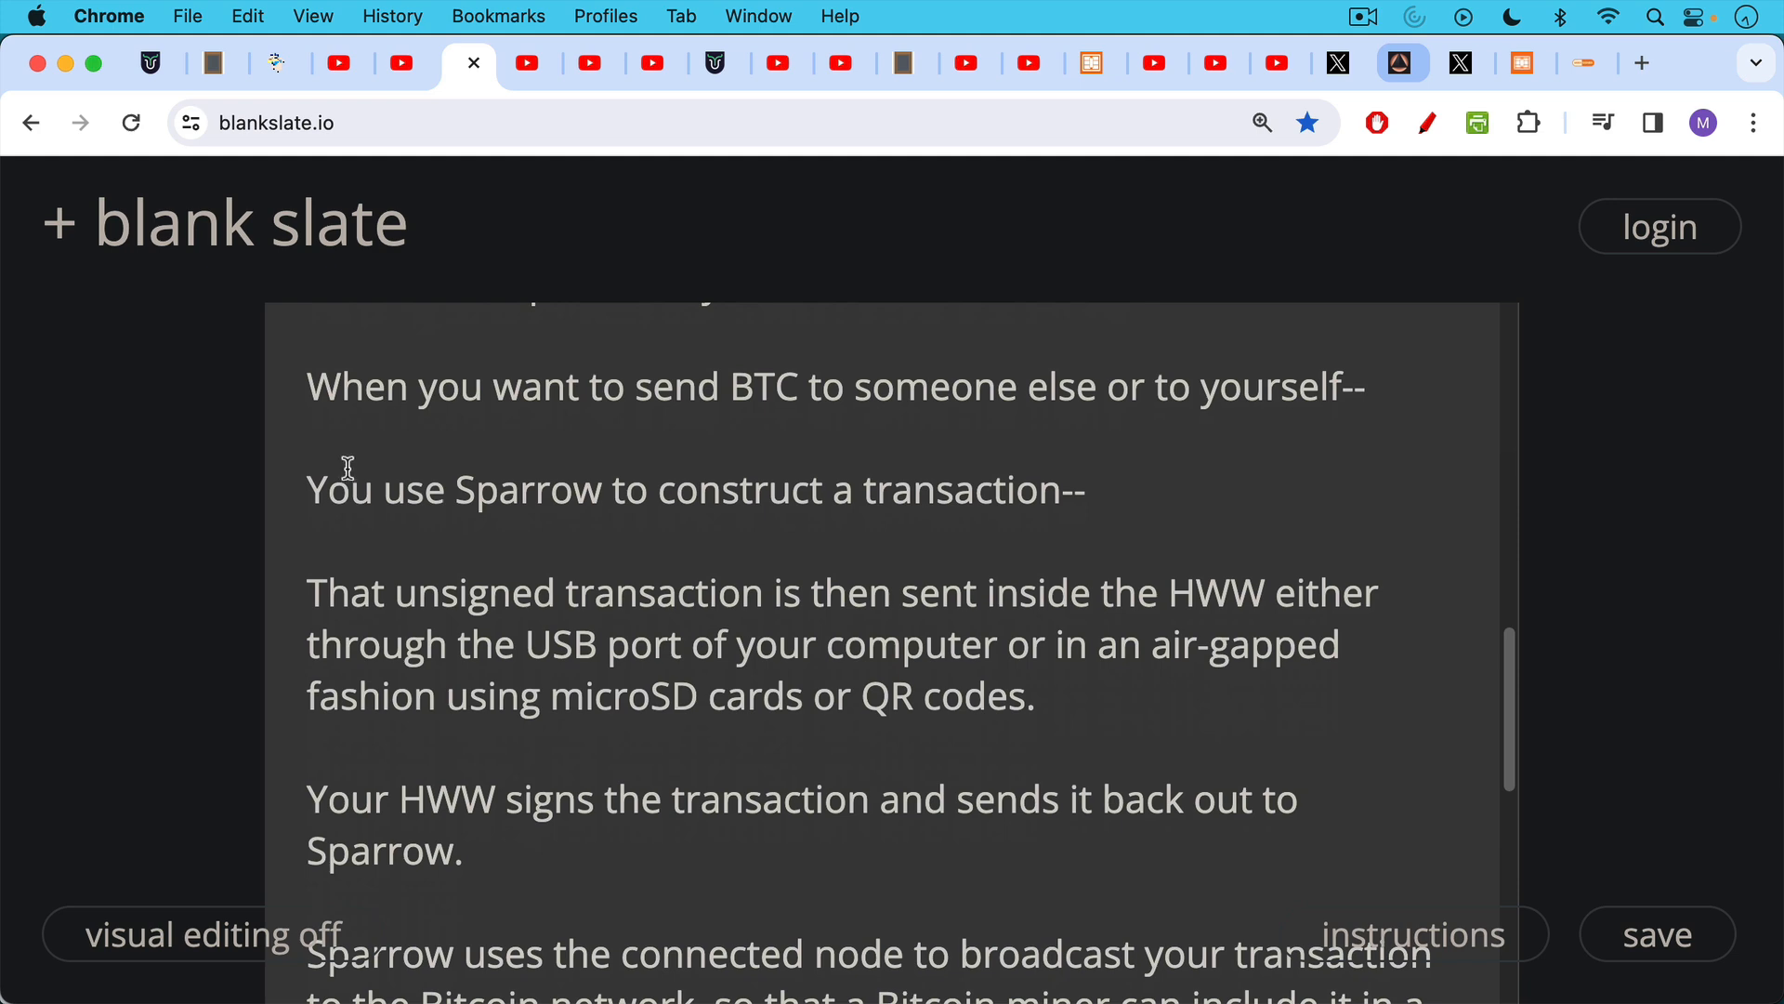
{"action": "scroll", "scroll_direction": "down", "scroll_amount": 3}
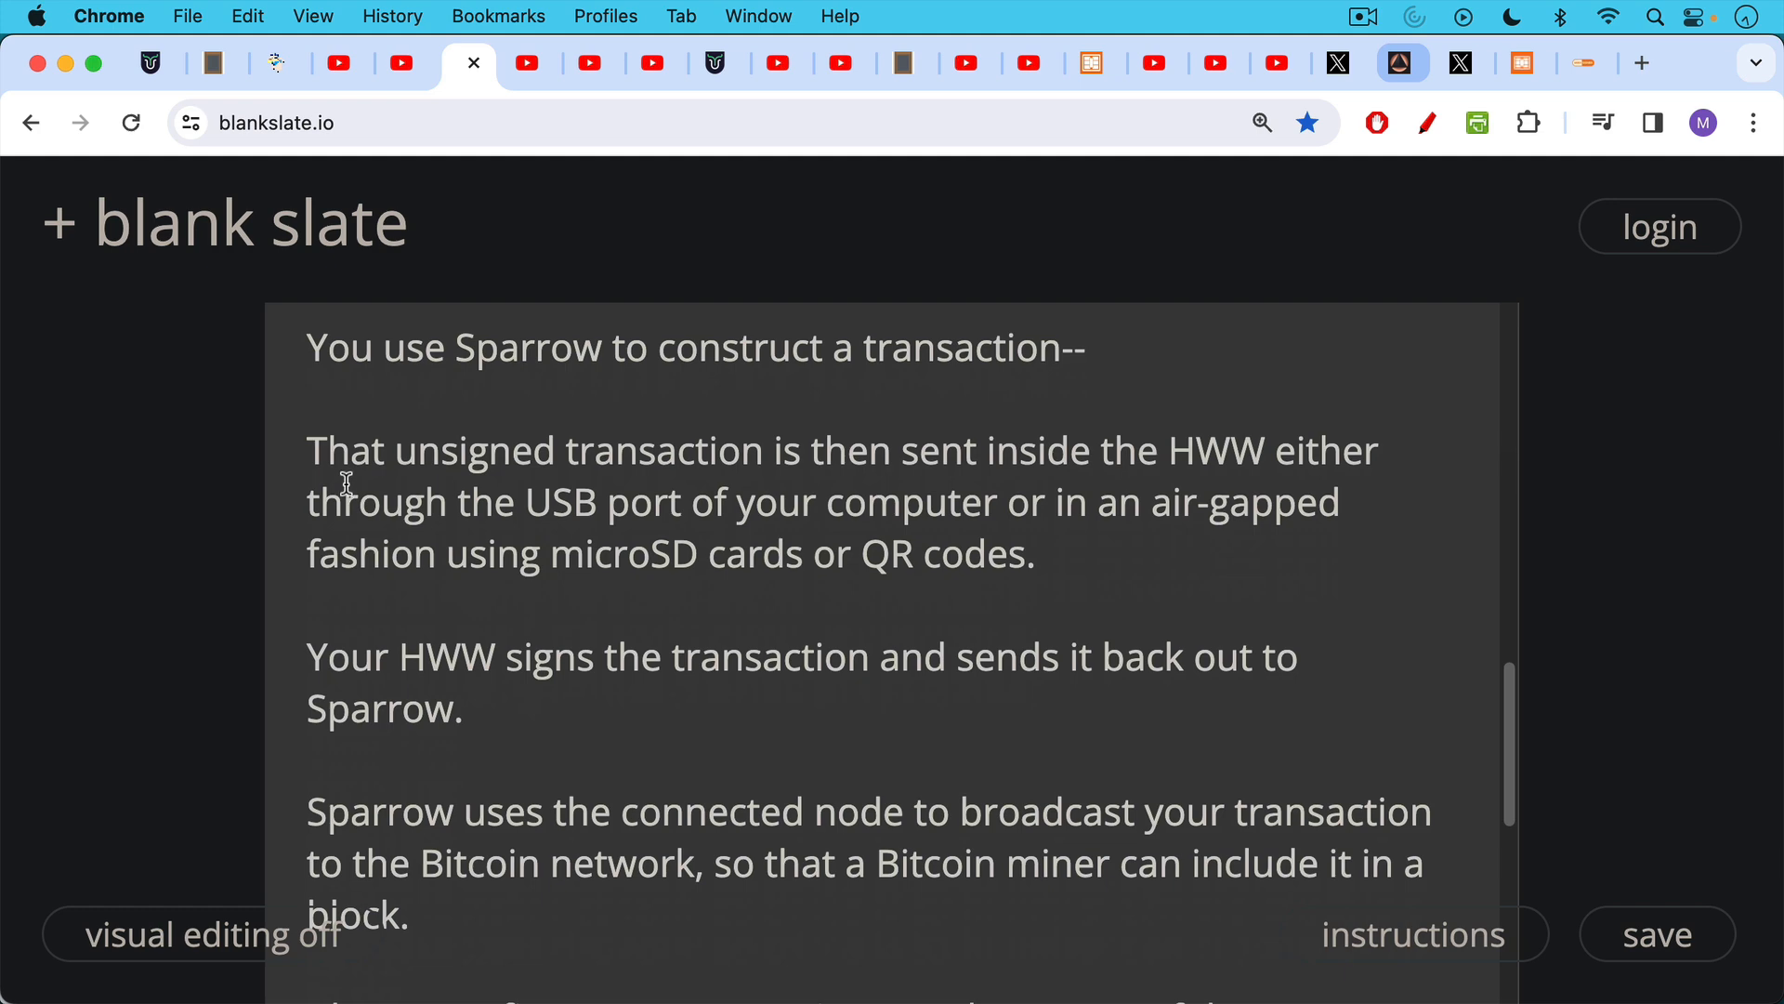
Step: Scroll down to the 'Always confirm your transactions' advice and malware-safety note
{"action": "scroll", "scroll_direction": "down", "scroll_amount": 3}
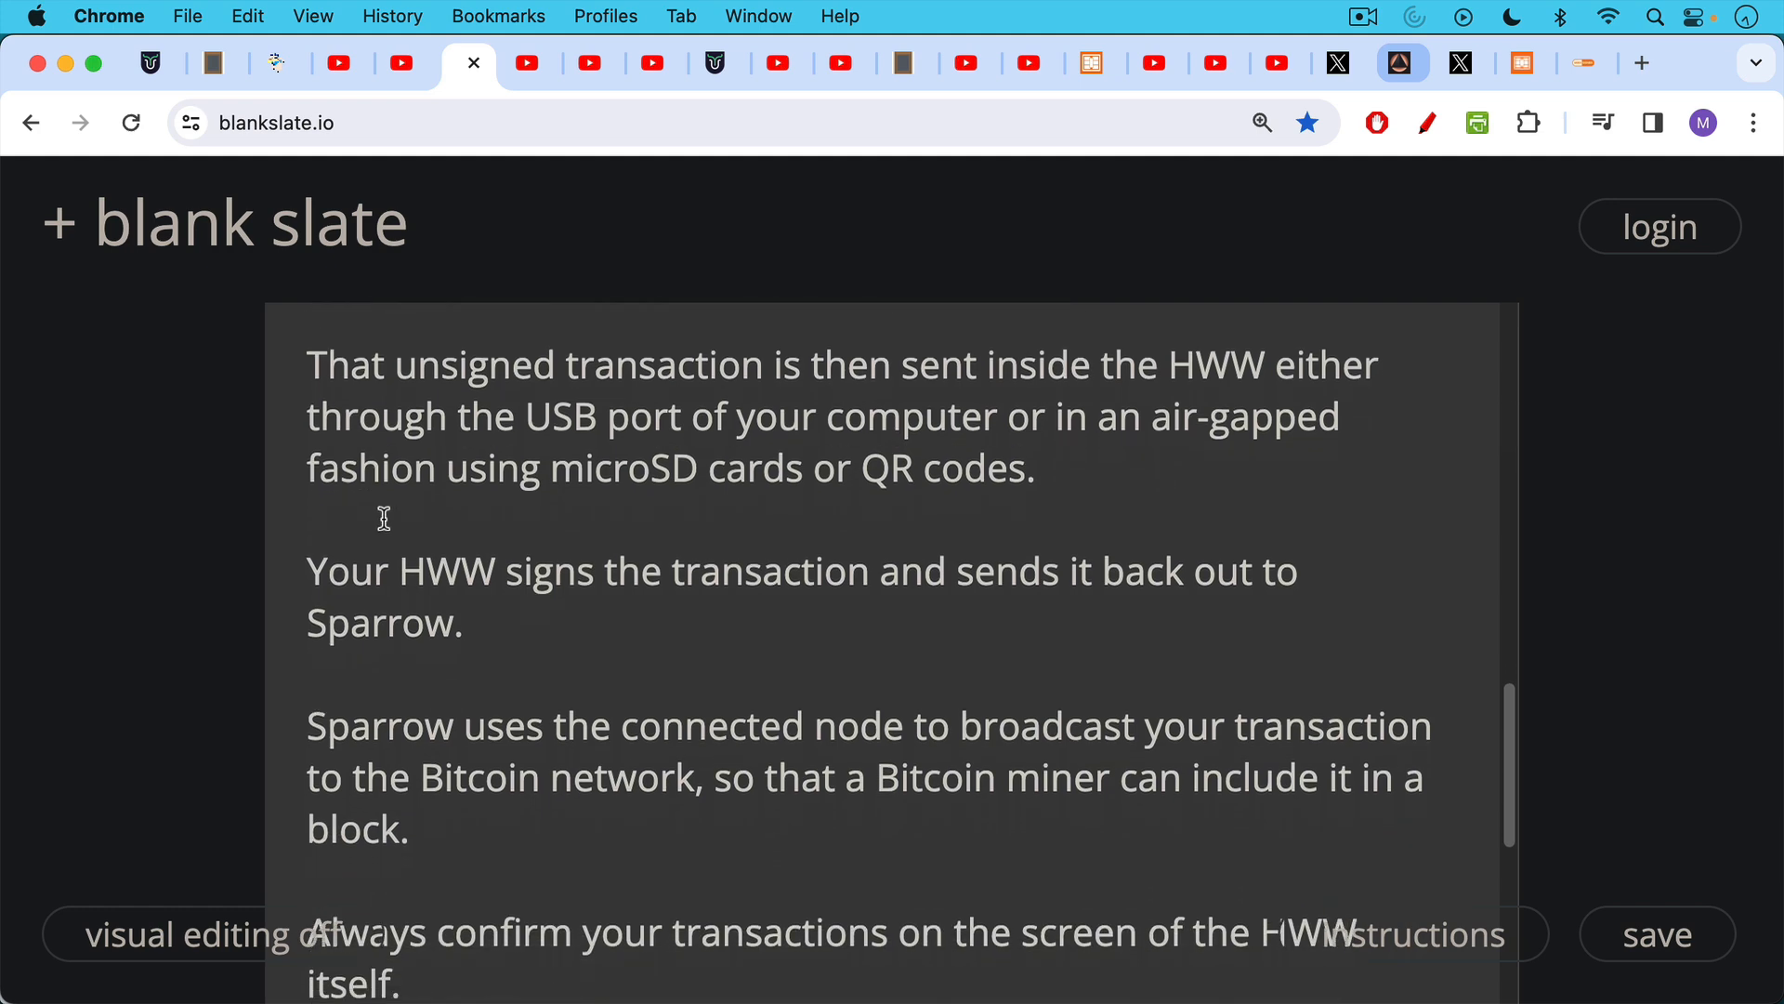
{"action": "scroll", "scroll_direction": "down", "scroll_amount": 3}
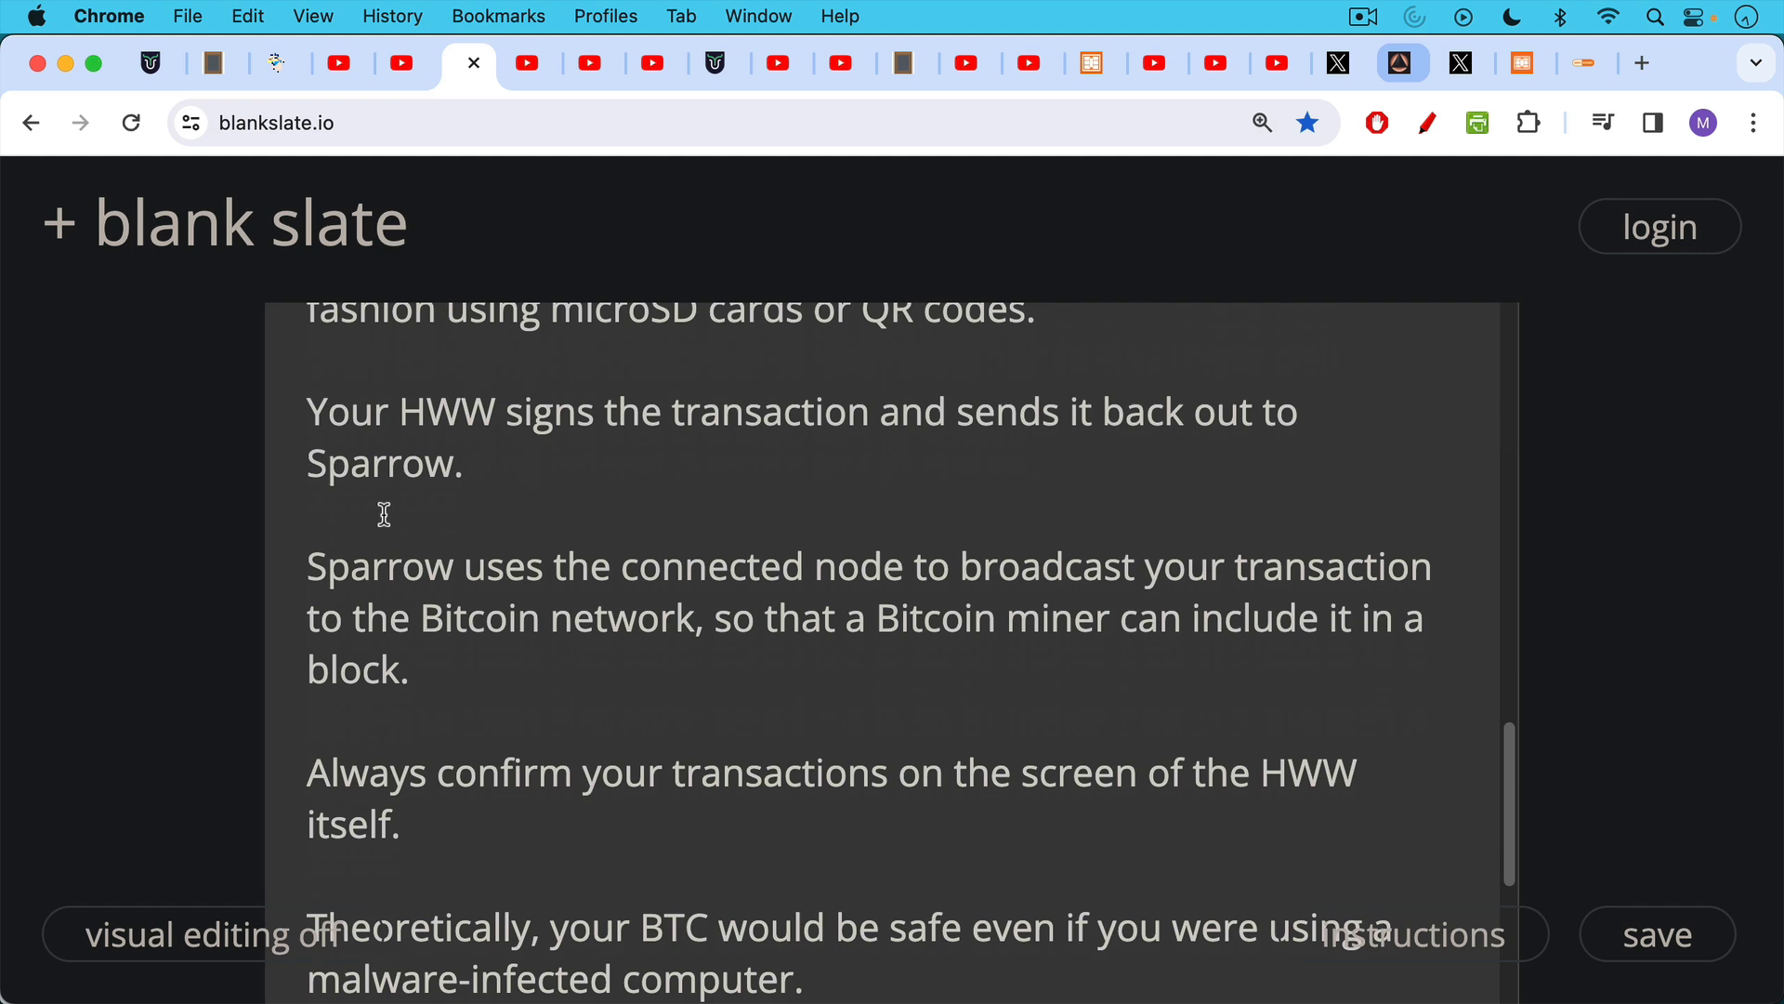
{"action": "mouse_move", "coordinate": [384, 511]}
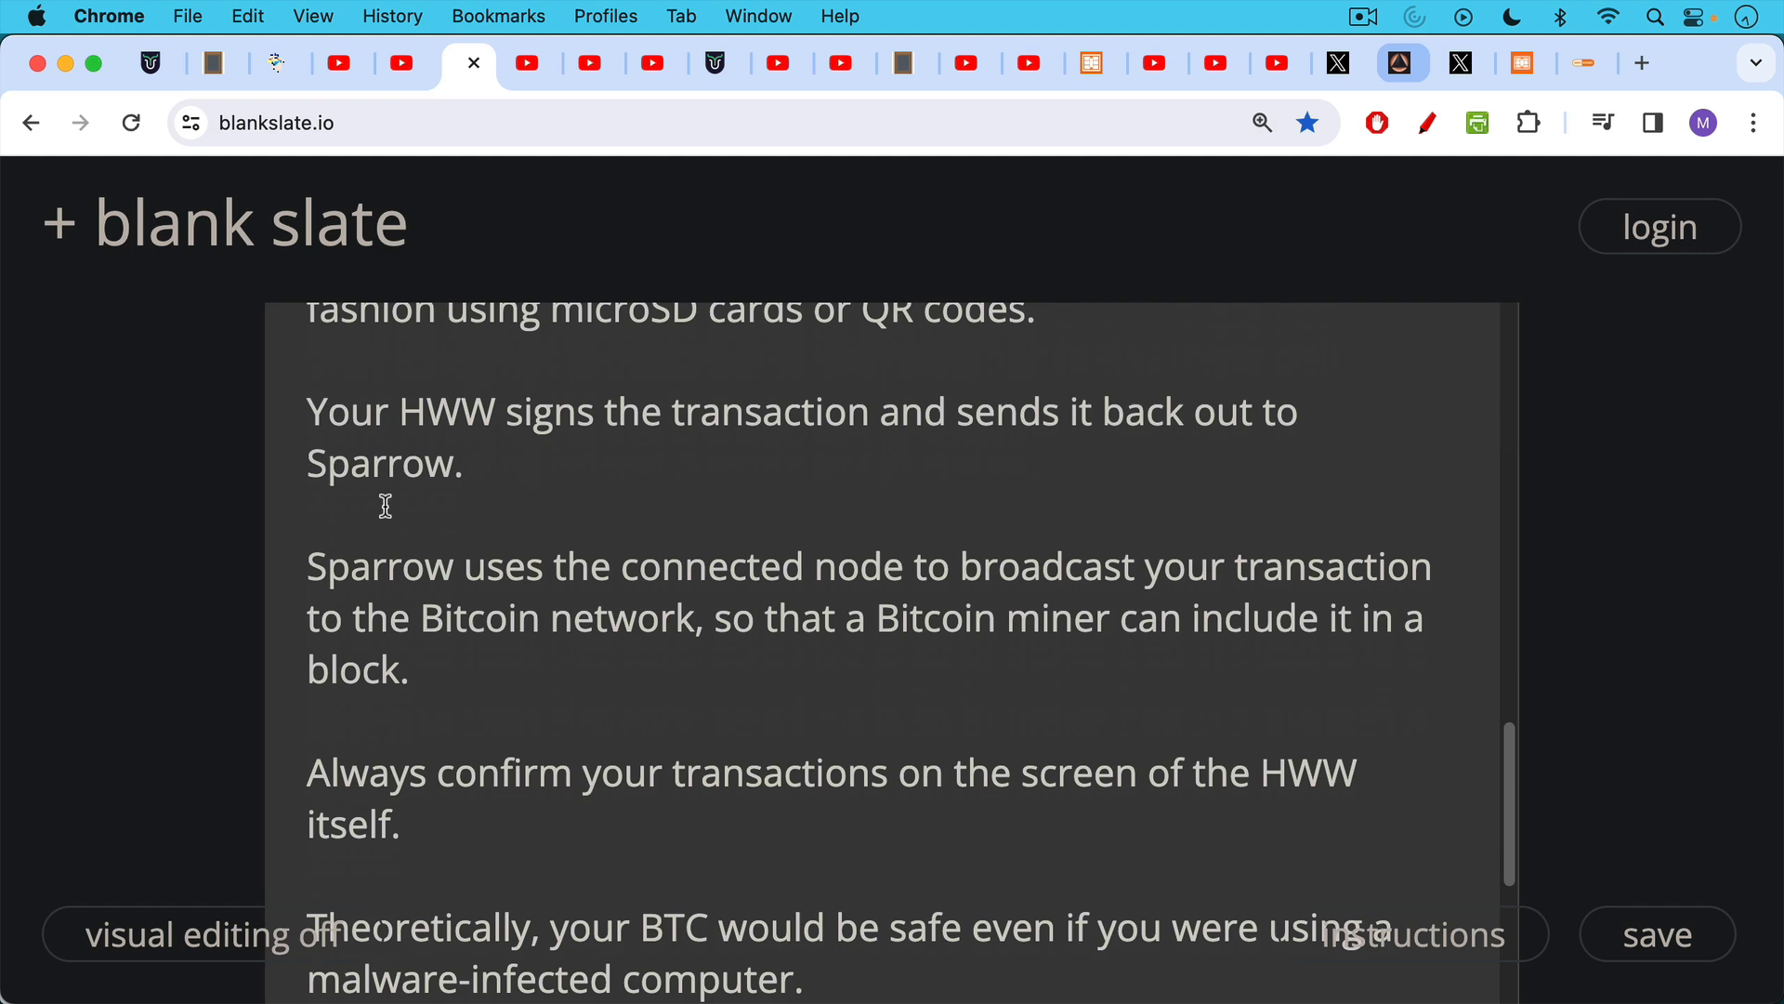
{"action": "mouse_move", "coordinate": [387, 502]}
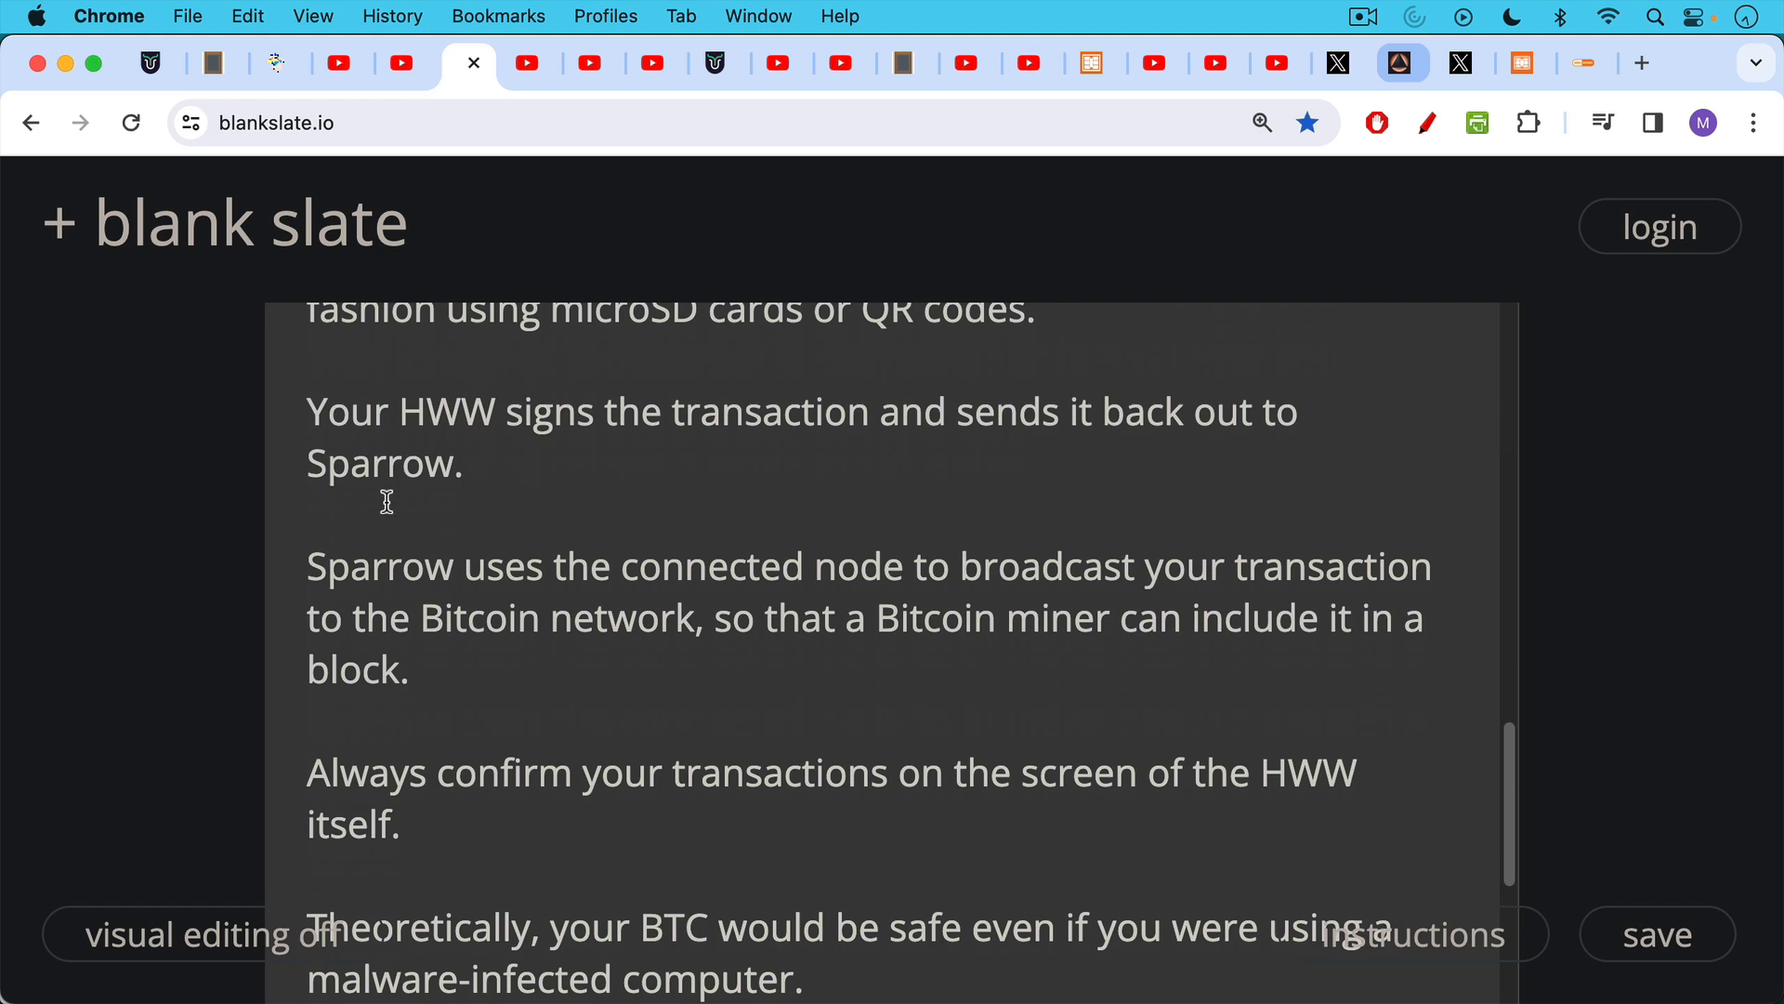
{"action": "scroll", "scroll_direction": "down", "scroll_amount": 3}
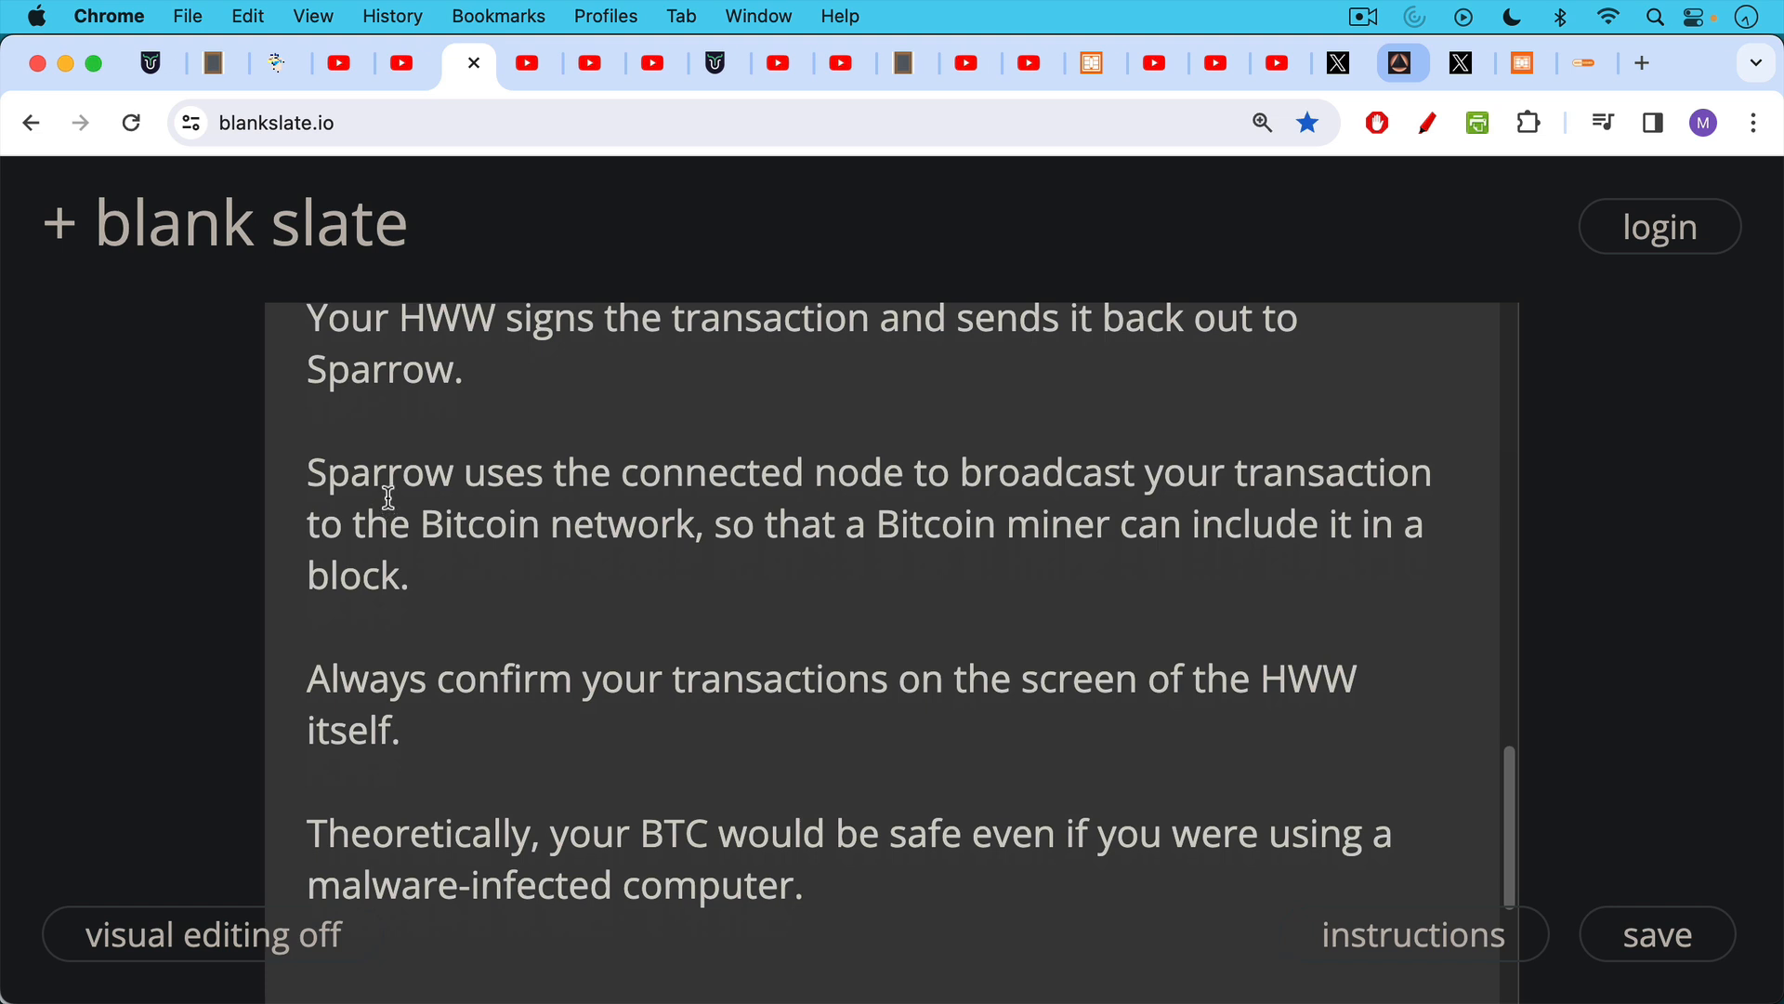
{"action": "mouse_move", "coordinate": [398, 468]}
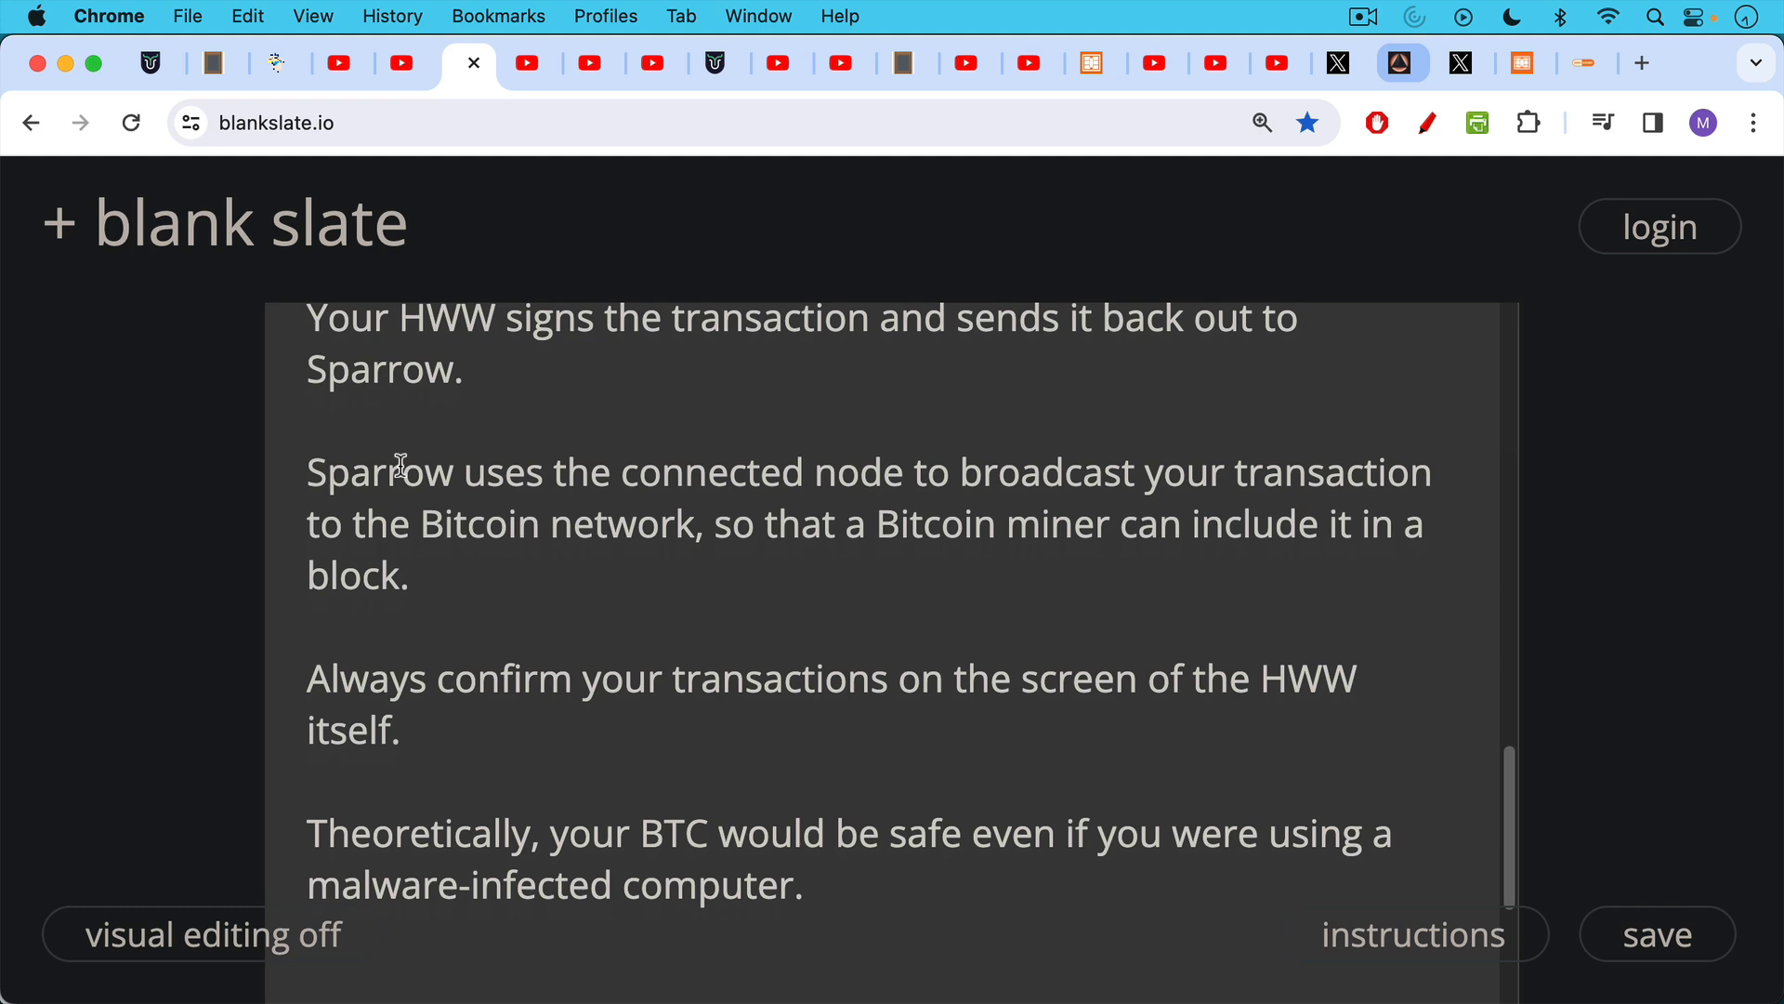
{"action": "mouse_move", "coordinate": [404, 316]}
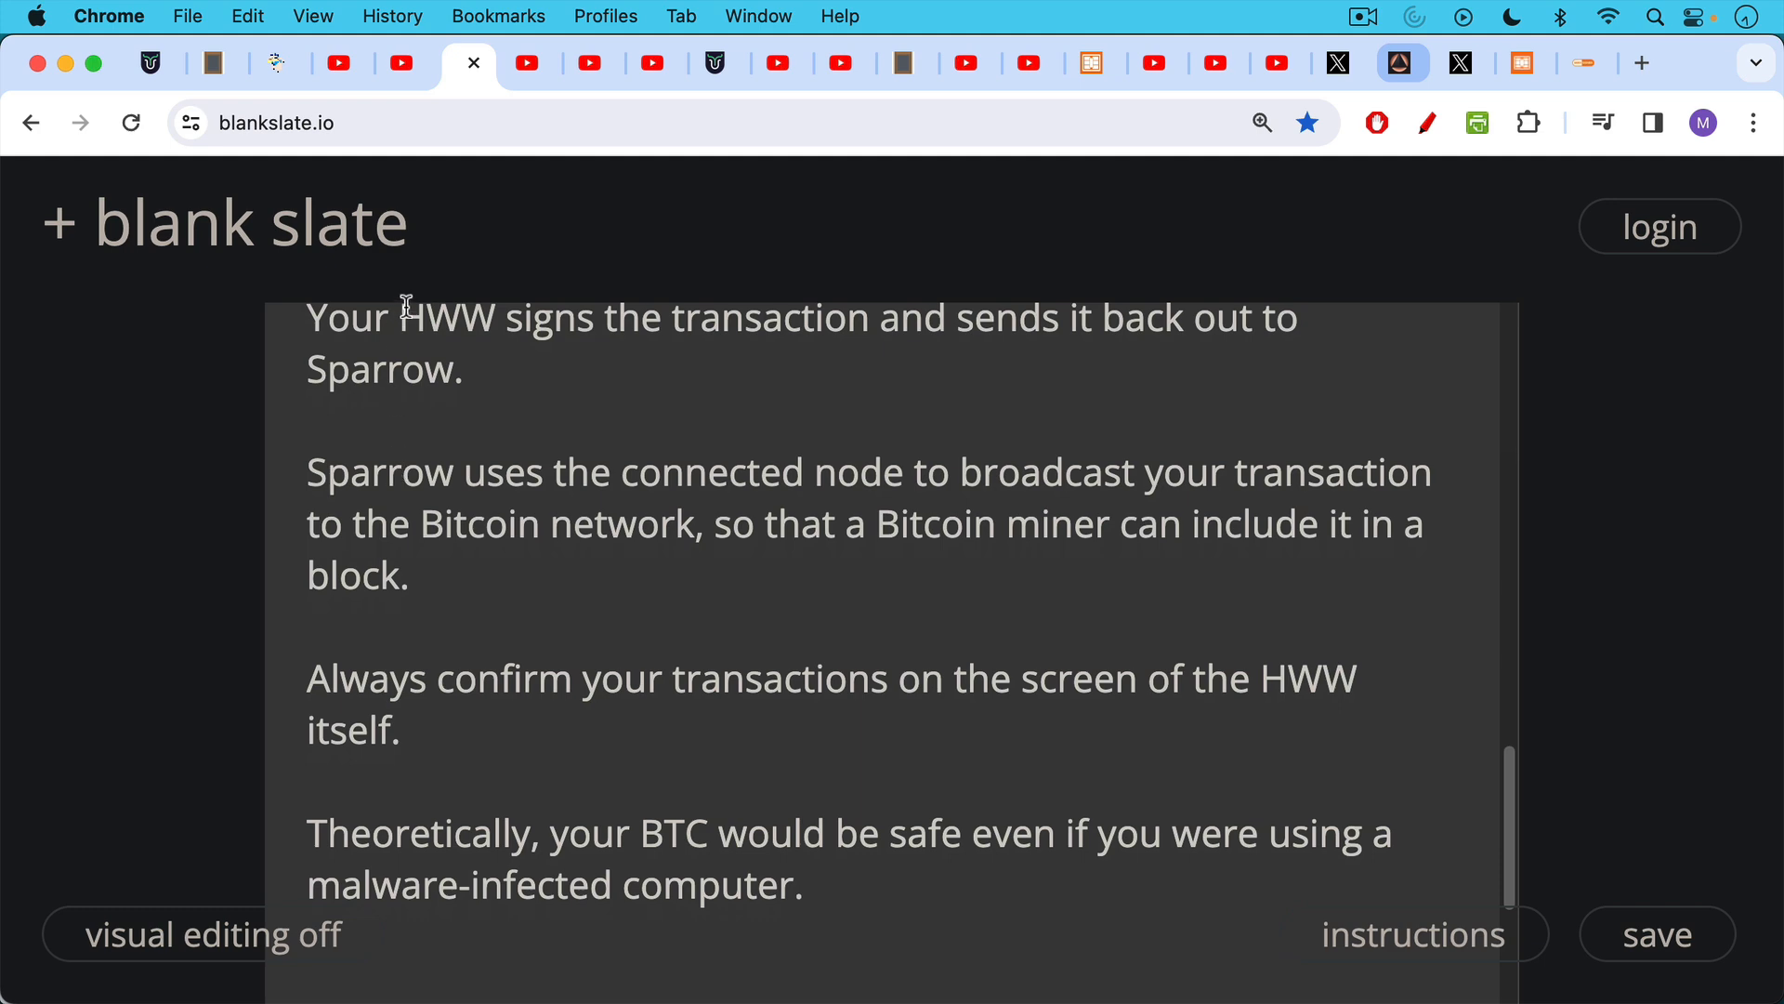
{"action": "mouse_move", "coordinate": [533, 76]}
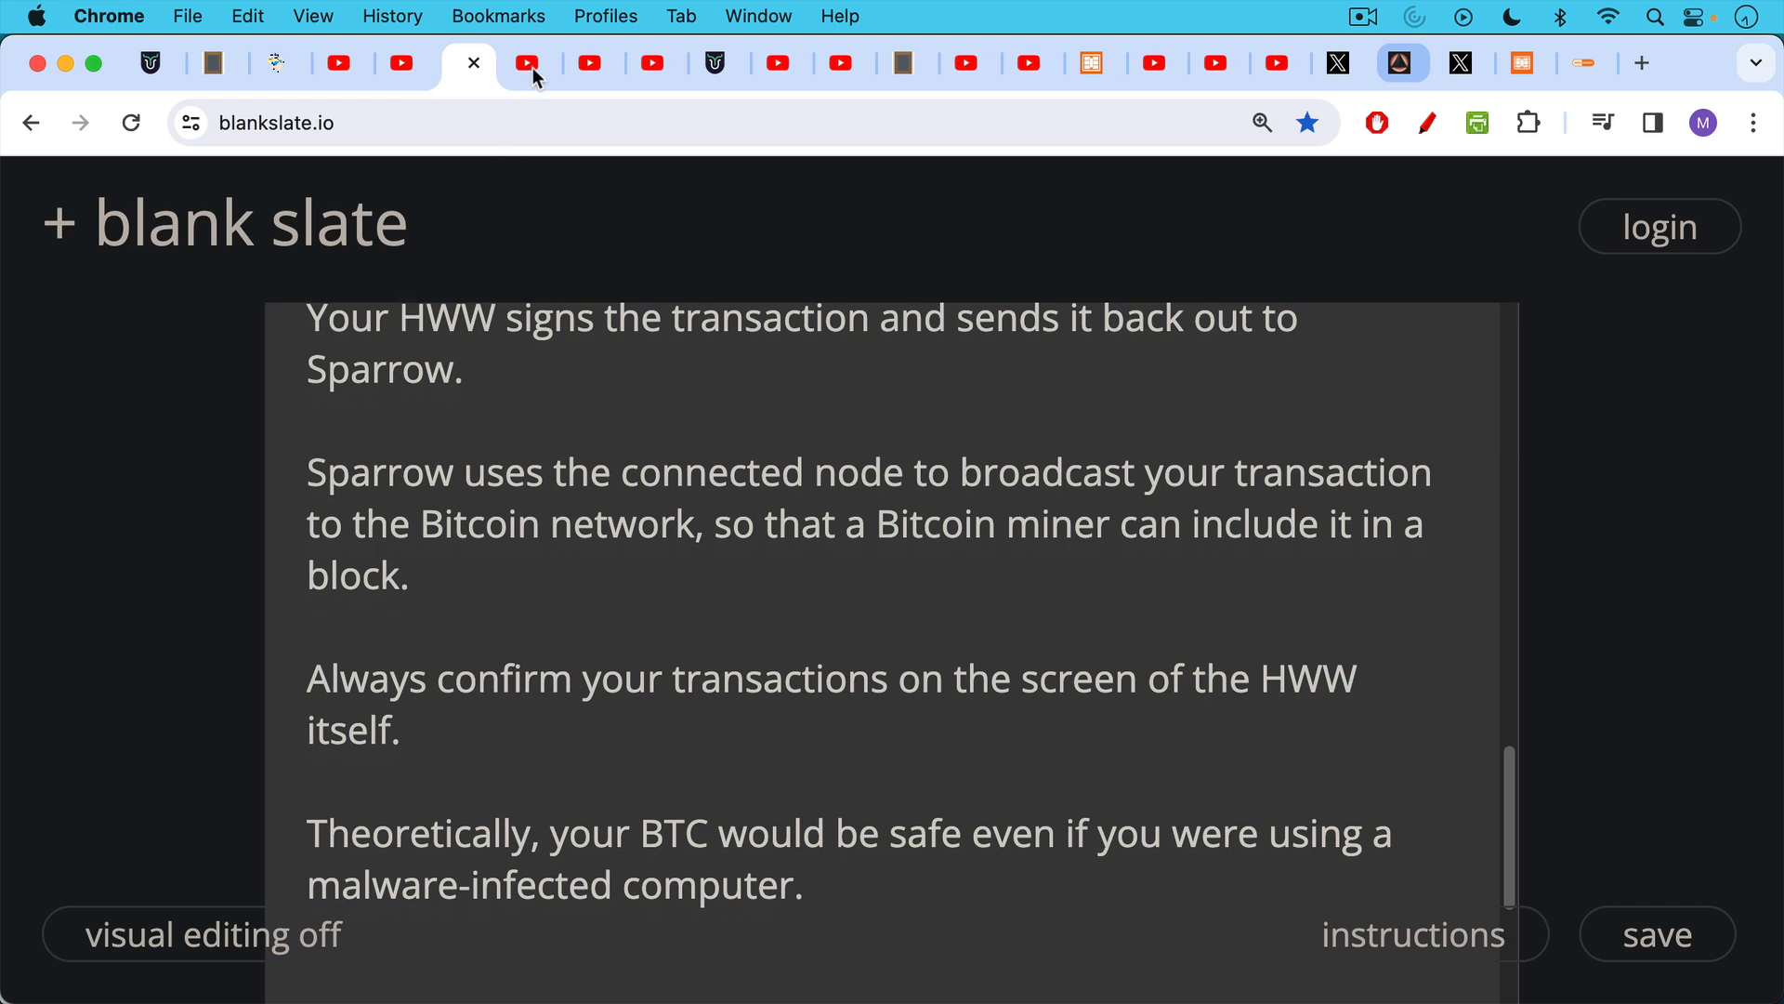
Step: Switch to the YouTube tab with the Coldcard-and-Sparrow-on-M1-Mac comment thread
{"action": "left_click", "coordinate": [524, 63]}
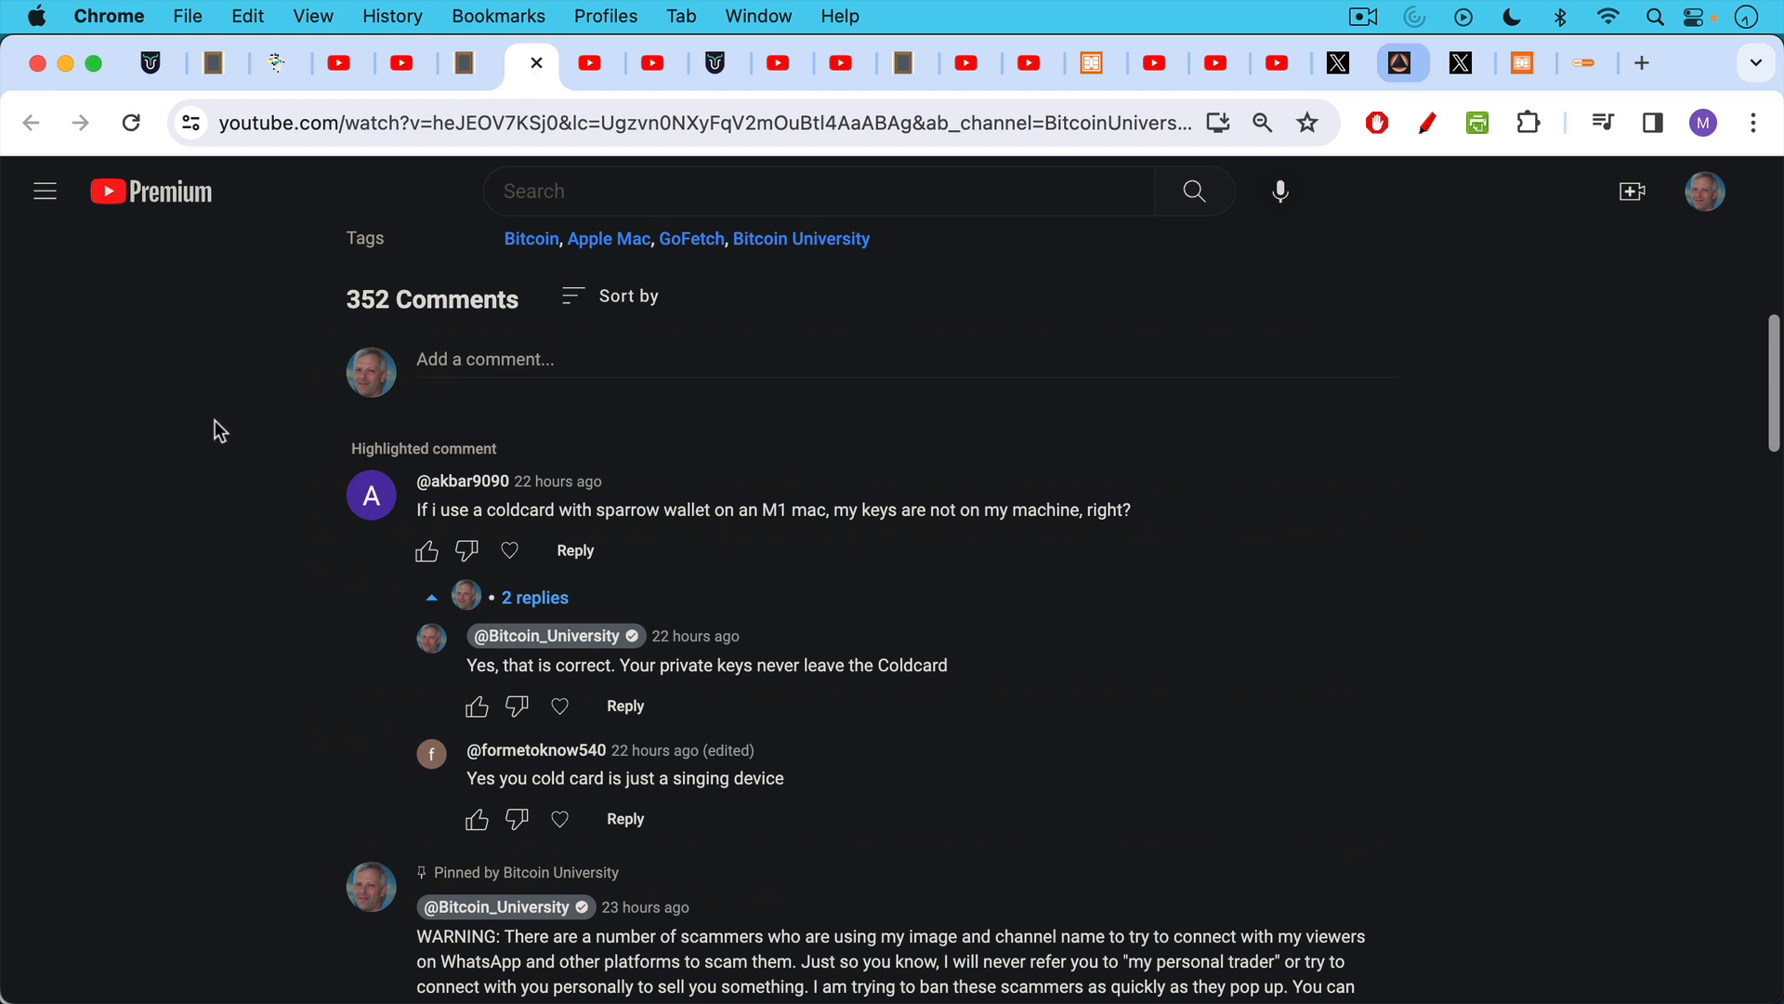
{"action": "mouse_move", "coordinate": [231, 444]}
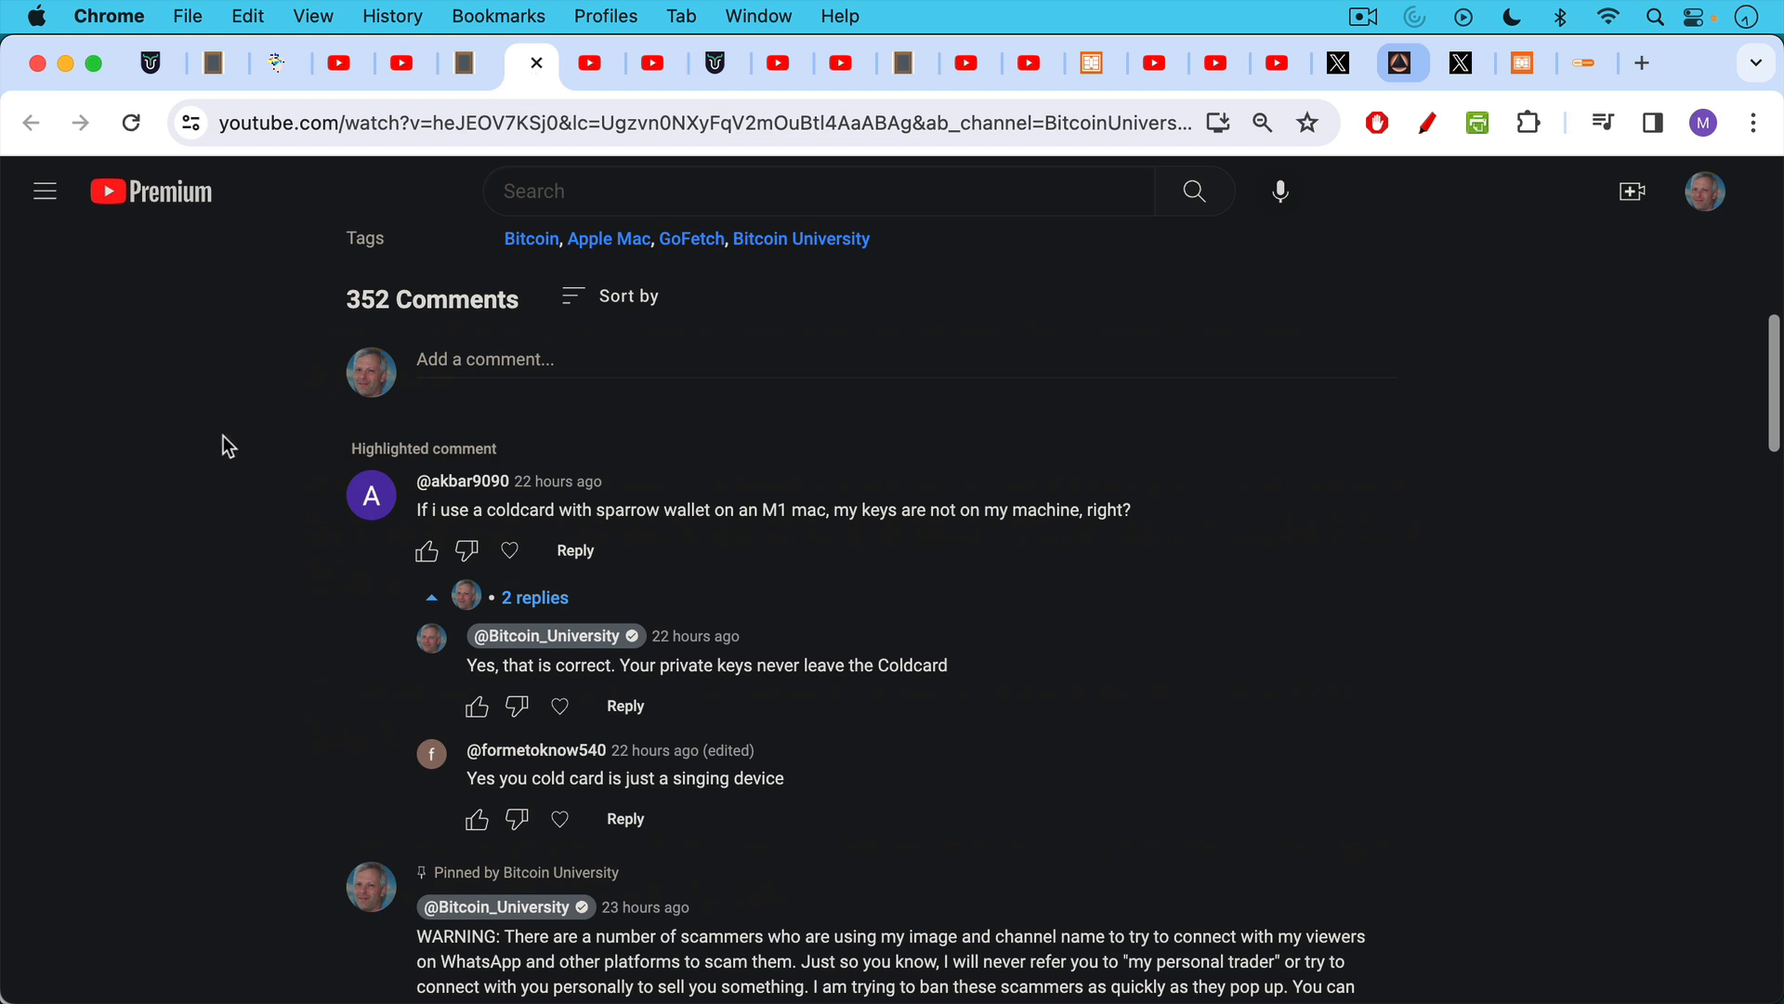
{"action": "mouse_move", "coordinate": [223, 410]}
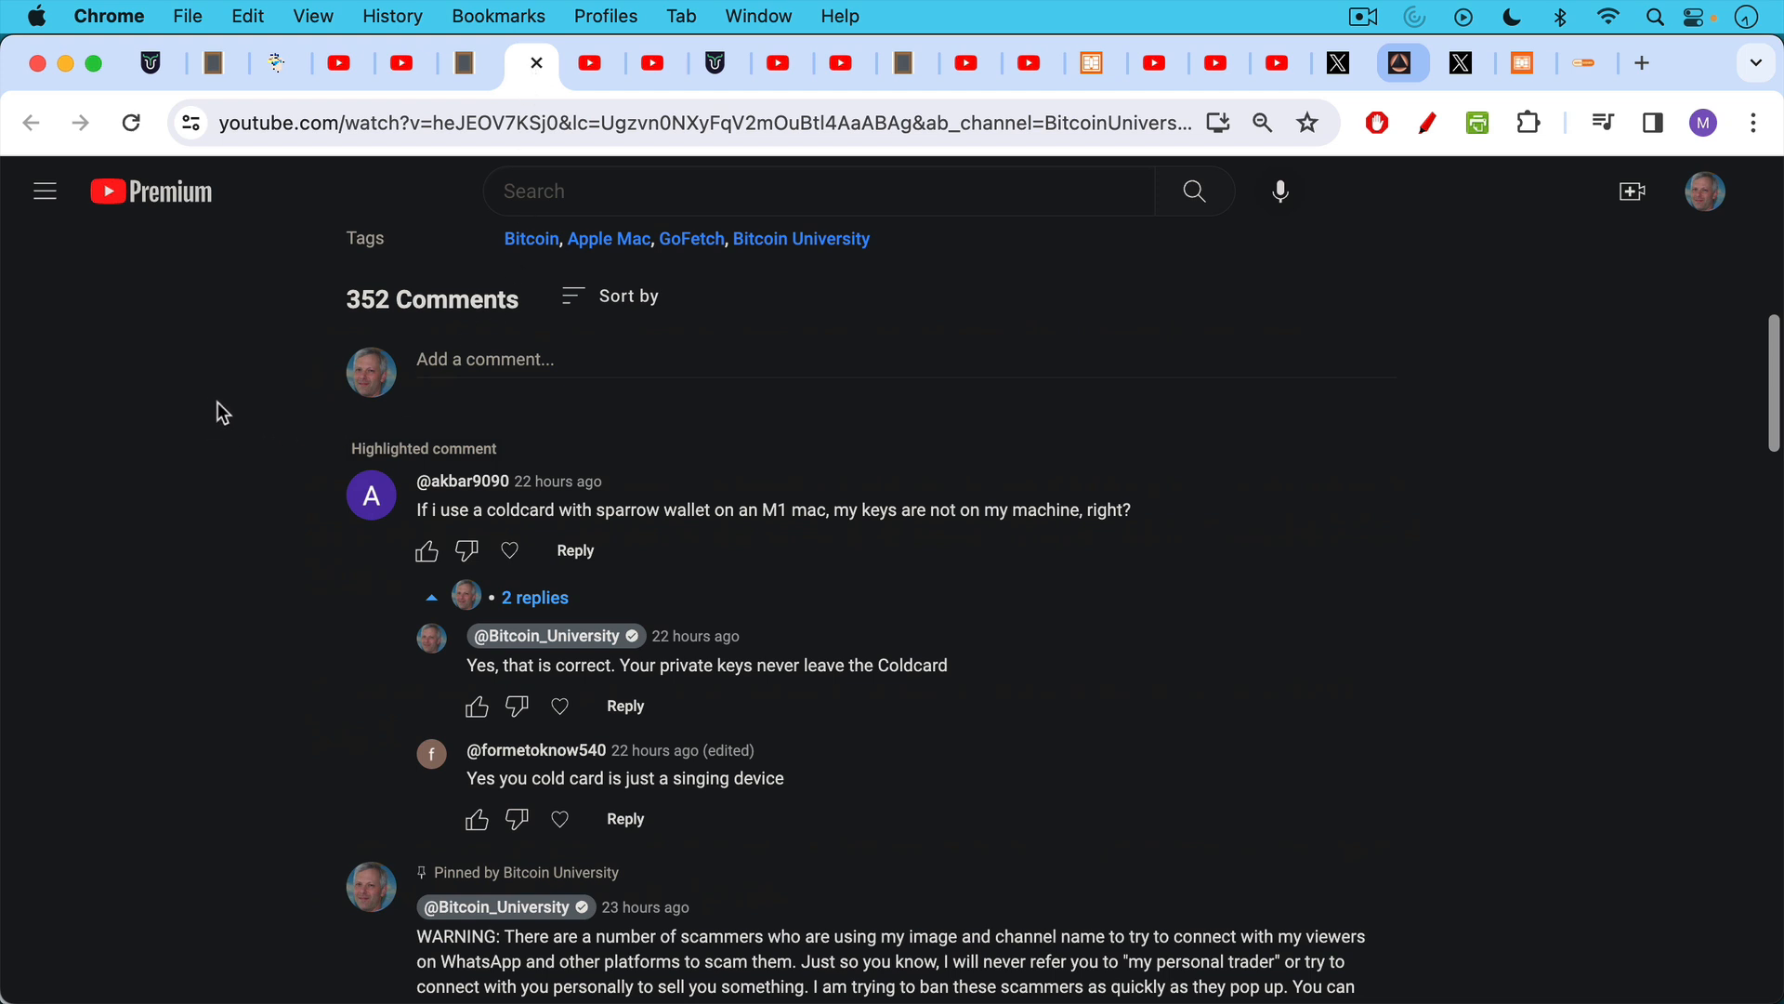
{"action": "mouse_move", "coordinate": [219, 398]}
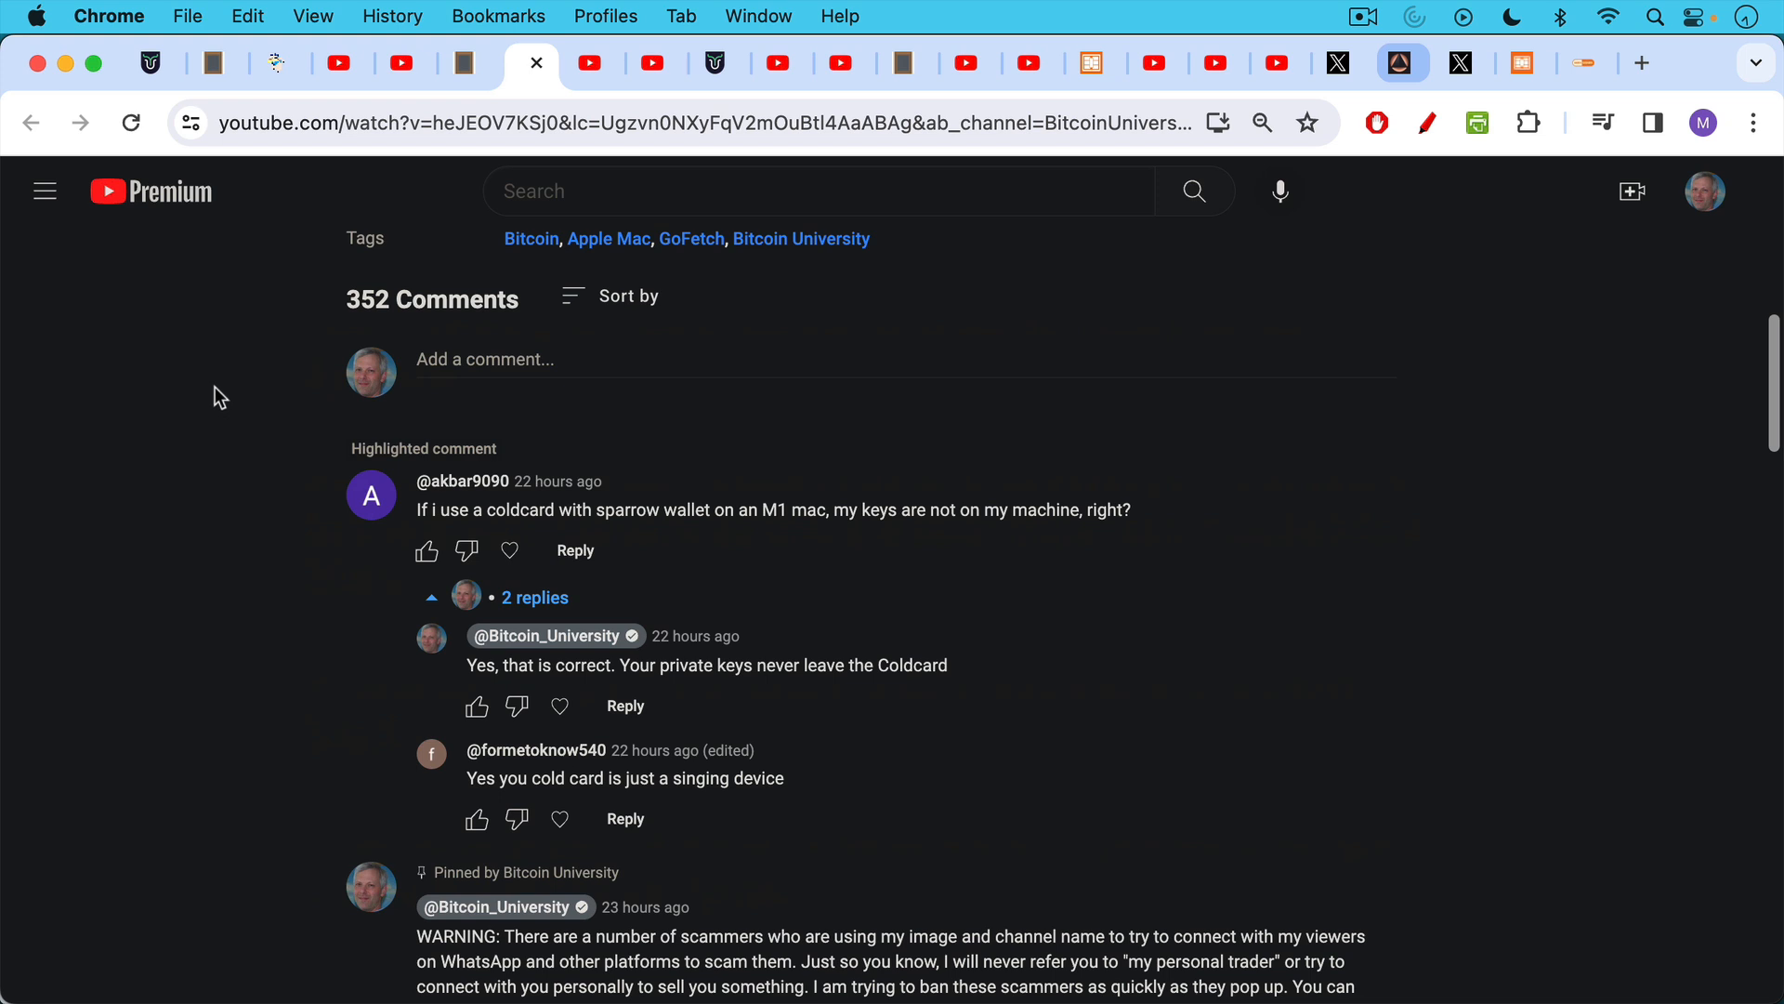
{"action": "mouse_move", "coordinate": [342, 160]}
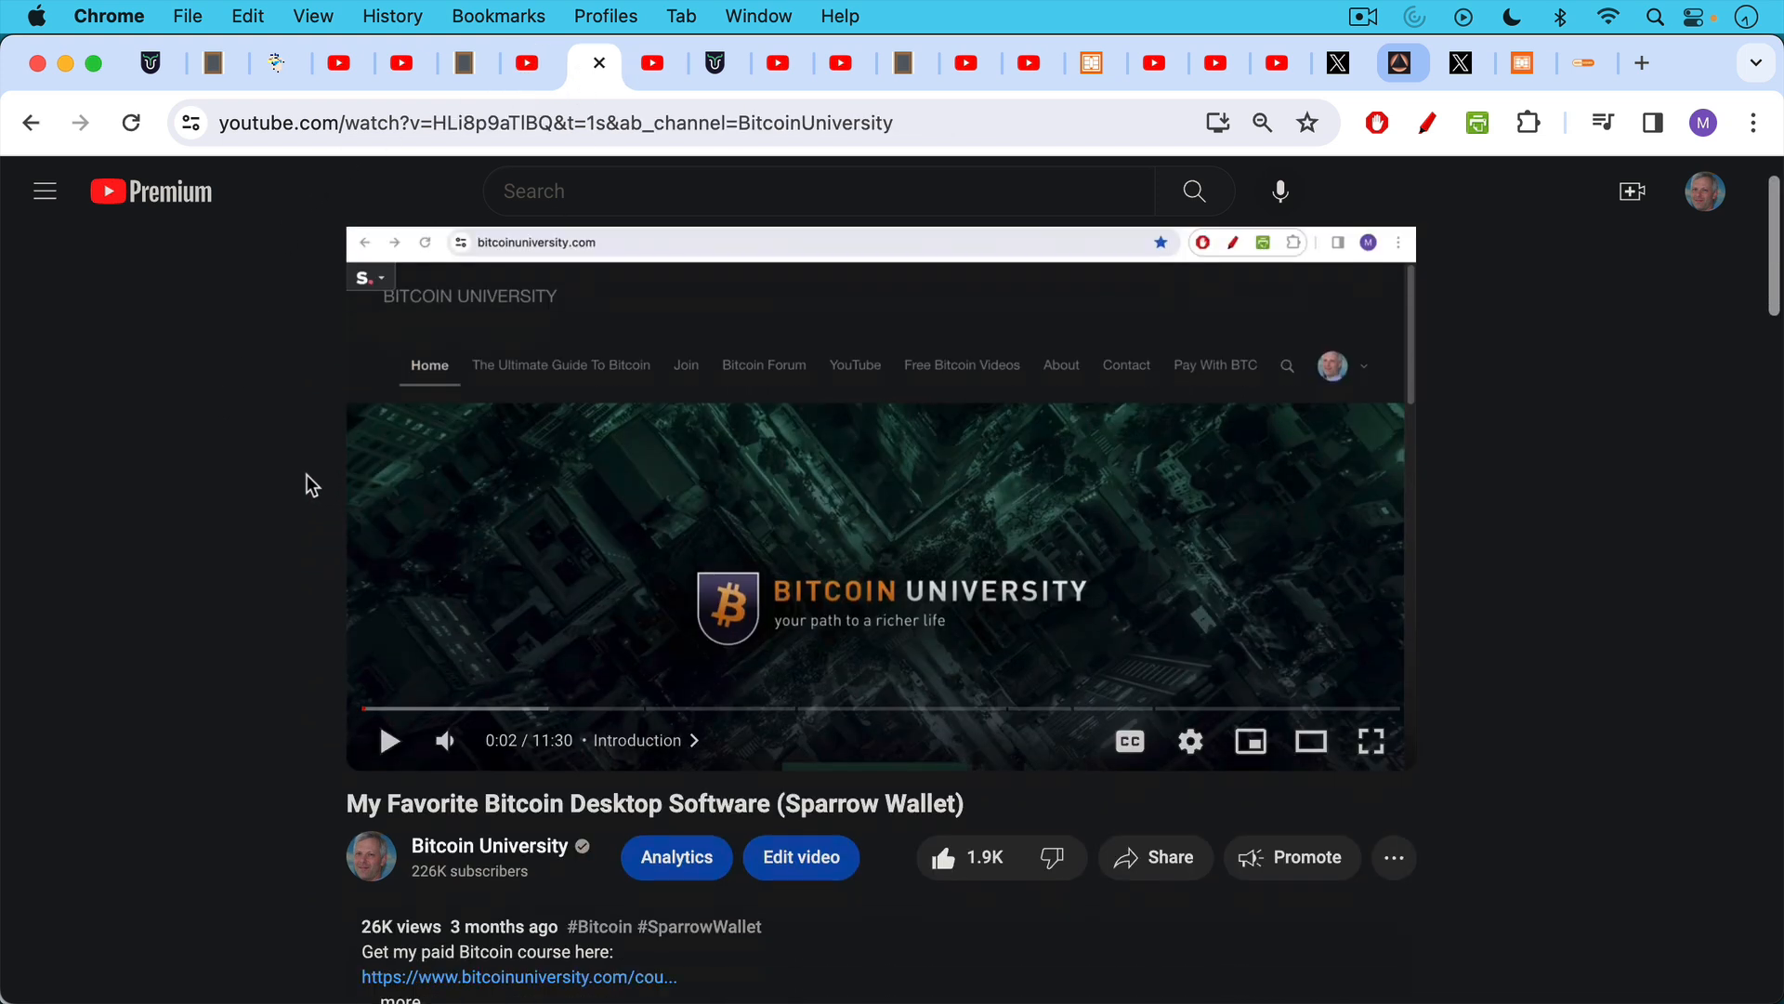
Step: Scroll the comments, then switch to the bitcoinuniversity.com homepage tab
{"action": "scroll", "scroll_direction": "down", "scroll_amount": 3}
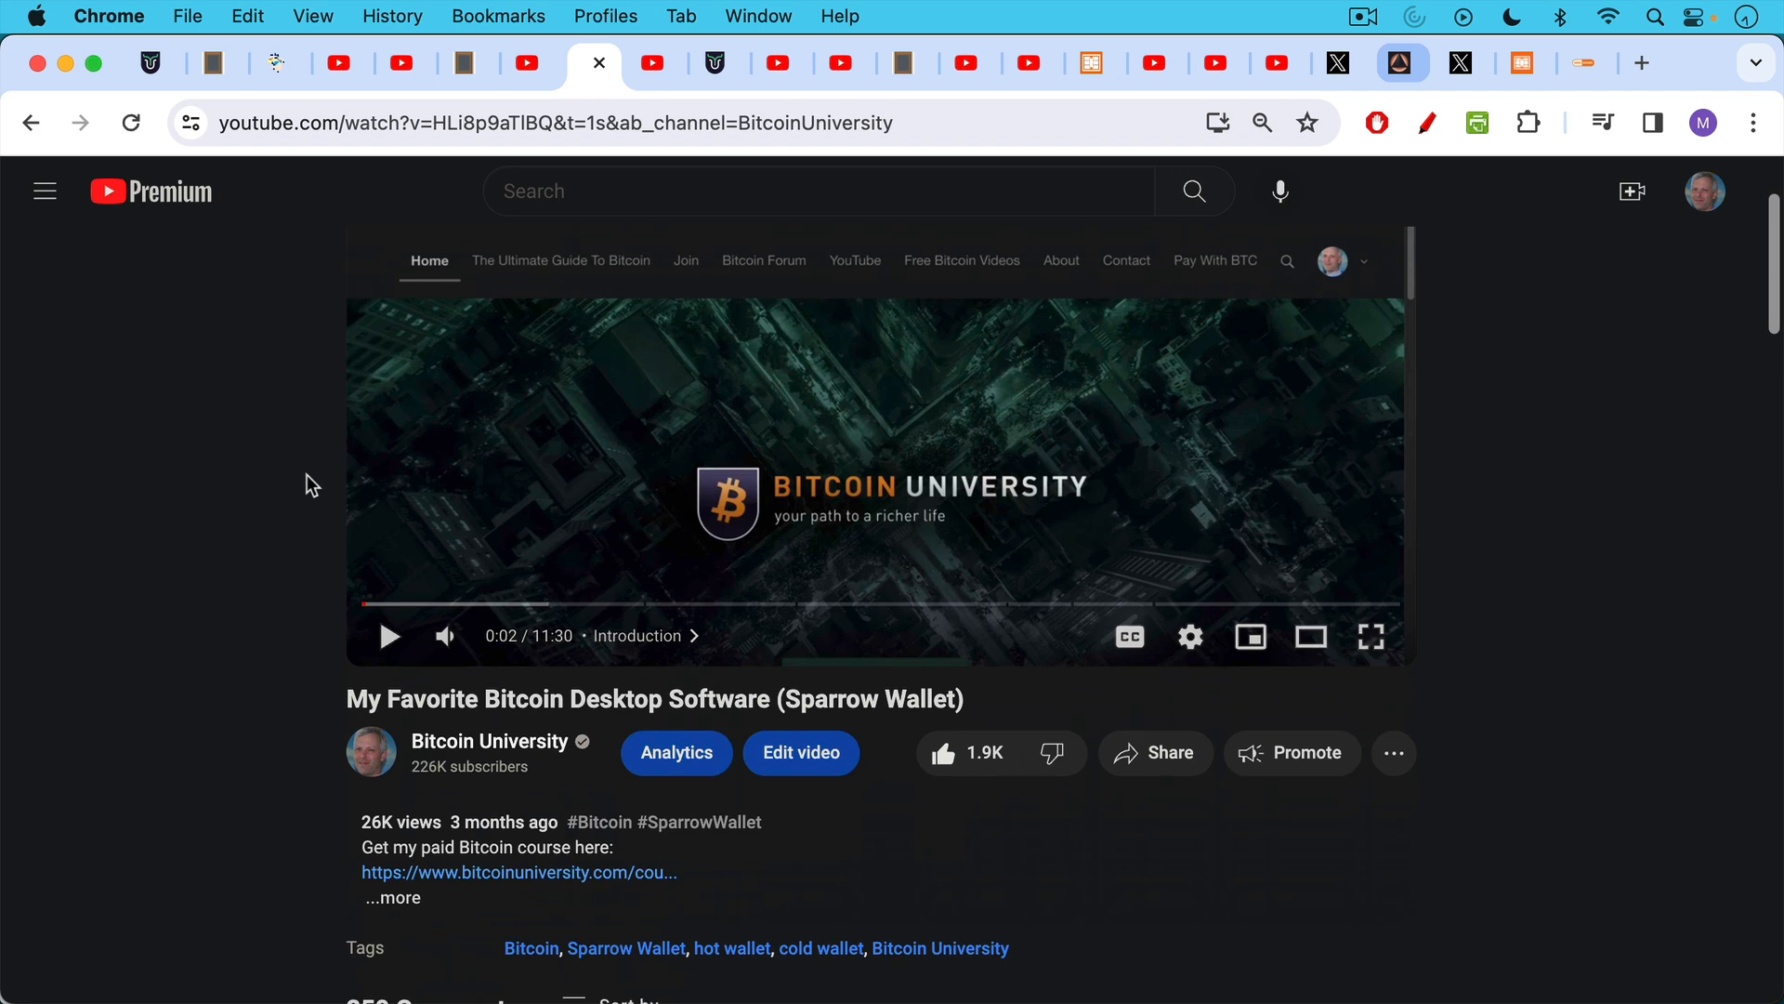
{"action": "mouse_move", "coordinate": [416, 277]}
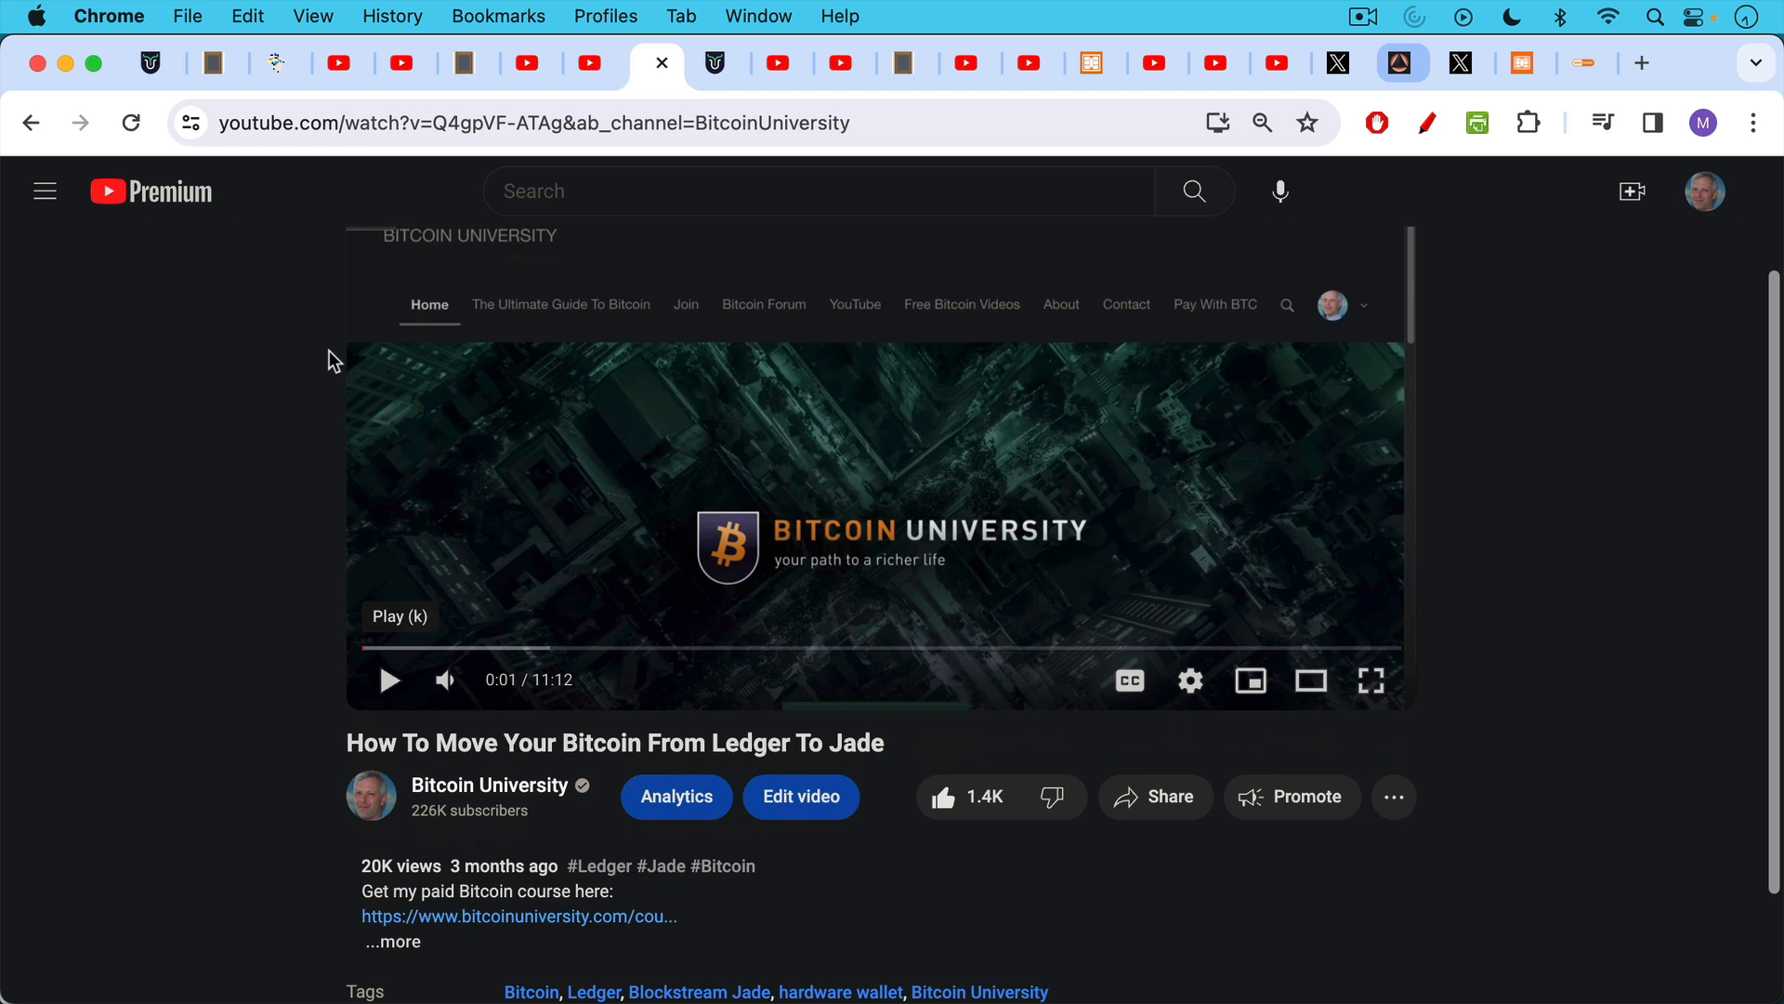
{"action": "mouse_move", "coordinate": [710, 63]}
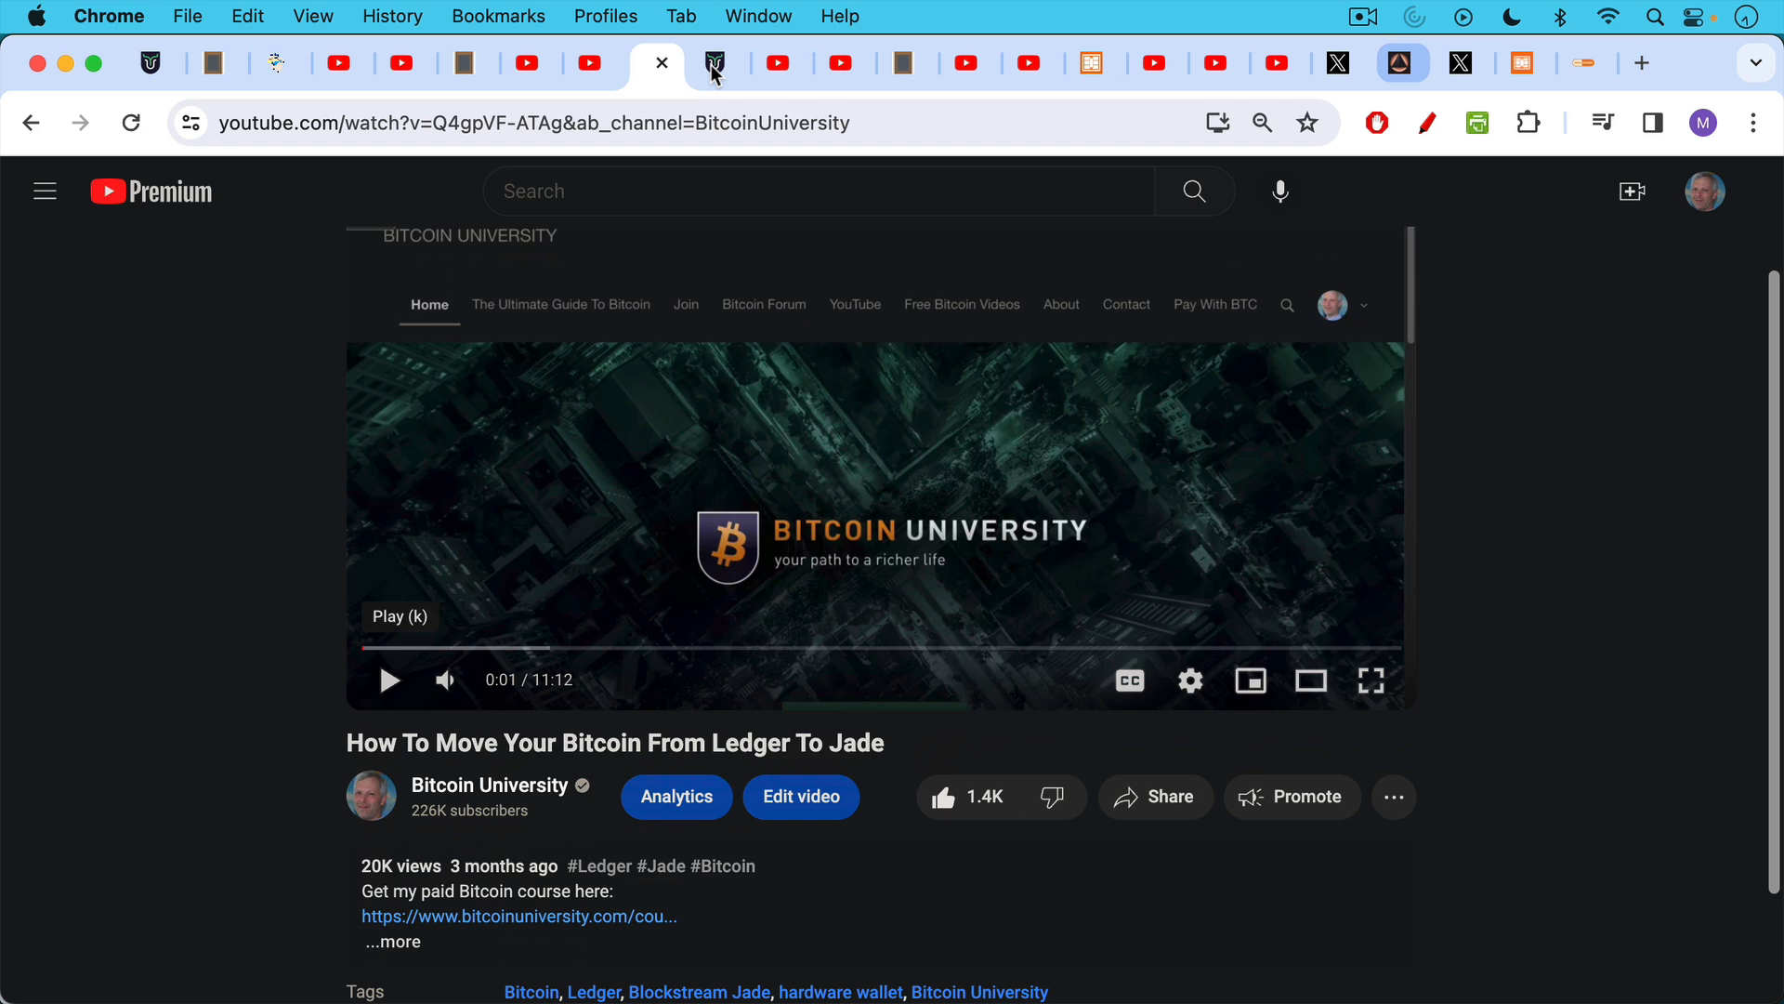
{"action": "left_click", "coordinate": [708, 63]}
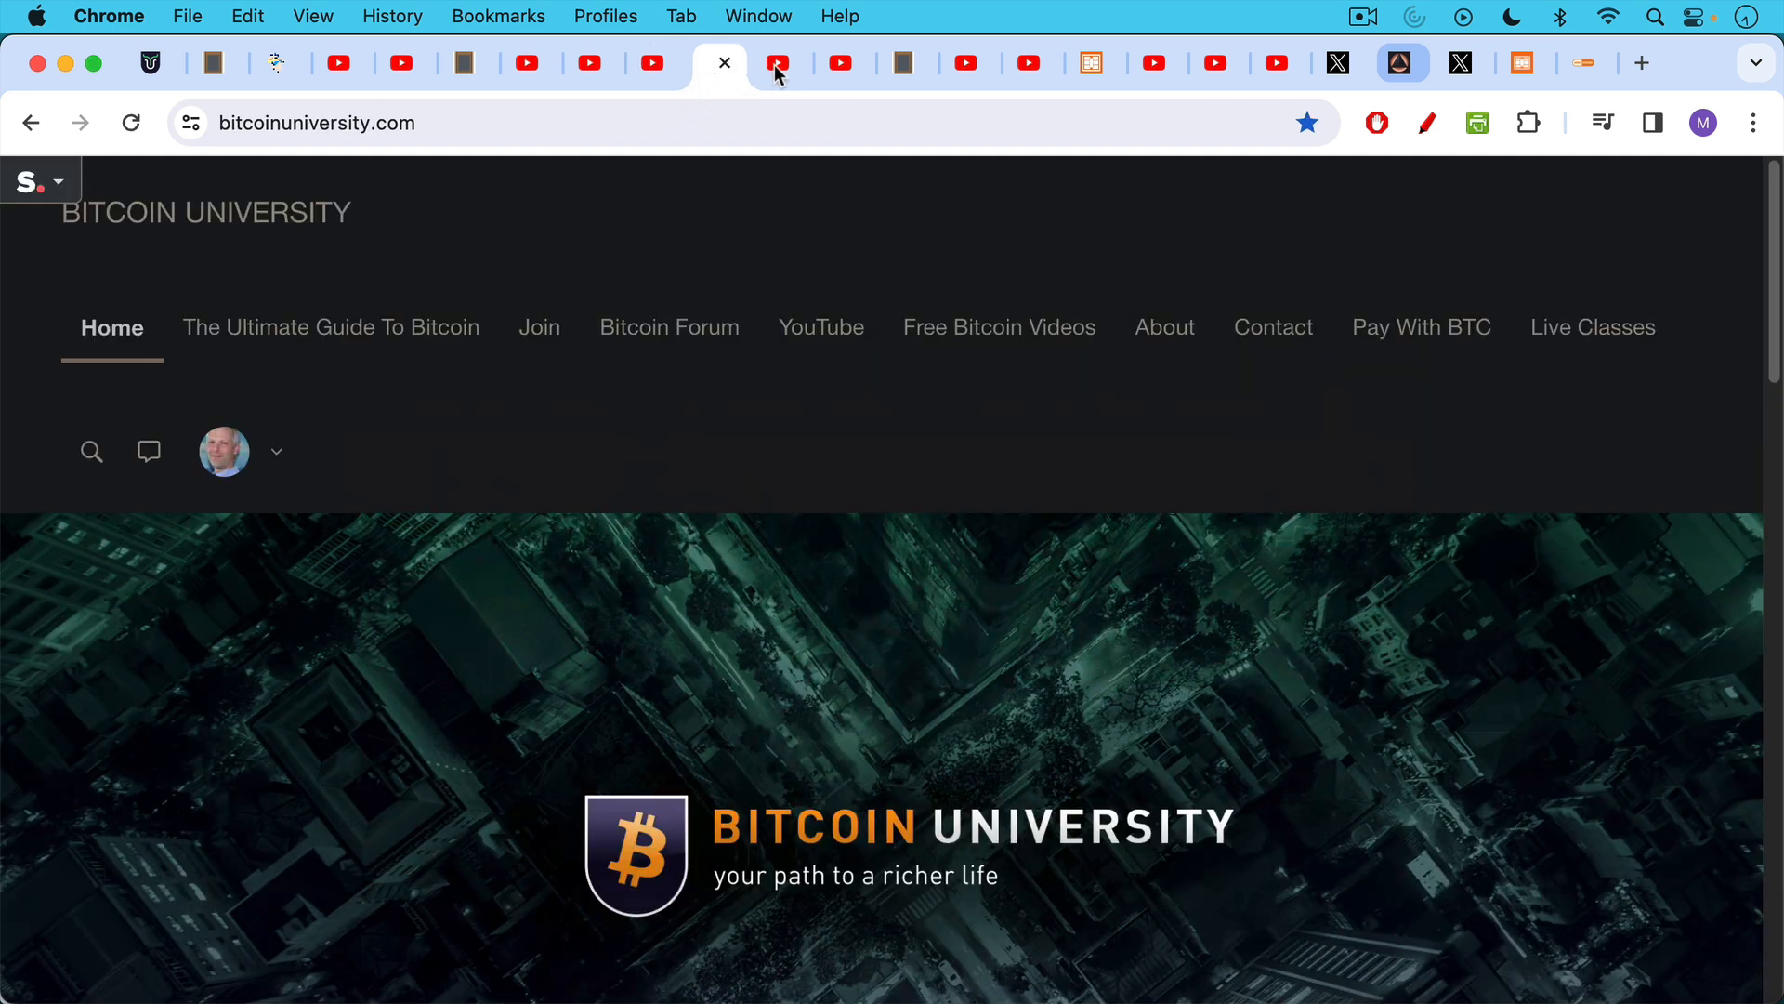
Step: Switch to the YouTube tab with the 'Why trust Sparrow?' comment and its open-source reply
{"action": "left_click", "coordinate": [775, 64]}
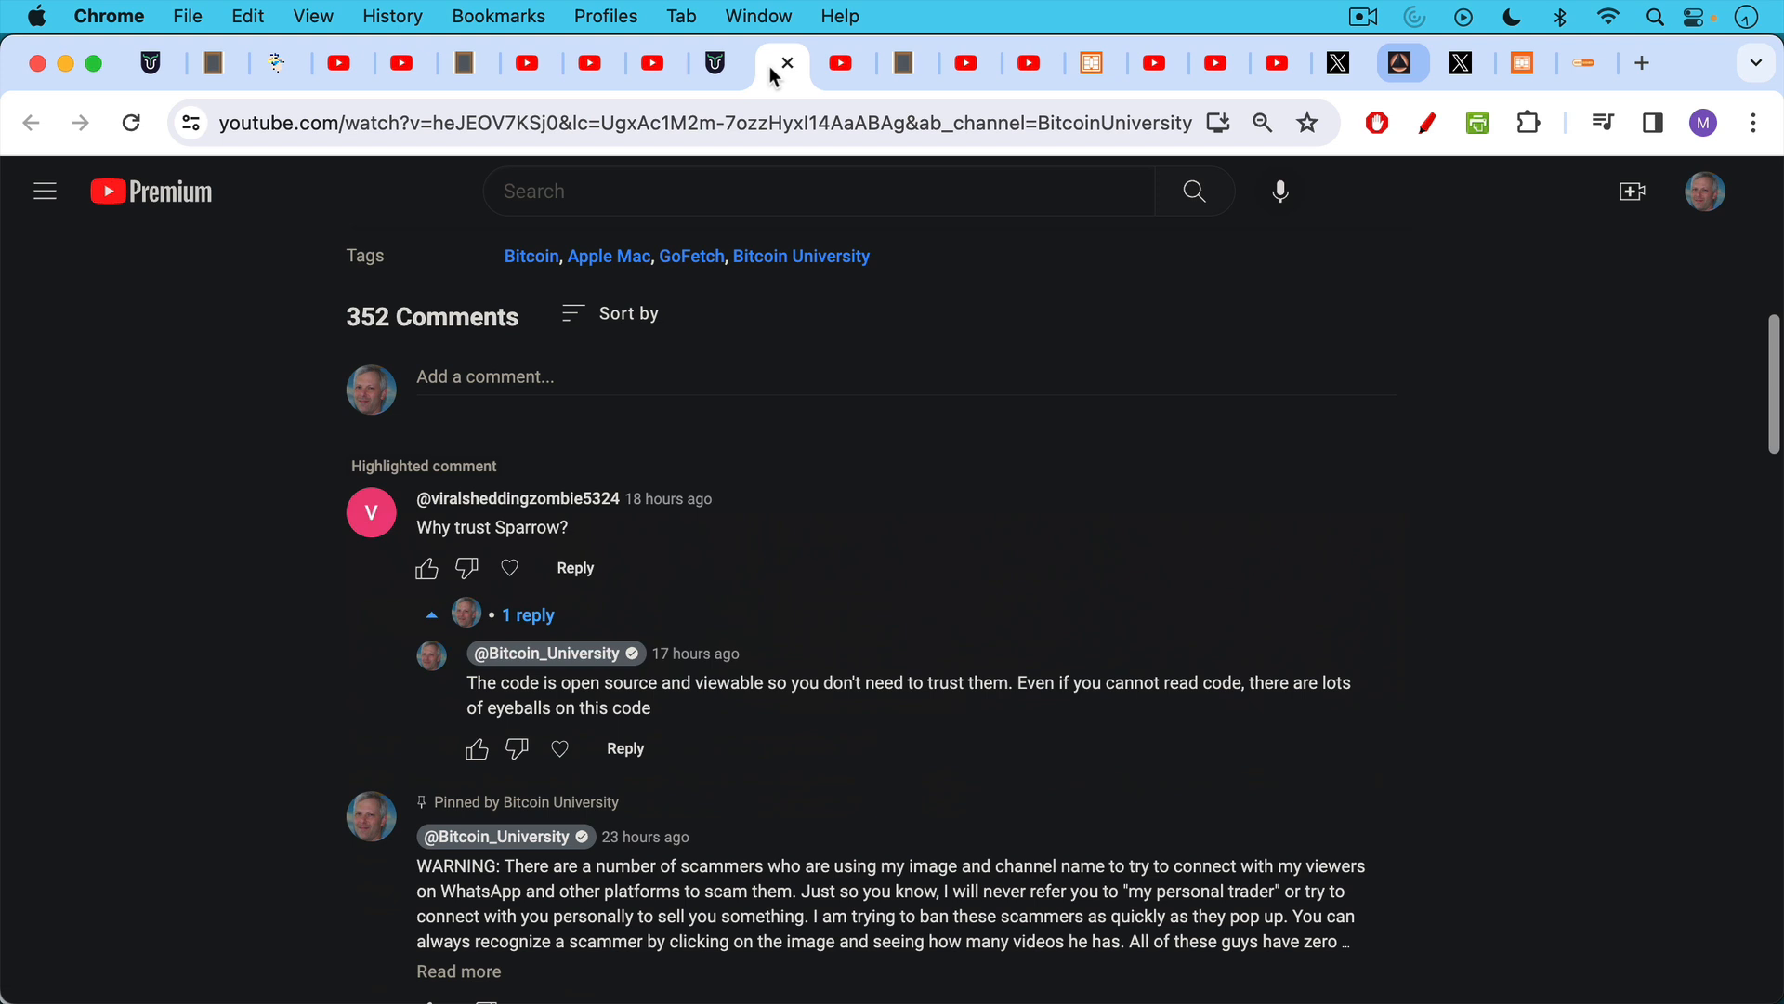
{"action": "mouse_move", "coordinate": [598, 73]}
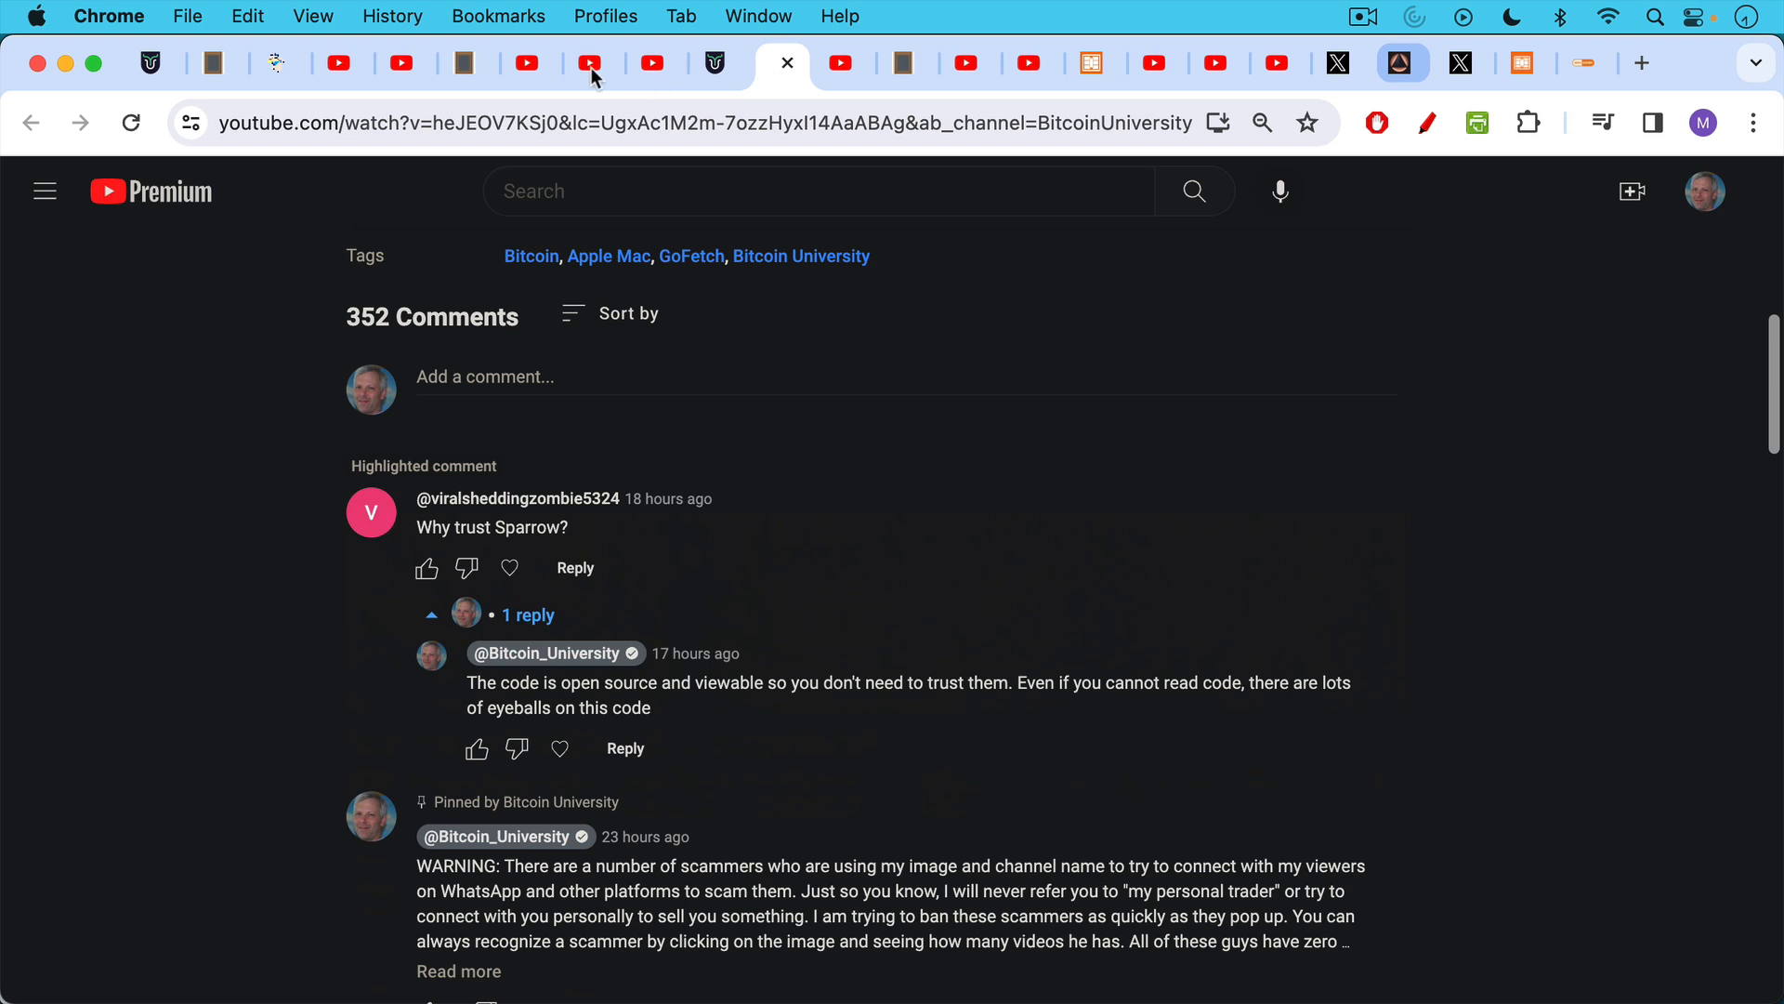
{"action": "mouse_move", "coordinate": [655, 84]}
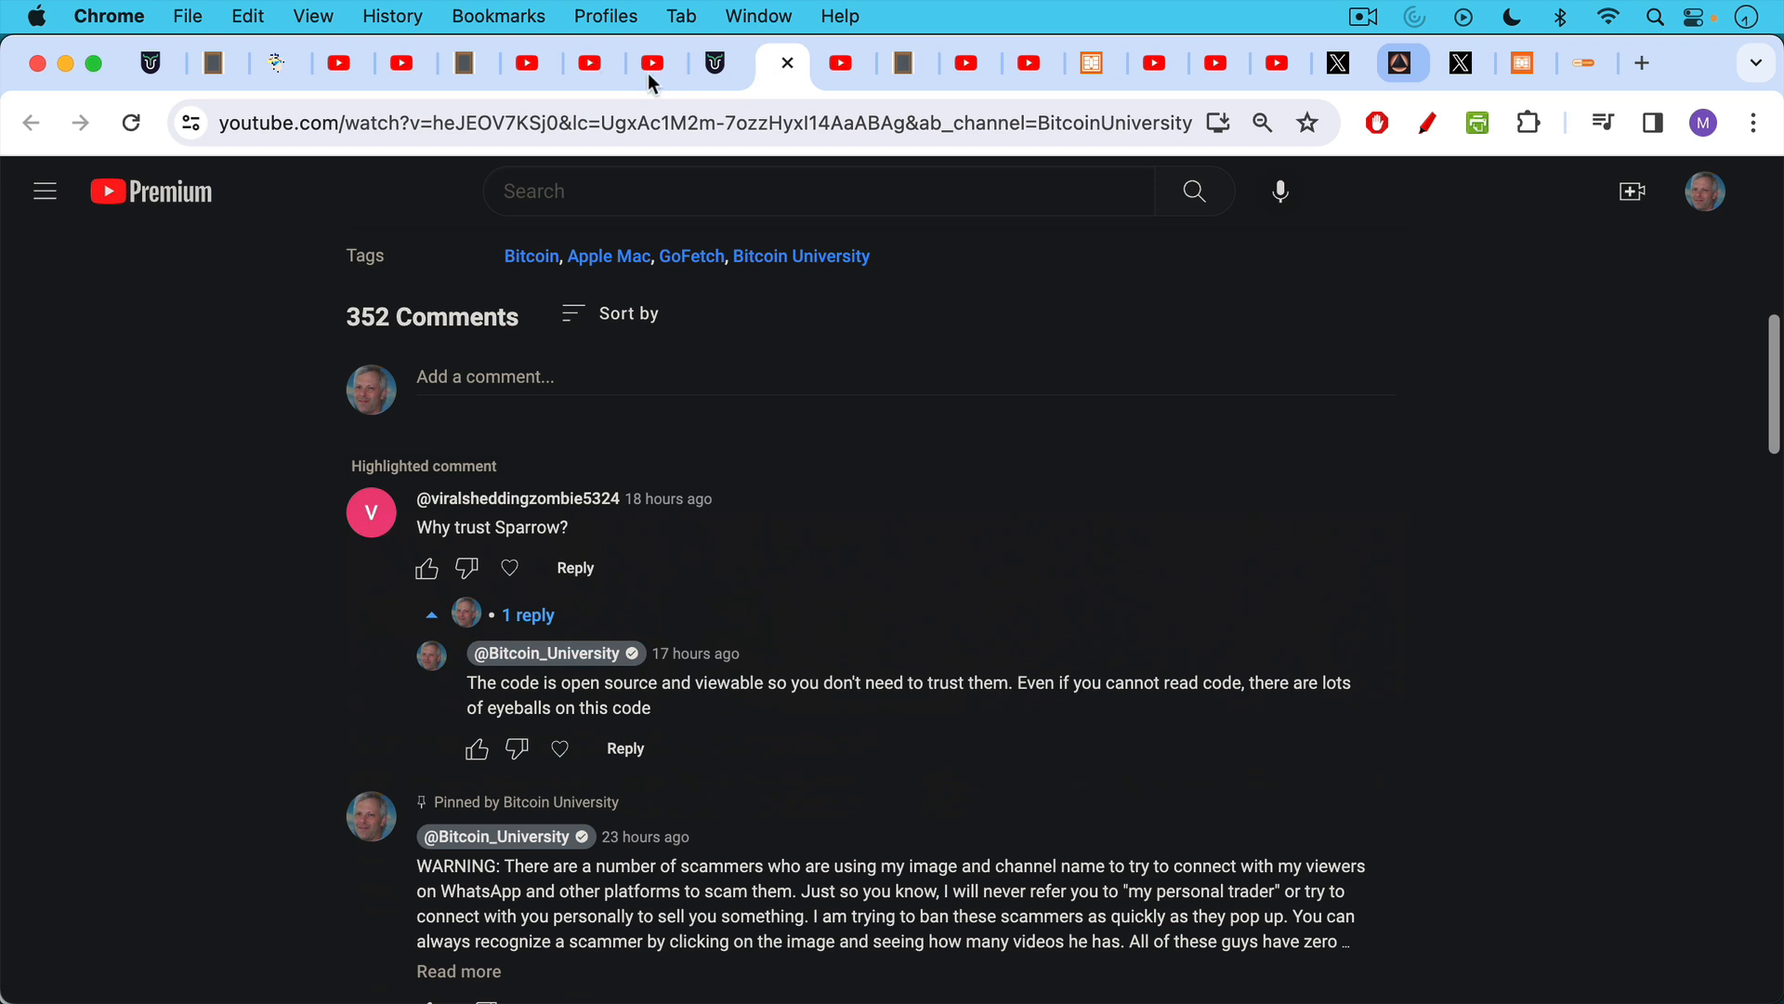
{"action": "mouse_move", "coordinate": [650, 104]}
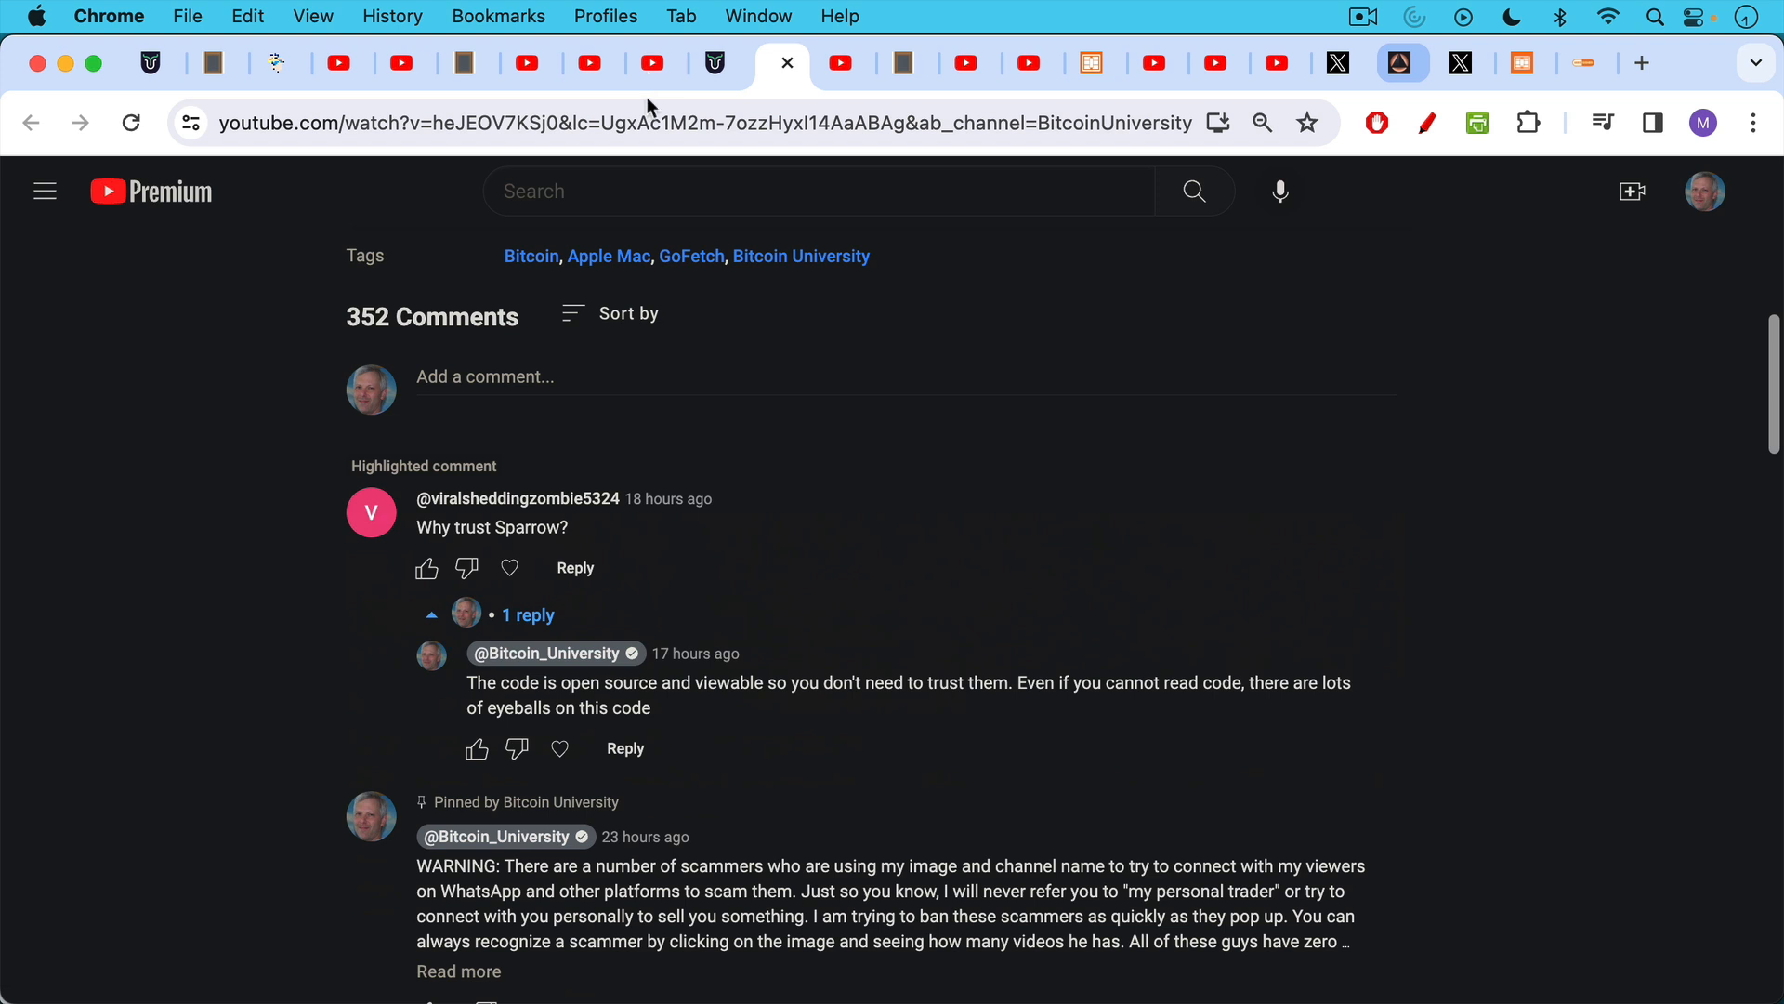
{"action": "mouse_move", "coordinate": [665, 494]}
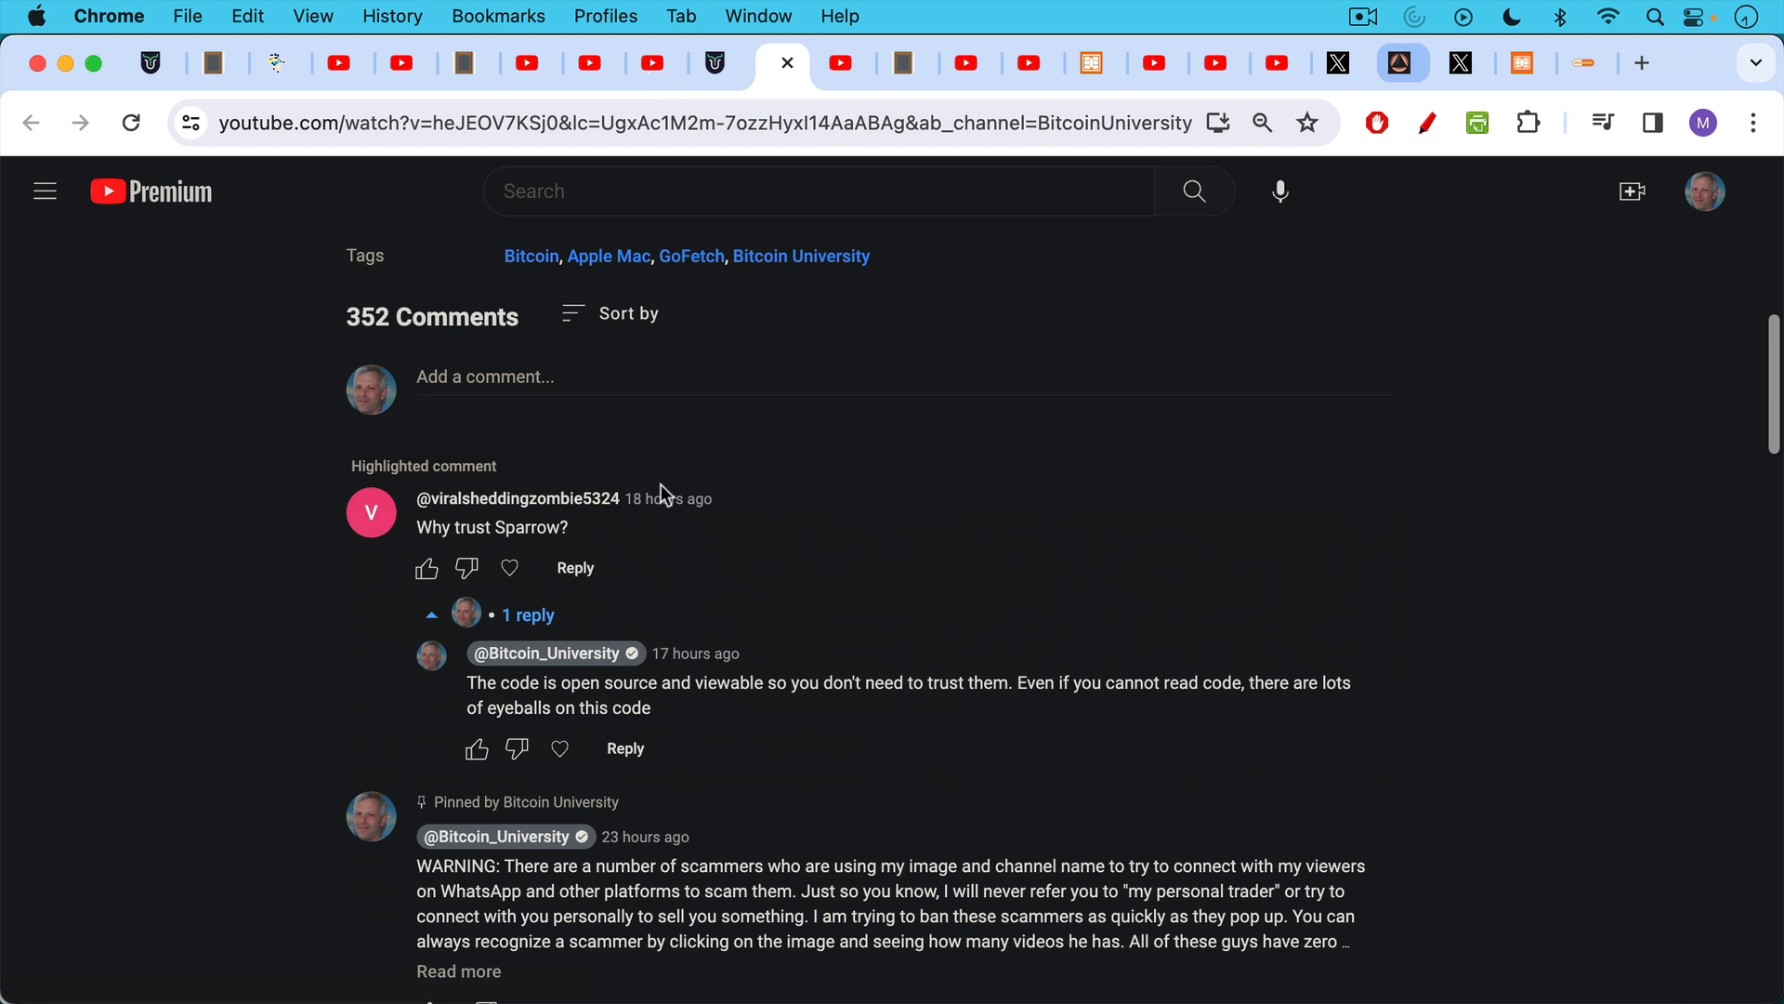
{"action": "mouse_move", "coordinate": [666, 485]}
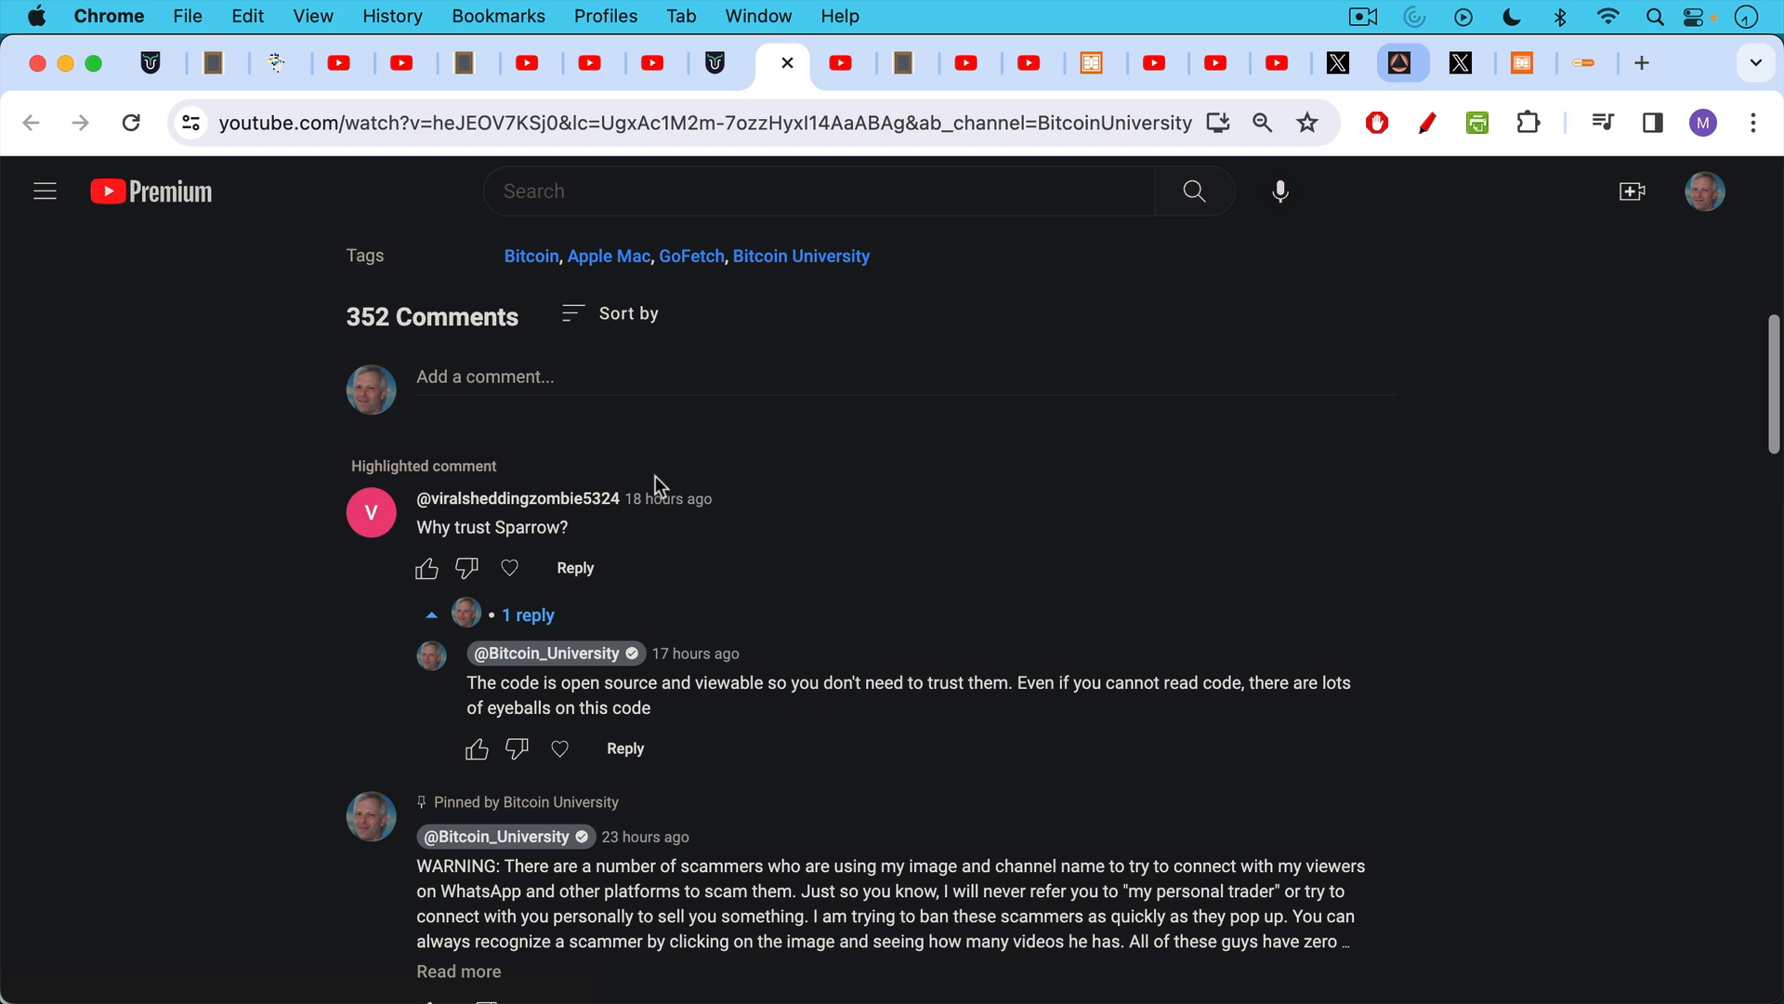
{"action": "mouse_move", "coordinate": [654, 474]}
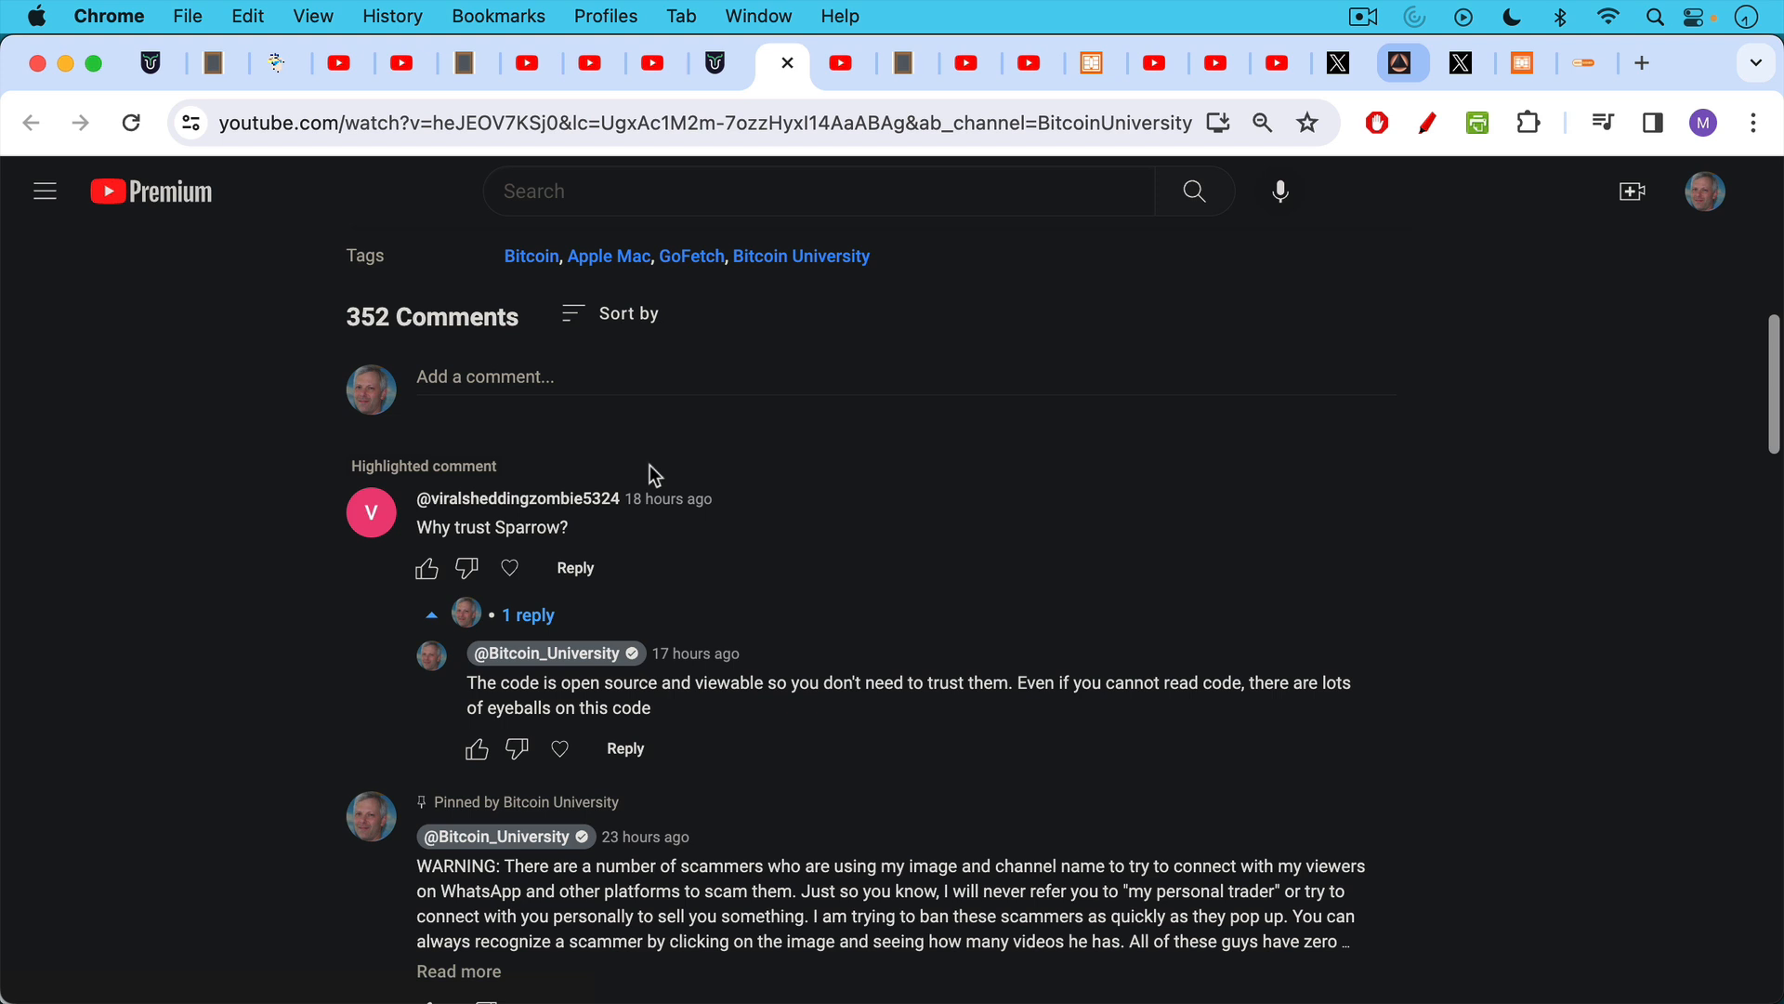
{"action": "mouse_move", "coordinate": [829, 138]}
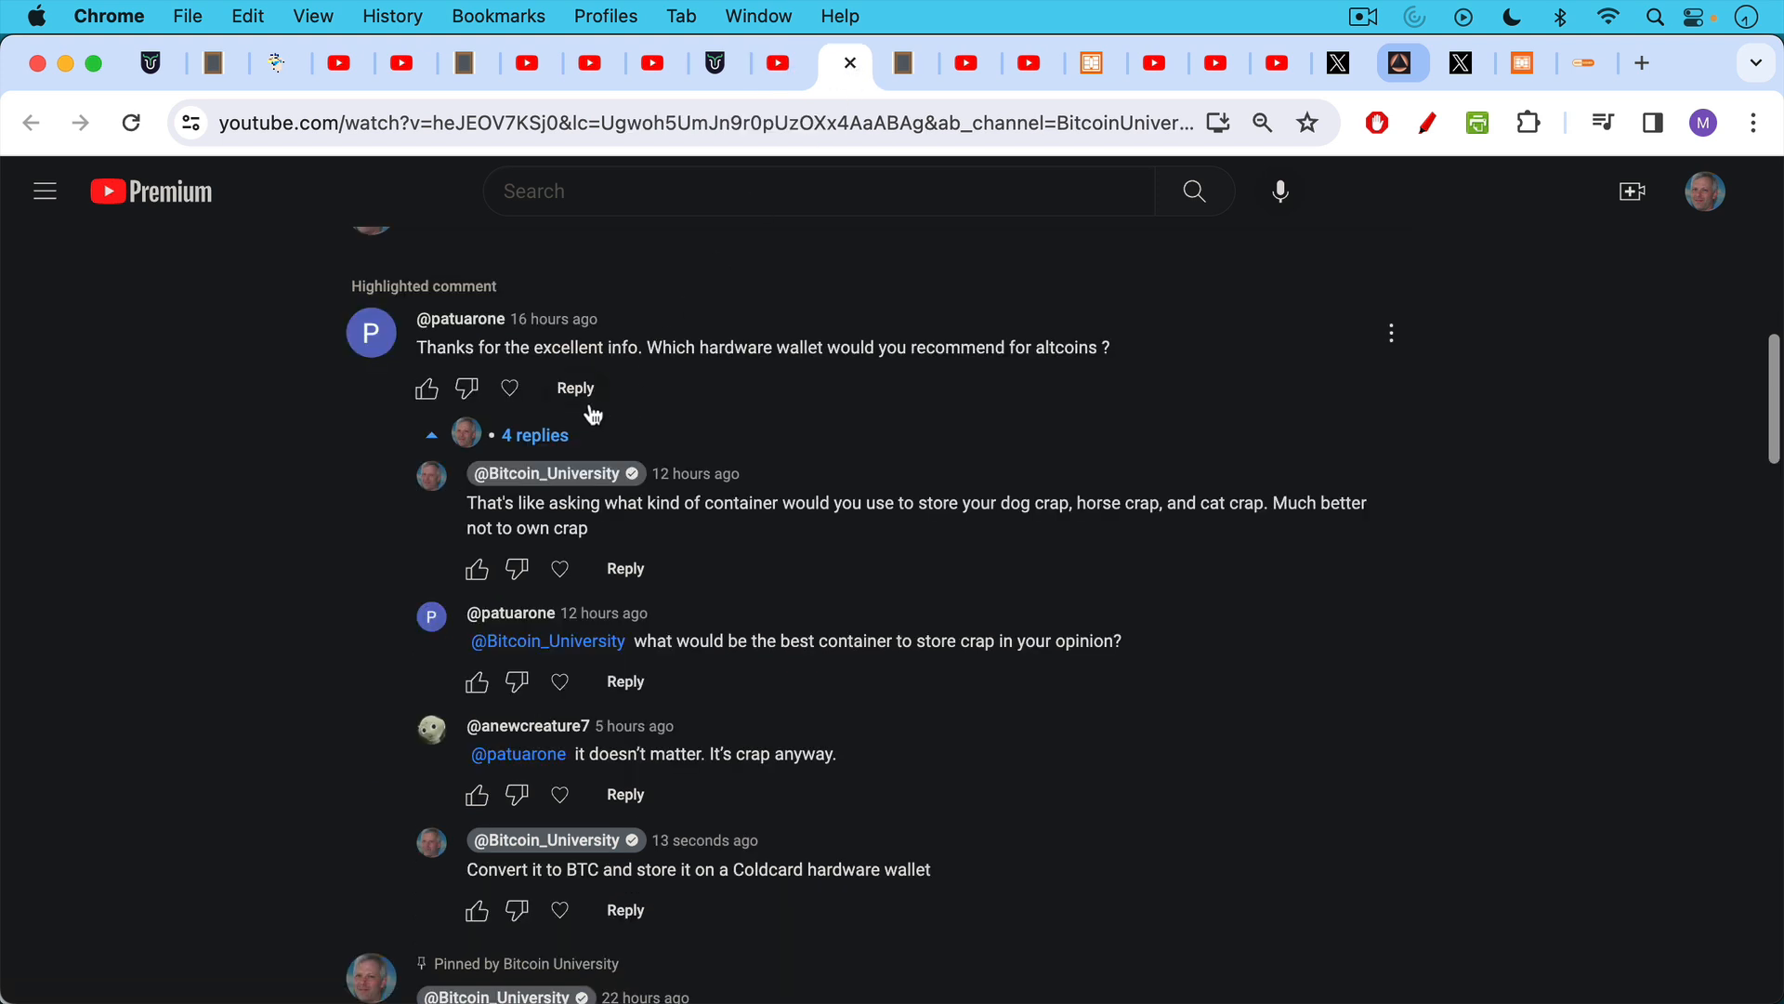
{"action": "mouse_move", "coordinate": [661, 397]}
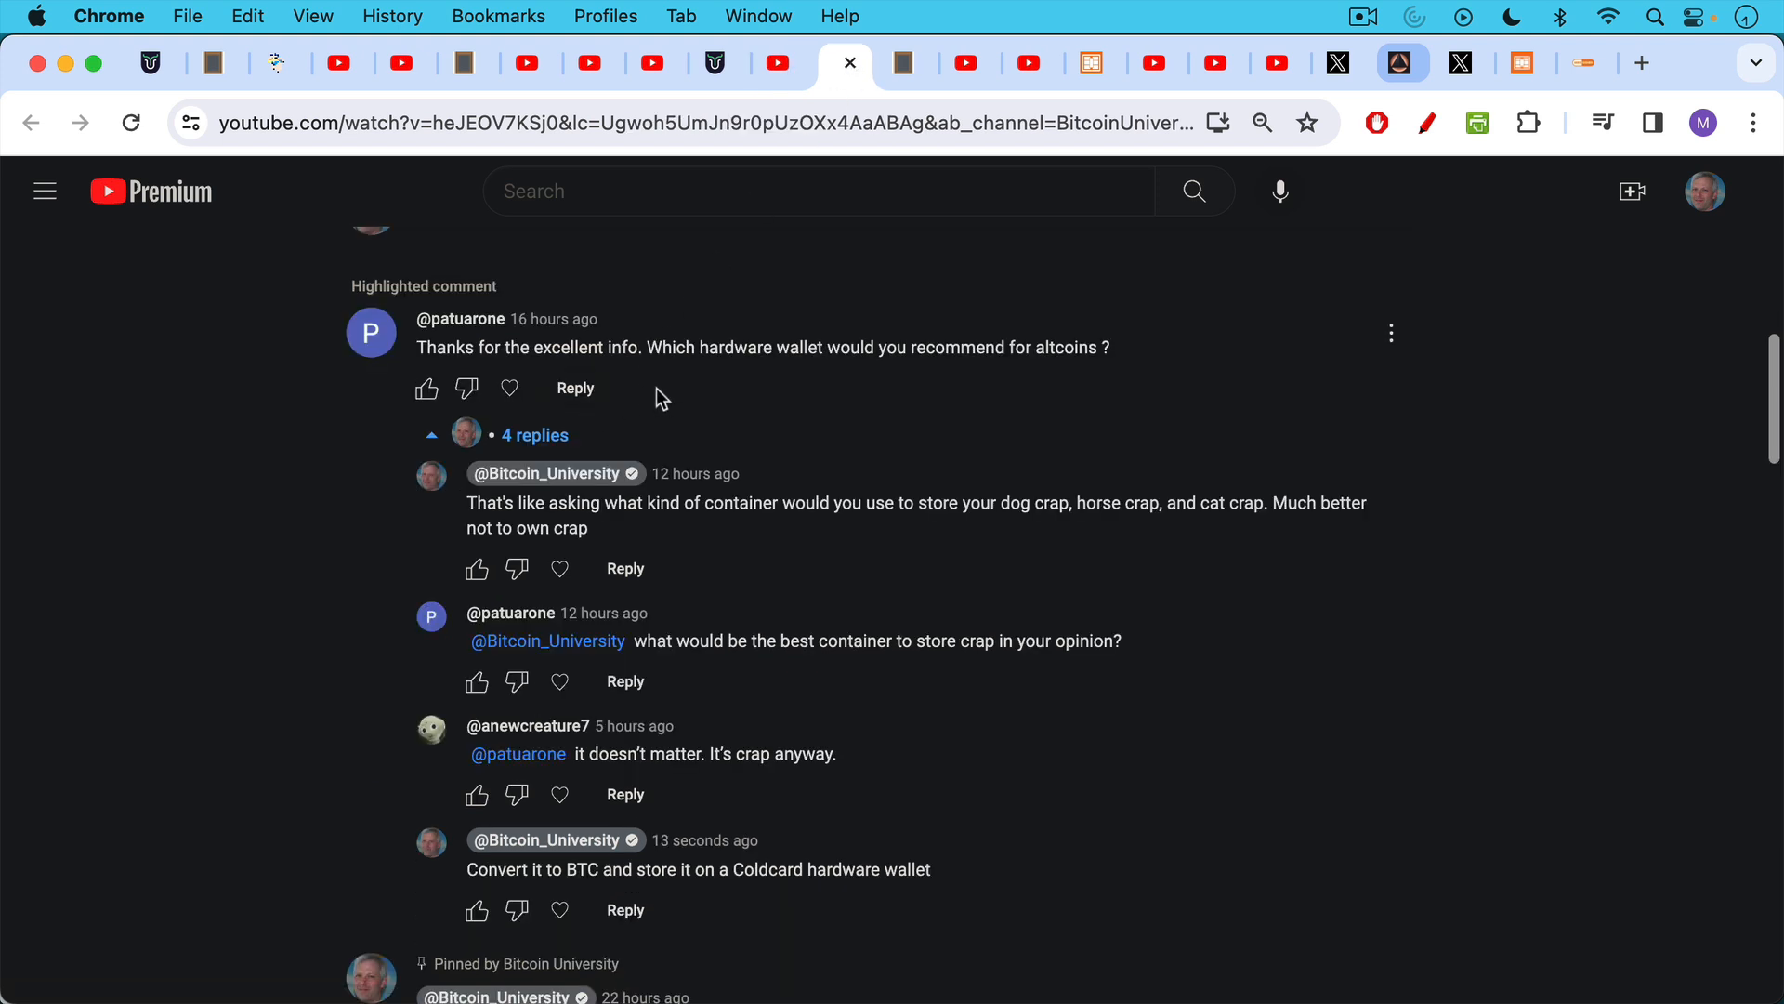
{"action": "mouse_move", "coordinate": [662, 405]}
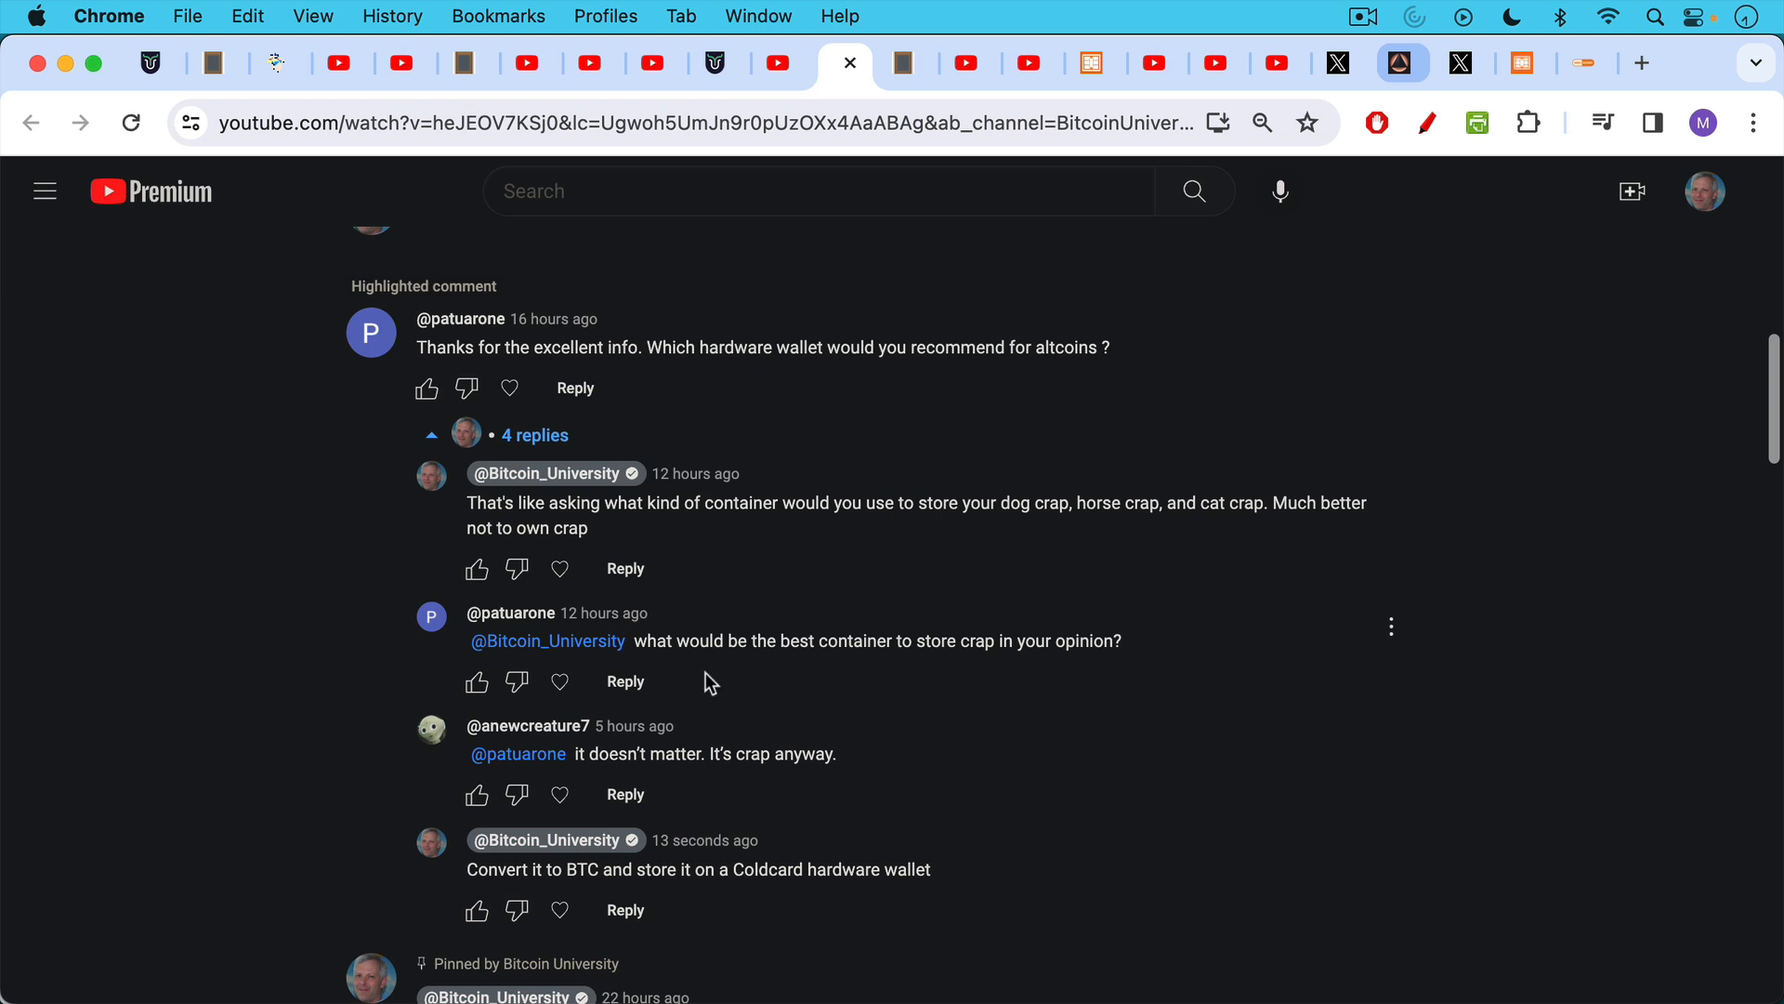
{"action": "mouse_move", "coordinate": [710, 678]}
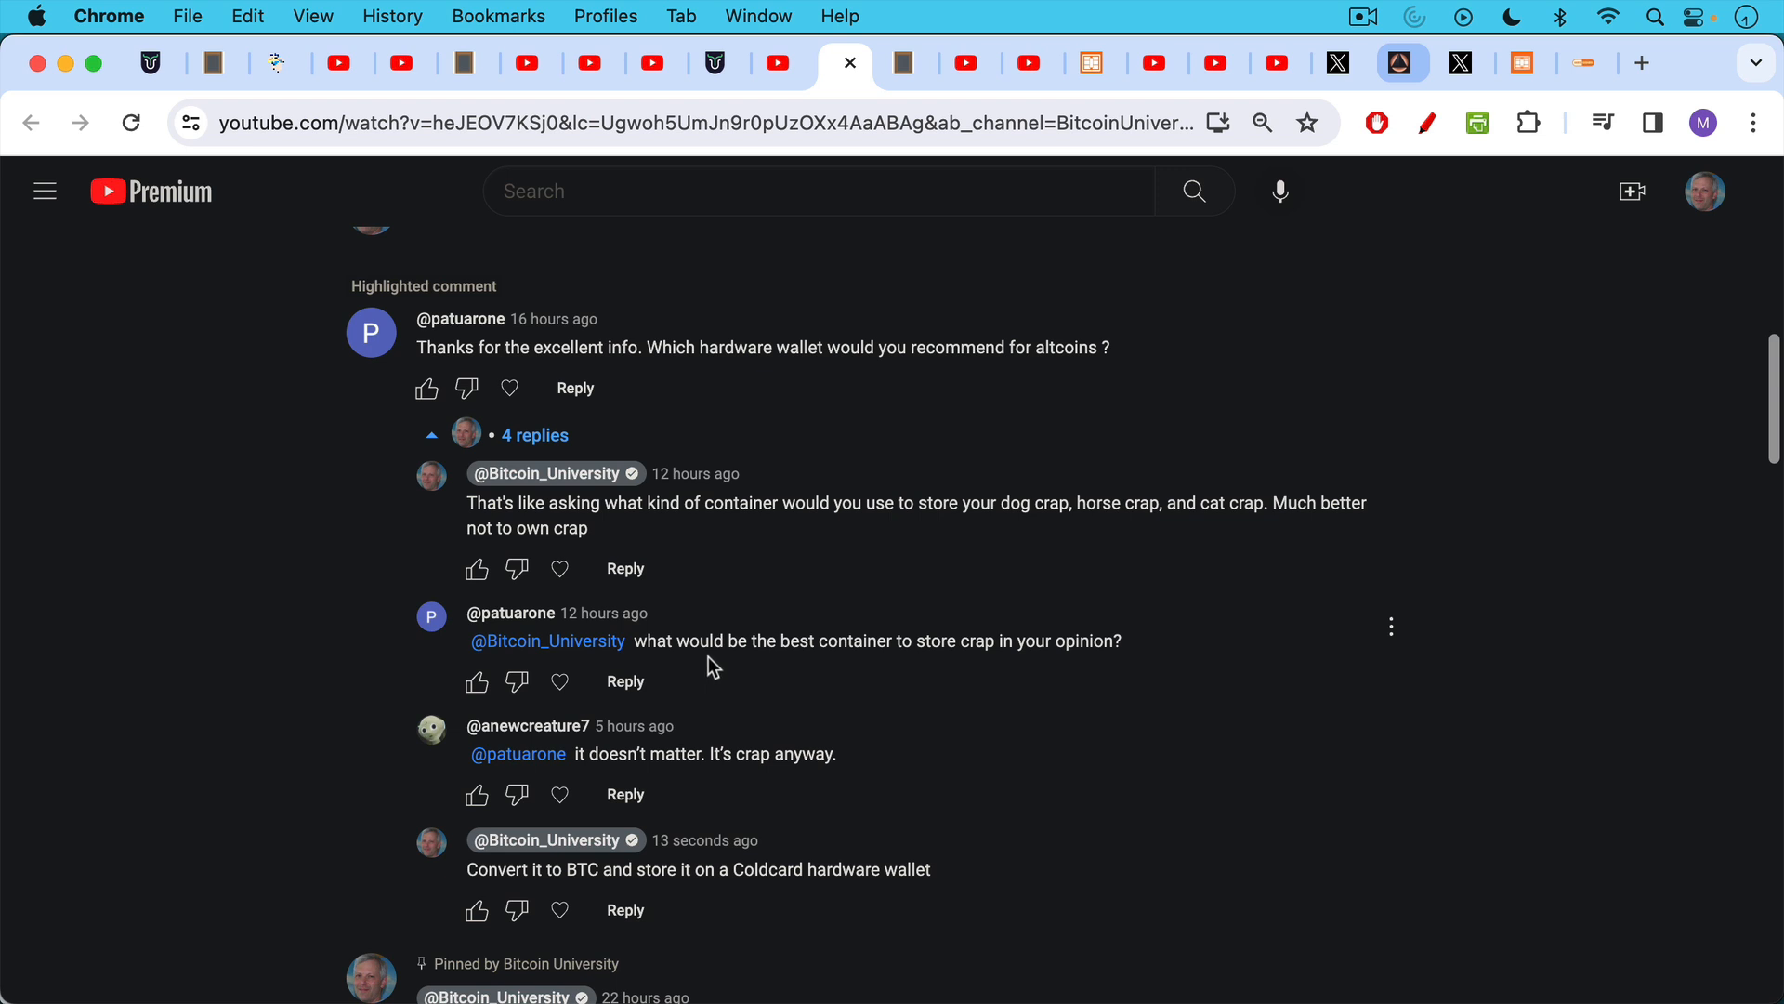
{"action": "mouse_move", "coordinate": [758, 703]}
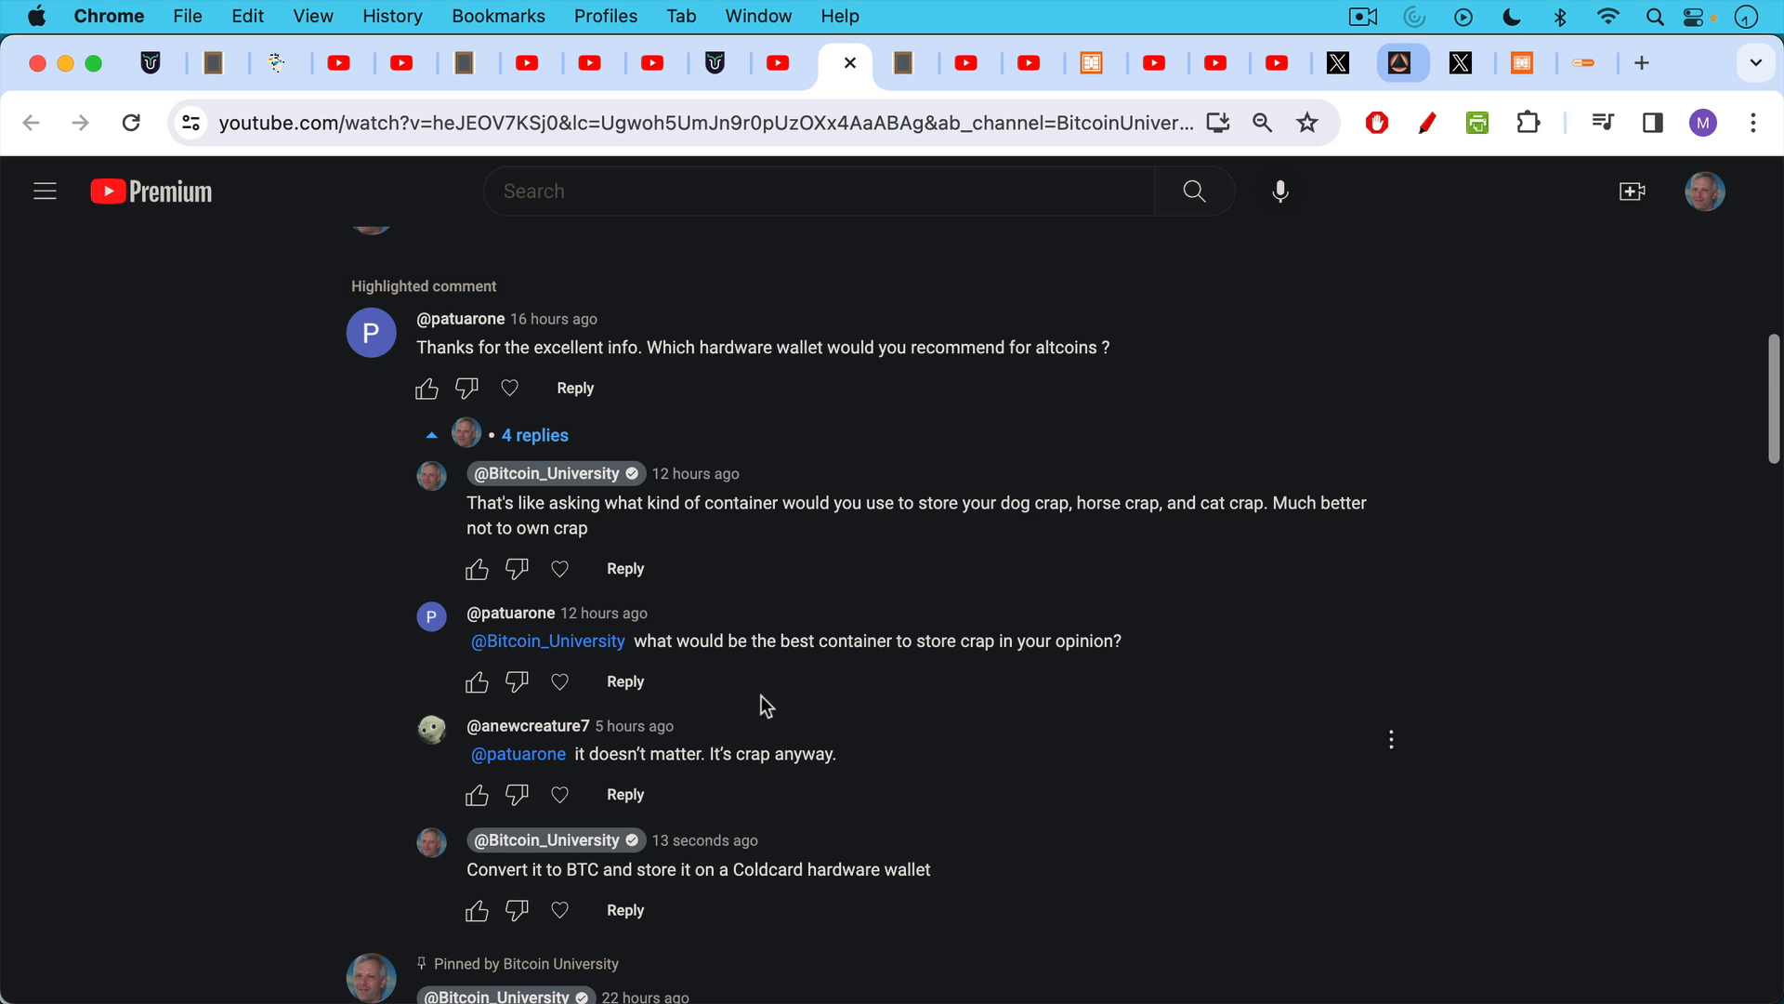
{"action": "mouse_move", "coordinate": [915, 71]}
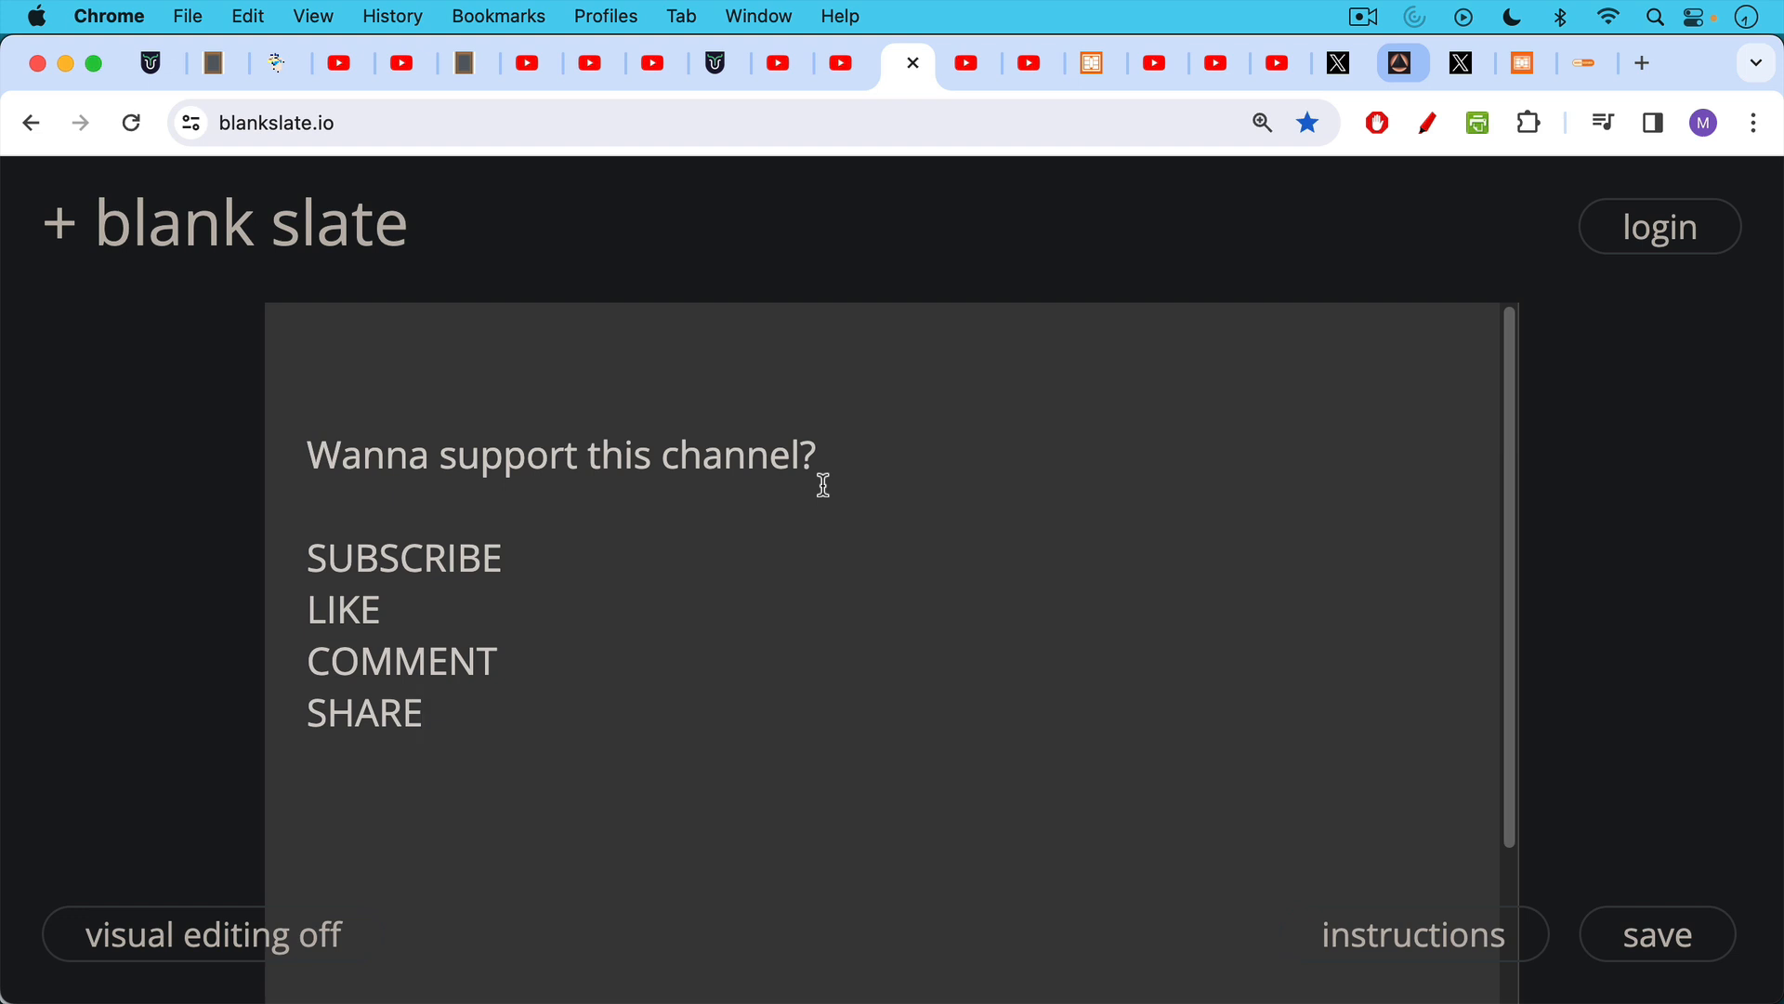
{"action": "mouse_move", "coordinate": [952, 87]}
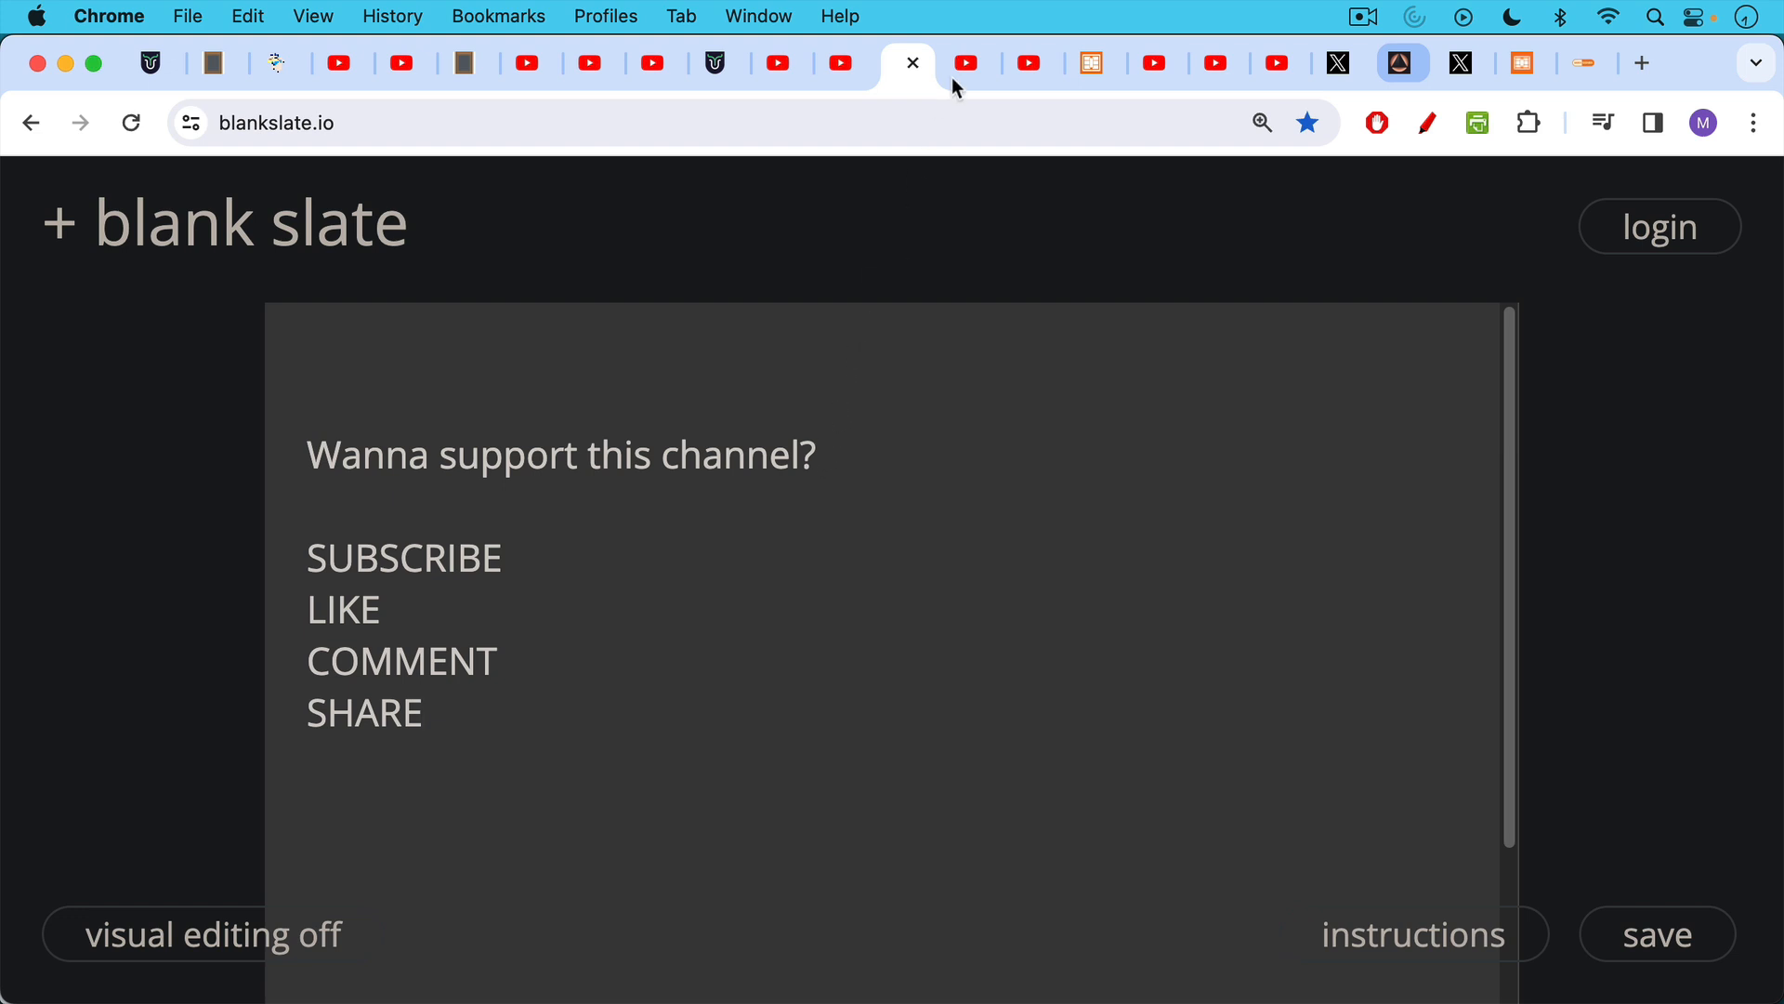
{"action": "mouse_move", "coordinate": [967, 74]}
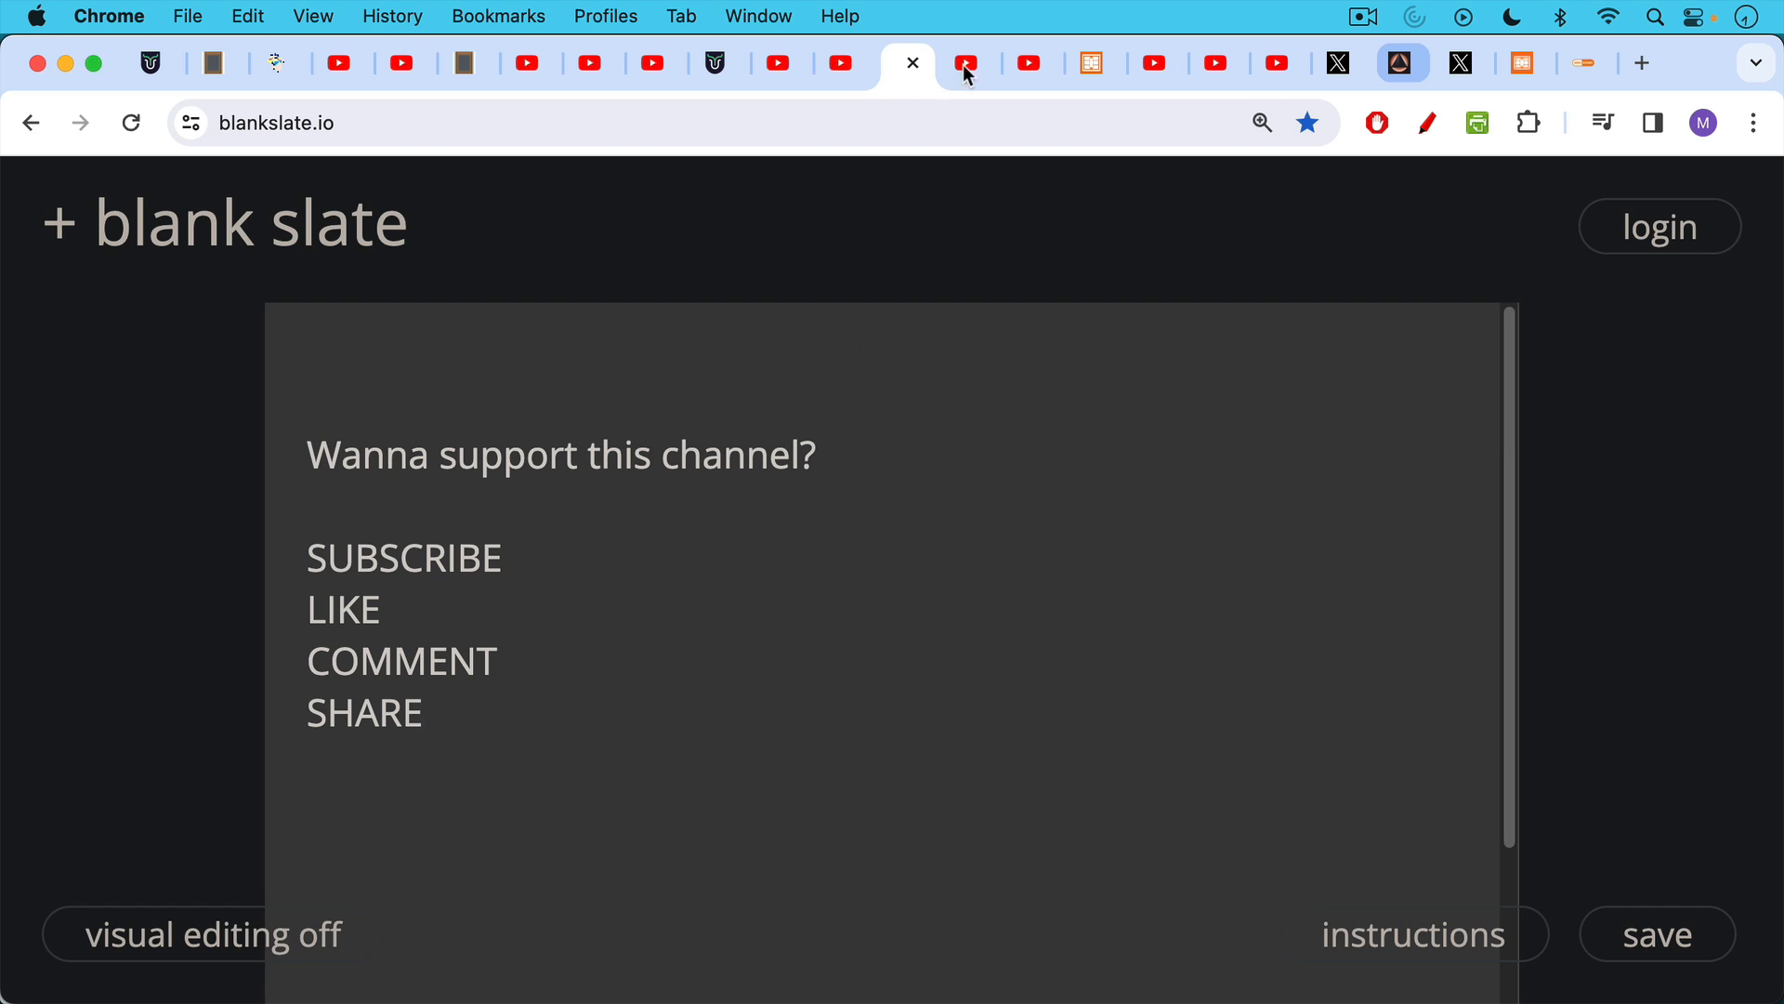
Step: Switch to the next YouTube tab with the smashed-Trezor-seed-on-Jade comment
{"action": "left_click", "coordinate": [967, 63]}
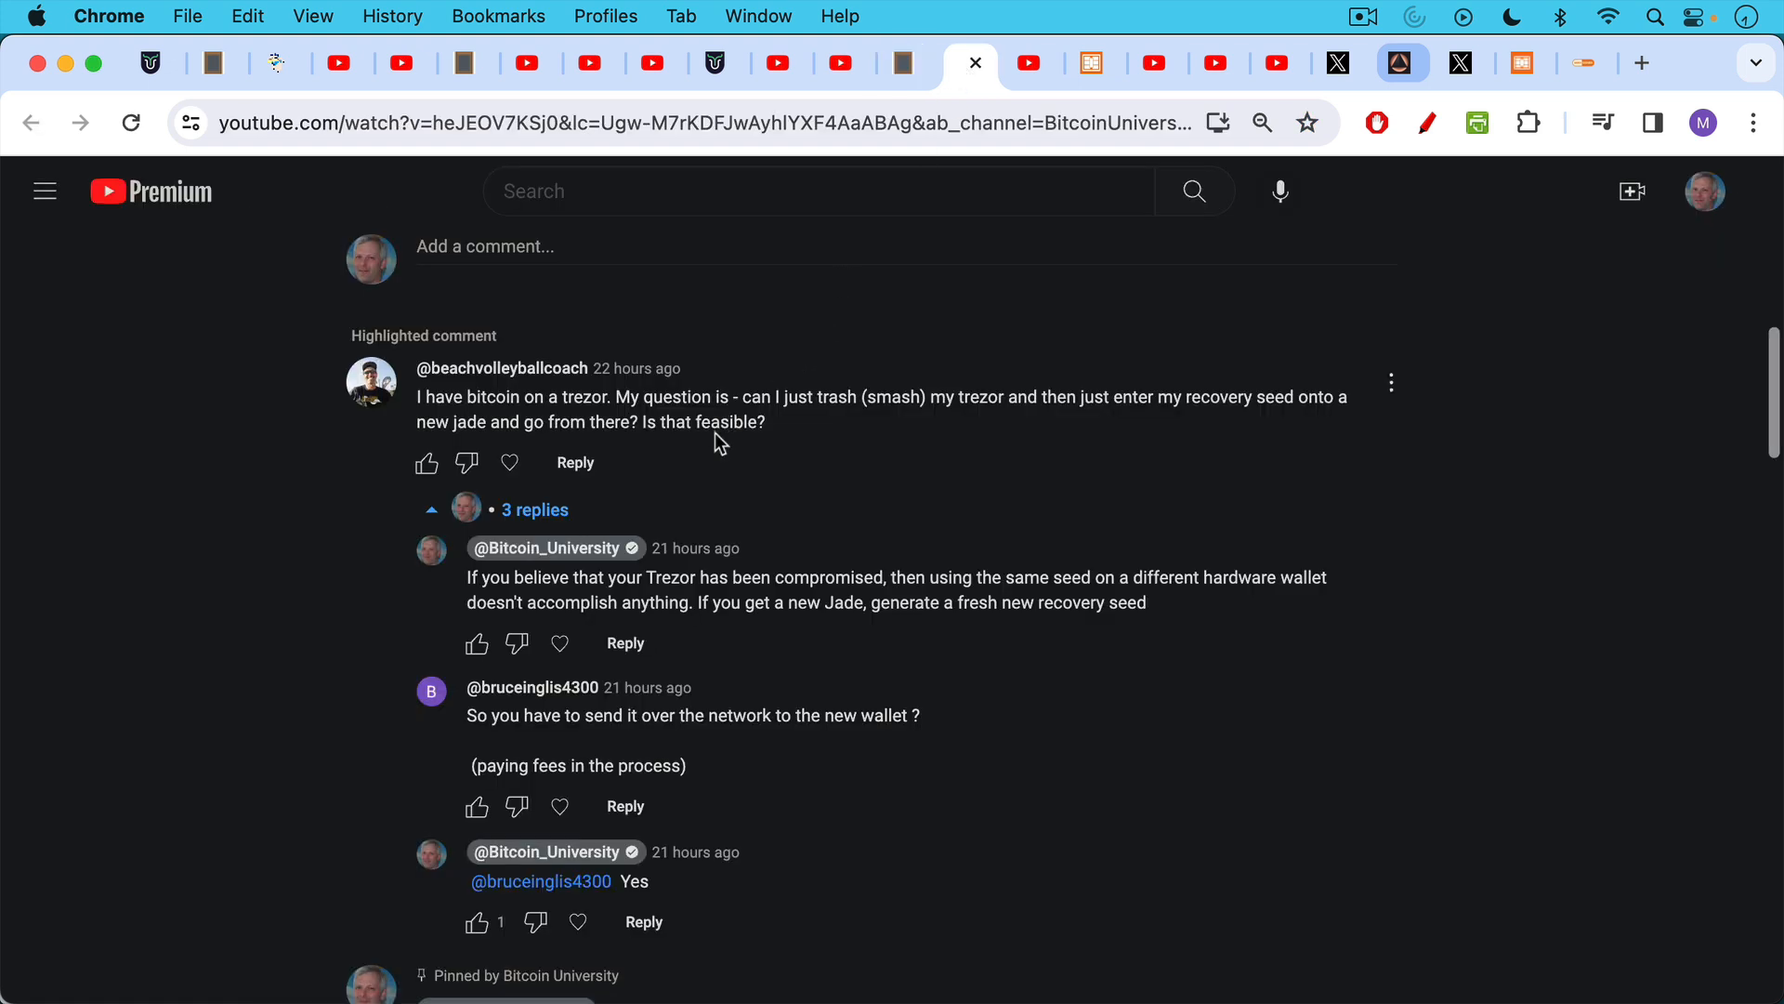
{"action": "mouse_move", "coordinate": [697, 450]}
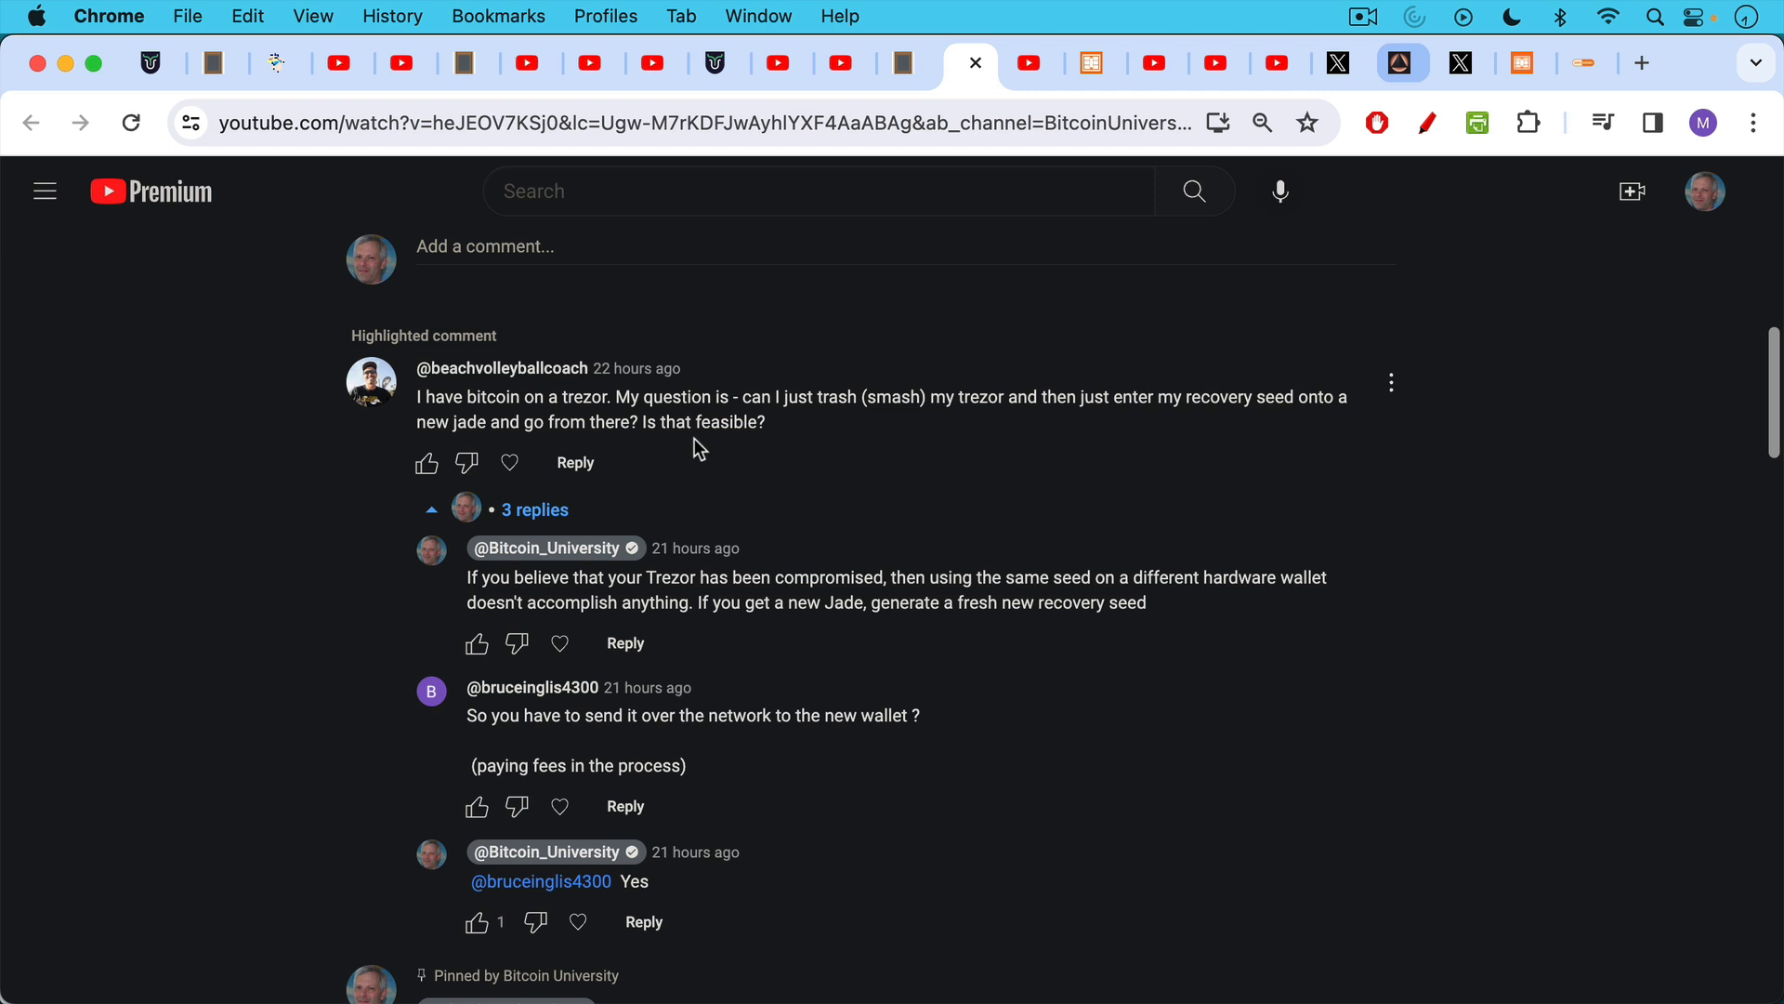
{"action": "mouse_move", "coordinate": [703, 450]}
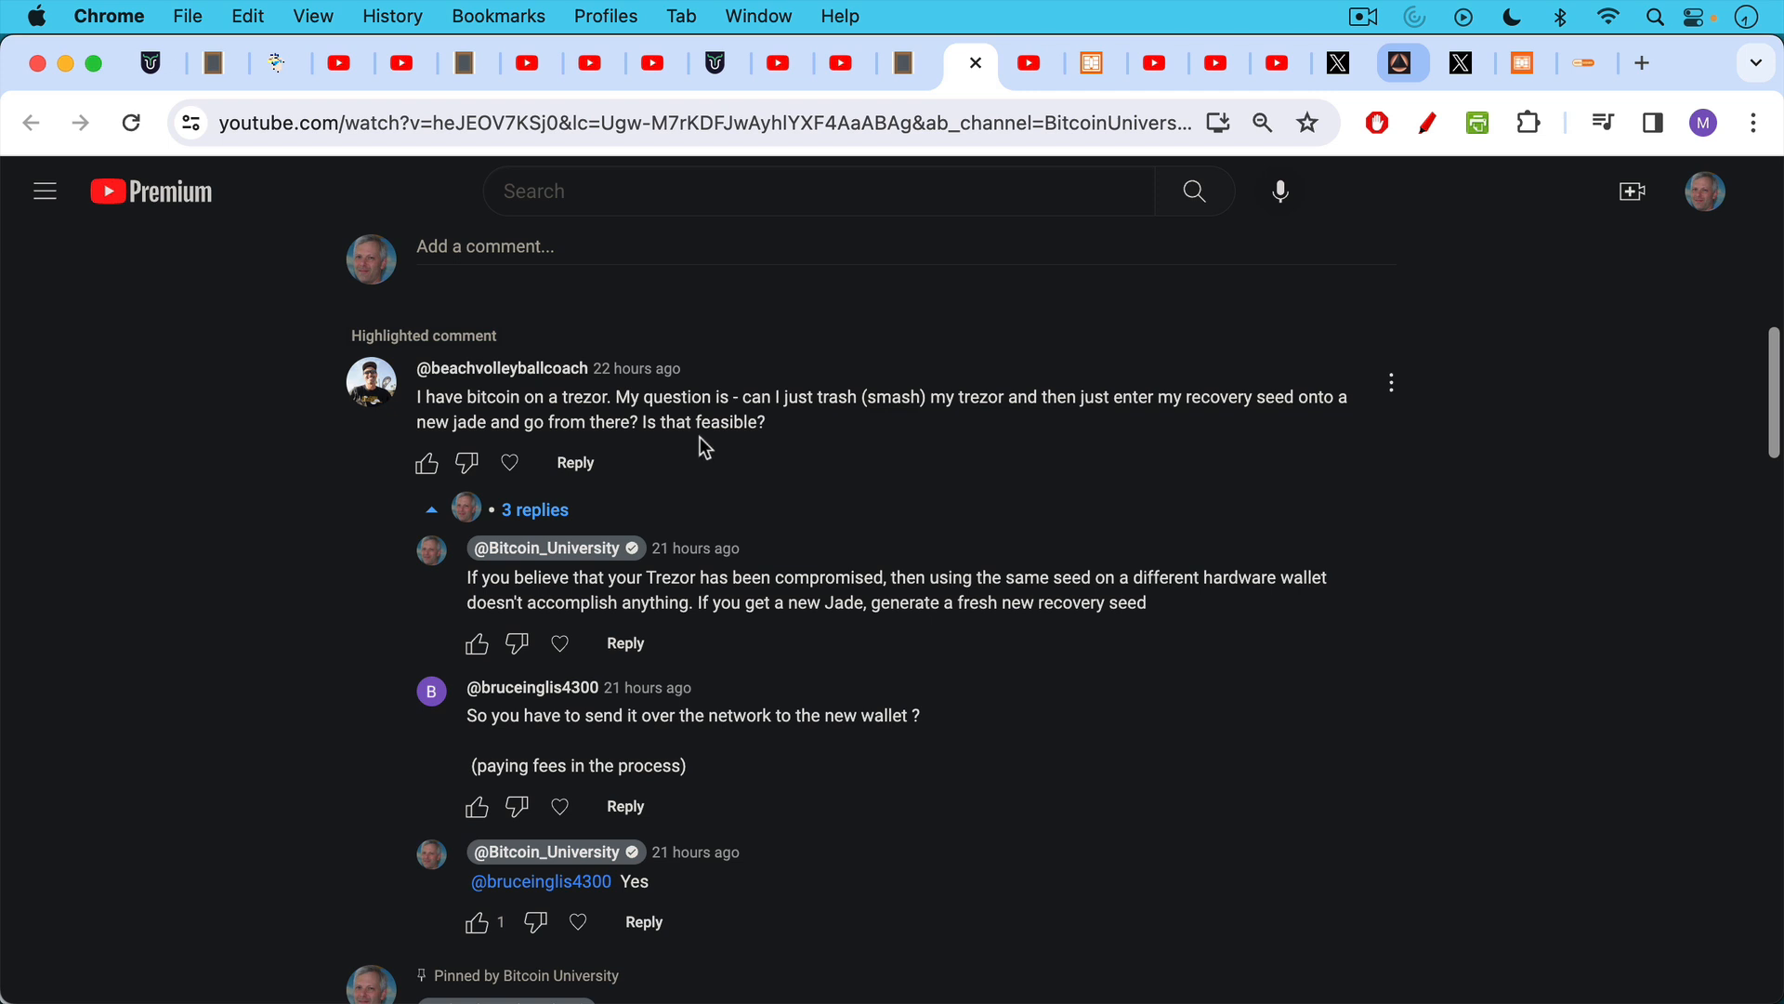
{"action": "mouse_move", "coordinate": [695, 346]}
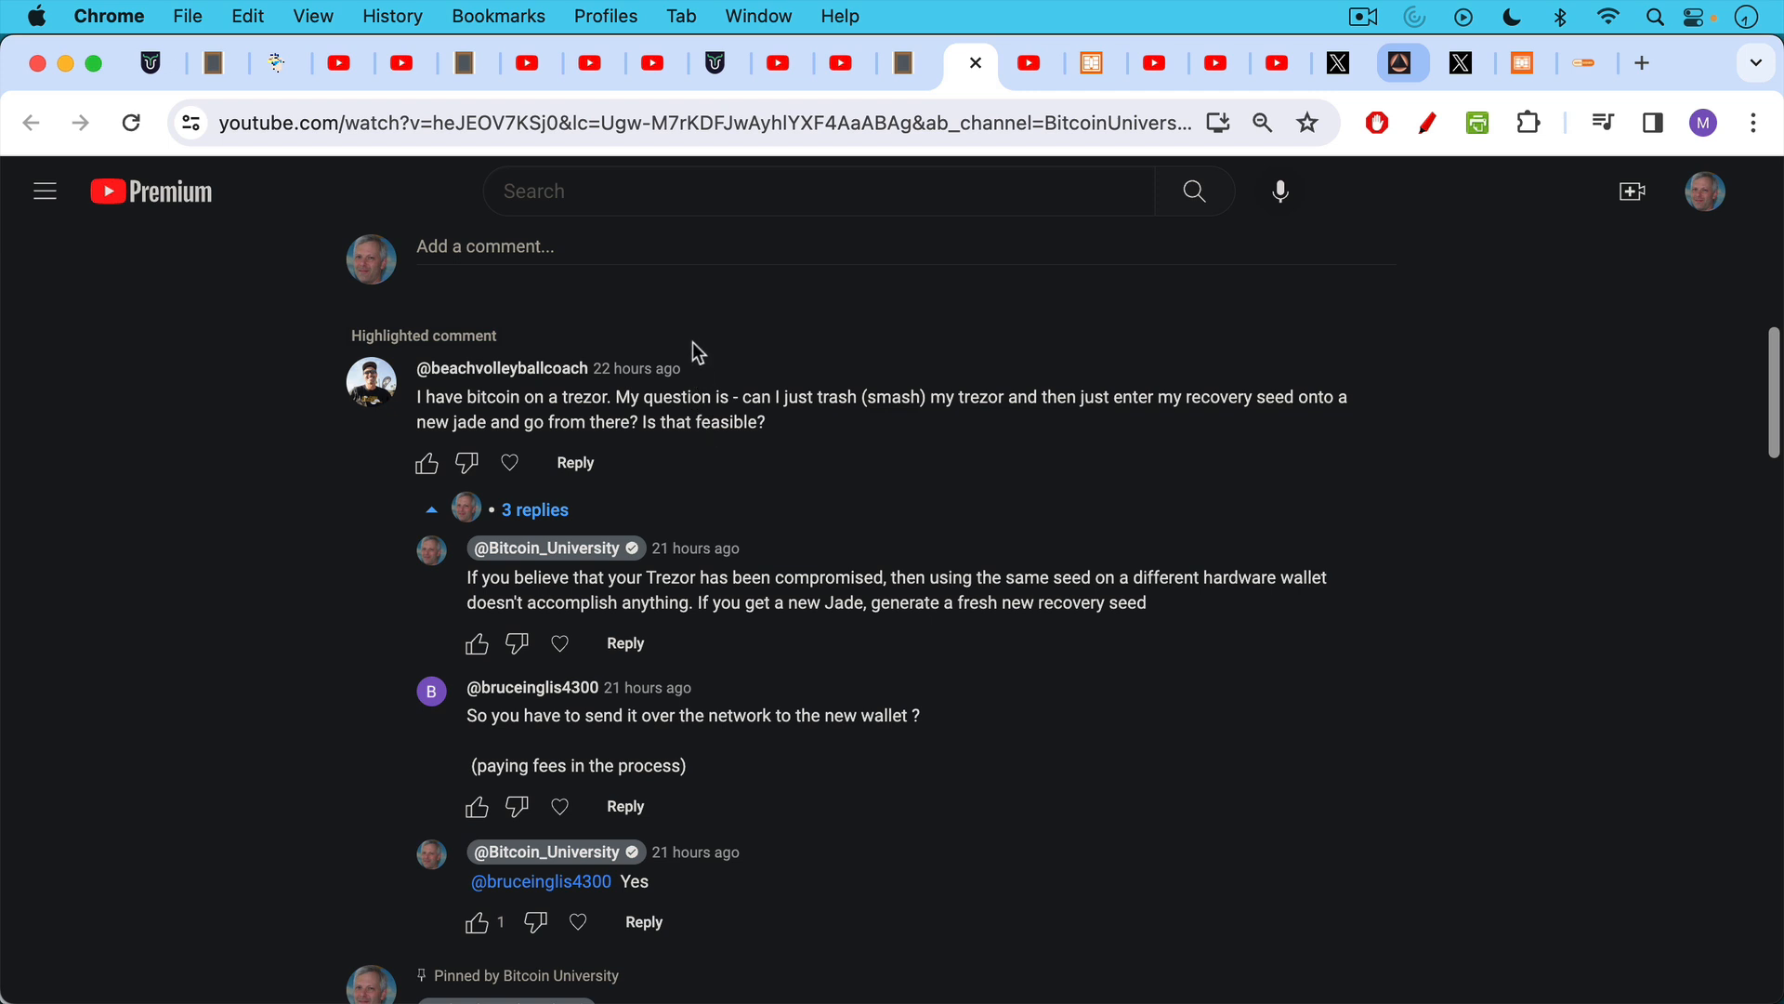
{"action": "mouse_move", "coordinate": [697, 360]}
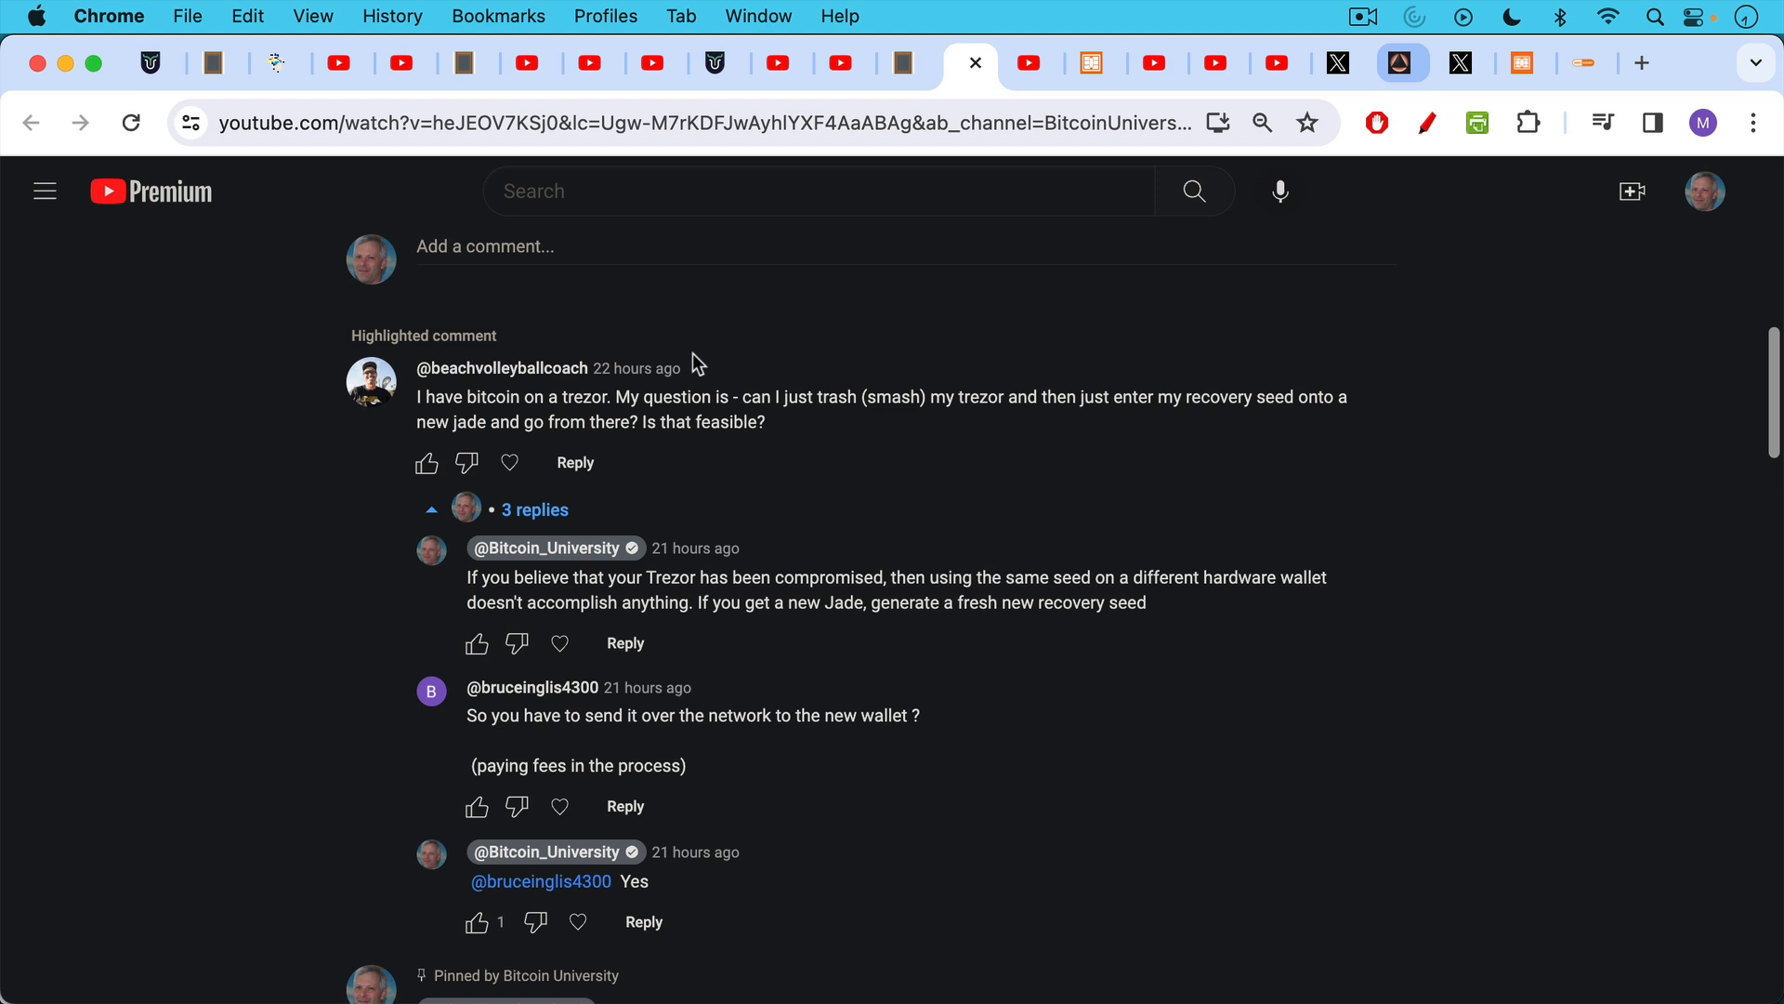
{"action": "mouse_move", "coordinate": [704, 346]}
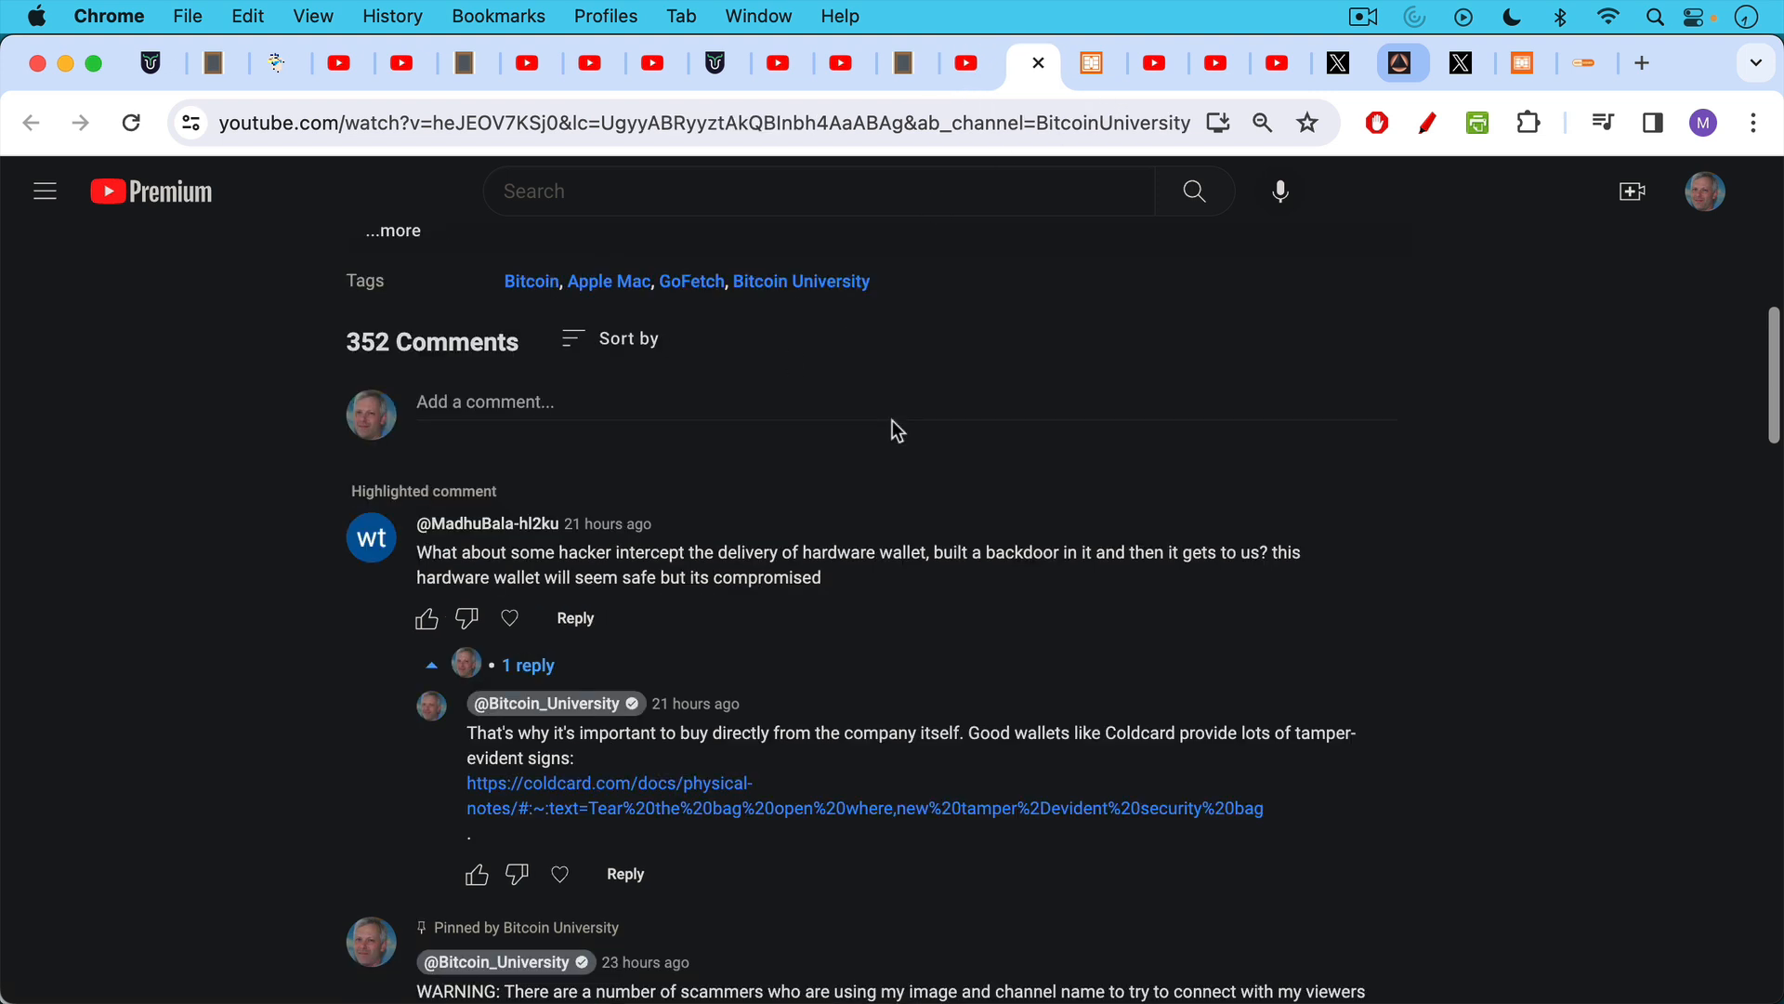
{"action": "mouse_move", "coordinate": [838, 593]}
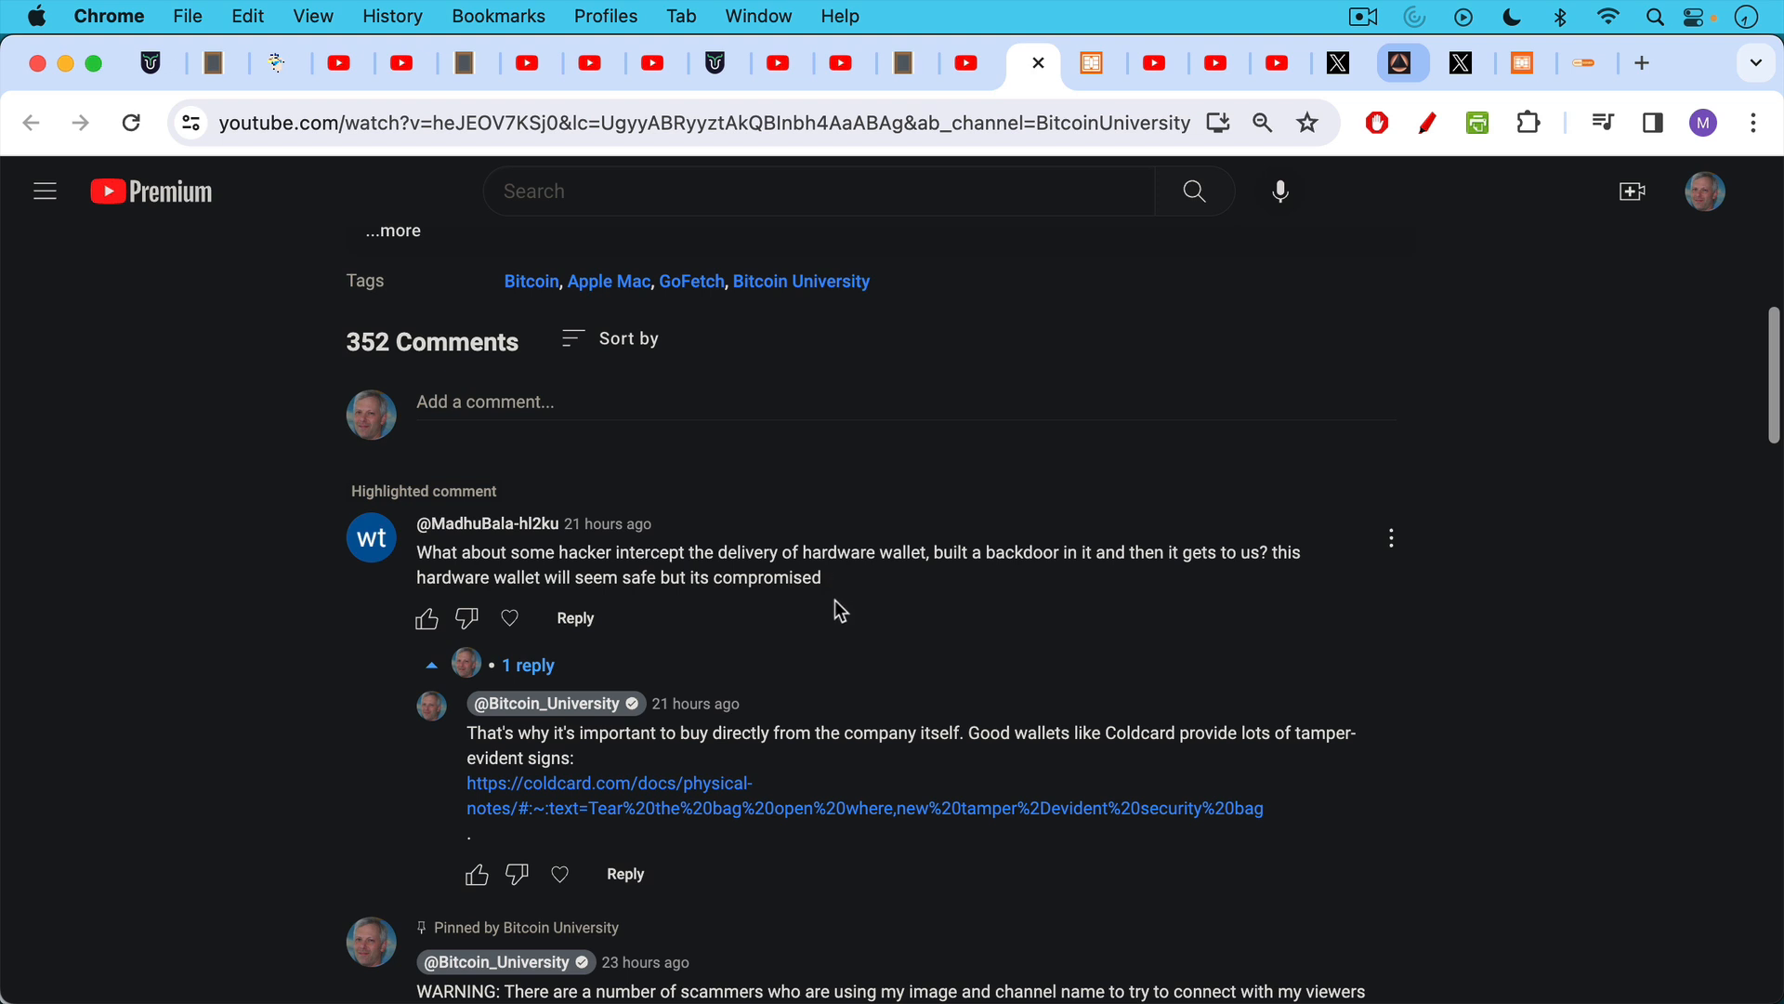
{"action": "mouse_move", "coordinate": [838, 601]}
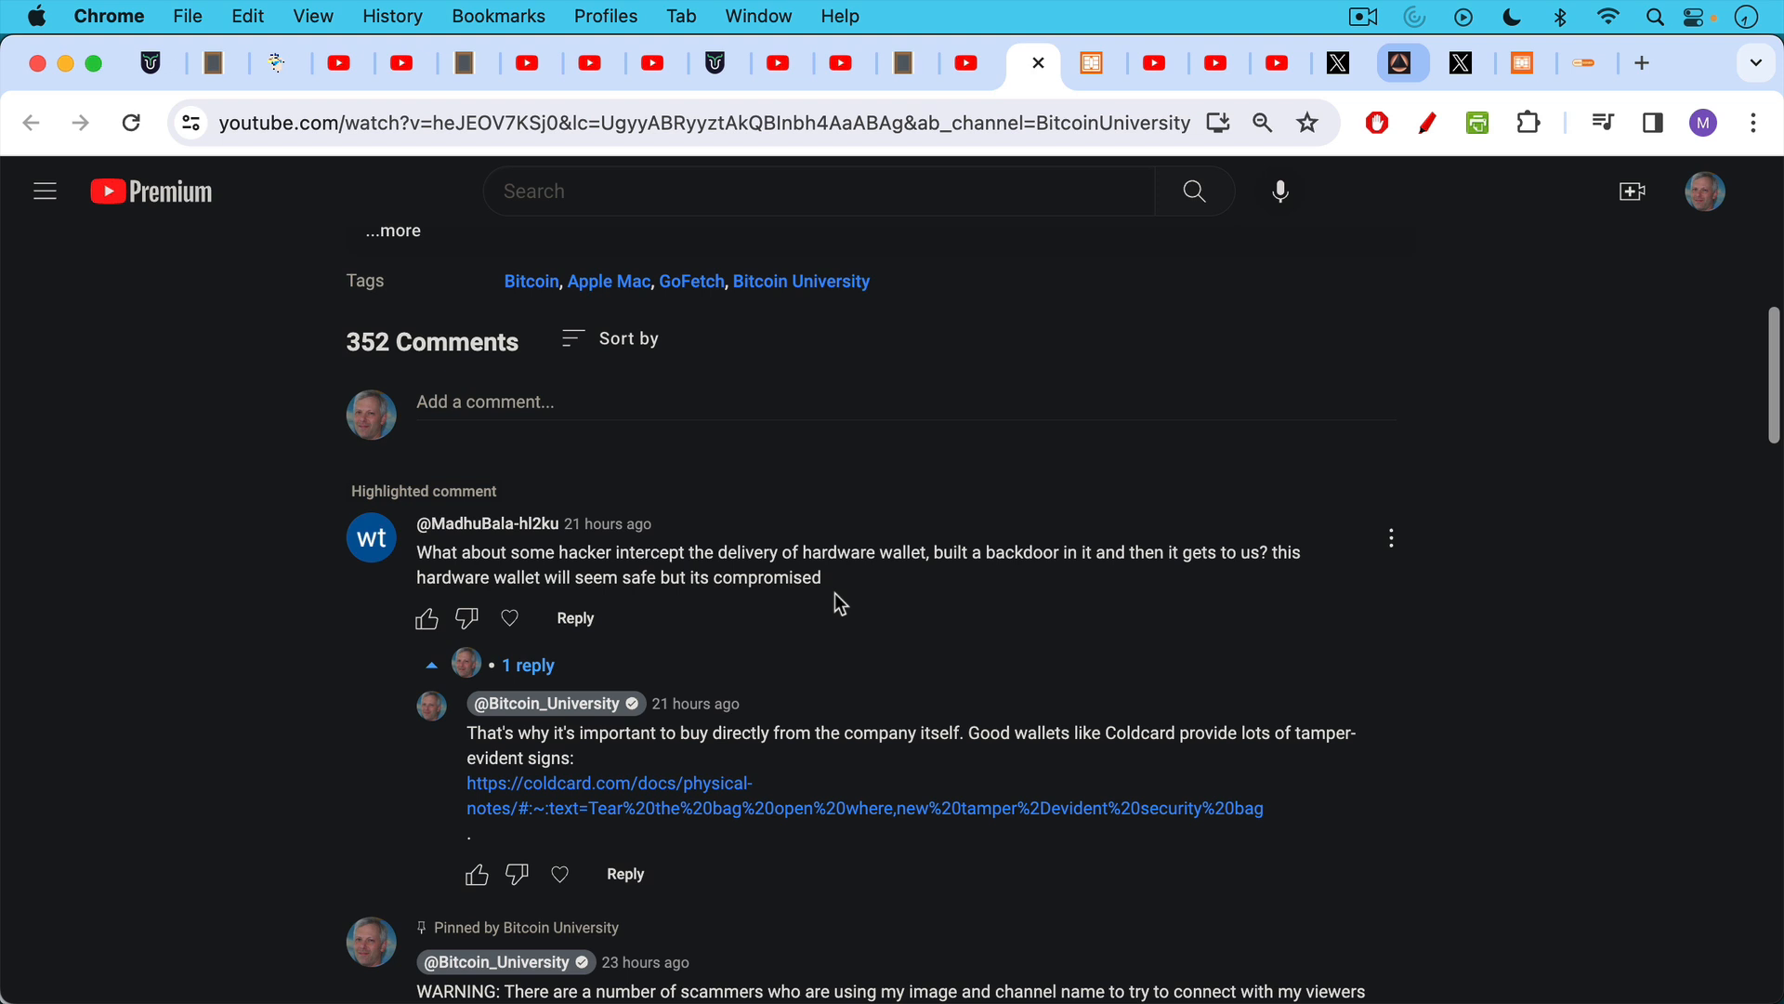
{"action": "mouse_move", "coordinate": [838, 584]}
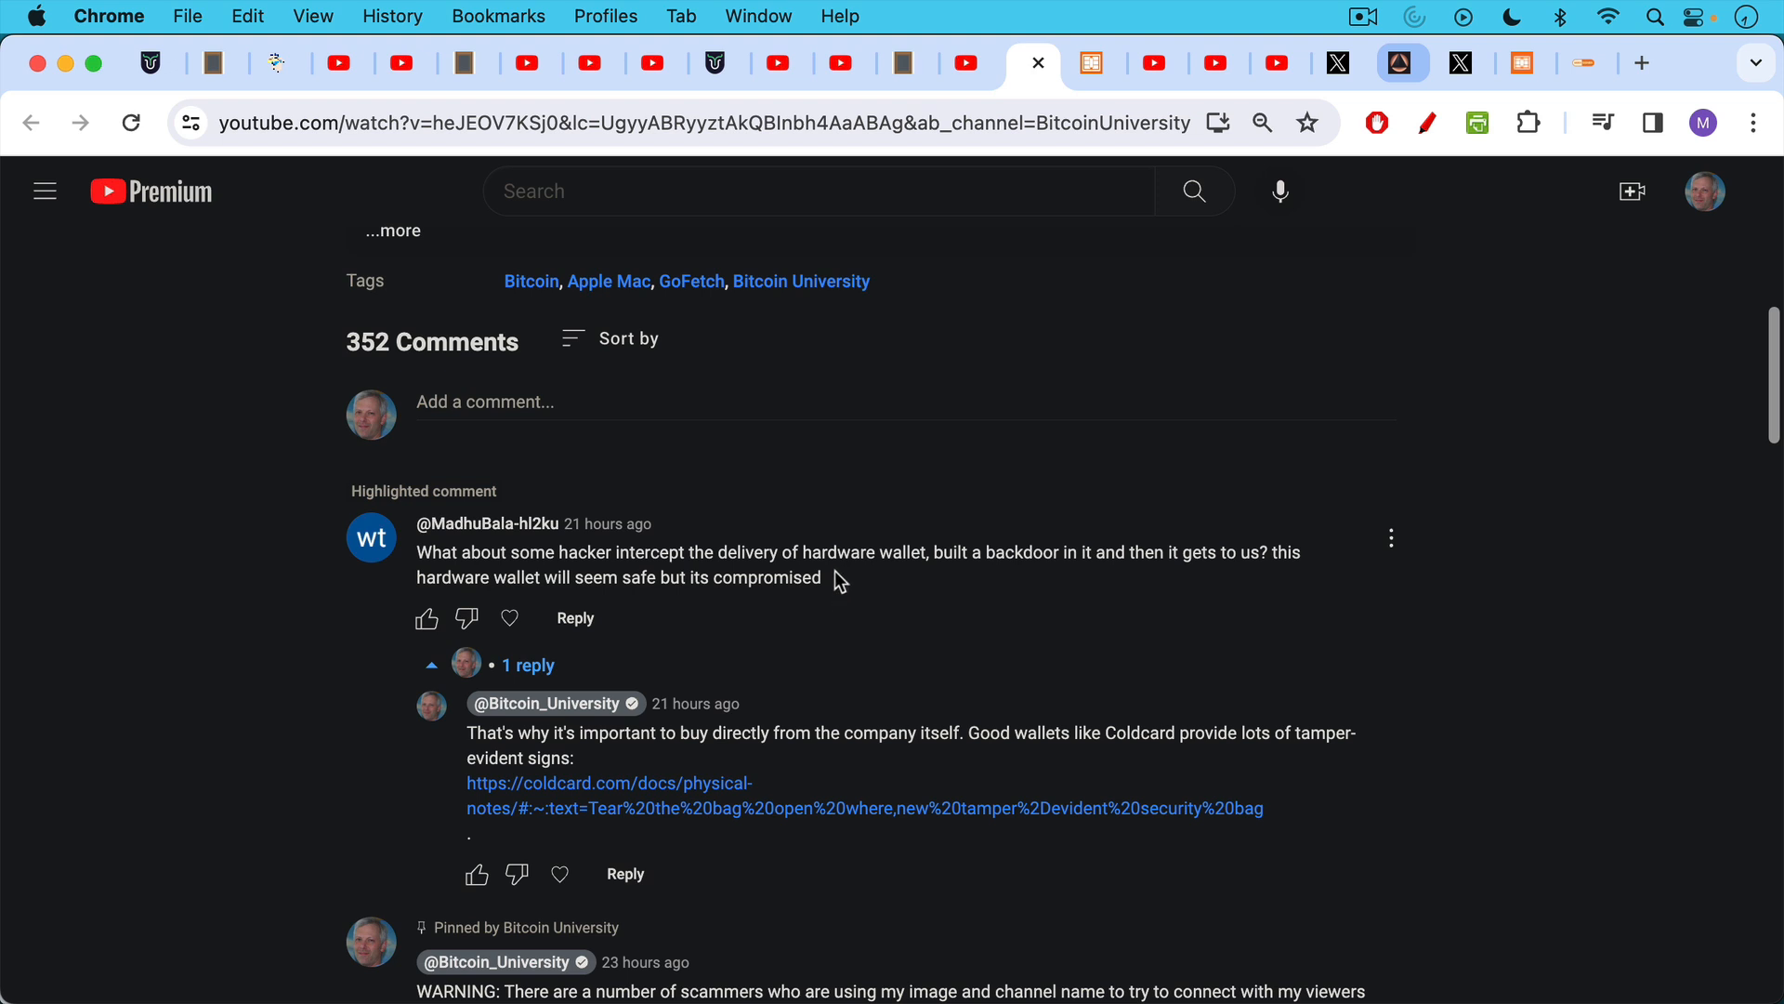
{"action": "mouse_move", "coordinate": [829, 552]}
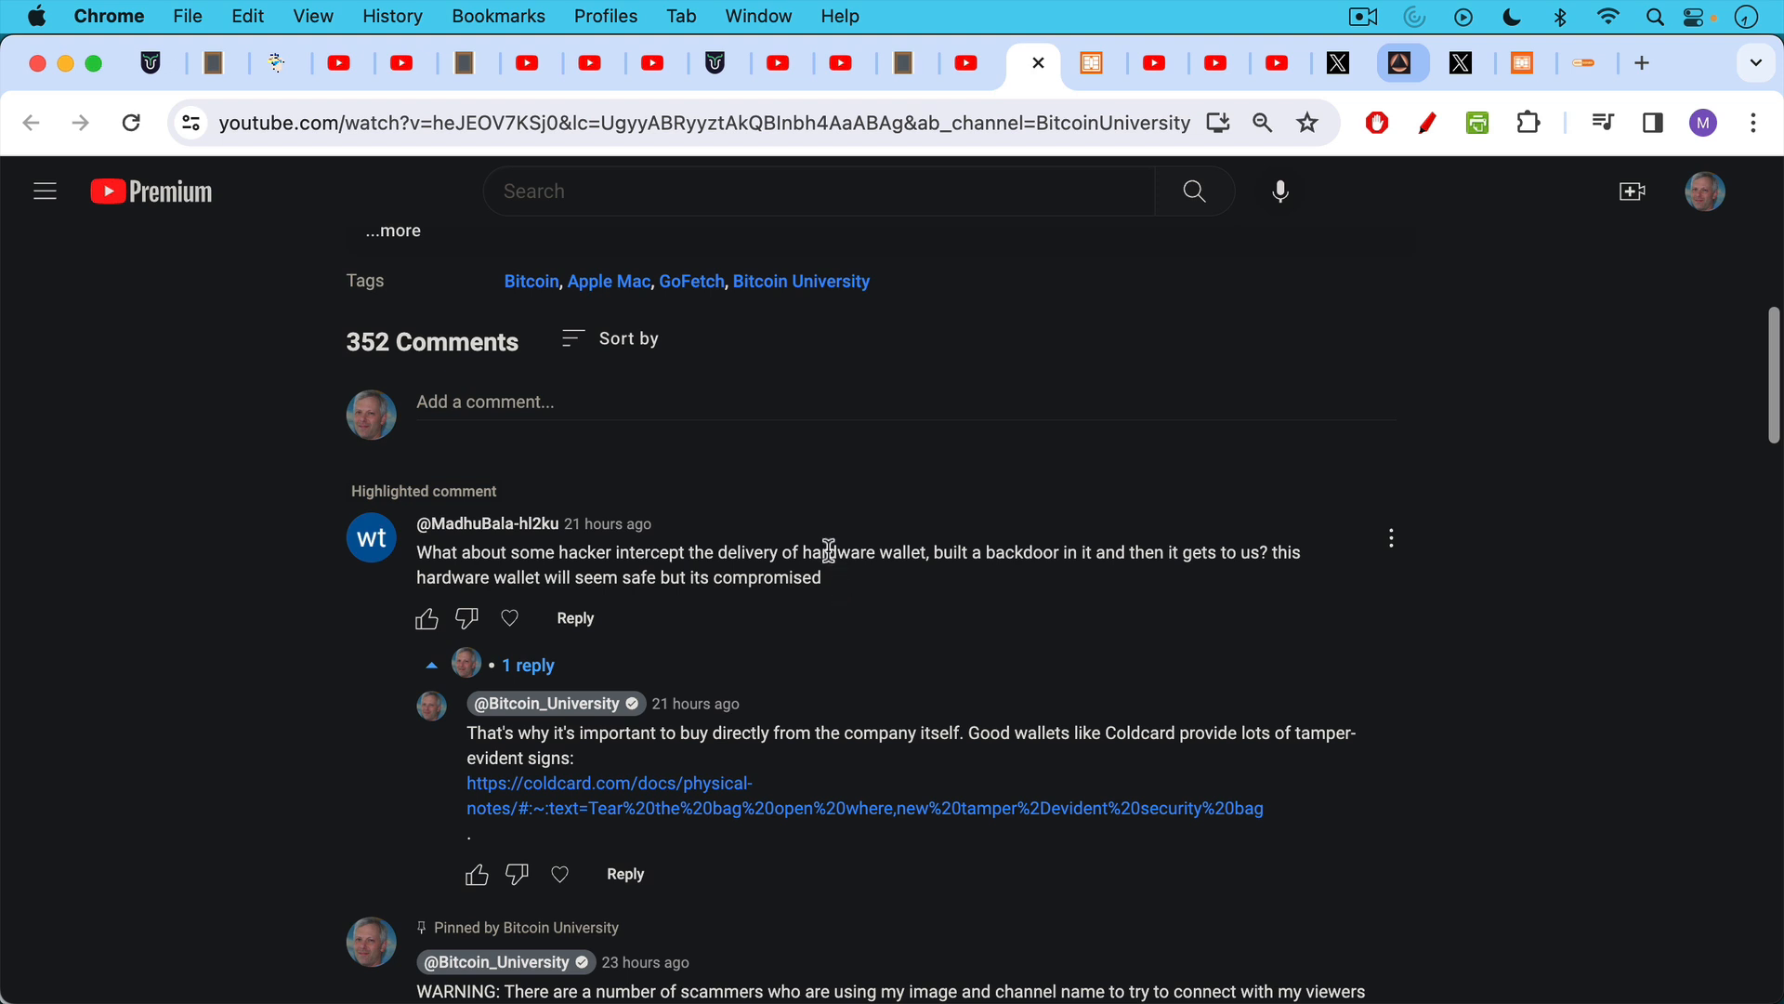
{"action": "mouse_move", "coordinate": [1086, 149]}
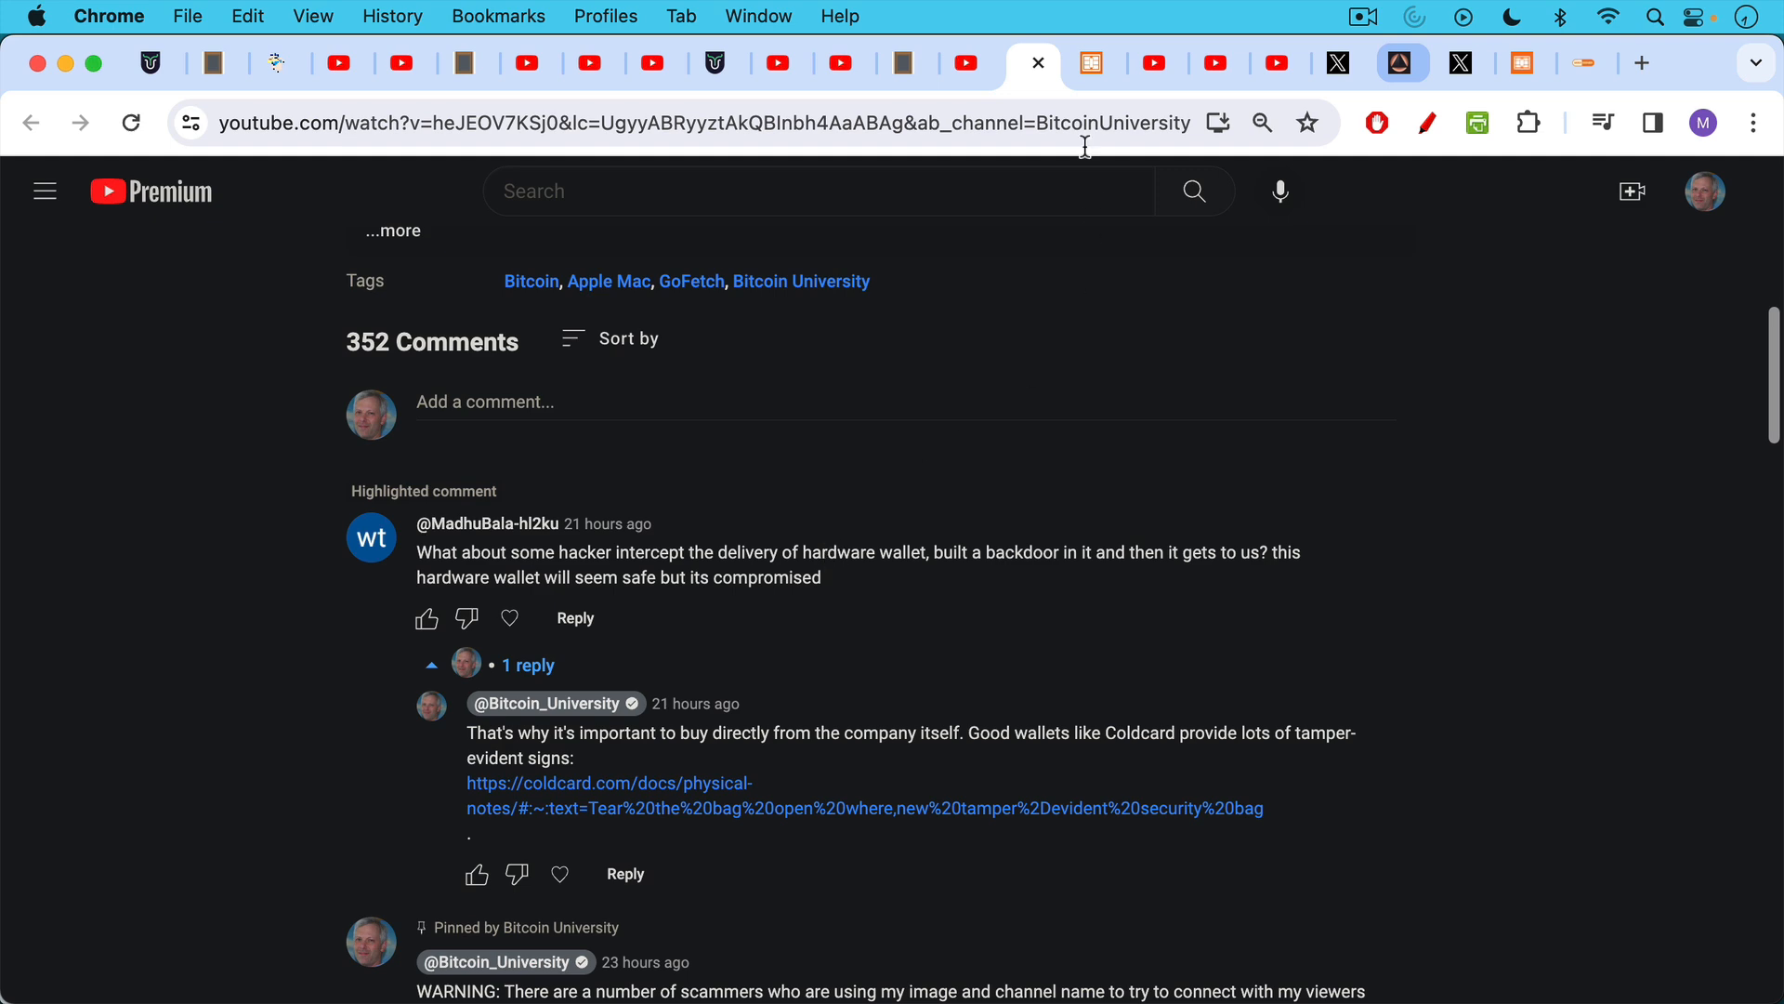
Step: Follow the reply's link to the Coldcard Physical Security Notes showing the VOID Seal section
{"action": "left_click", "coordinate": [610, 783]}
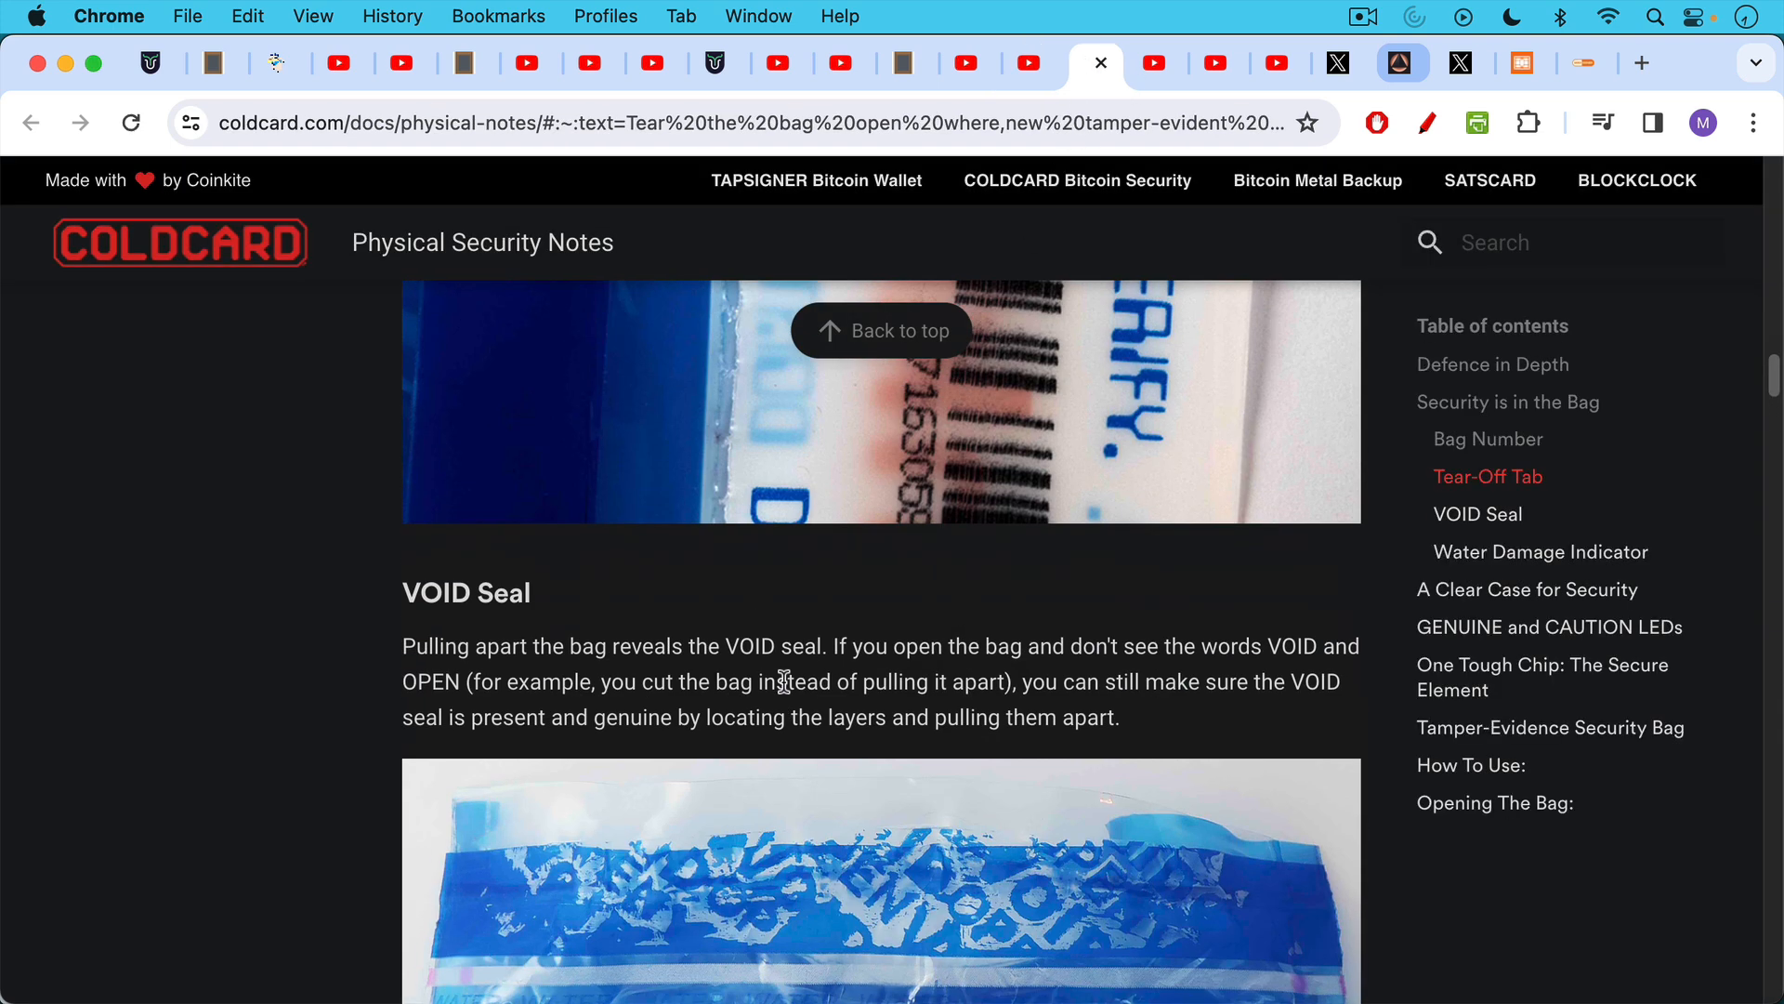
Step: Skim the VOID seal and water damage notes, then switch to the YouTube comment calling him a shill
{"action": "scroll", "scroll_direction": "up", "scroll_amount": 3}
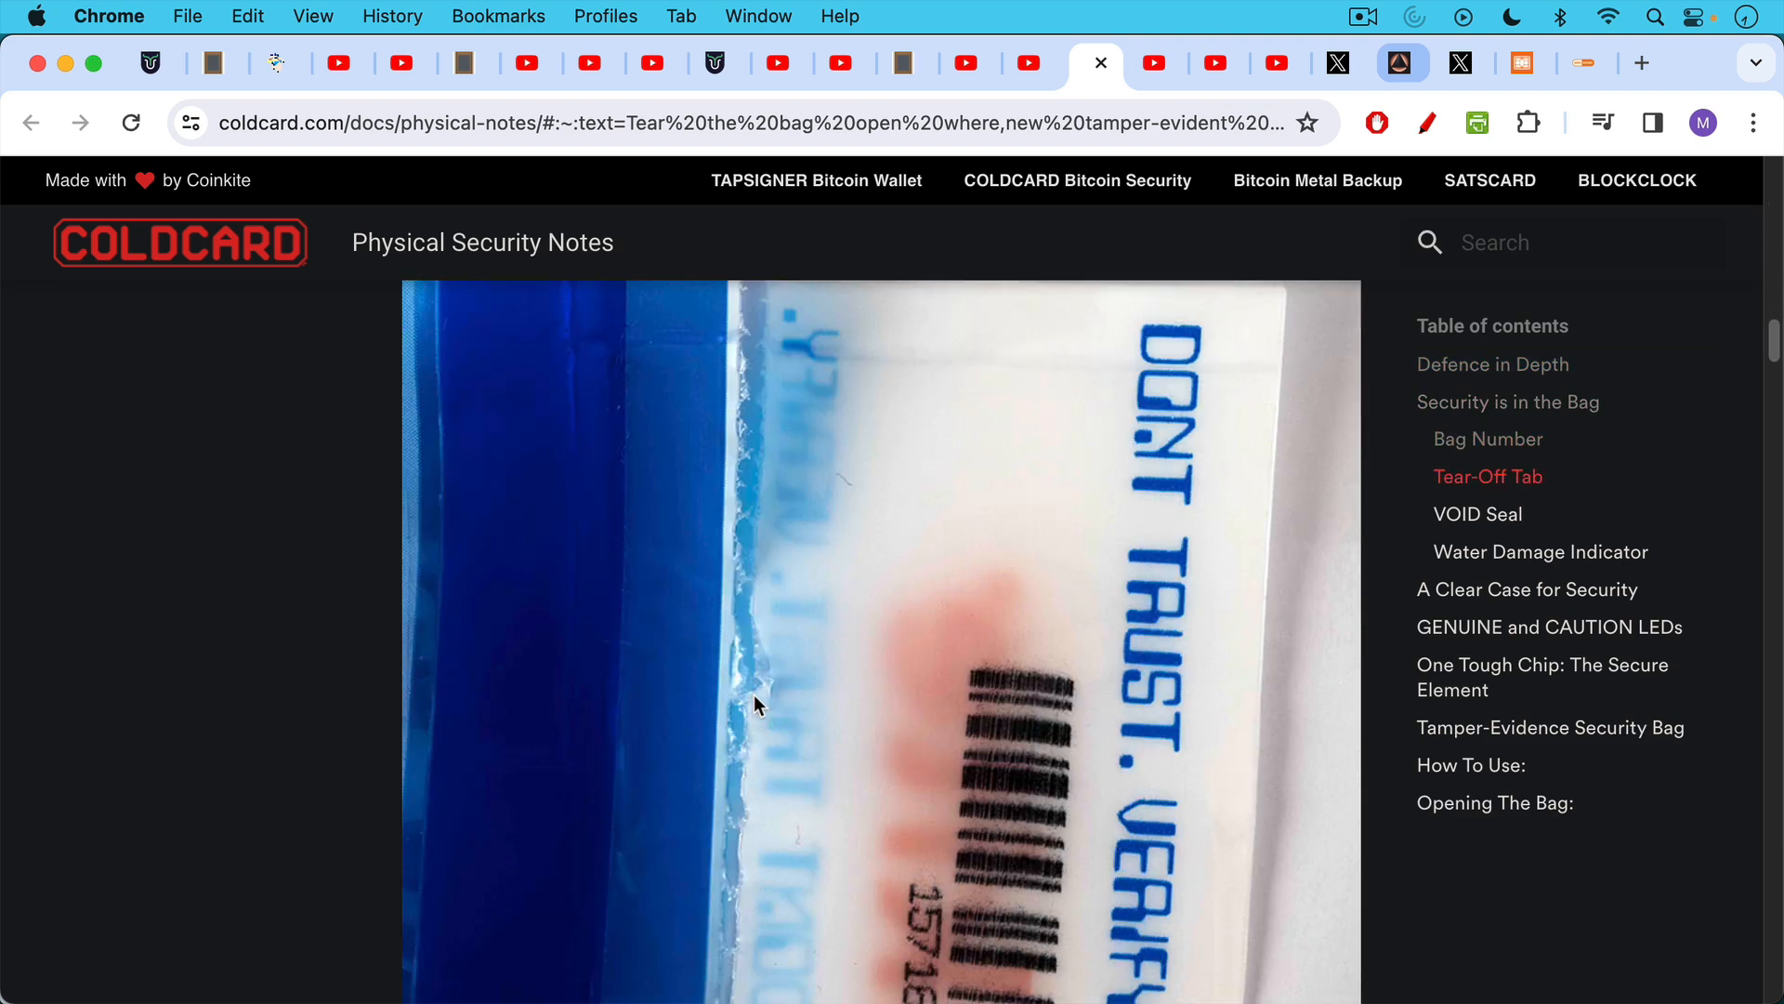
{"action": "scroll", "scroll_direction": "down", "scroll_amount": 3}
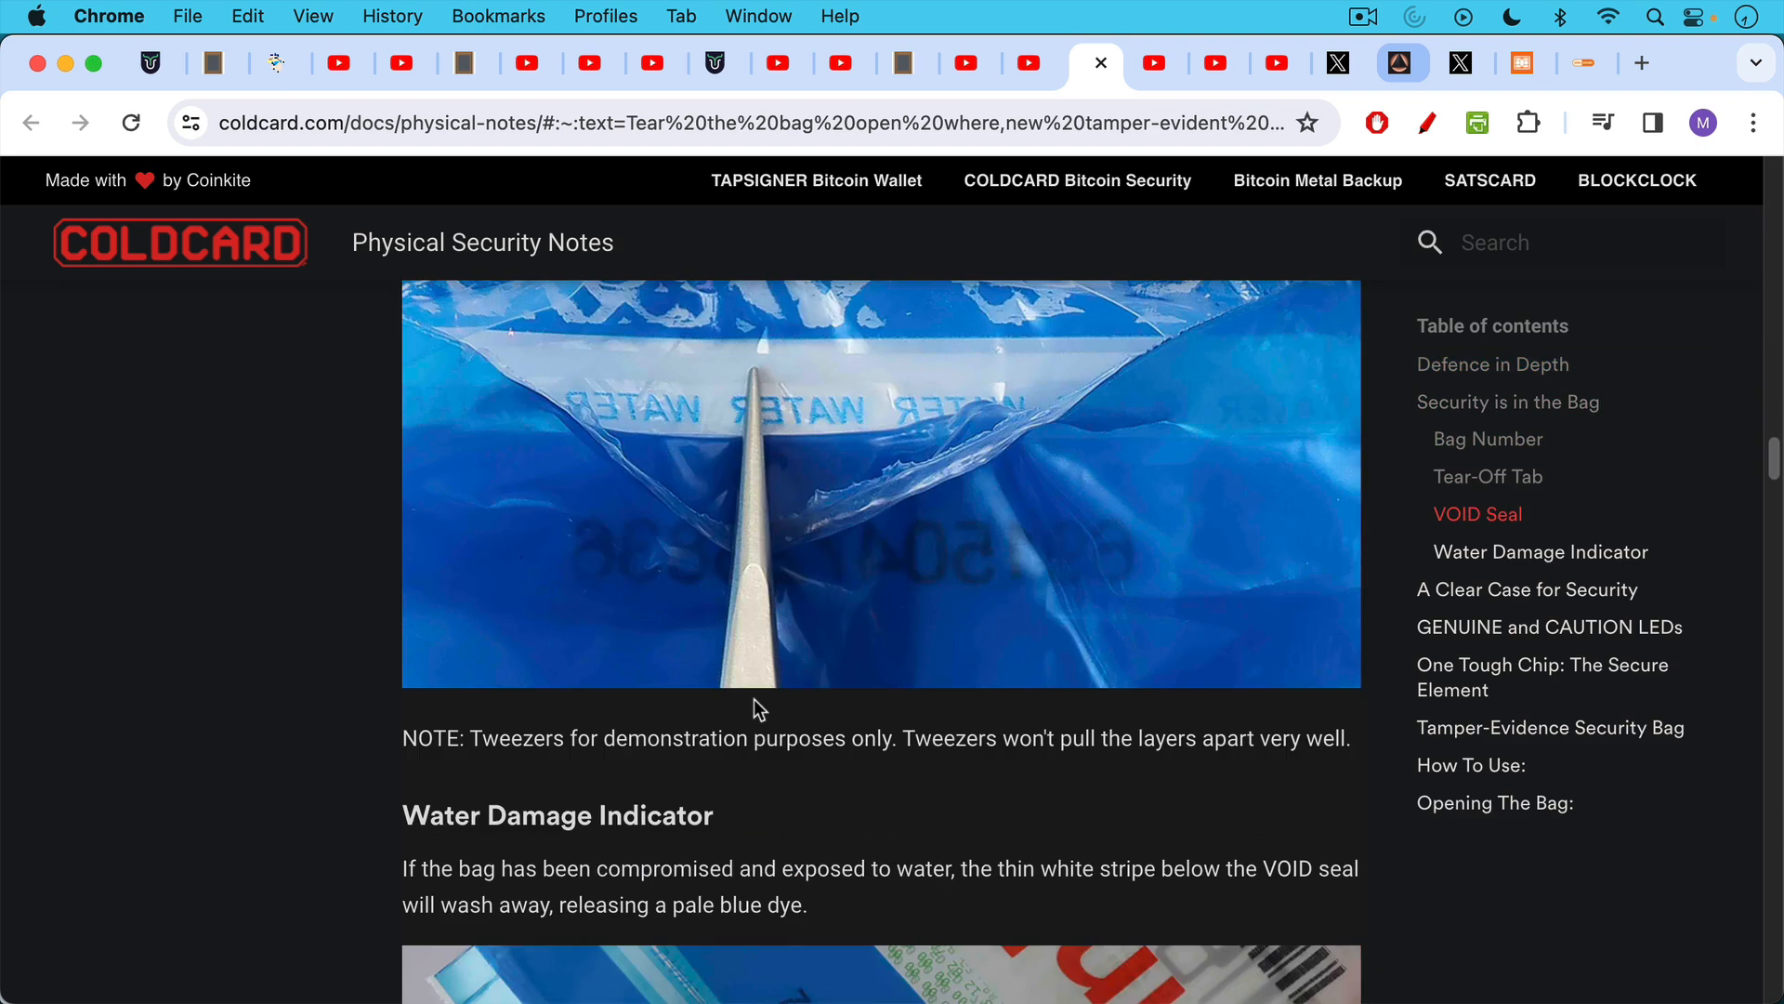
{"action": "left_click", "coordinate": [1160, 64]}
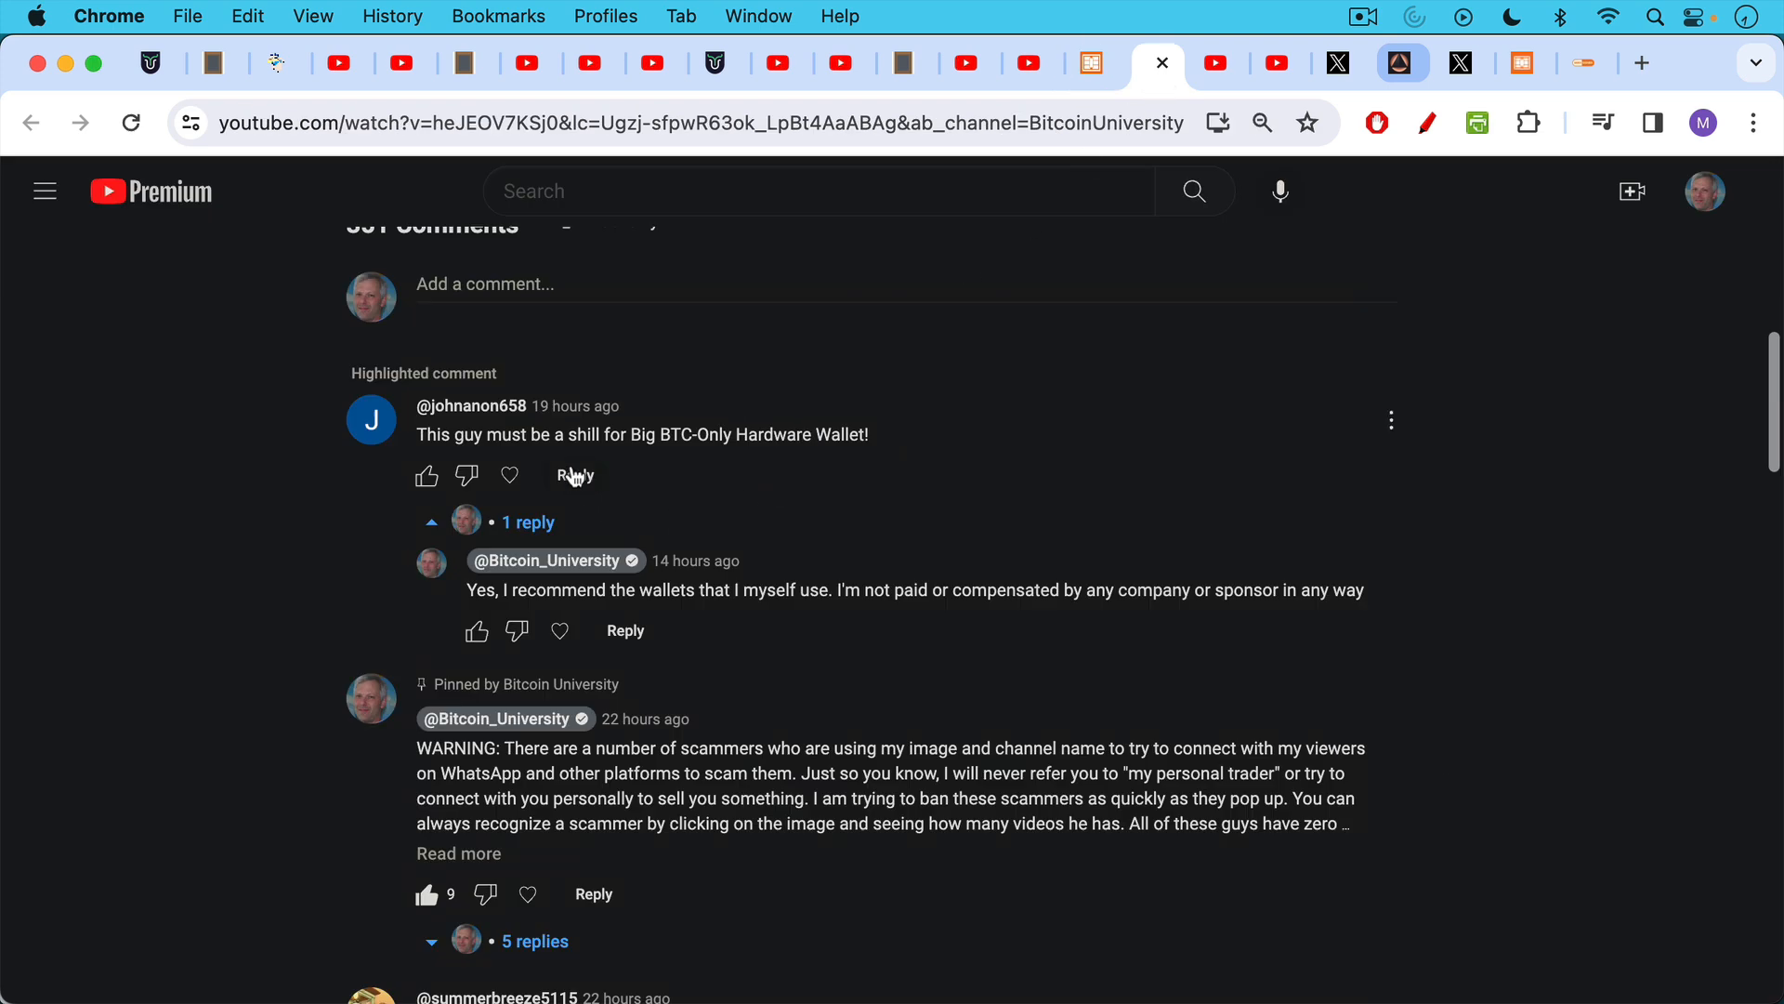
{"action": "mouse_move", "coordinate": [571, 476]}
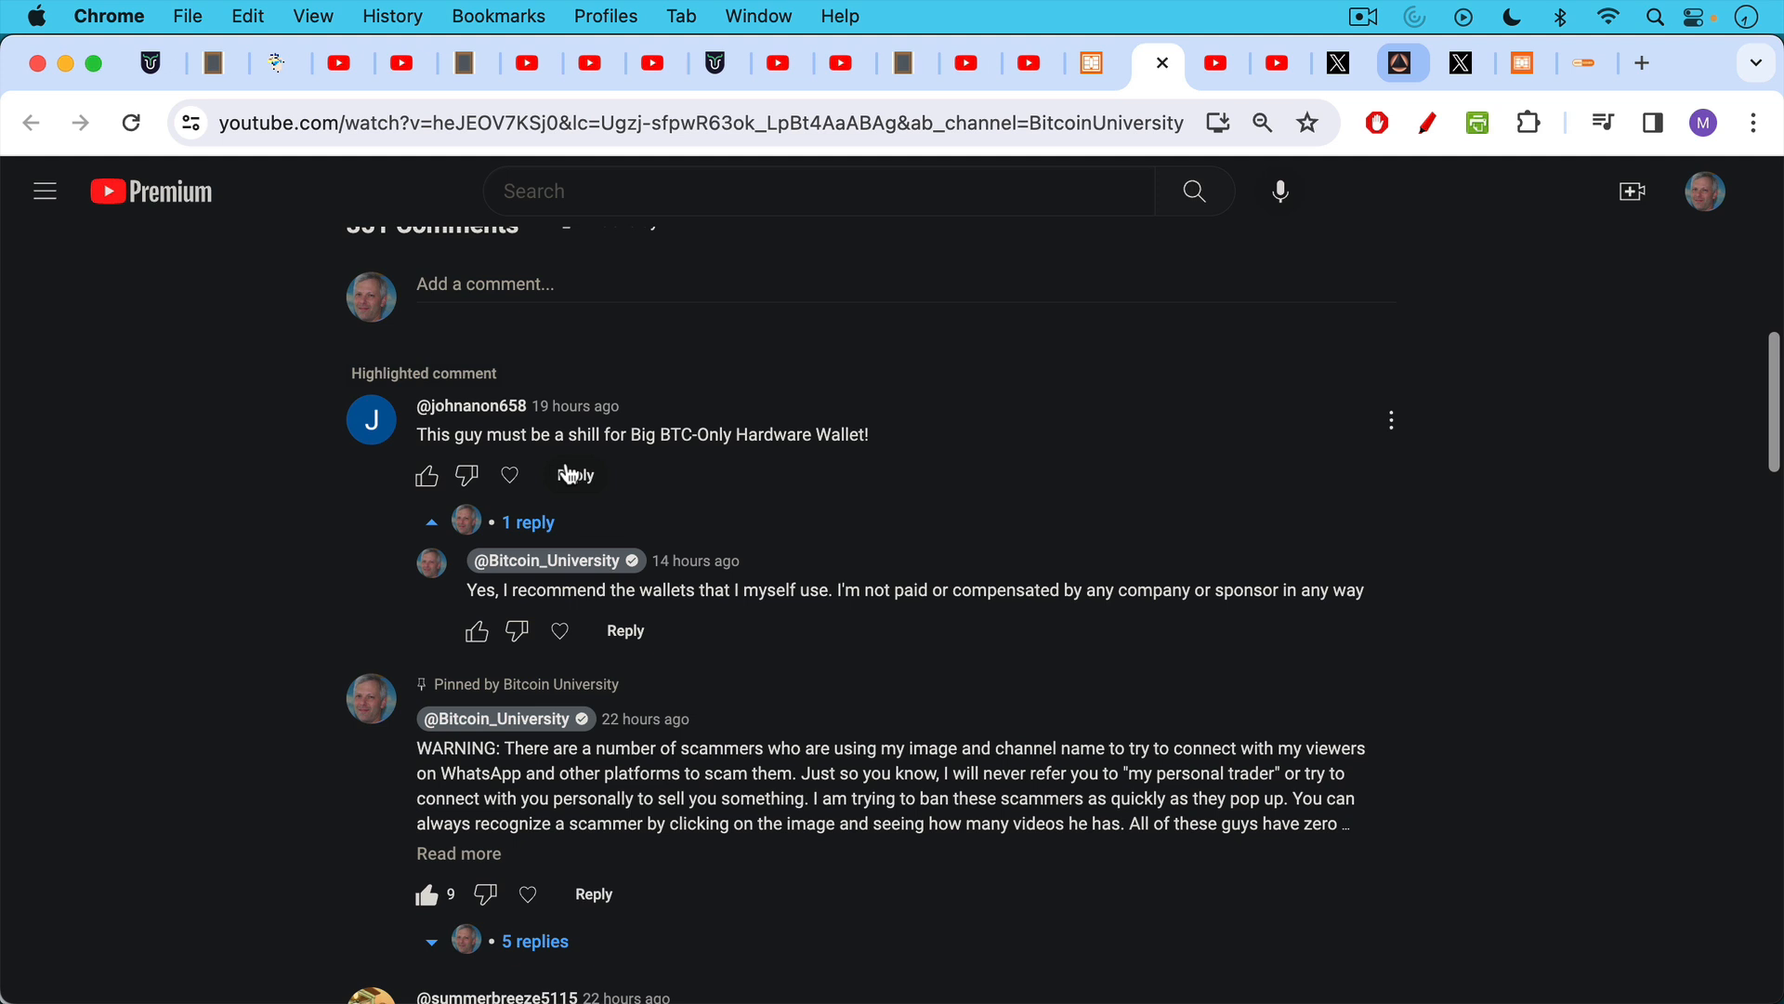
{"action": "mouse_move", "coordinate": [570, 615]}
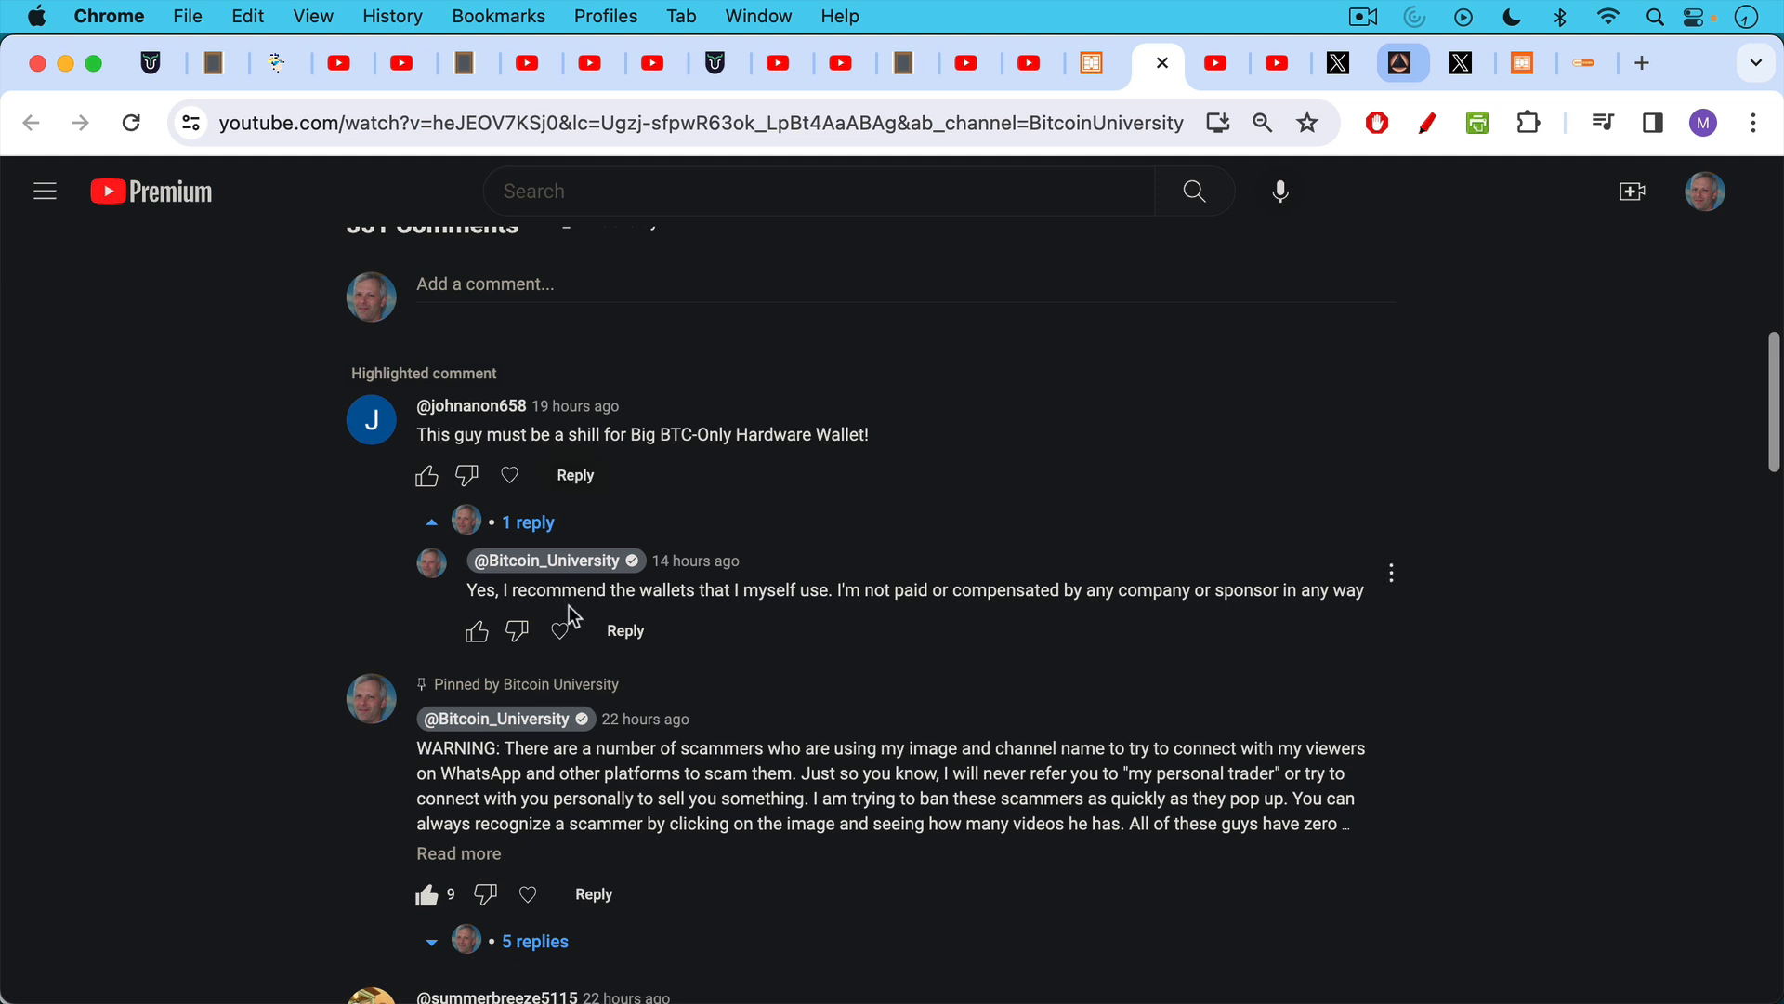
{"action": "mouse_move", "coordinate": [558, 630]}
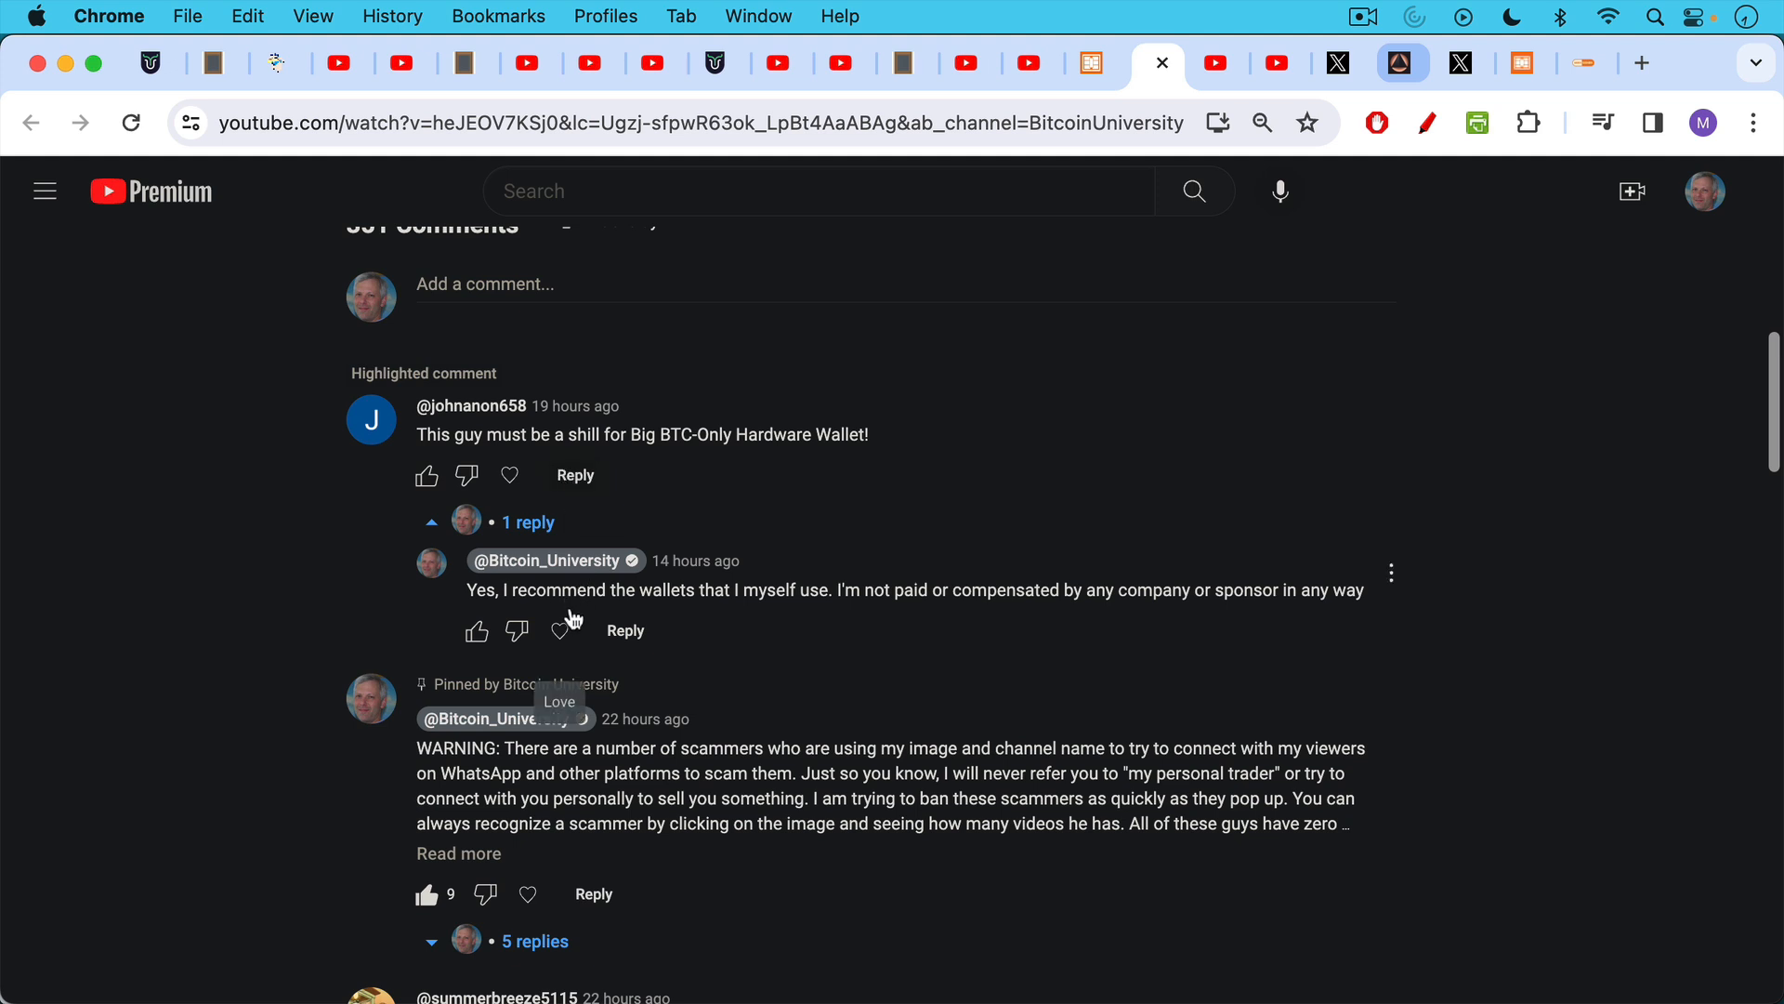
{"action": "mouse_move", "coordinate": [609, 522]}
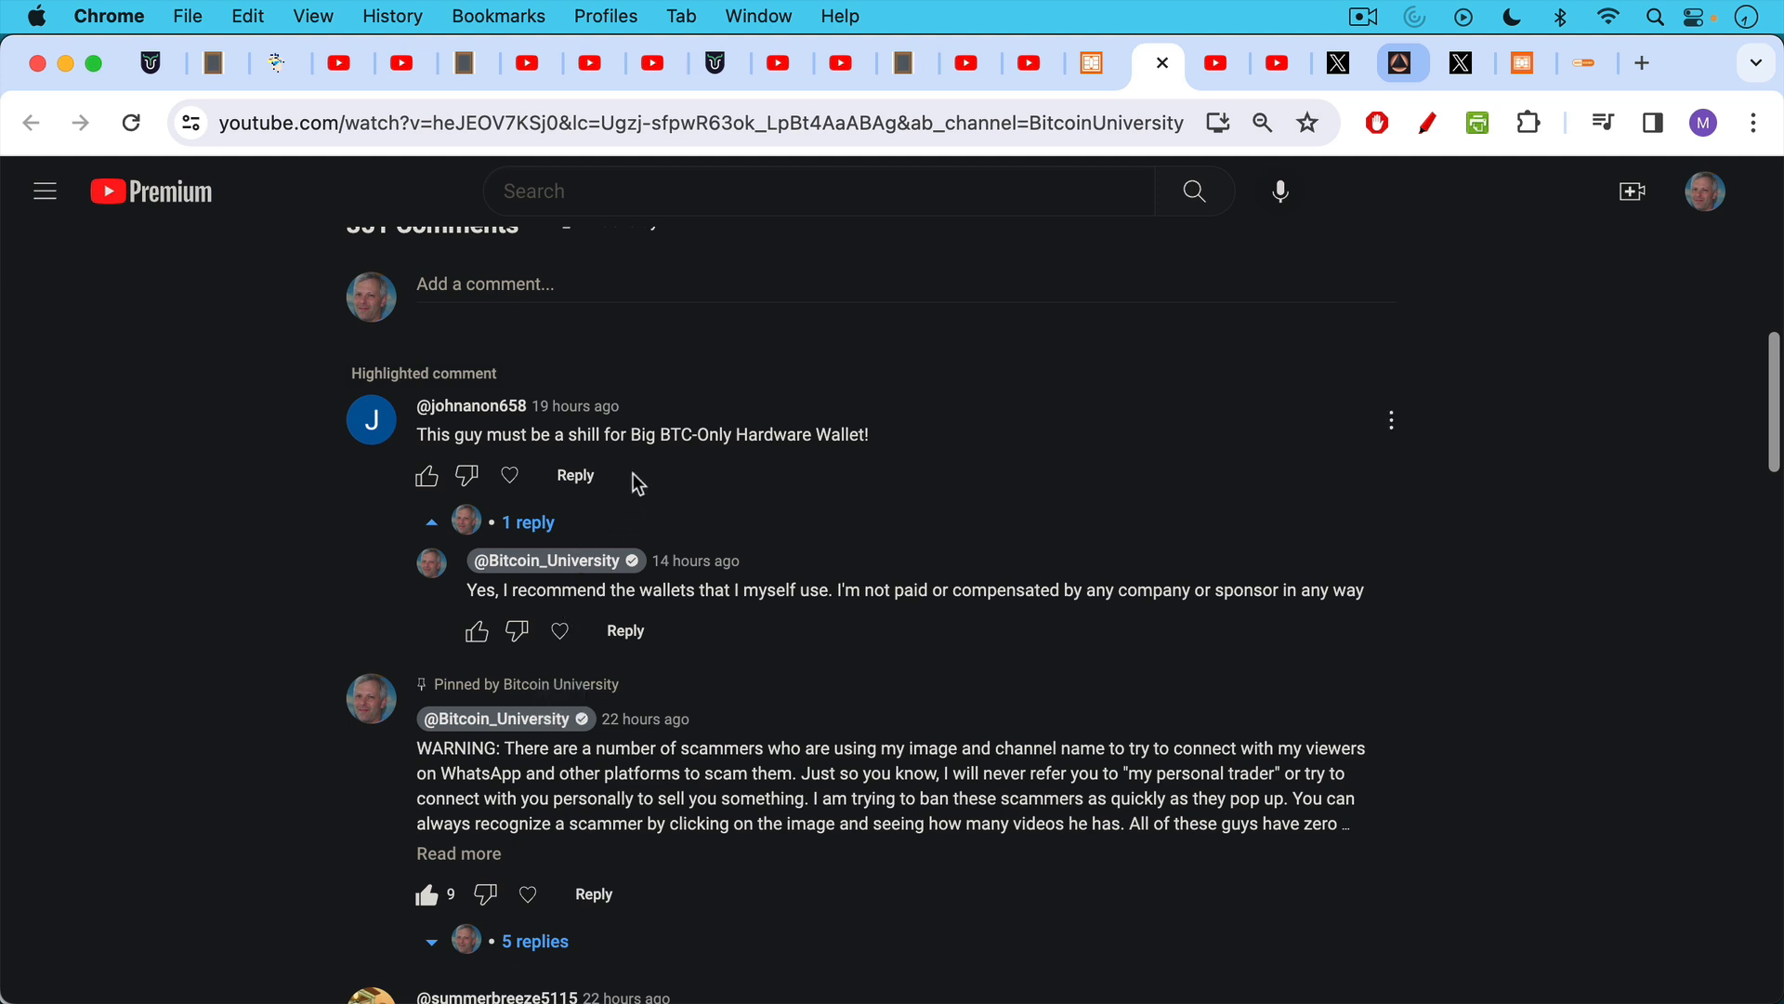
{"action": "mouse_move", "coordinate": [1082, 152]}
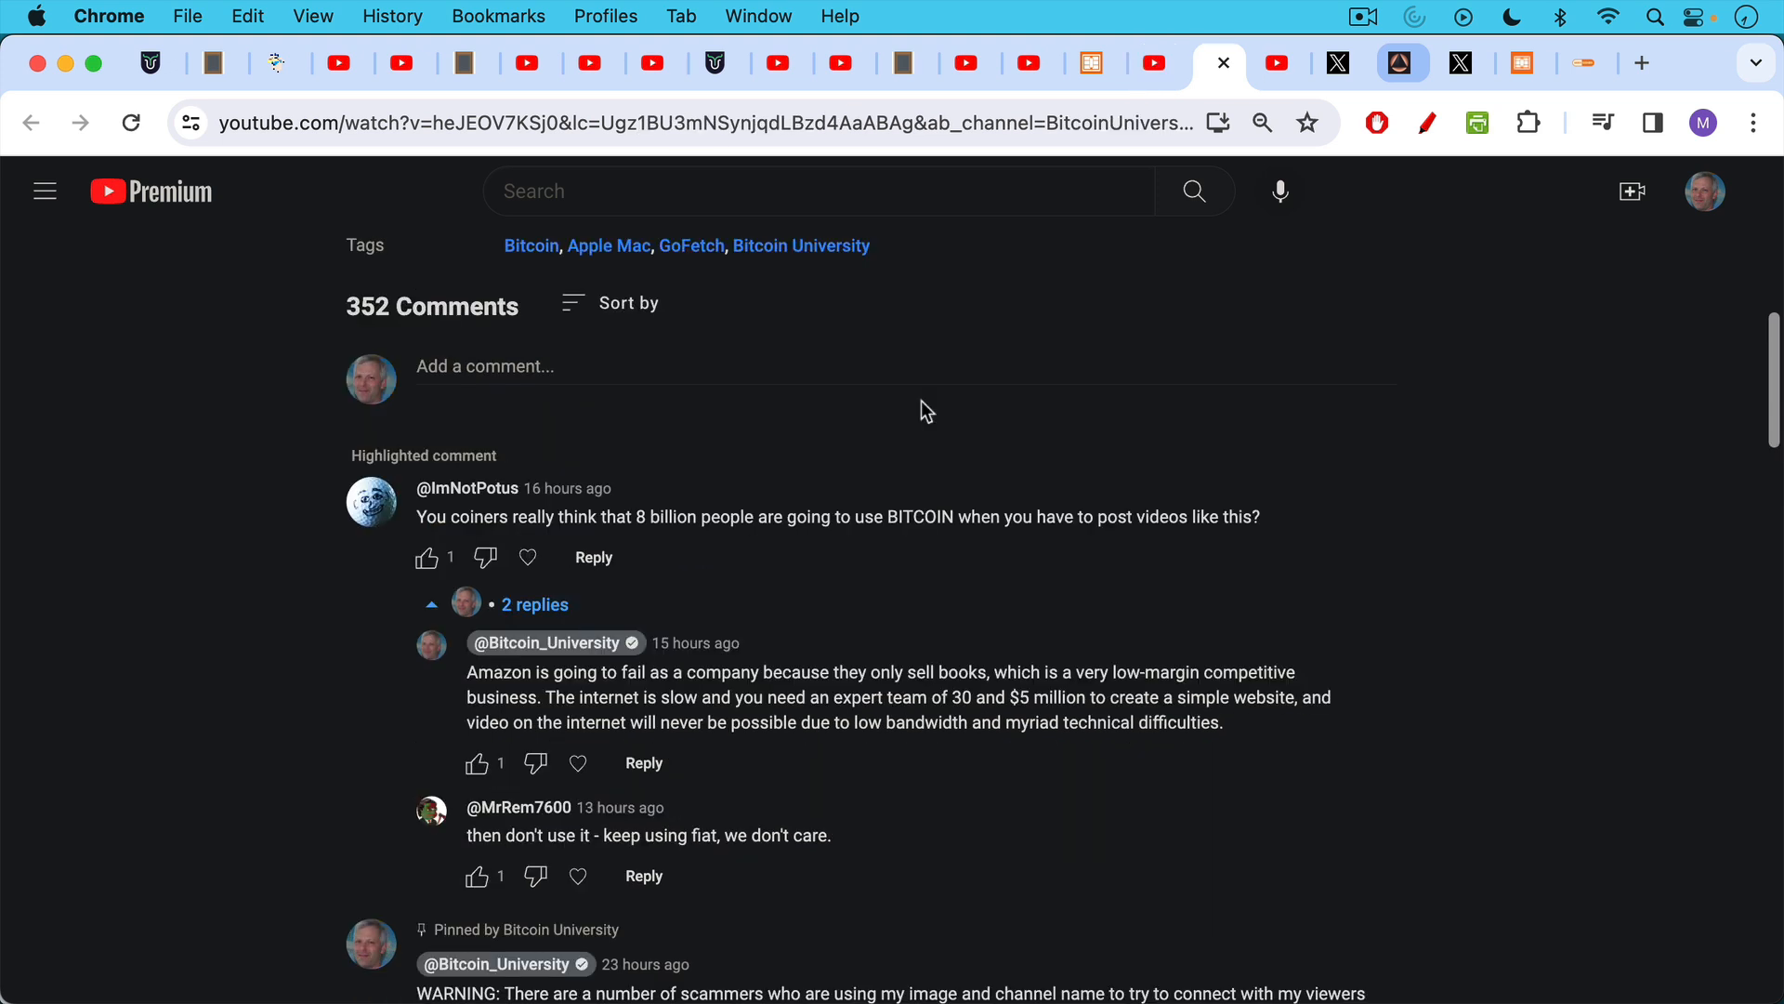
{"action": "mouse_move", "coordinate": [918, 401]}
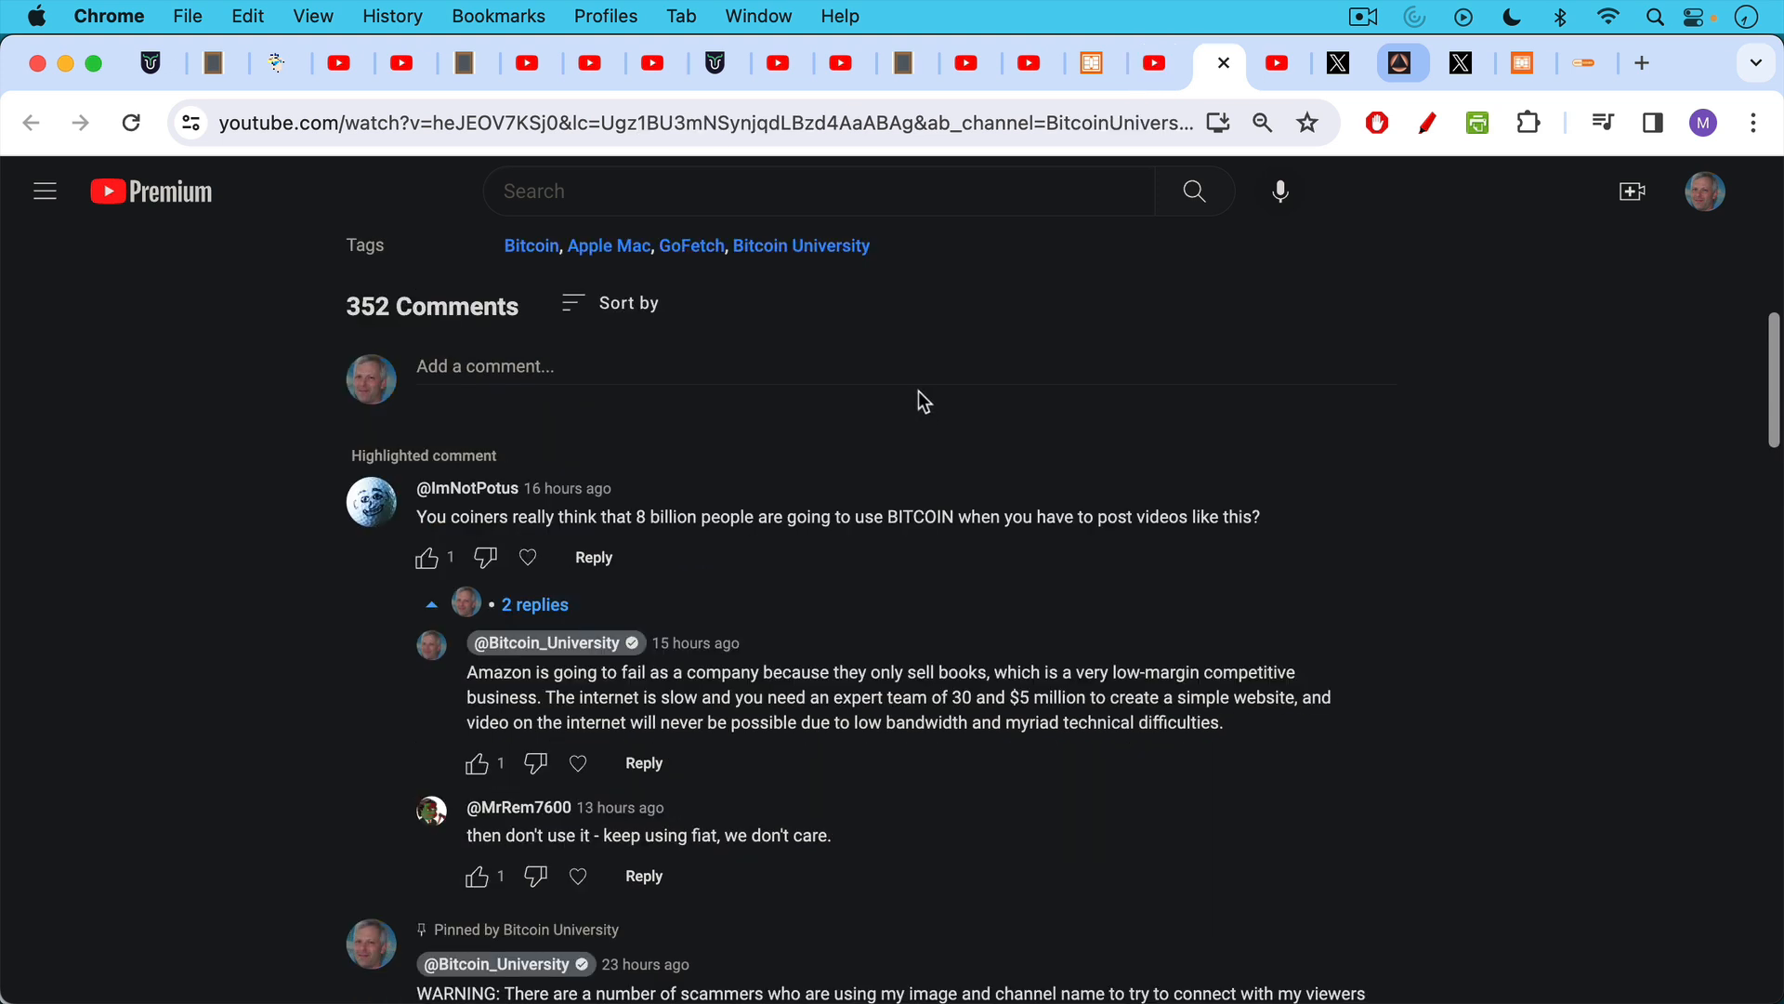
{"action": "mouse_move", "coordinate": [933, 407]}
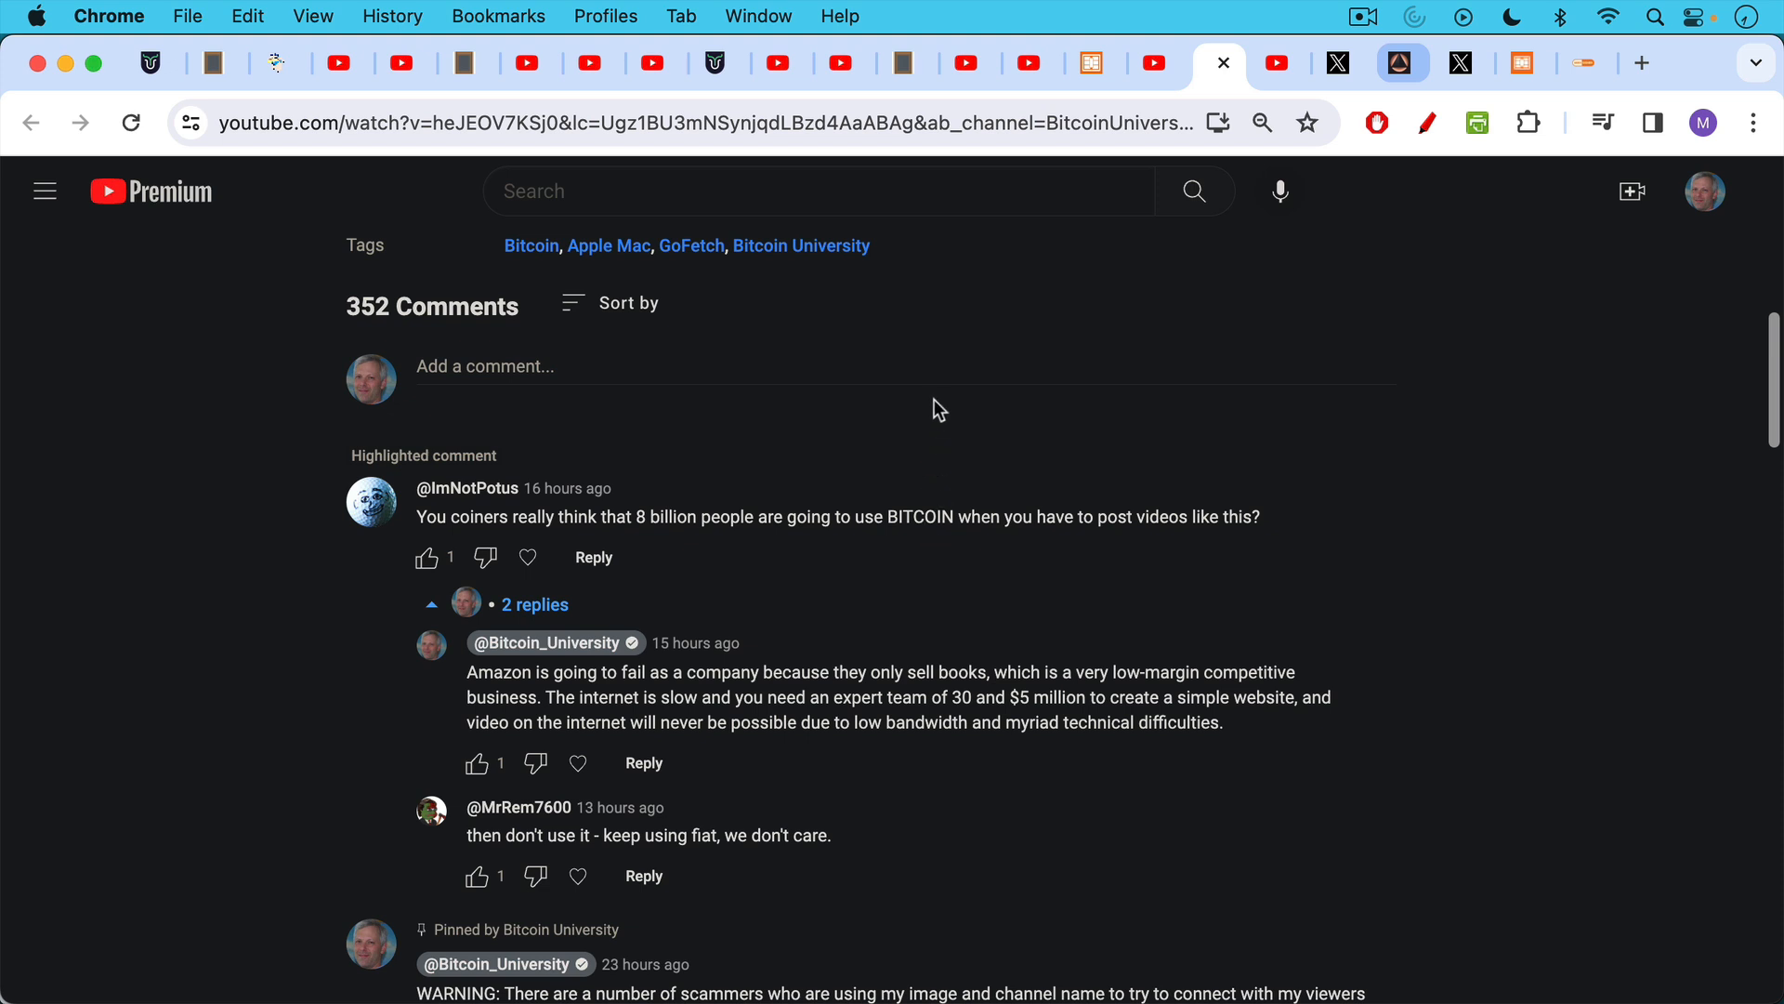
{"action": "mouse_move", "coordinate": [935, 457]}
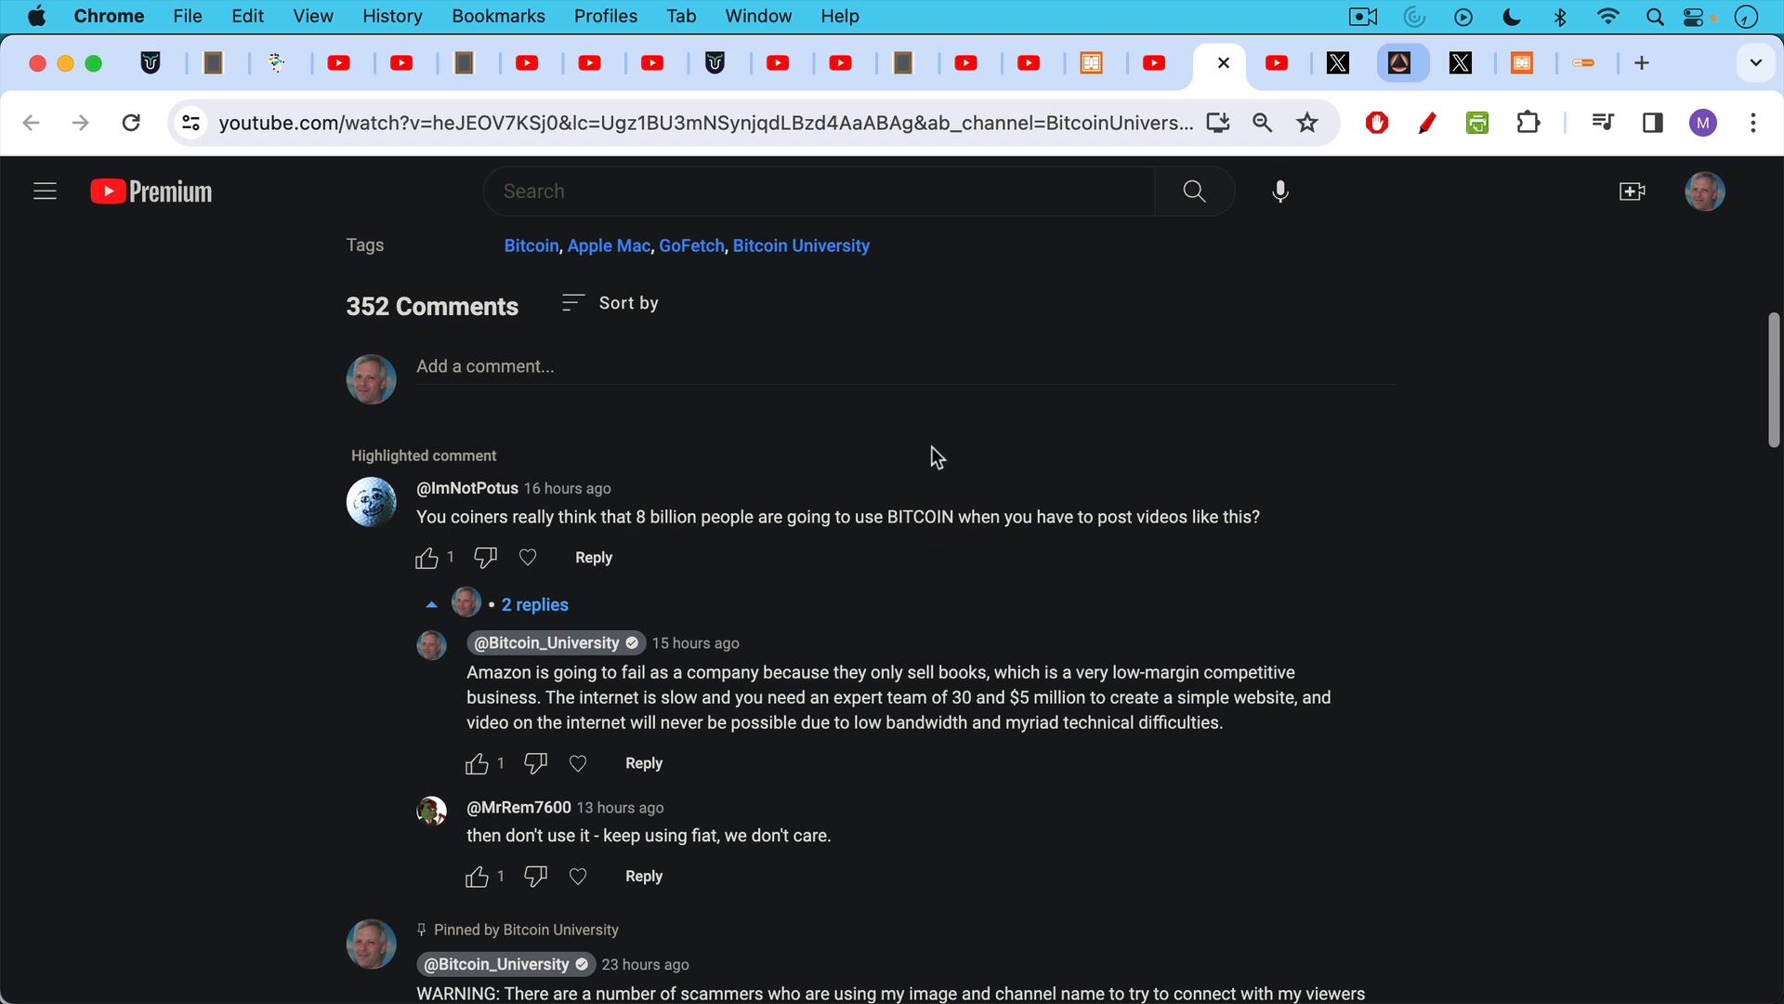
{"action": "mouse_move", "coordinate": [910, 598]}
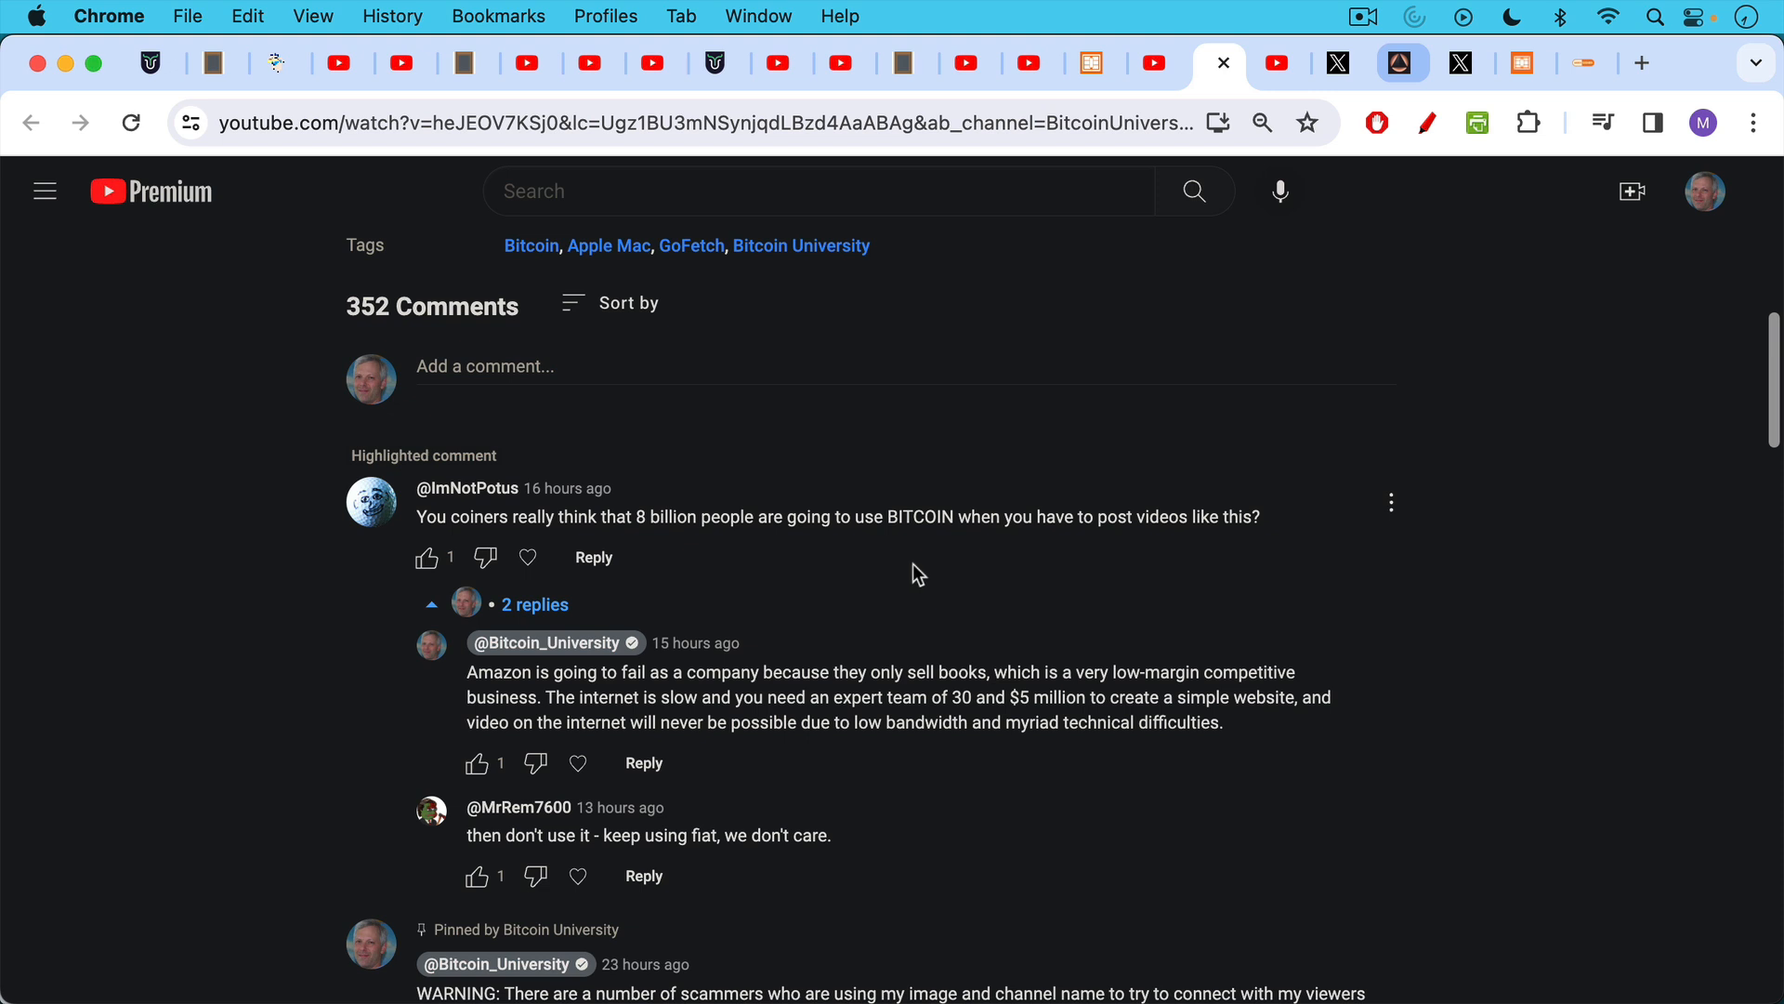
{"action": "mouse_move", "coordinate": [911, 580]}
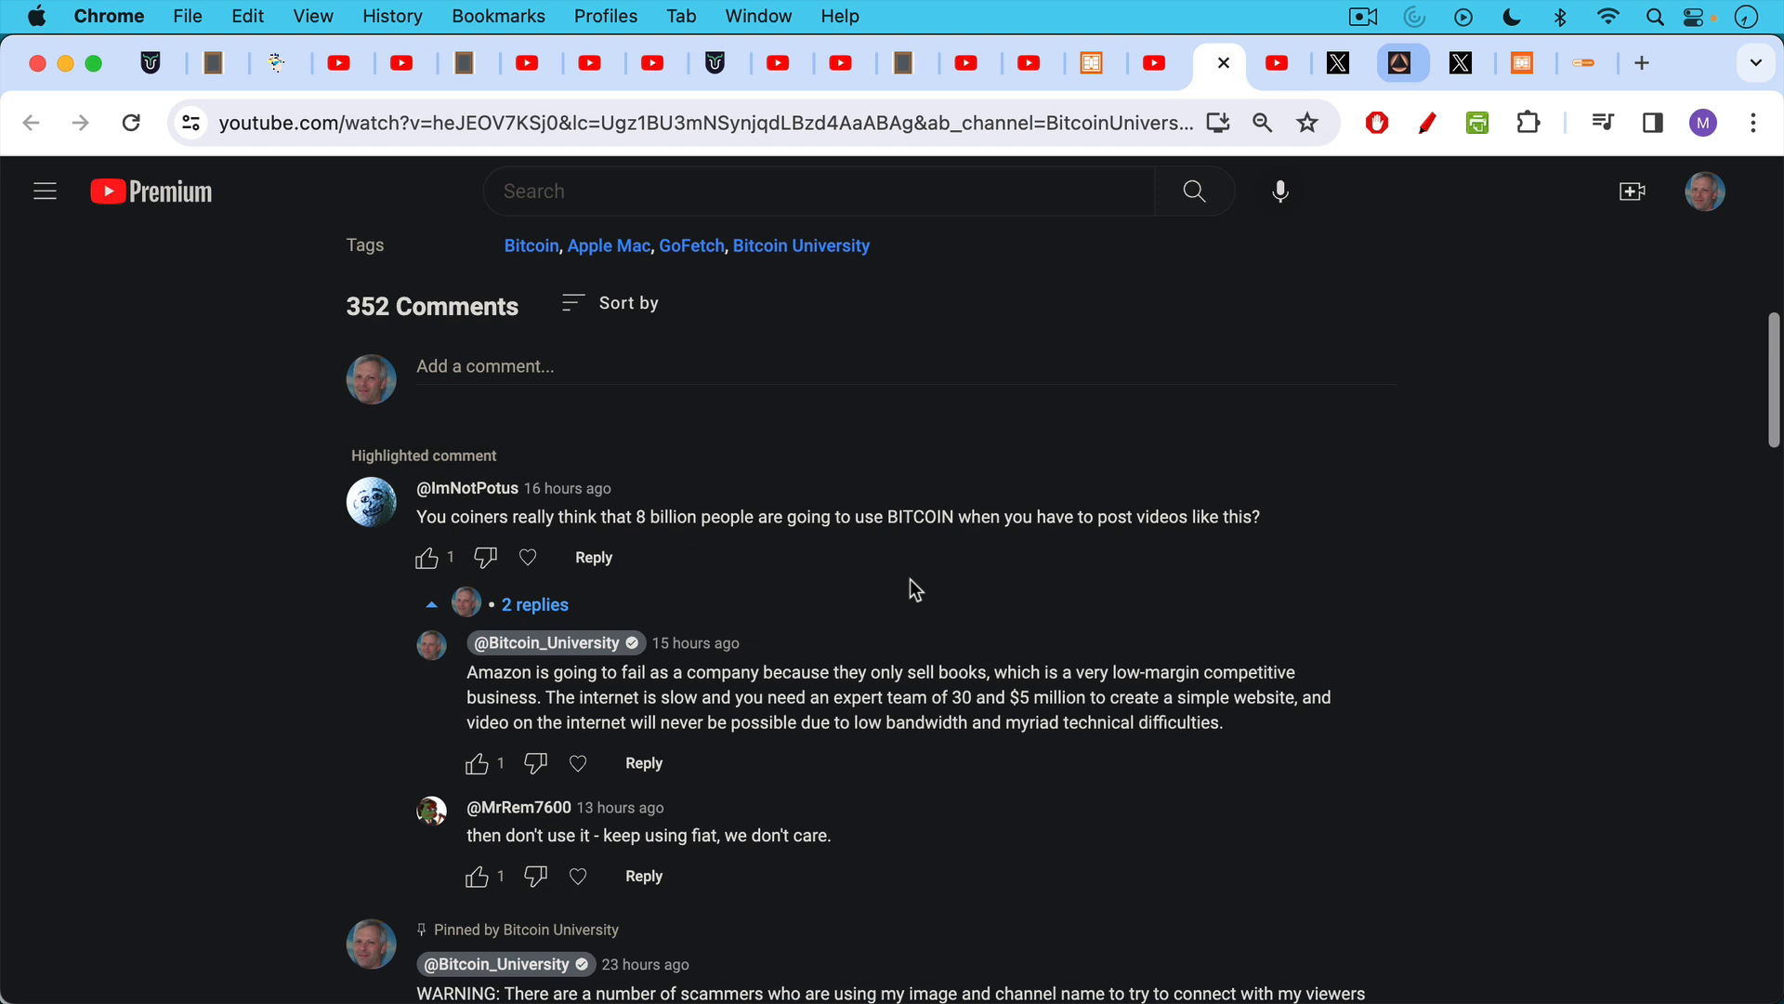
{"action": "mouse_move", "coordinate": [918, 596]}
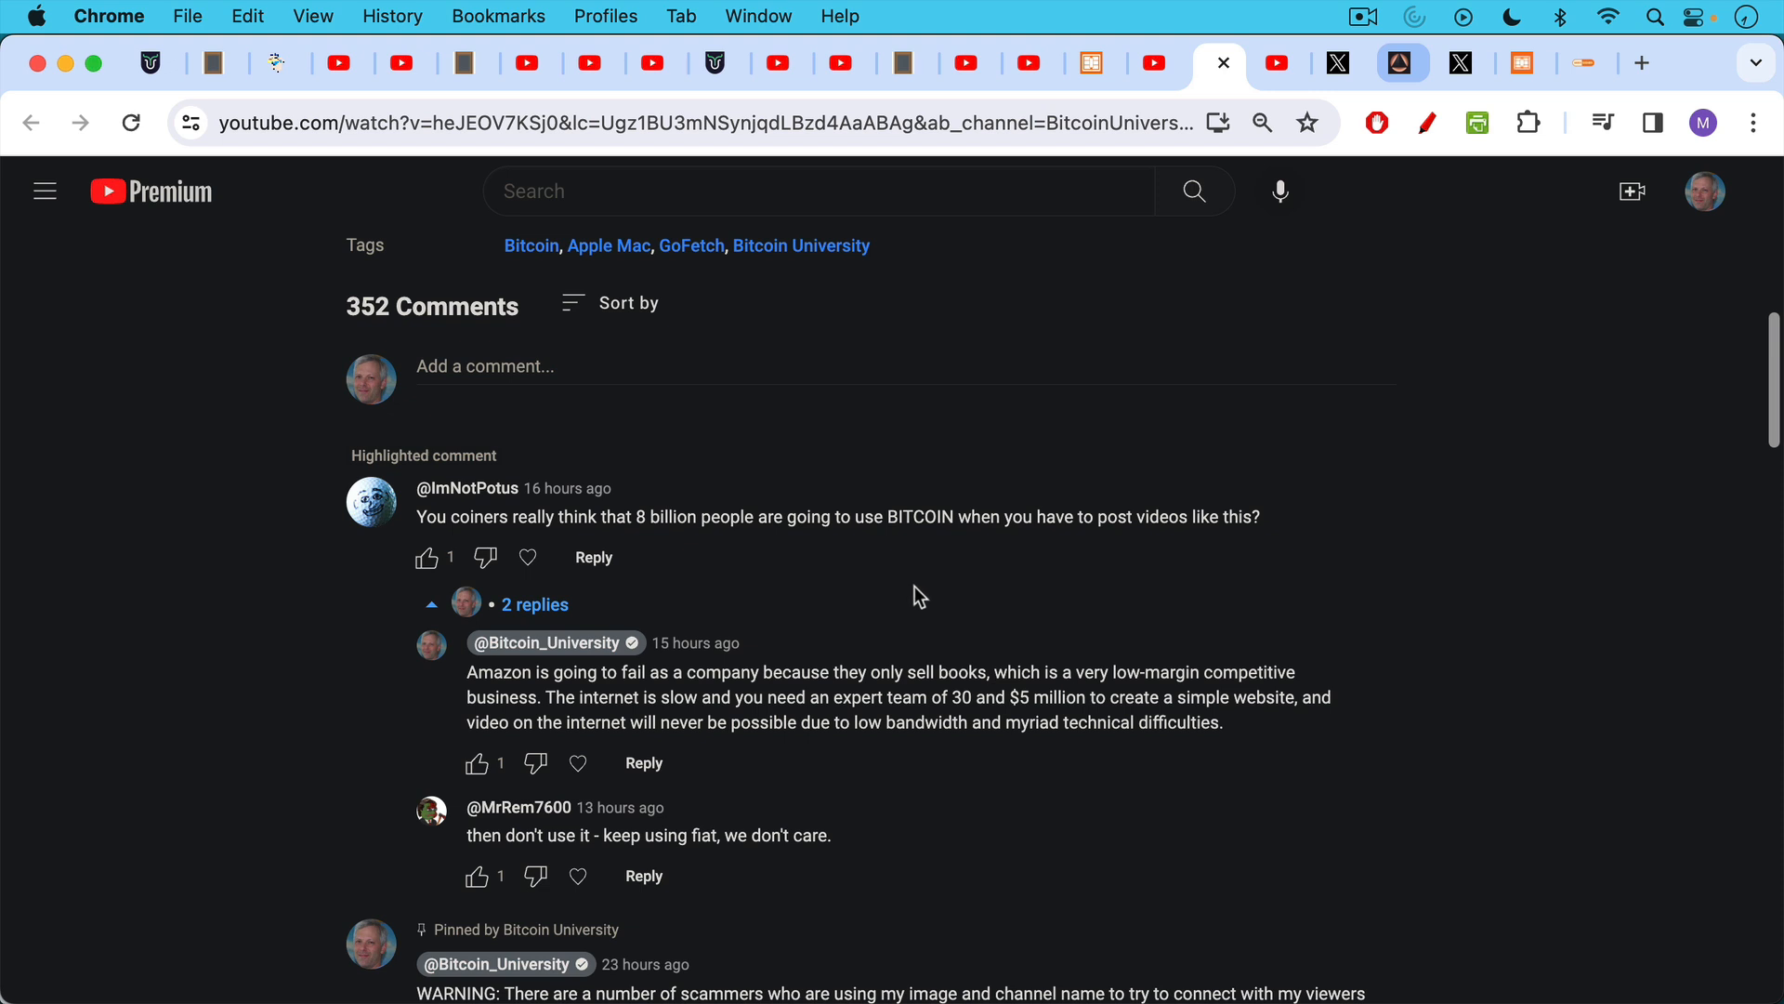
{"action": "mouse_move", "coordinate": [859, 678]}
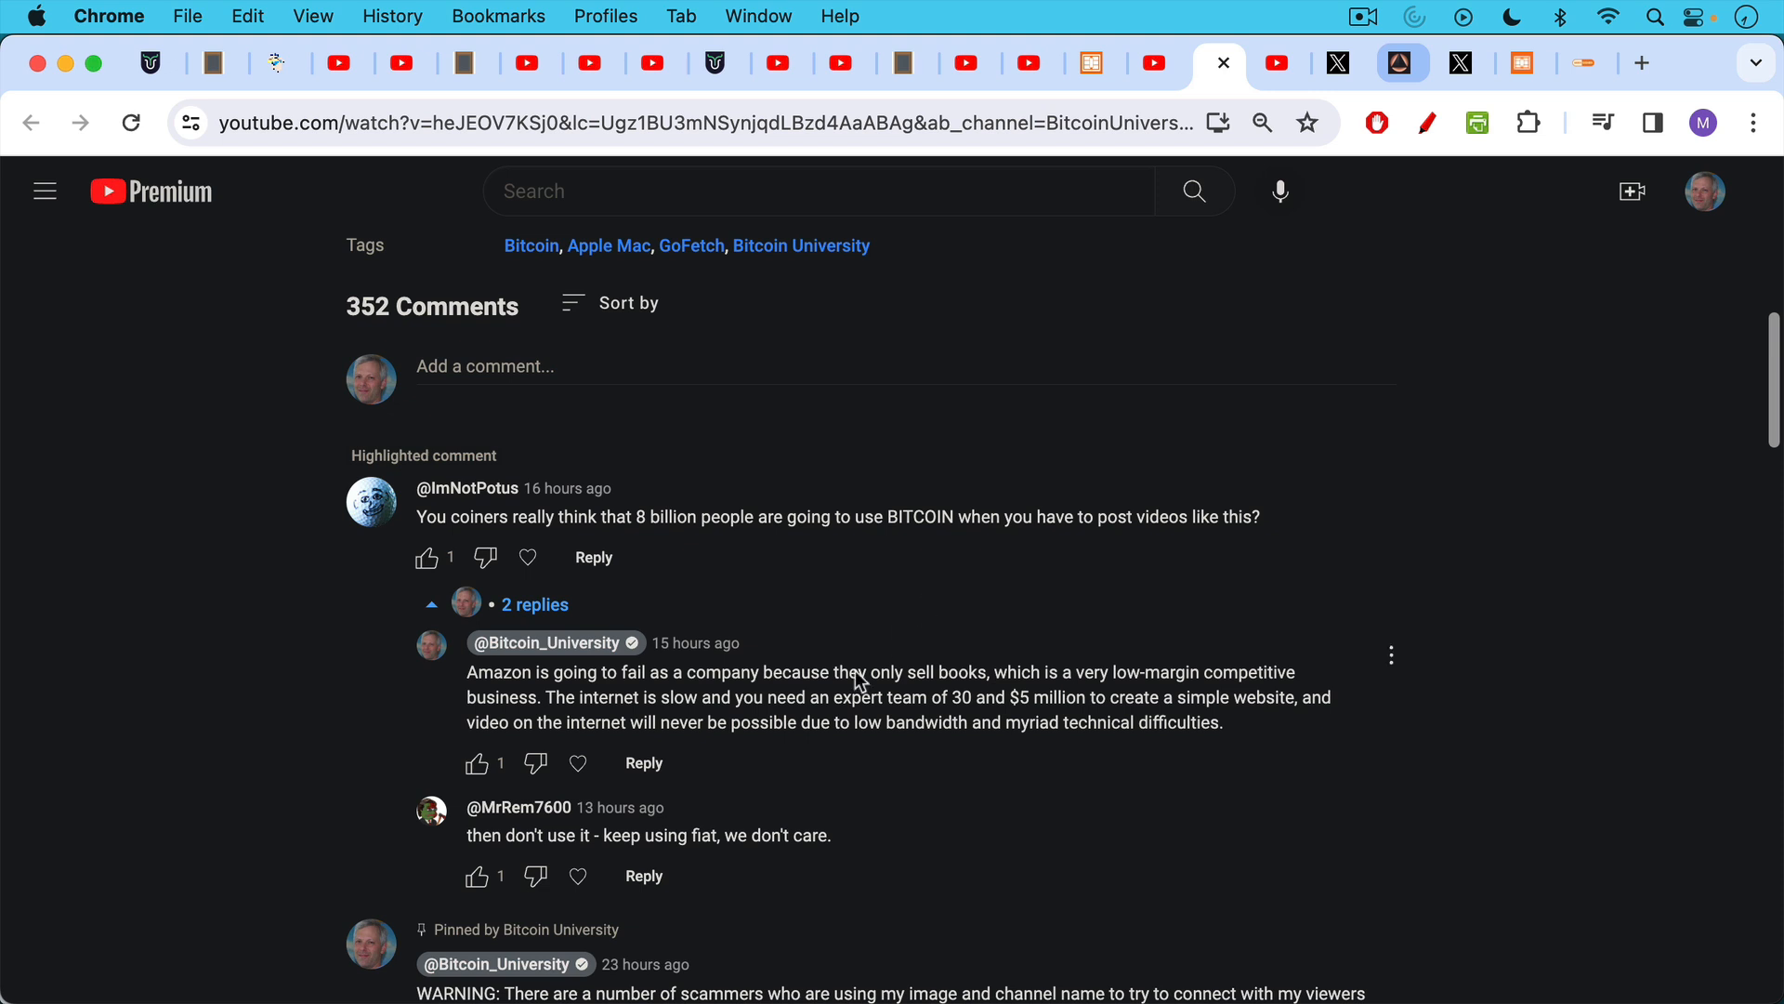
{"action": "mouse_move", "coordinate": [710, 866]}
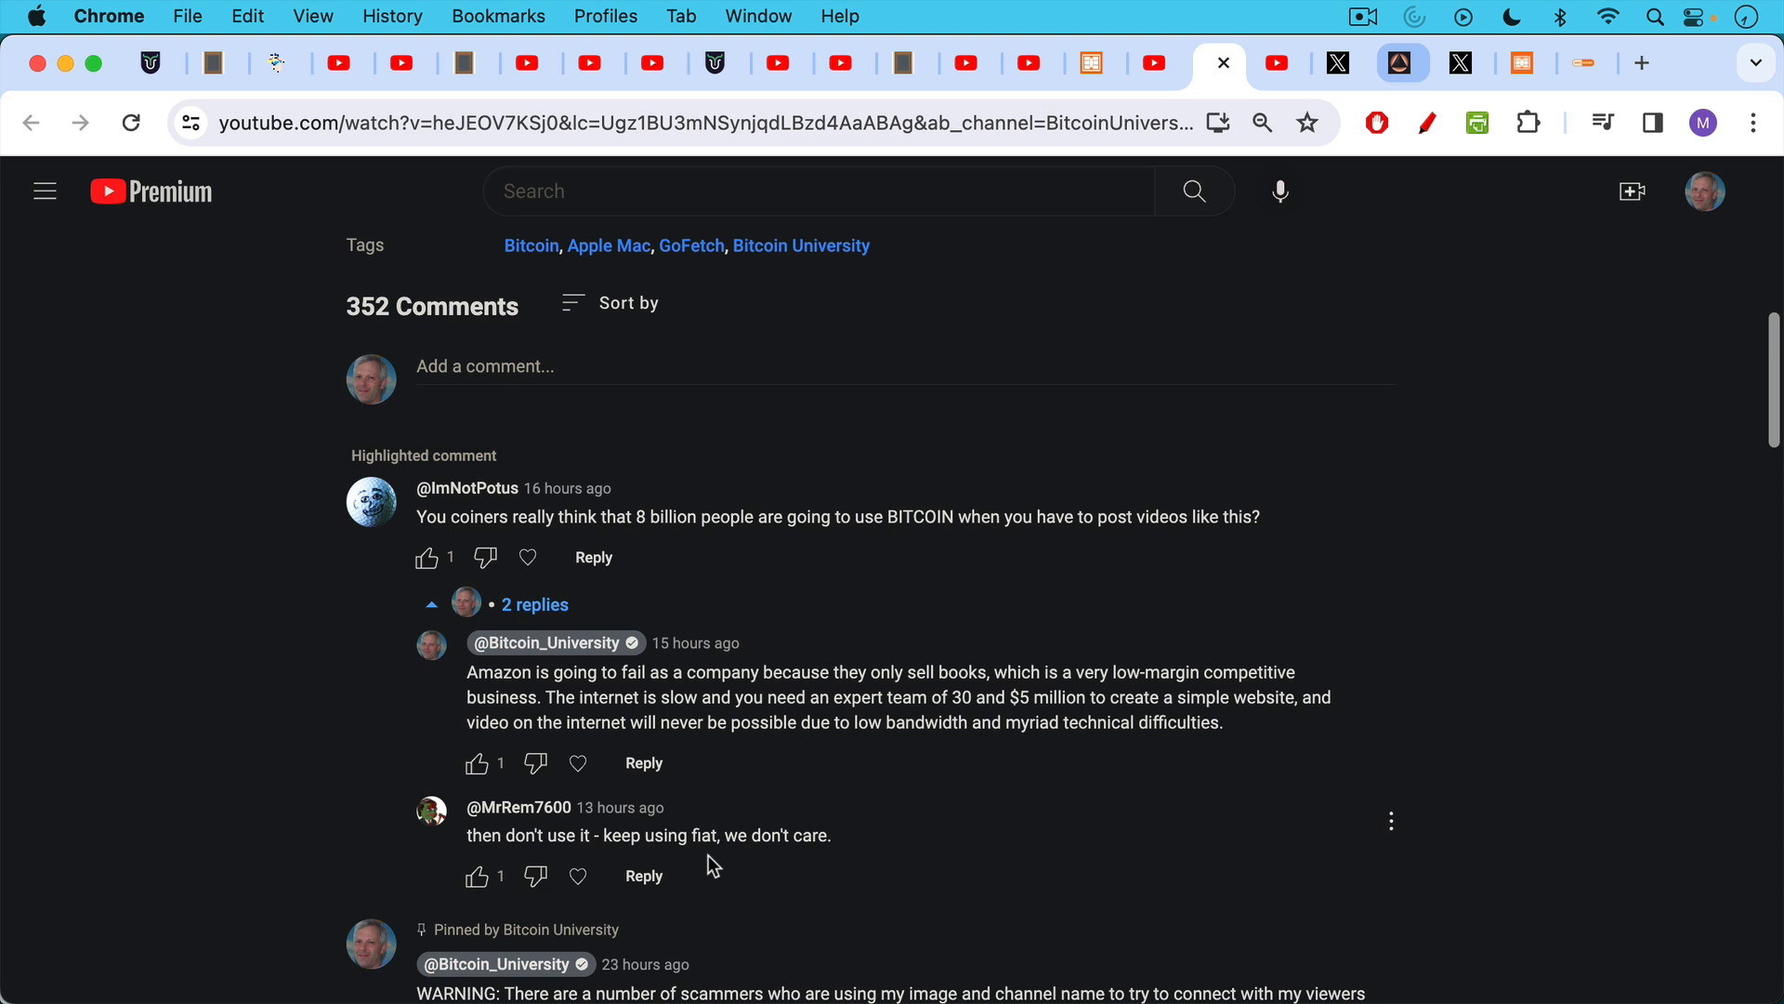
{"action": "mouse_move", "coordinate": [684, 885]}
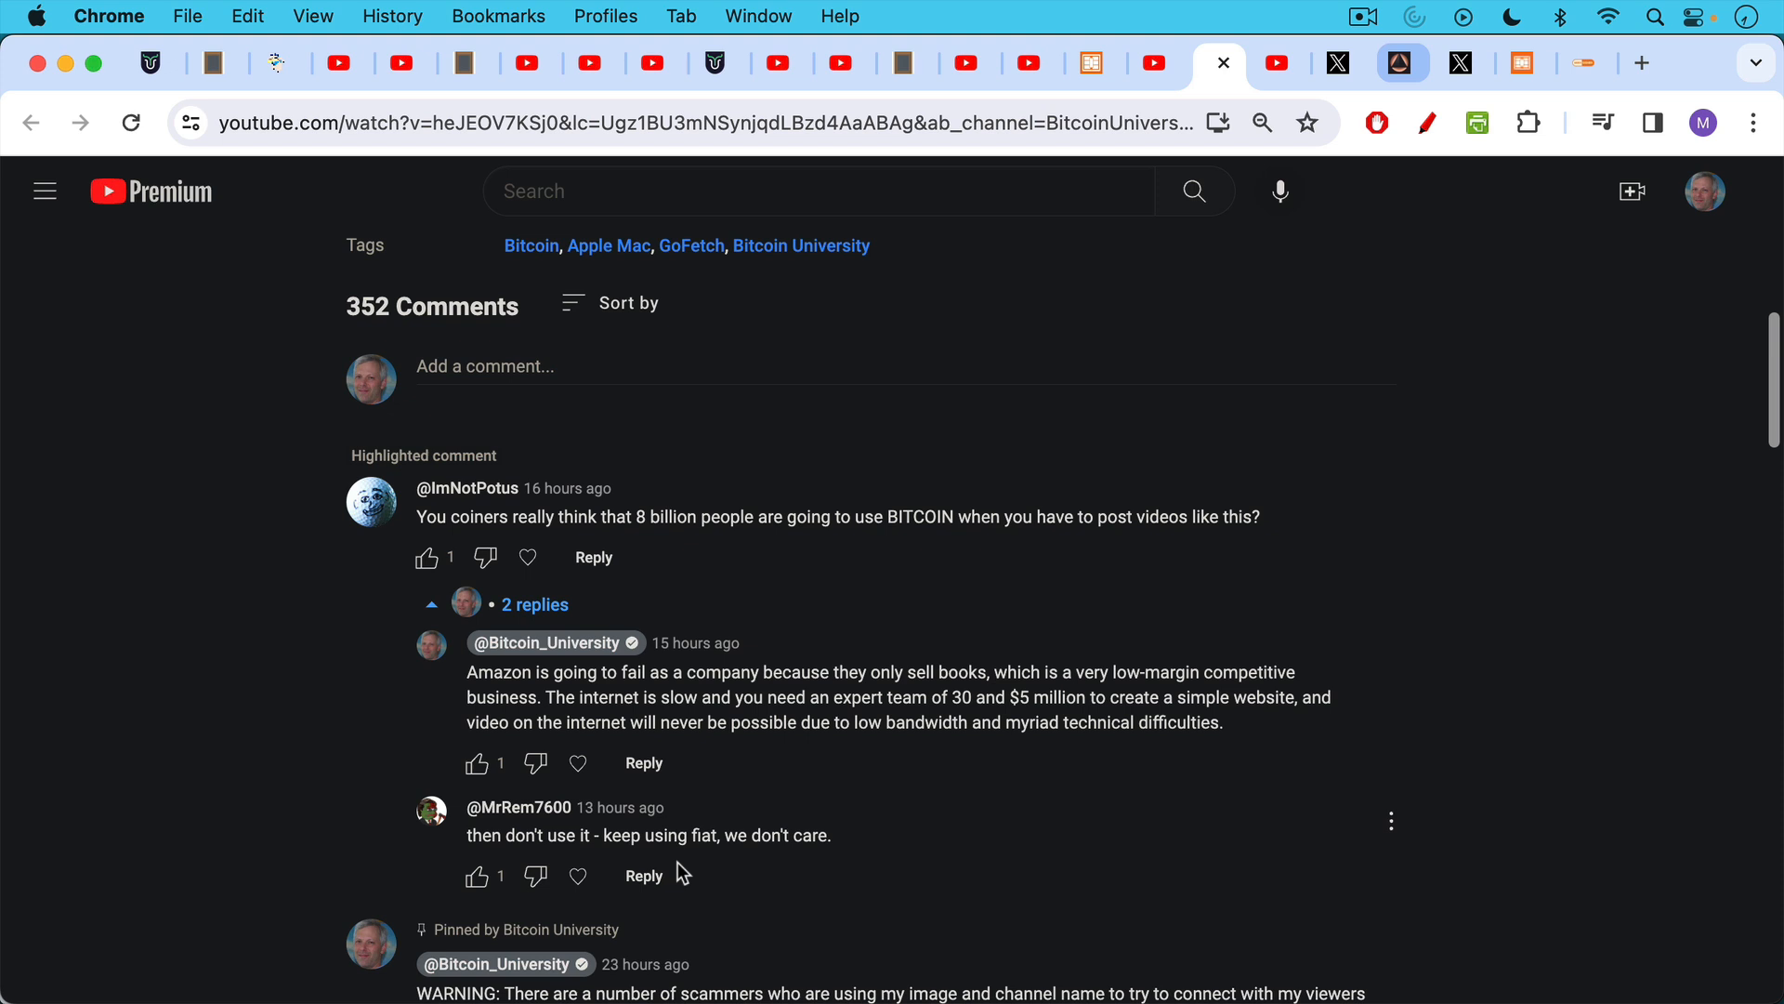
{"action": "mouse_move", "coordinate": [1264, 295]}
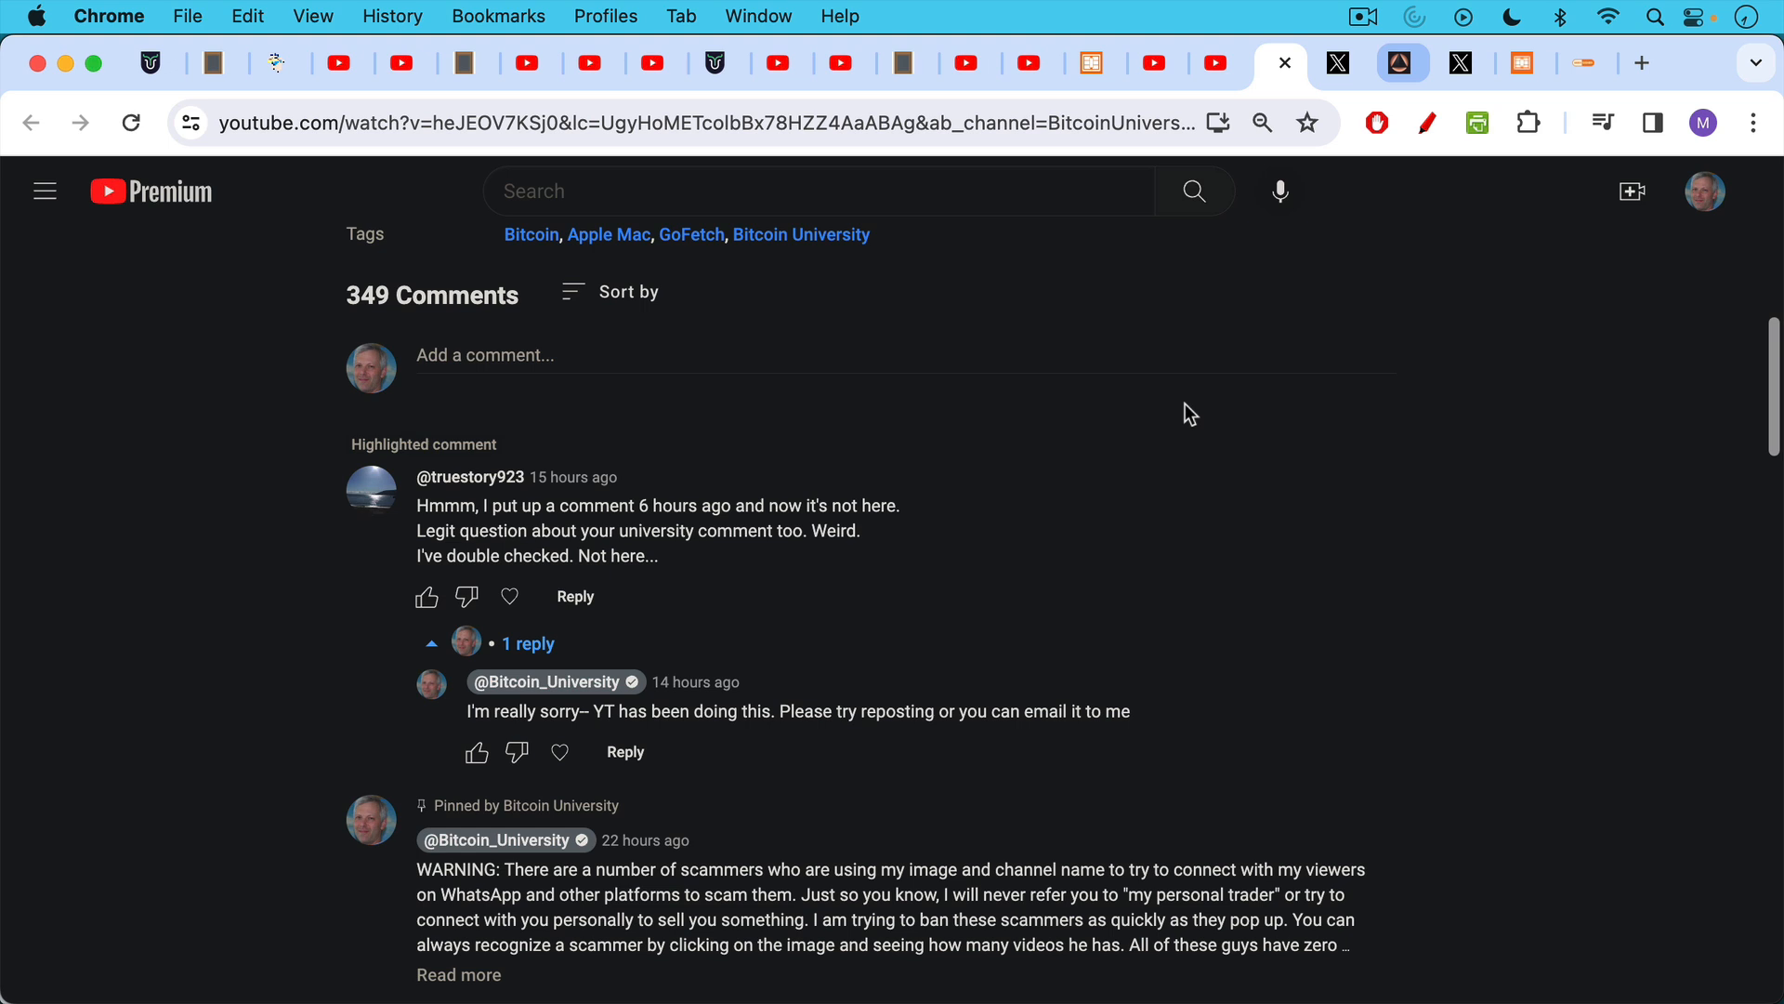
{"action": "mouse_move", "coordinate": [1178, 409]}
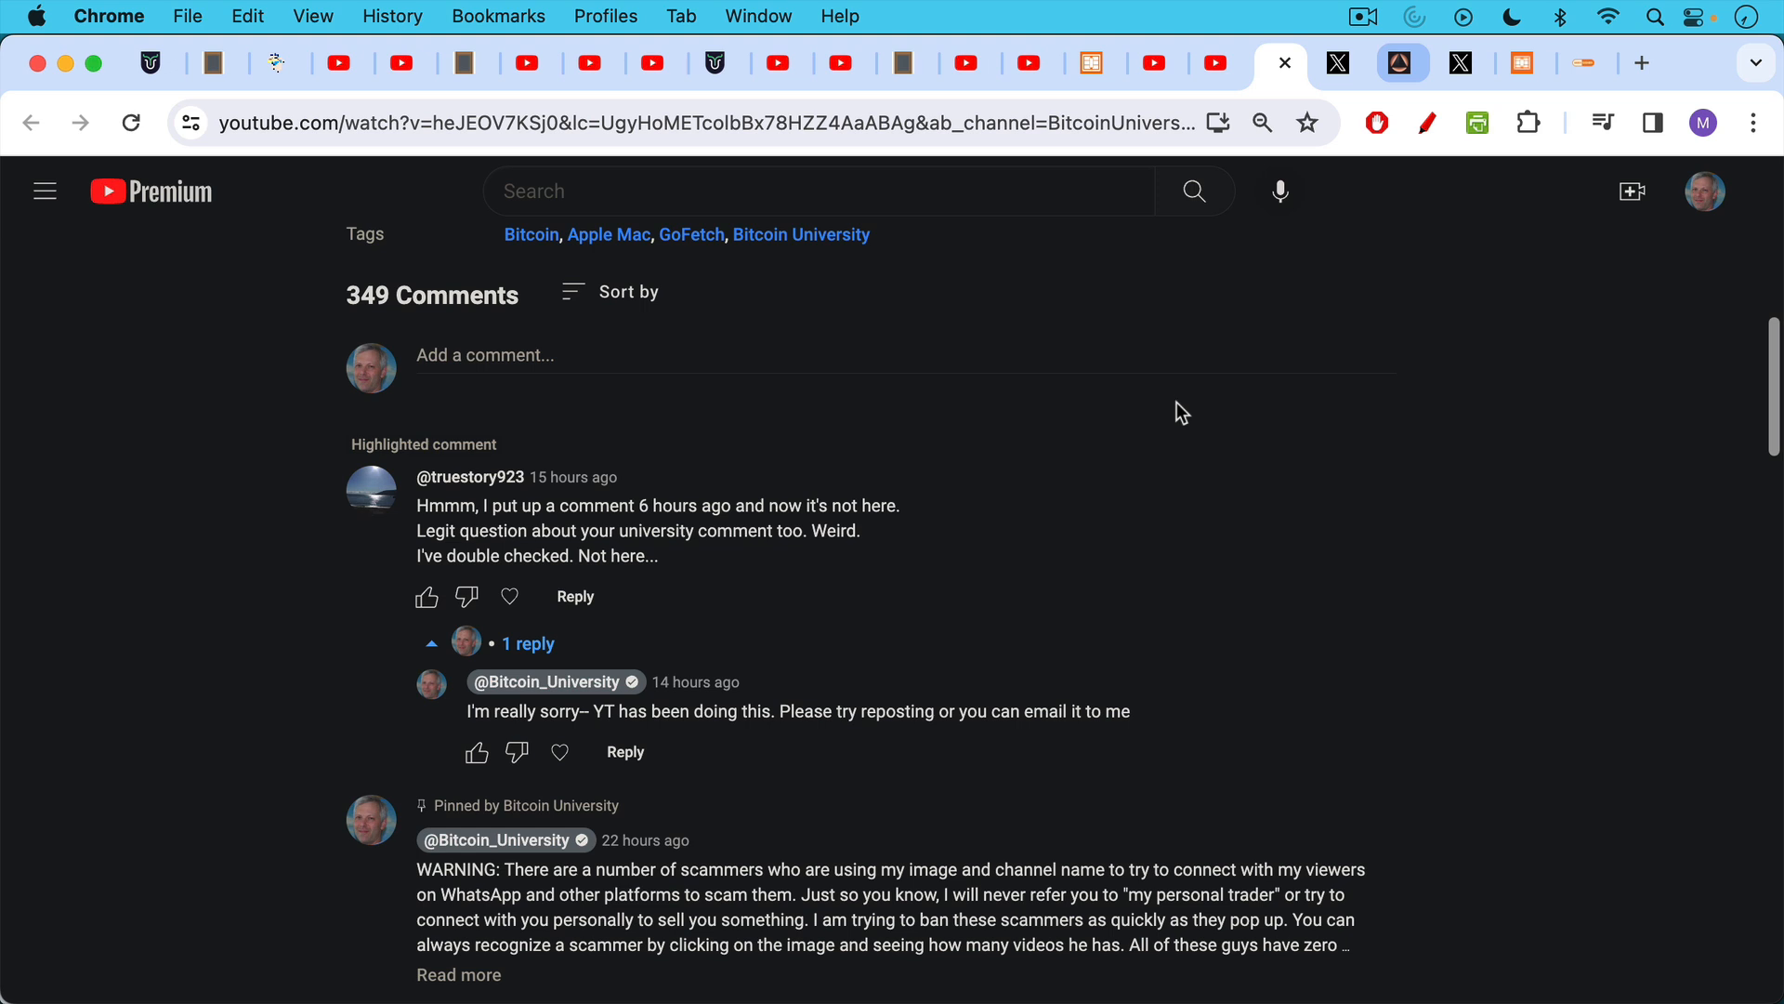
{"action": "mouse_move", "coordinate": [1182, 418]}
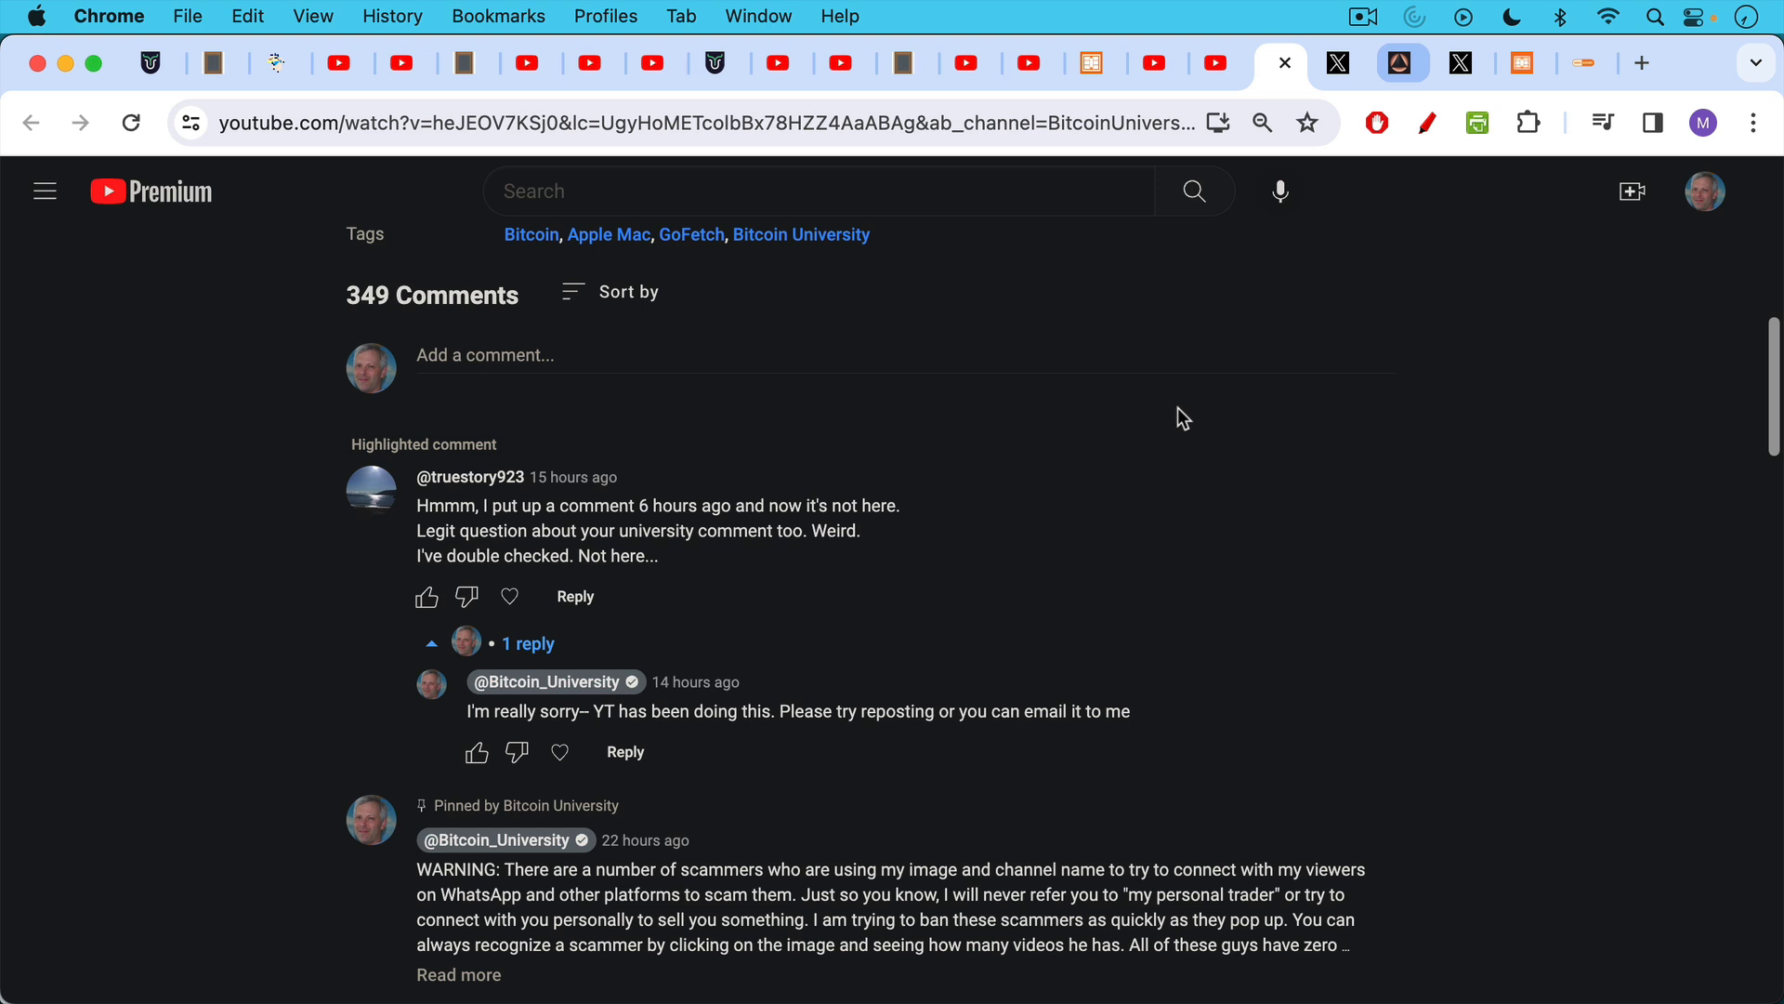
{"action": "mouse_move", "coordinate": [1329, 80]}
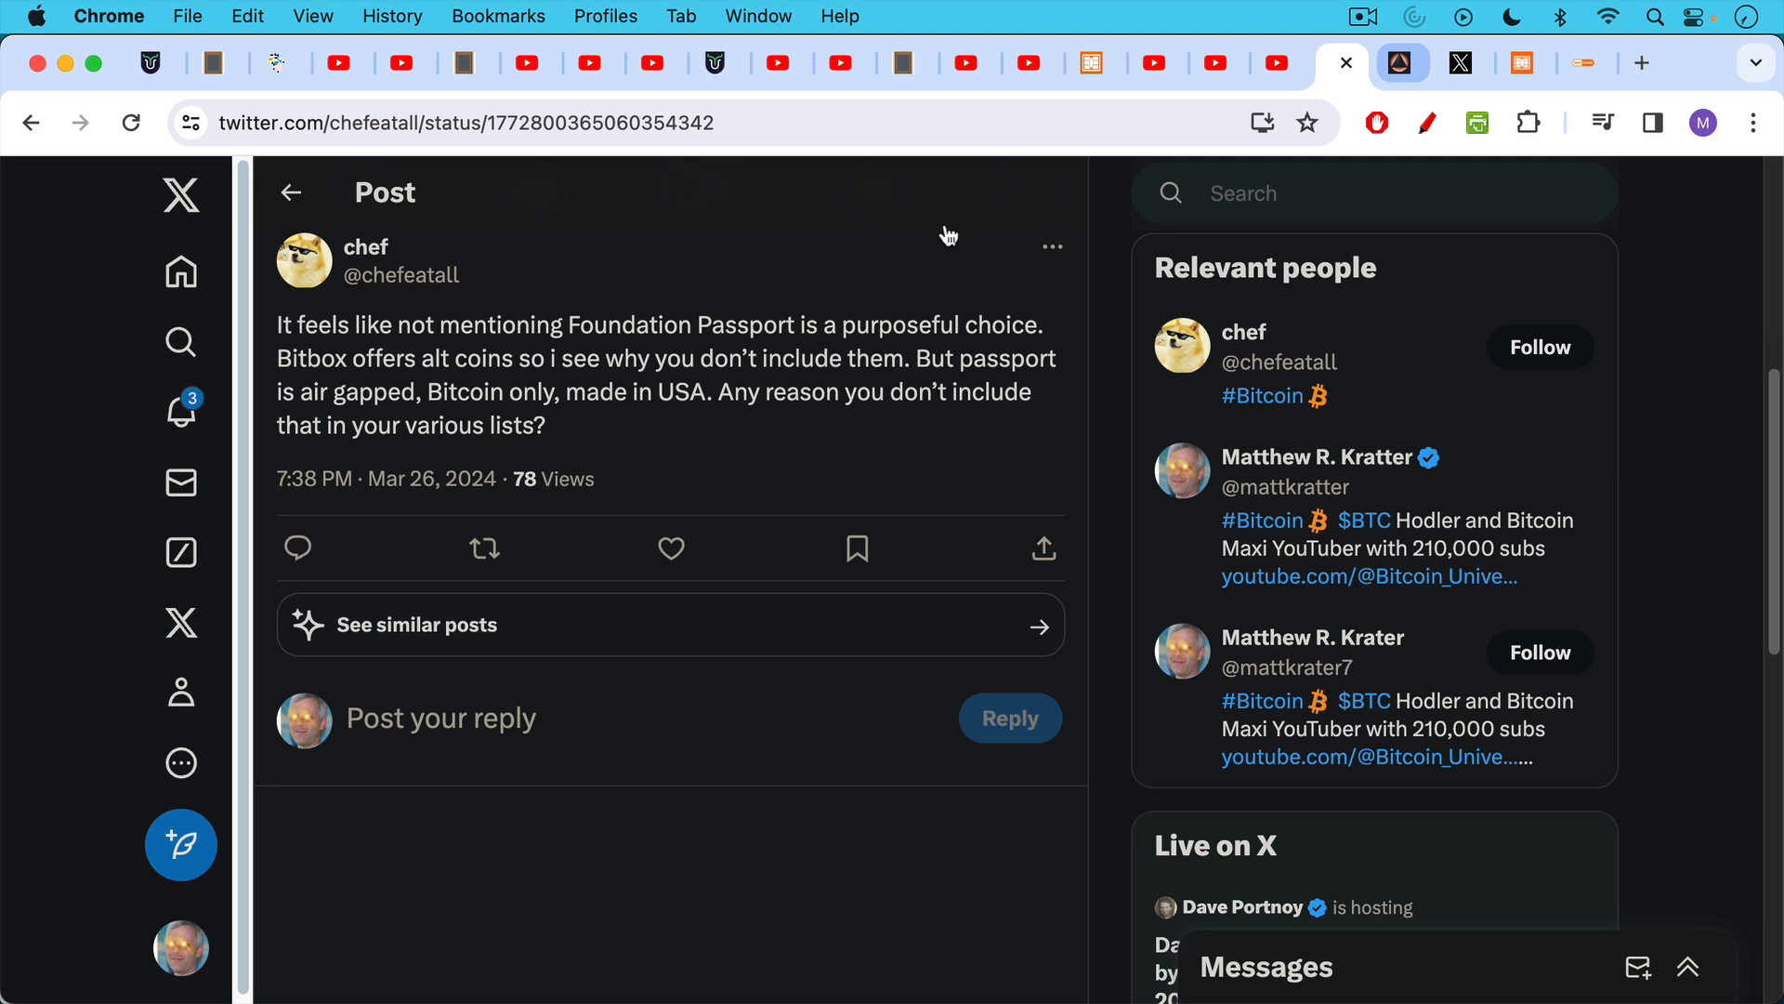
{"action": "mouse_move", "coordinate": [941, 306]}
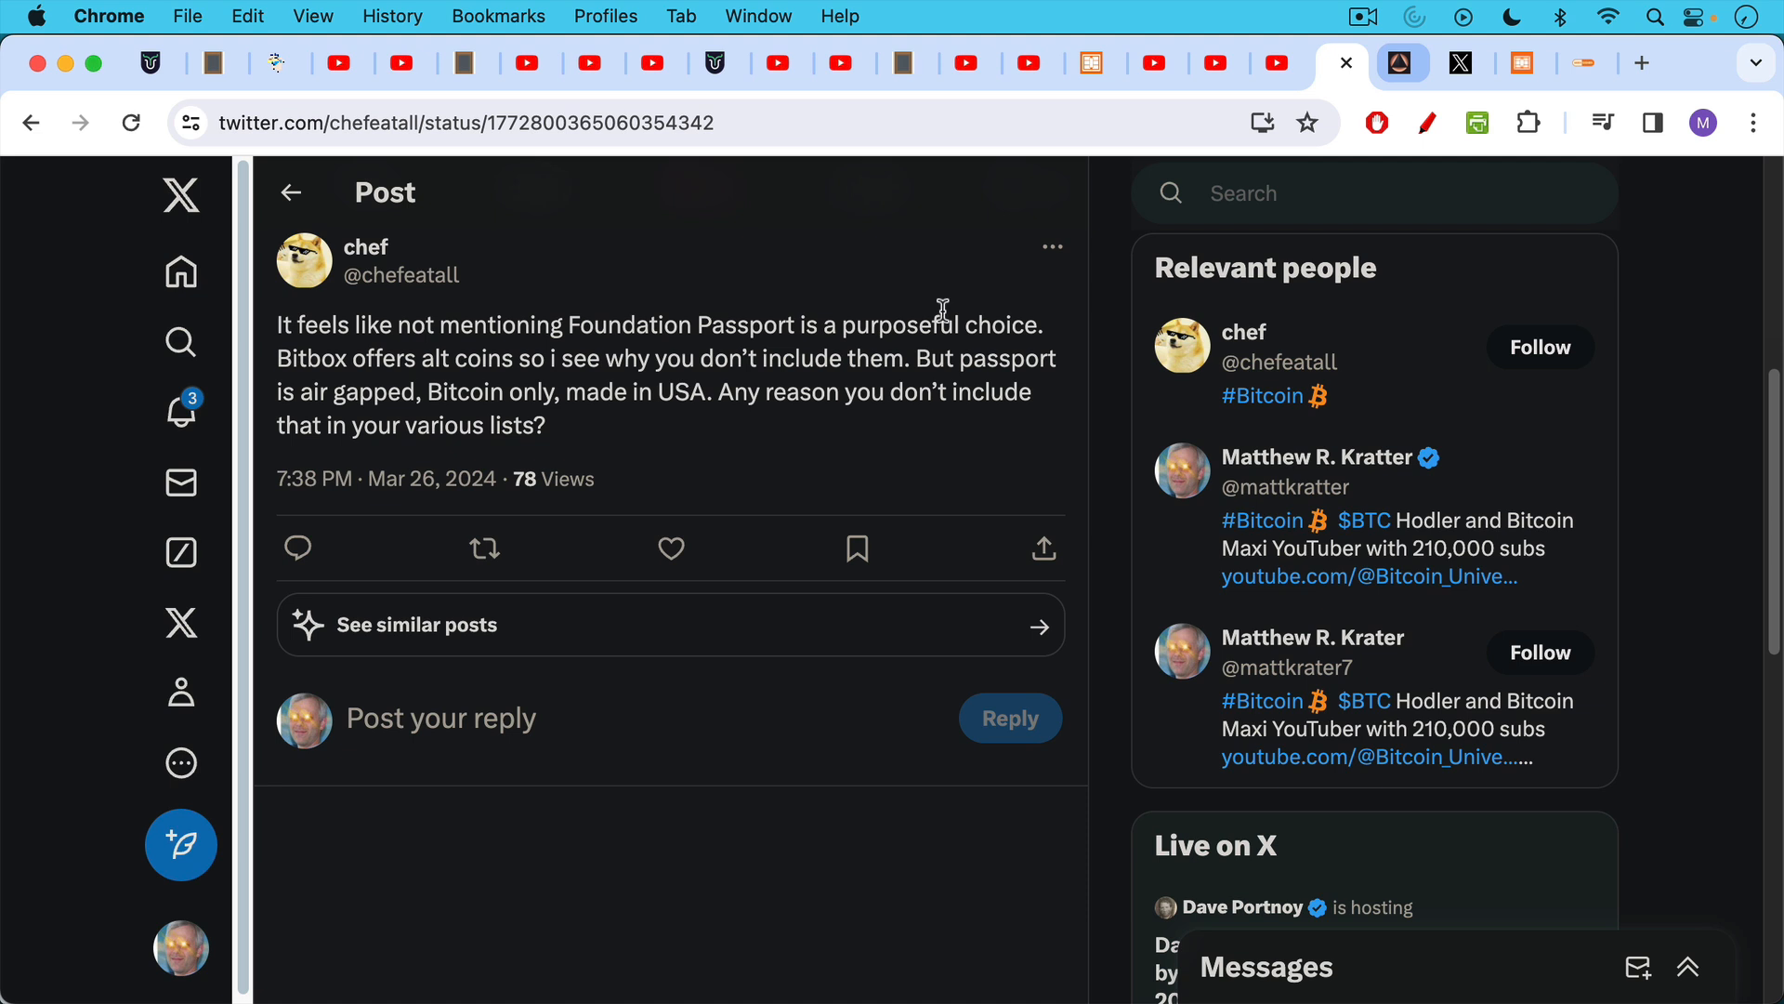
{"action": "mouse_move", "coordinate": [961, 275]}
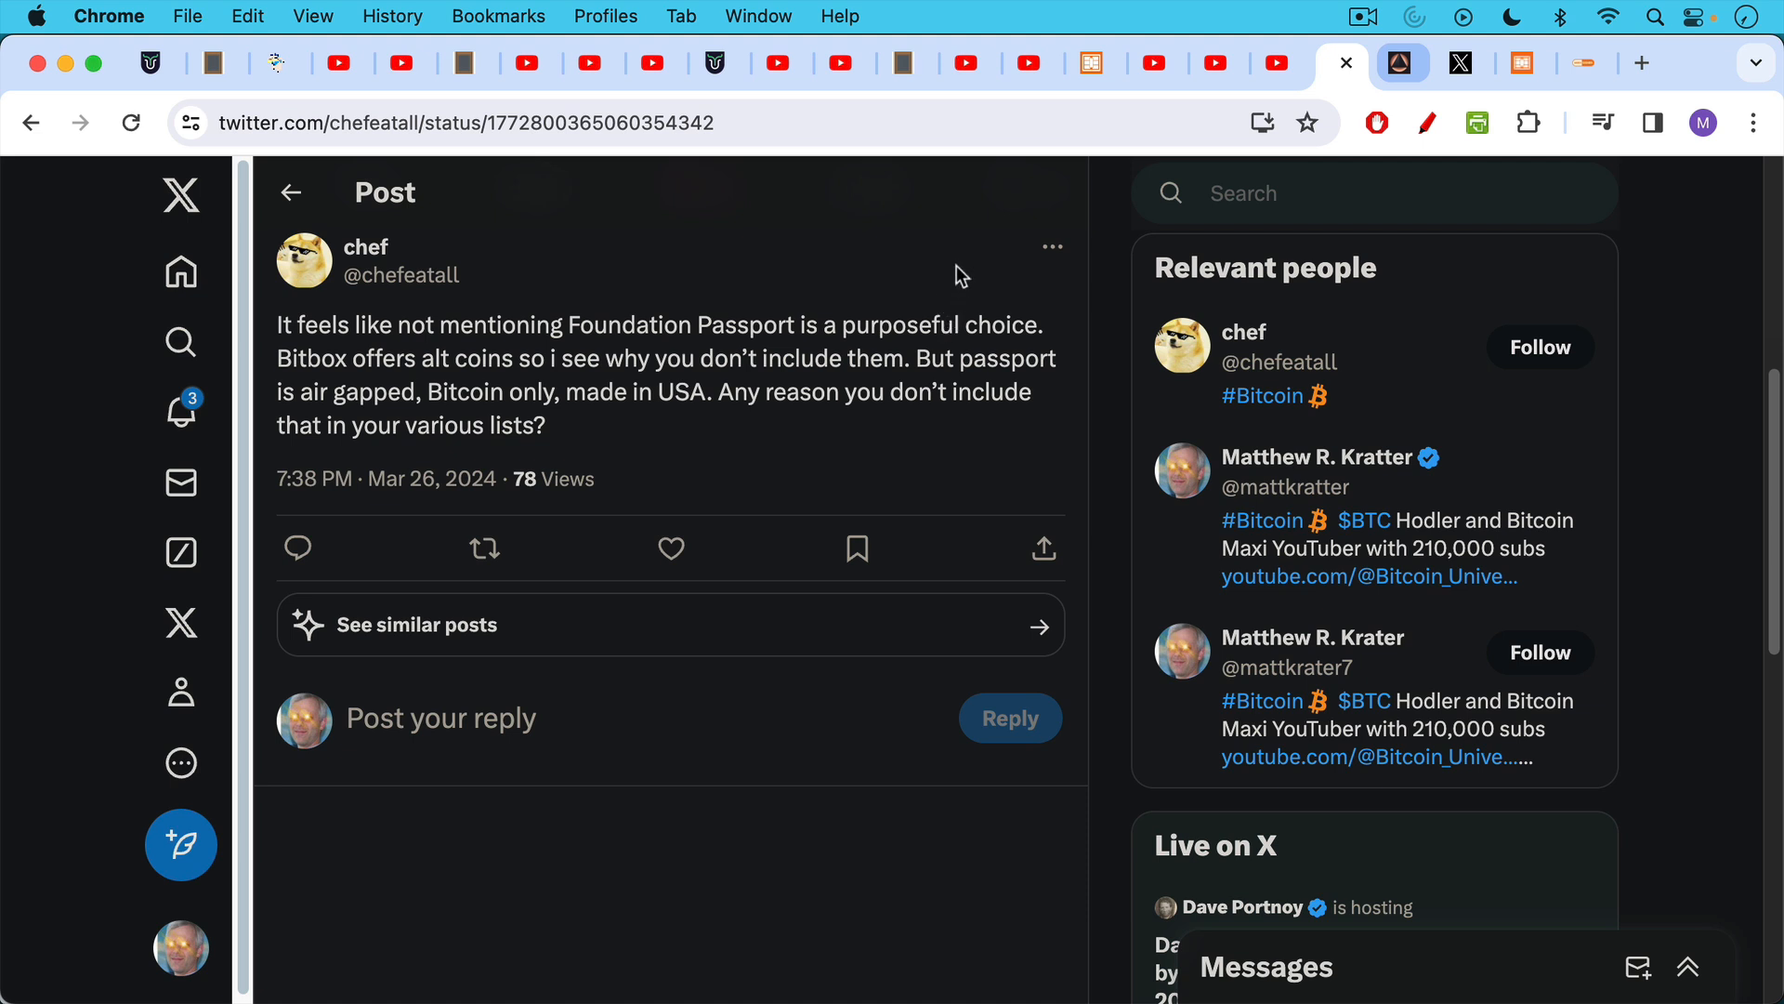
{"action": "mouse_move", "coordinate": [1087, 134]}
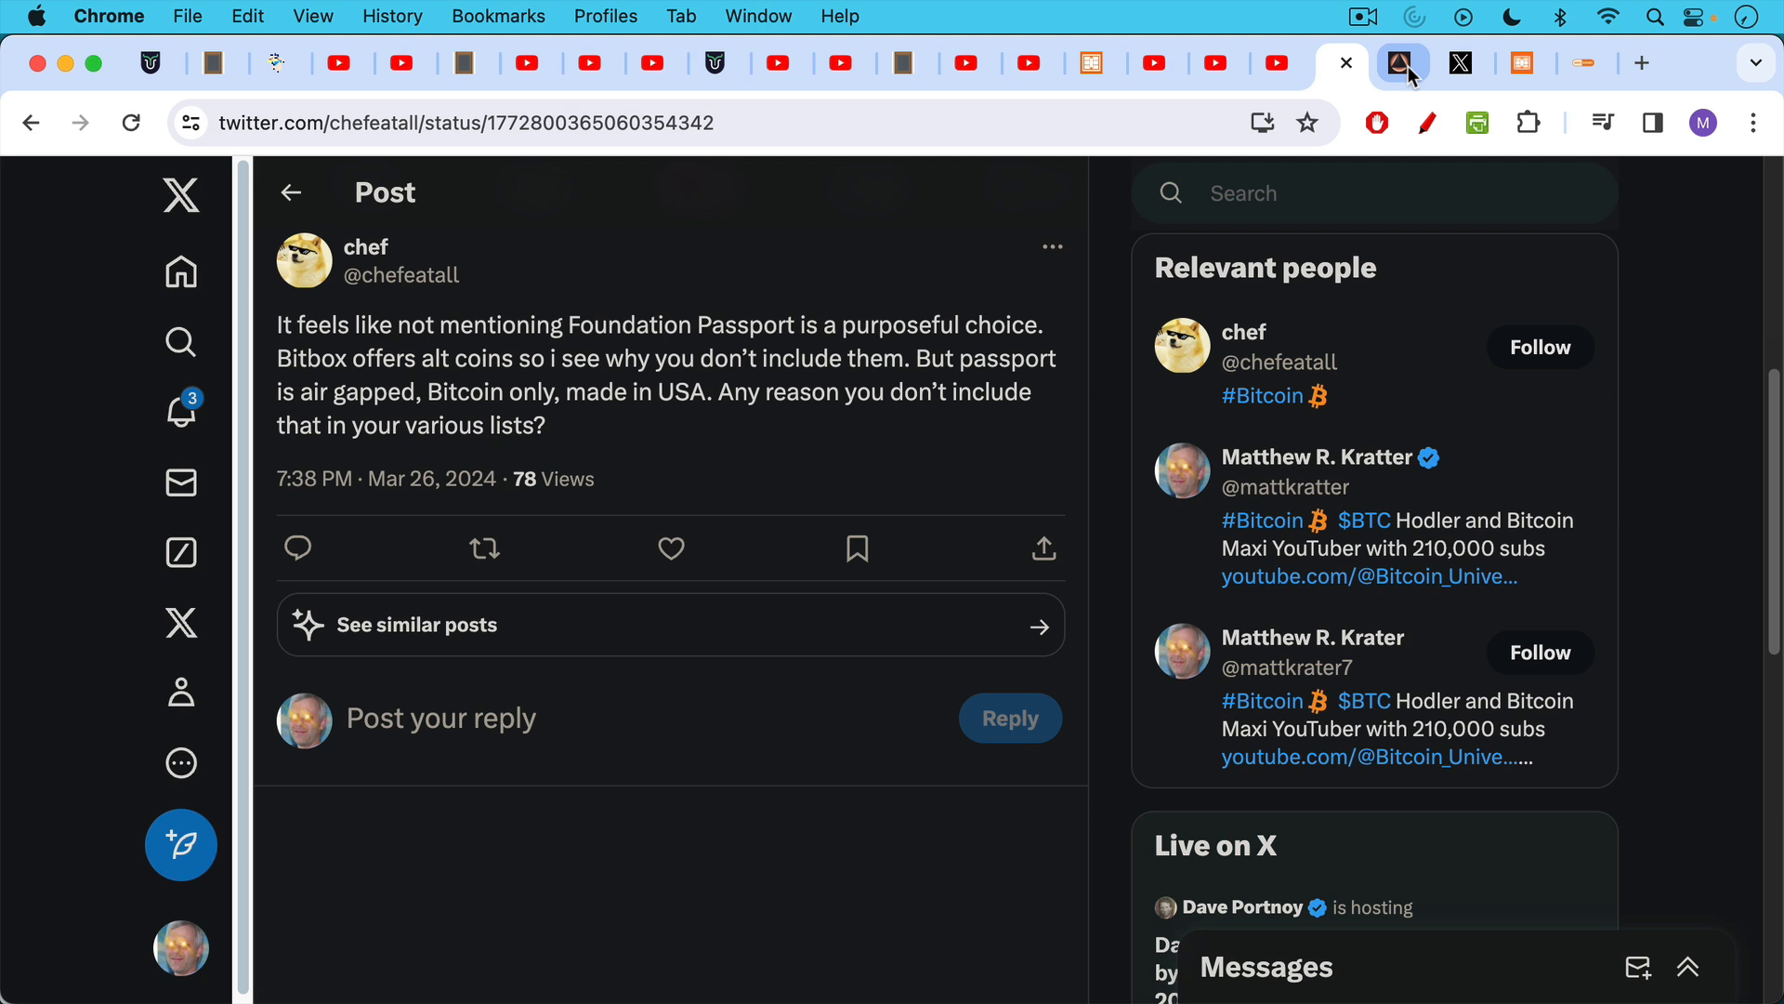
{"action": "mouse_move", "coordinate": [1398, 86]}
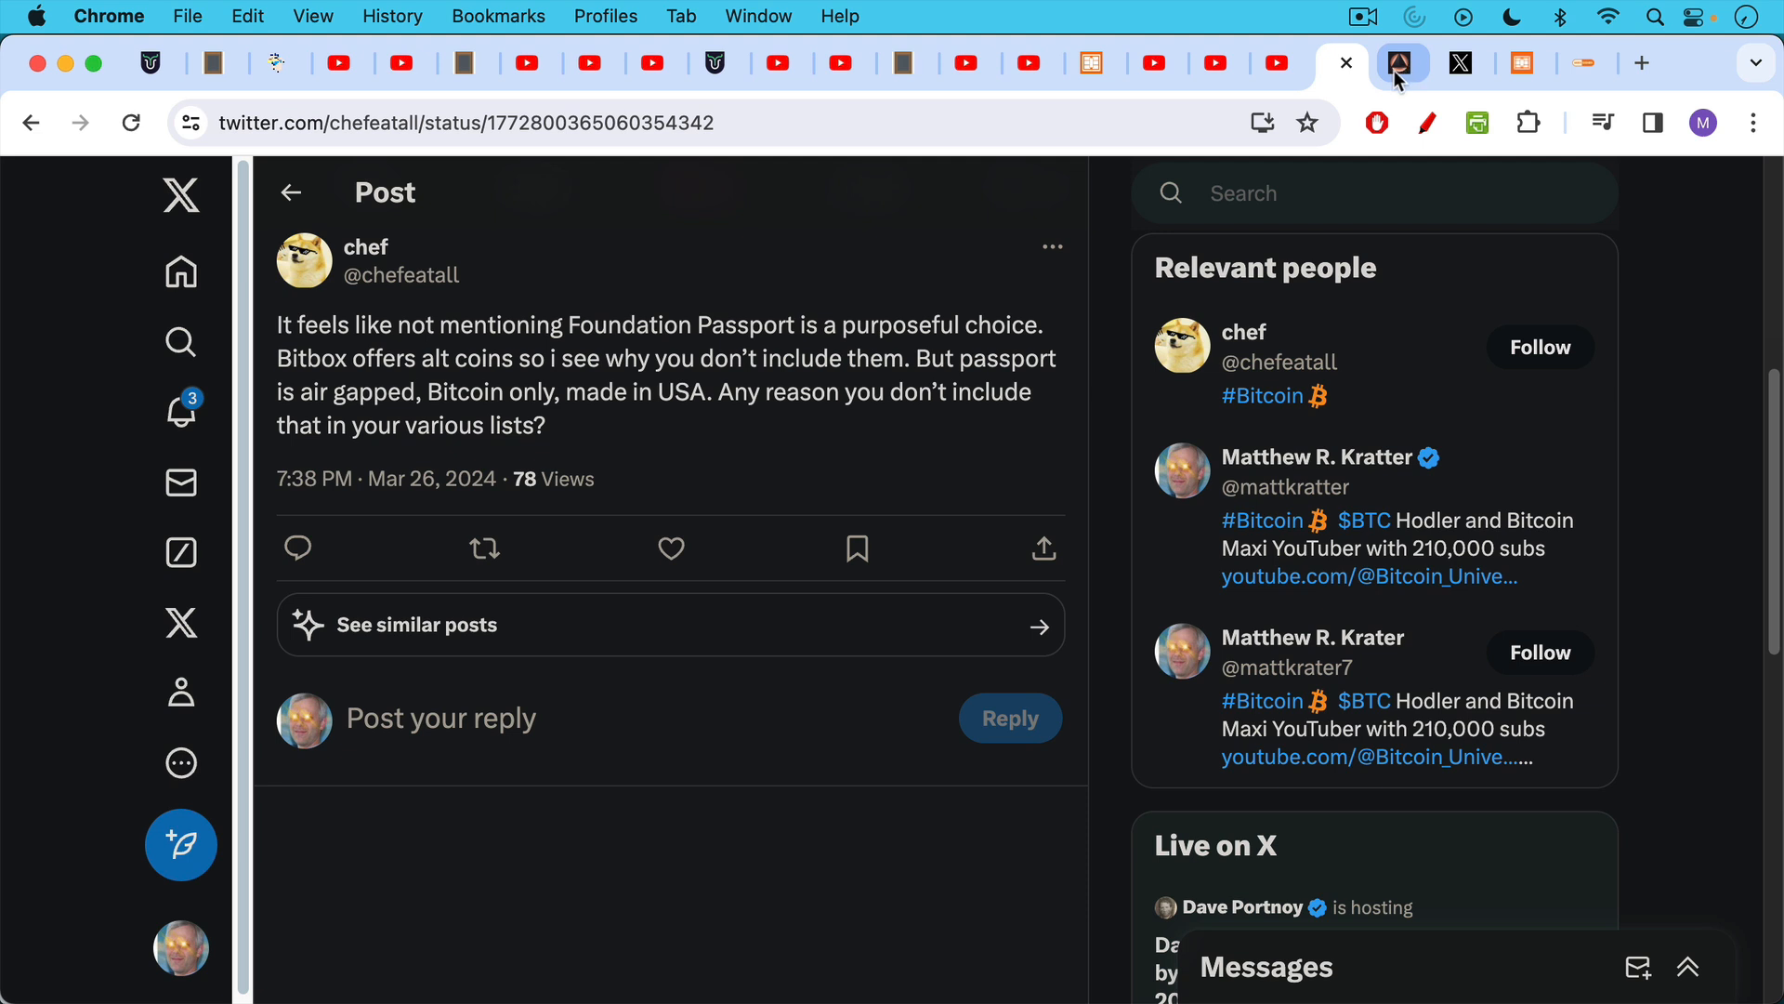
Step: Switch from the Twitter post to the Foundation site showing the $199 Passport wallet
{"action": "left_click", "coordinate": [1398, 63]}
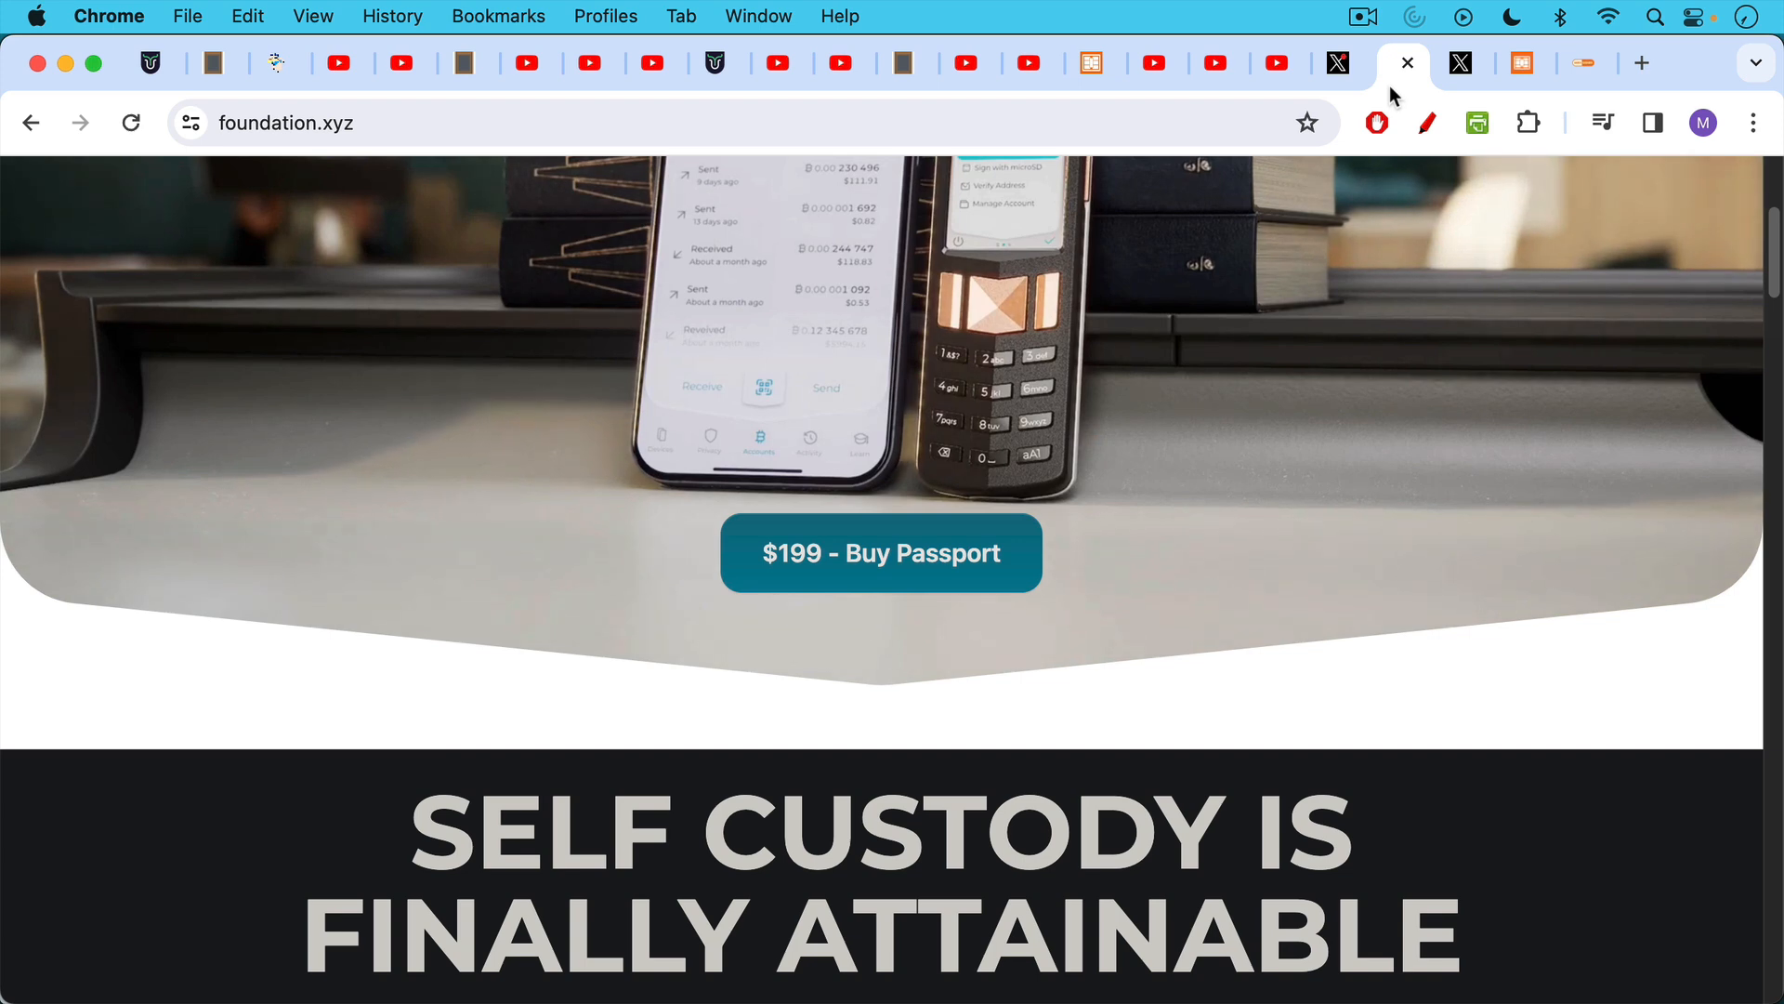
{"action": "mouse_move", "coordinate": [1191, 355]}
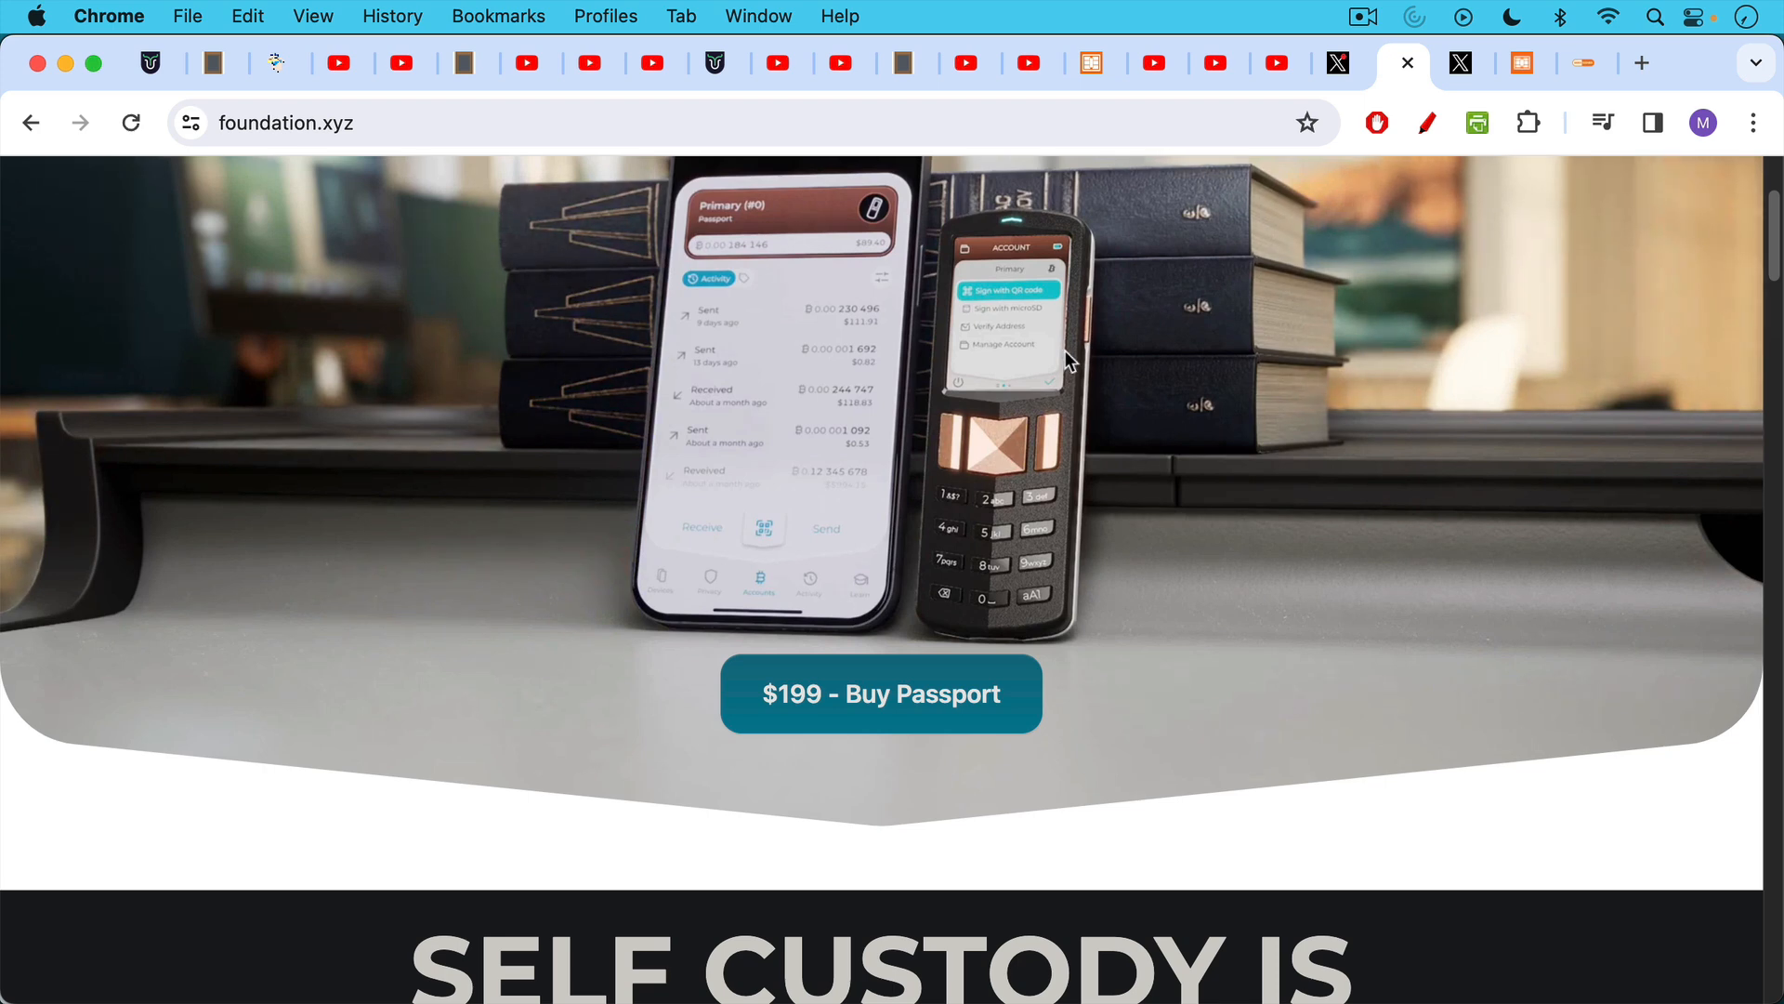
{"action": "mouse_move", "coordinate": [1080, 348]}
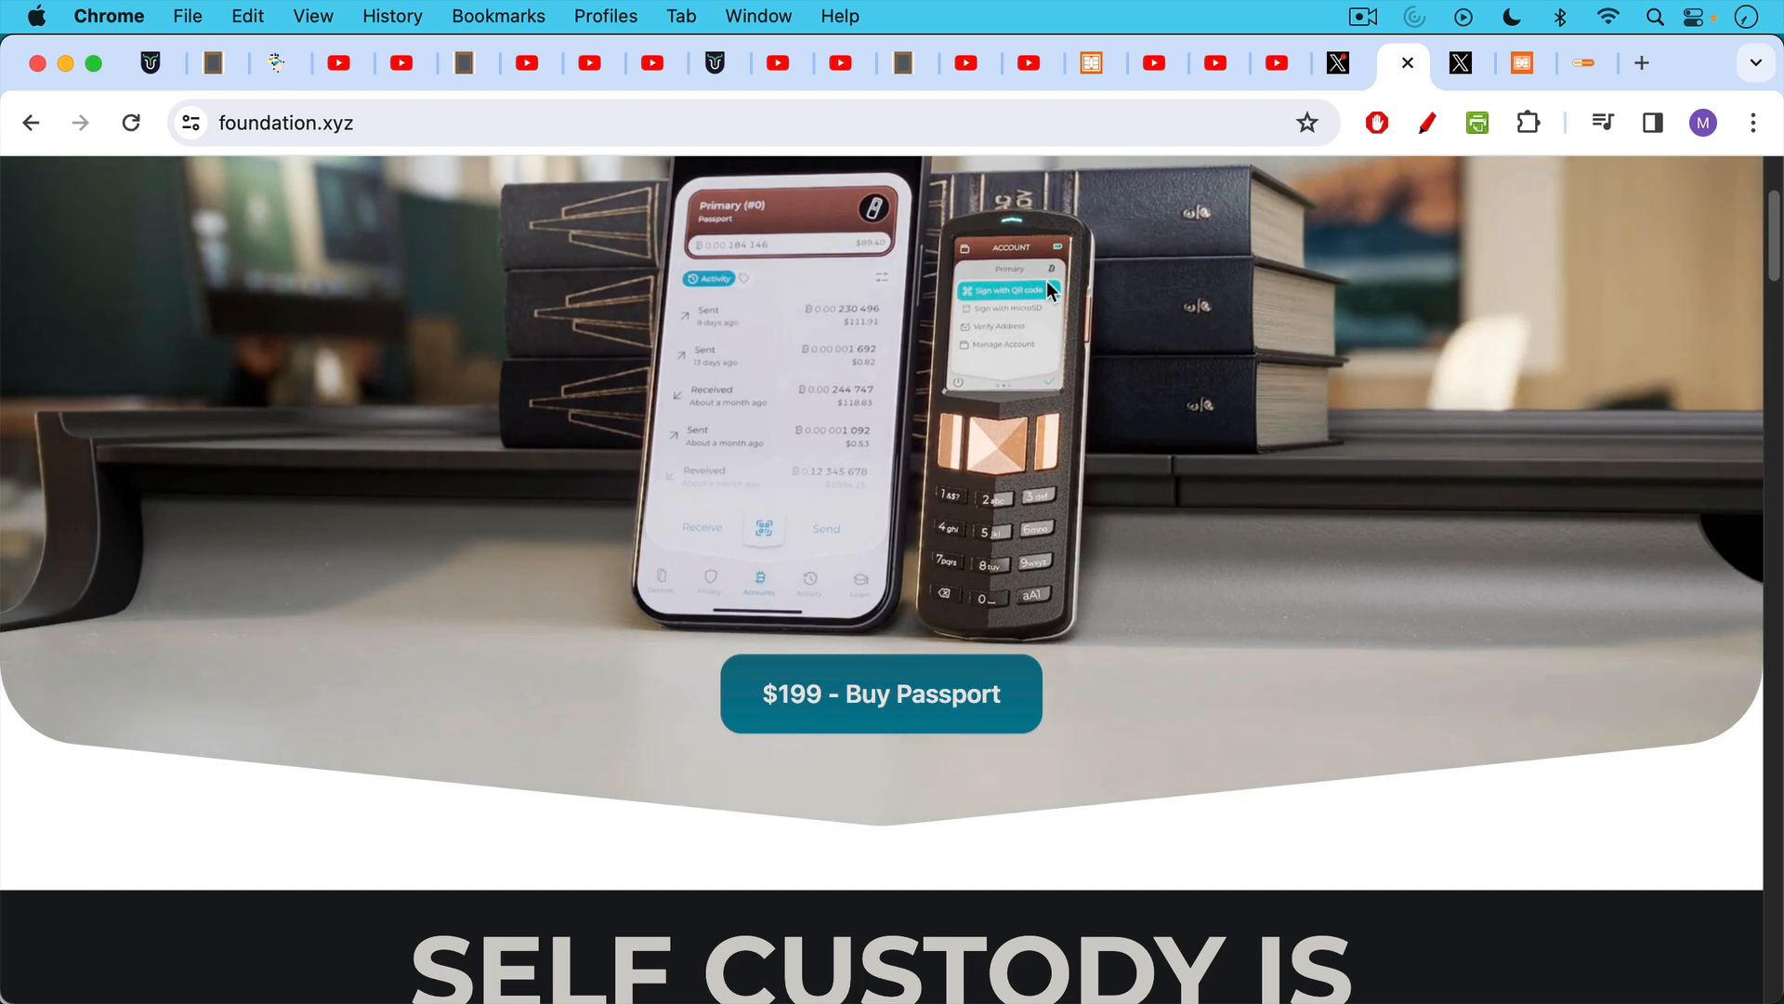
{"action": "mouse_move", "coordinate": [1052, 370]}
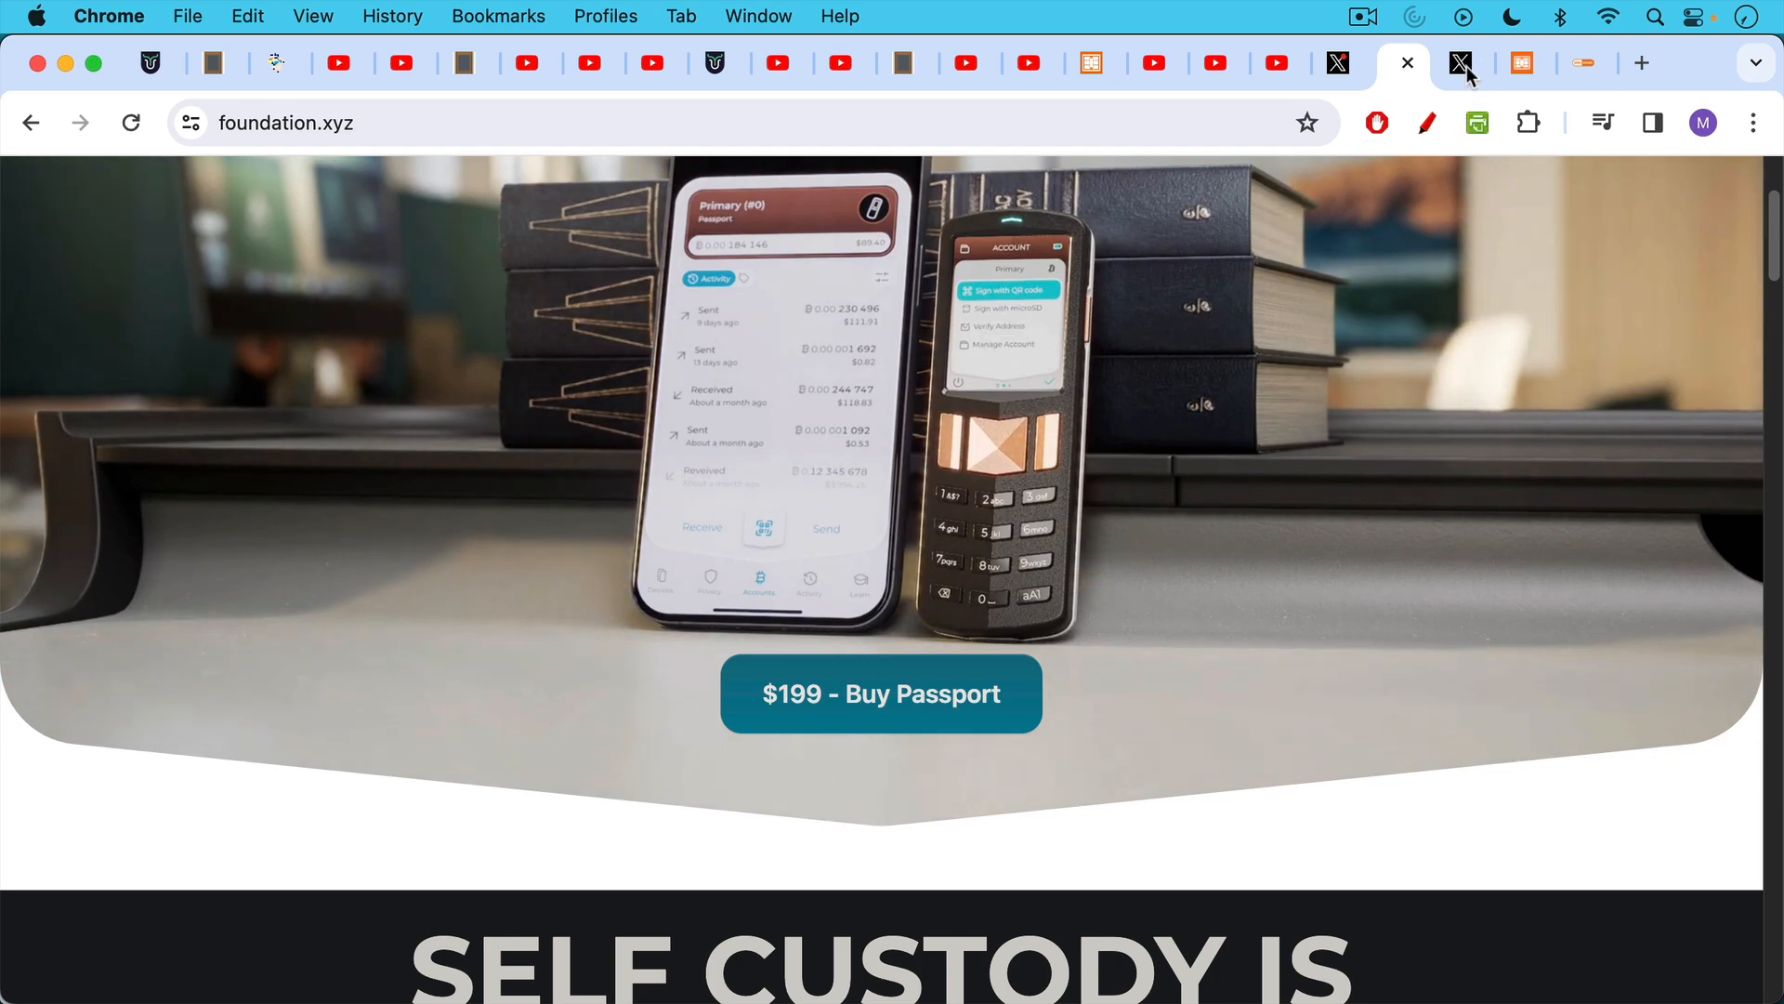
Step: Glance at Seth For Privacy's X profile and return to the Foundation Passport site
{"action": "left_click", "coordinate": [1461, 64]}
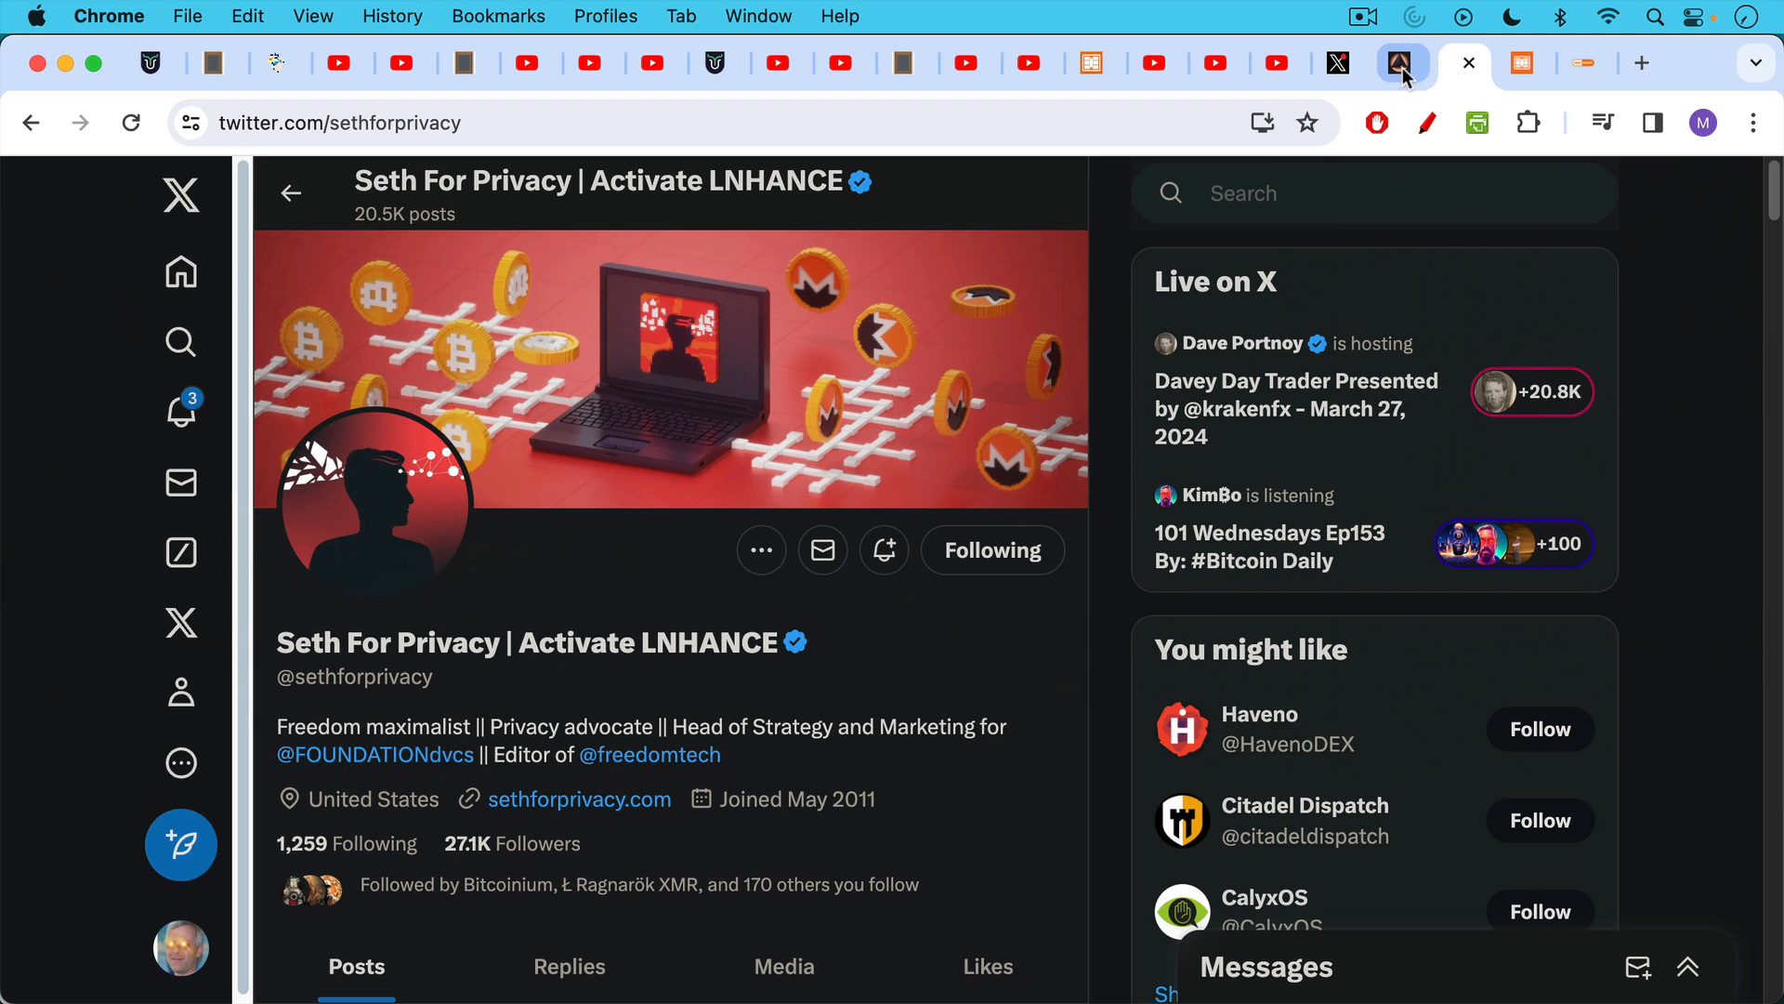
{"action": "left_click", "coordinate": [1398, 63]}
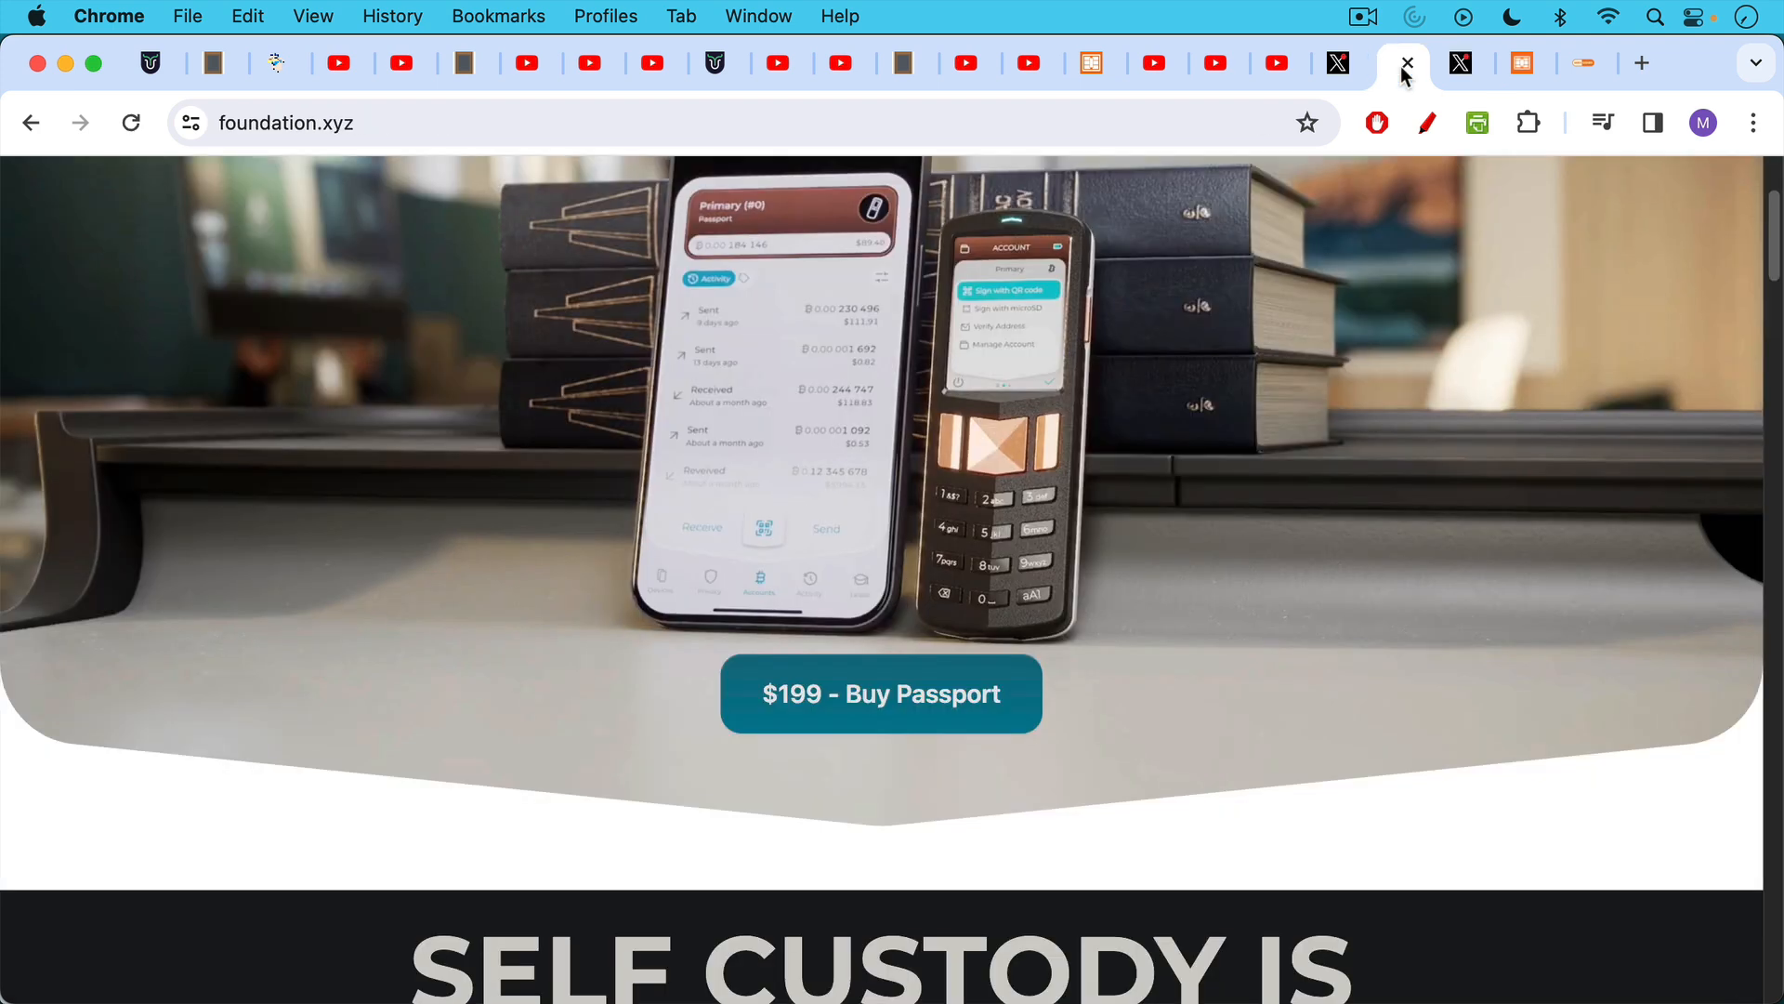
{"action": "mouse_move", "coordinate": [1448, 70]}
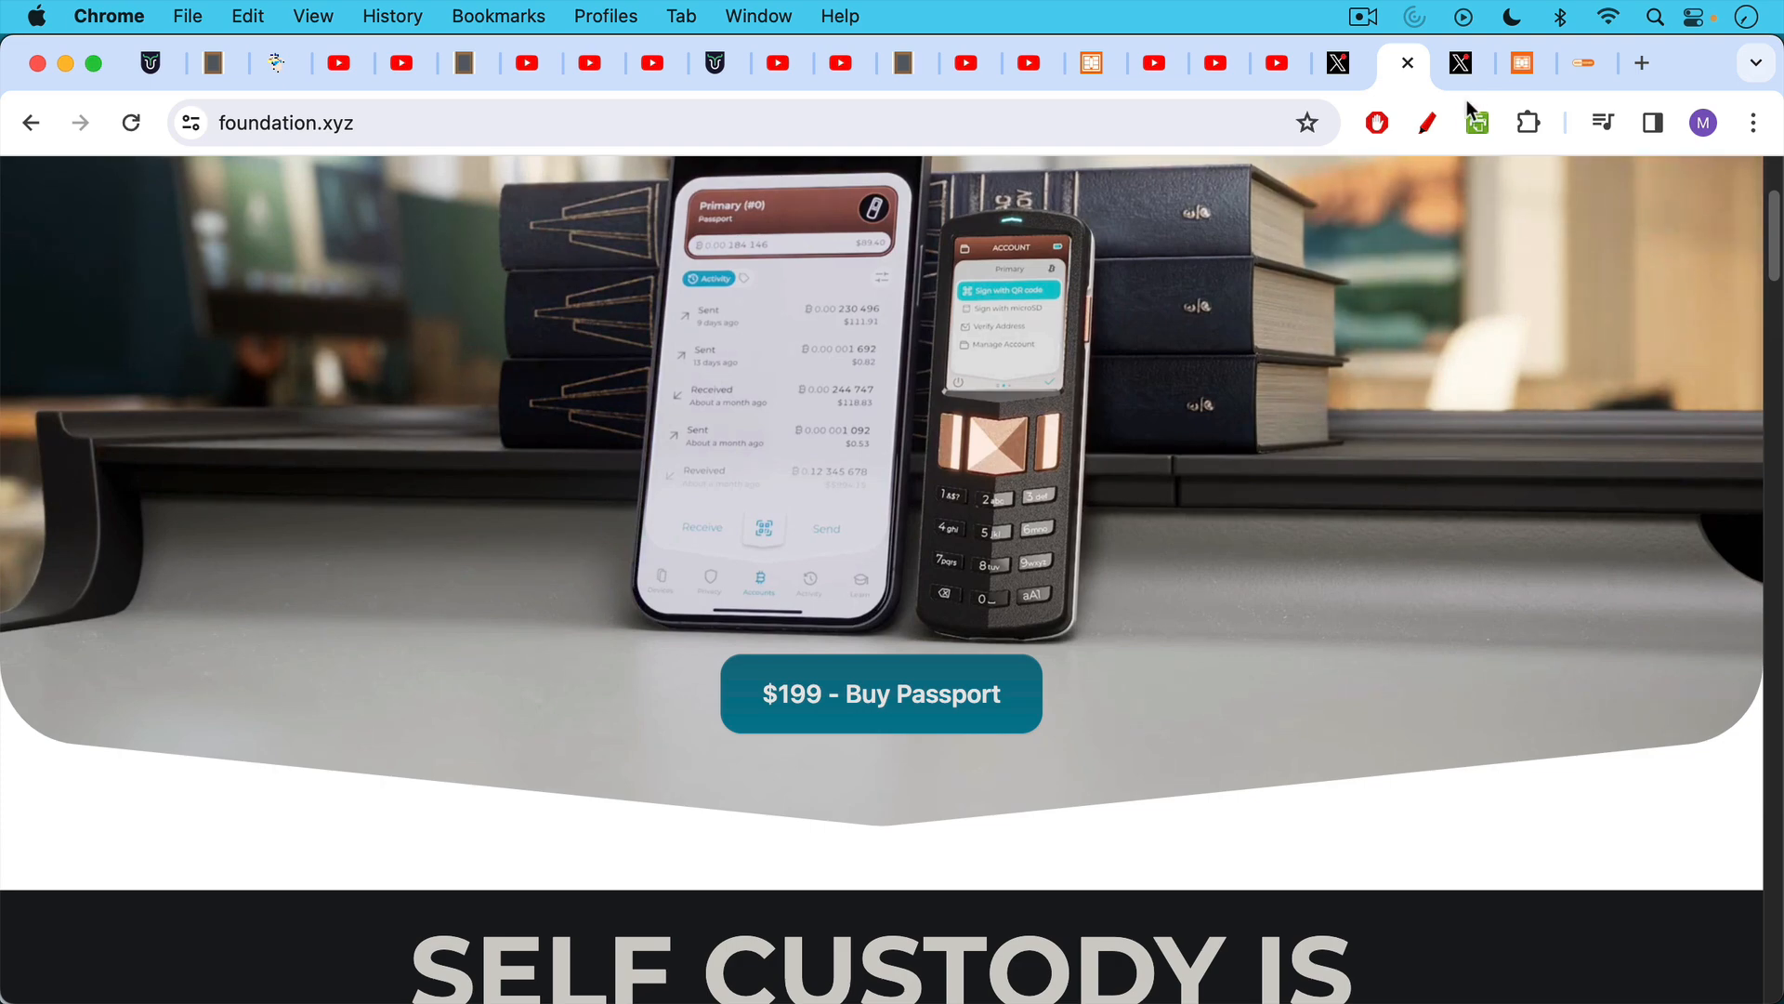
Step: Switch to the Coinkite Store listing the in-stock COLDCARD Mk4 at $157.94
{"action": "left_click", "coordinate": [1461, 63]}
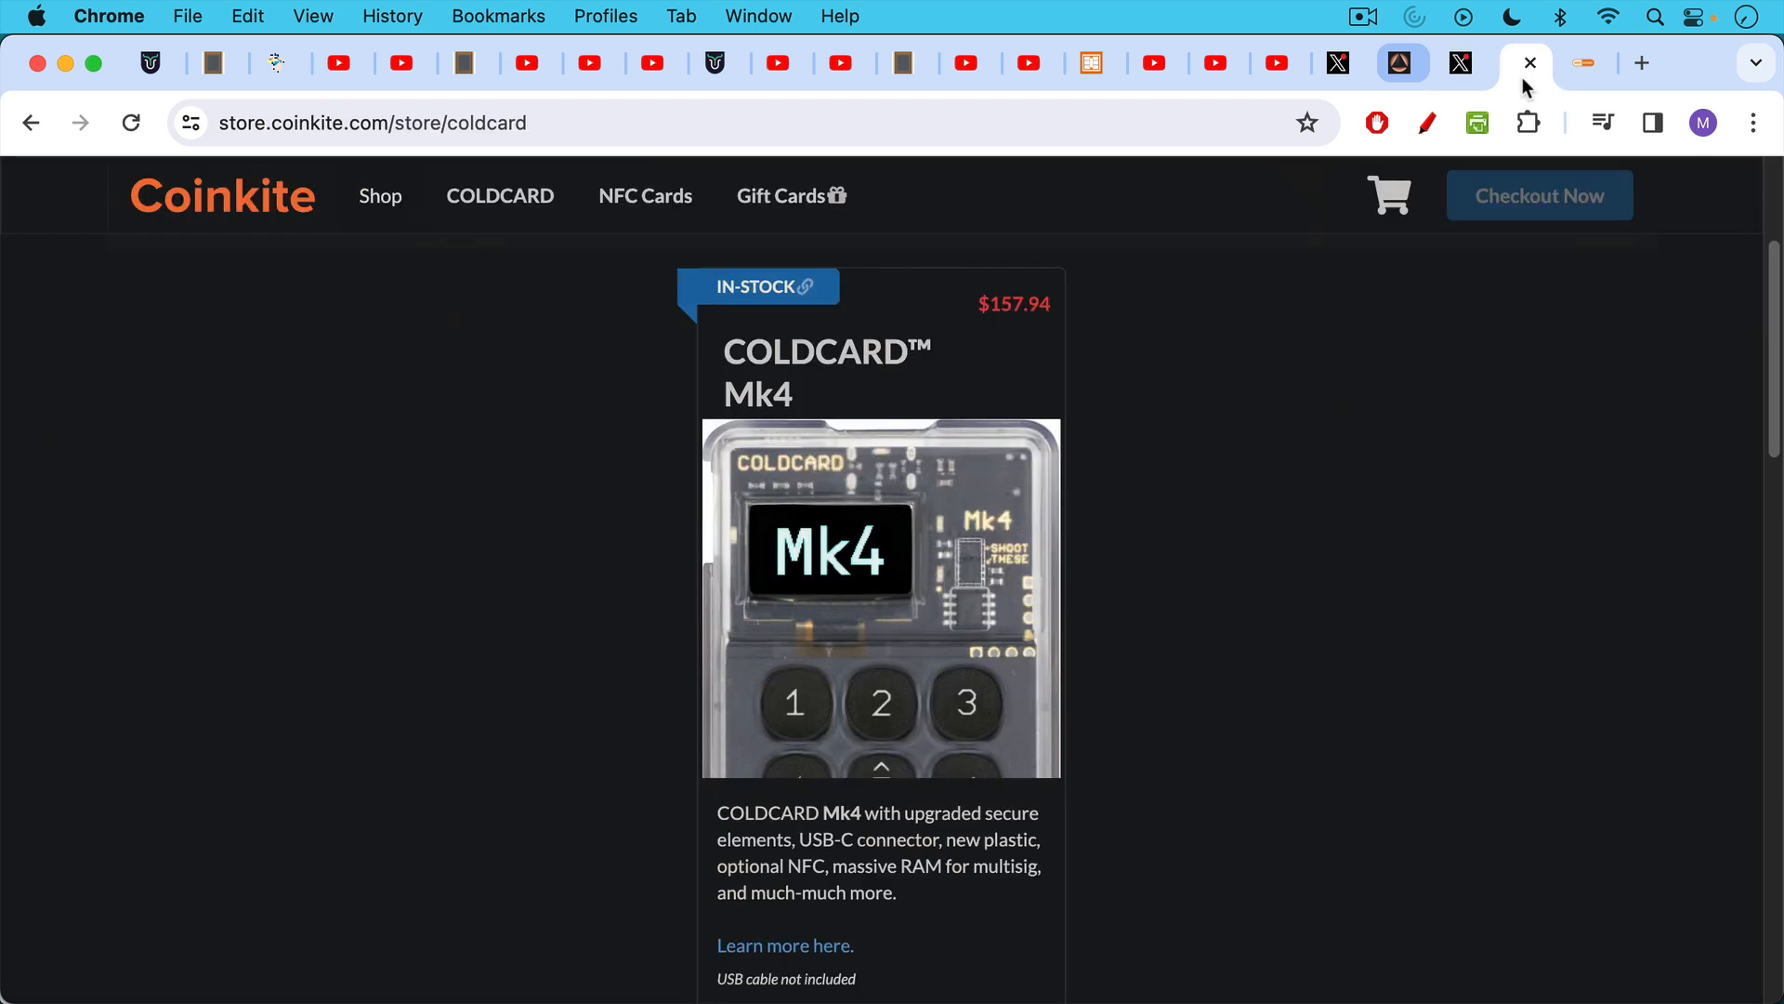
{"action": "mouse_move", "coordinate": [1526, 86]}
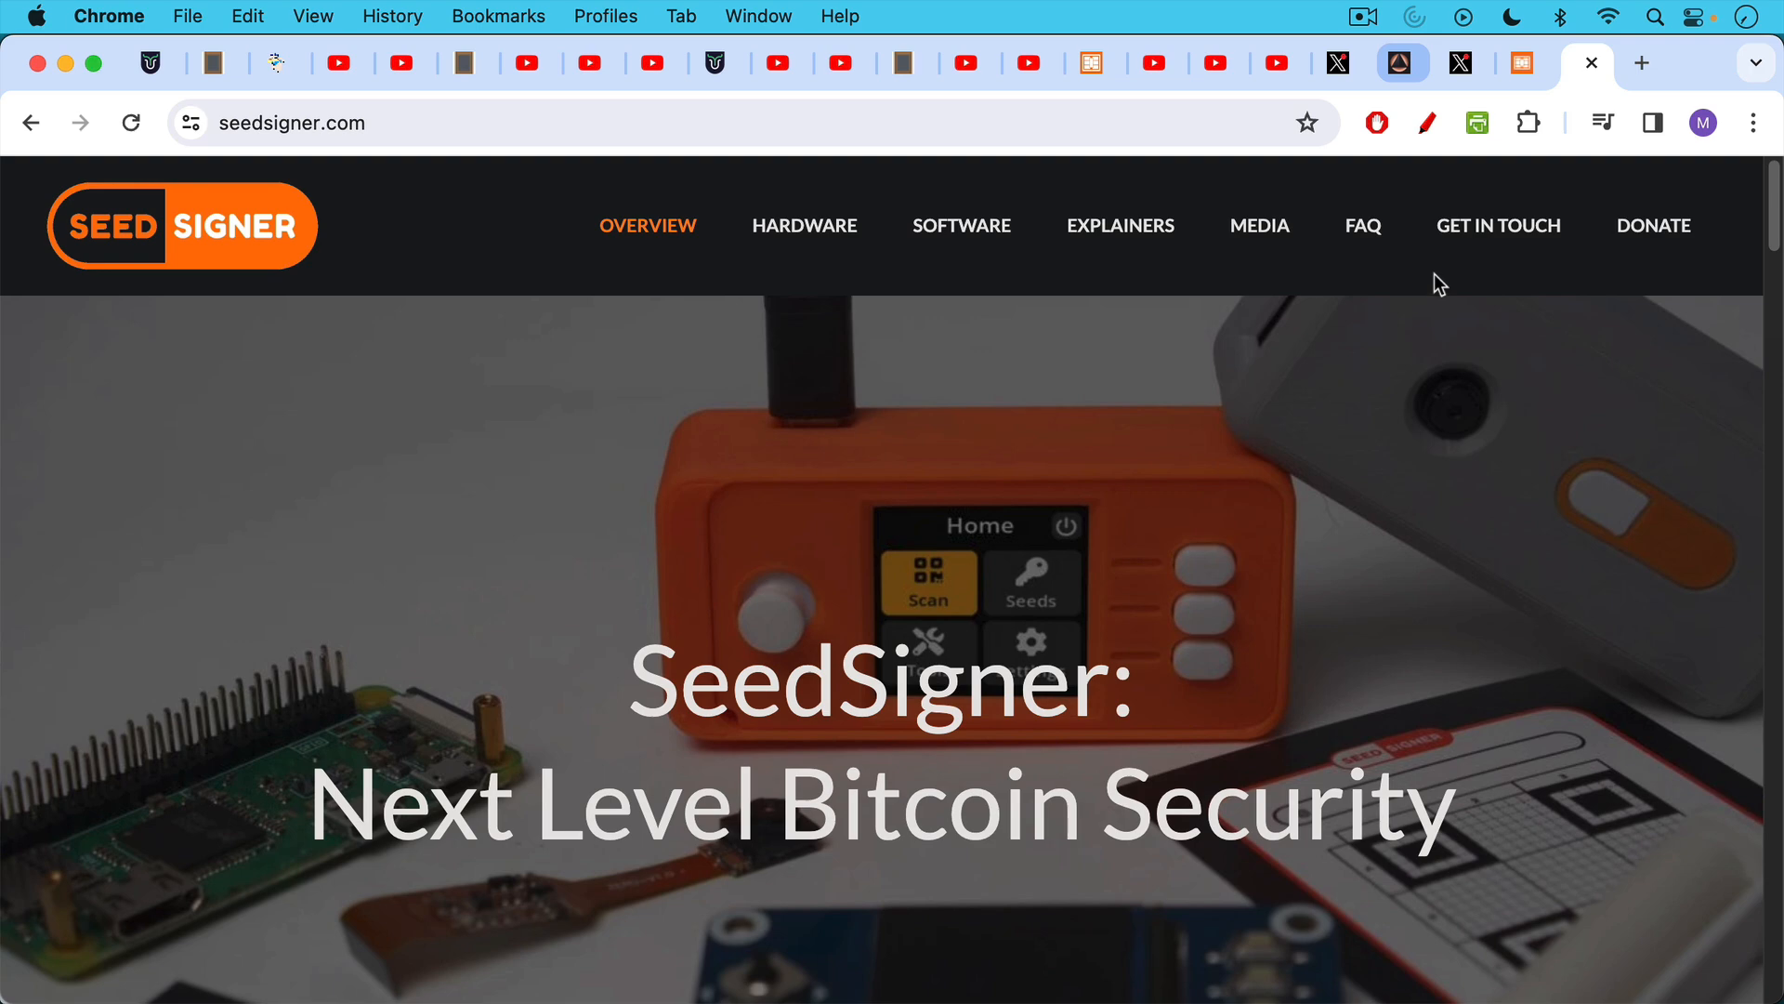
{"action": "mouse_move", "coordinate": [1115, 495]}
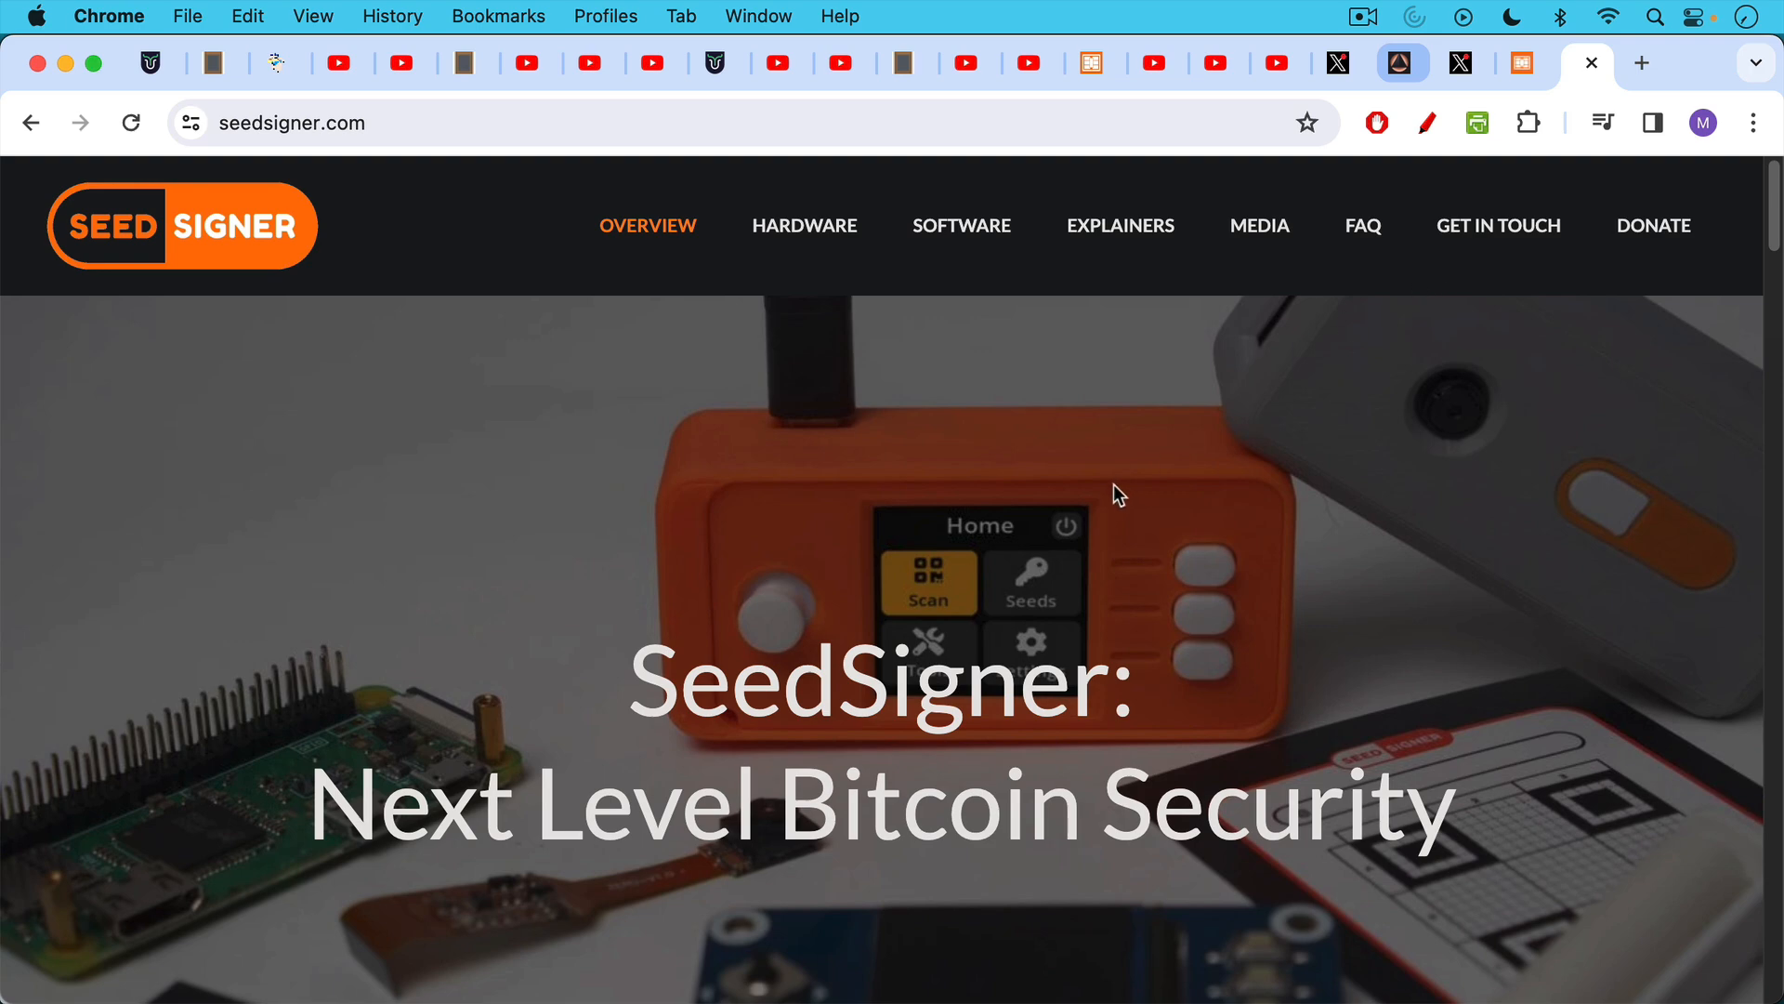
Step: Scroll through SeedSigner's installation options, case files and About feature list, then head to HARDWARE
{"action": "scroll", "scroll_direction": "down", "scroll_amount": 3}
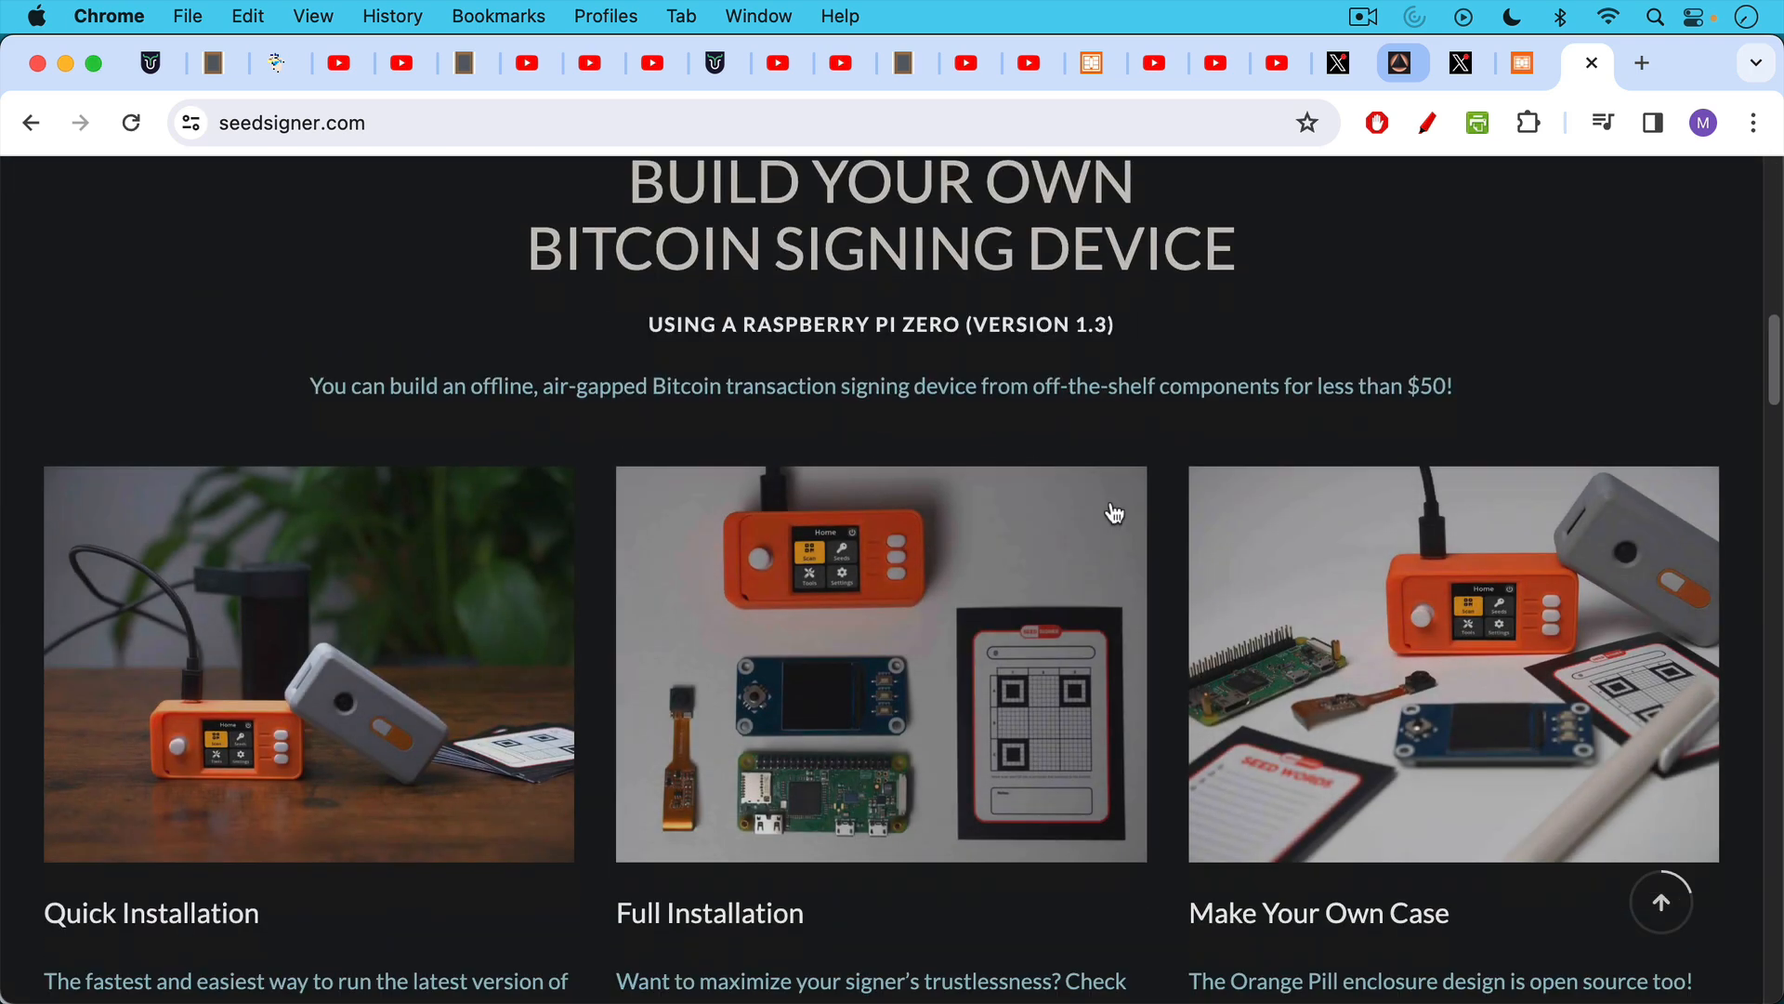
{"action": "scroll", "scroll_direction": "down", "scroll_amount": 3}
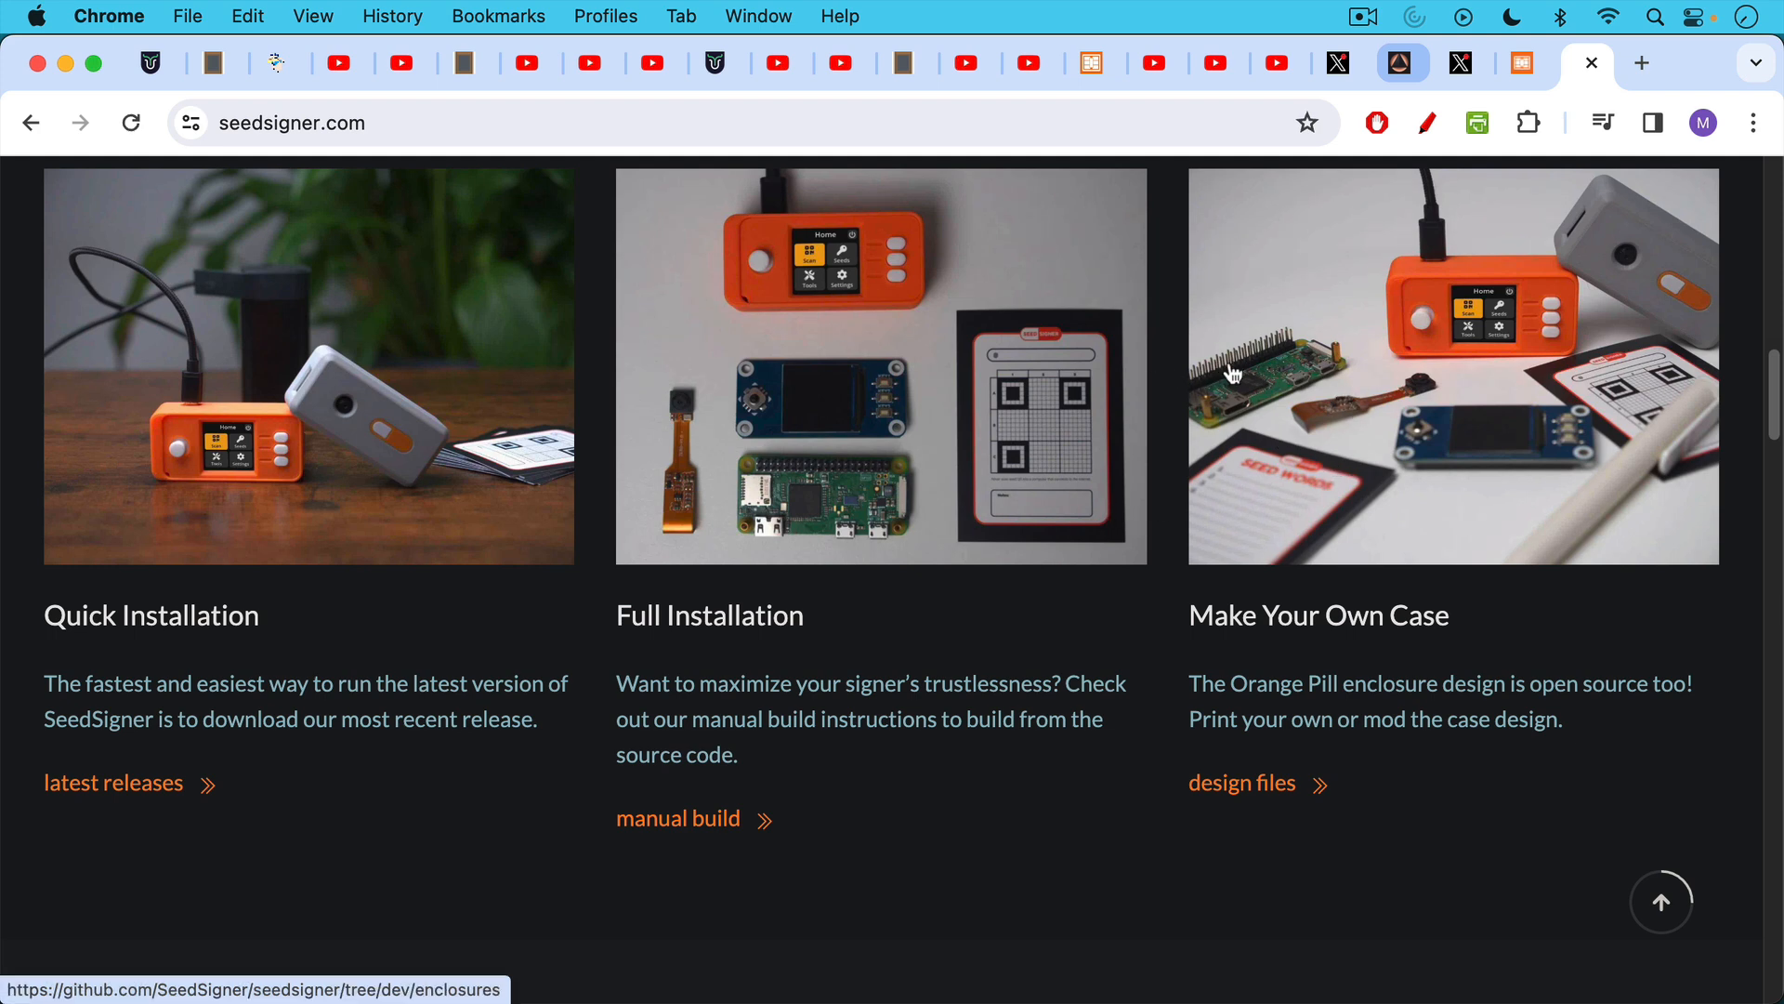
{"action": "mouse_move", "coordinate": [1260, 383]}
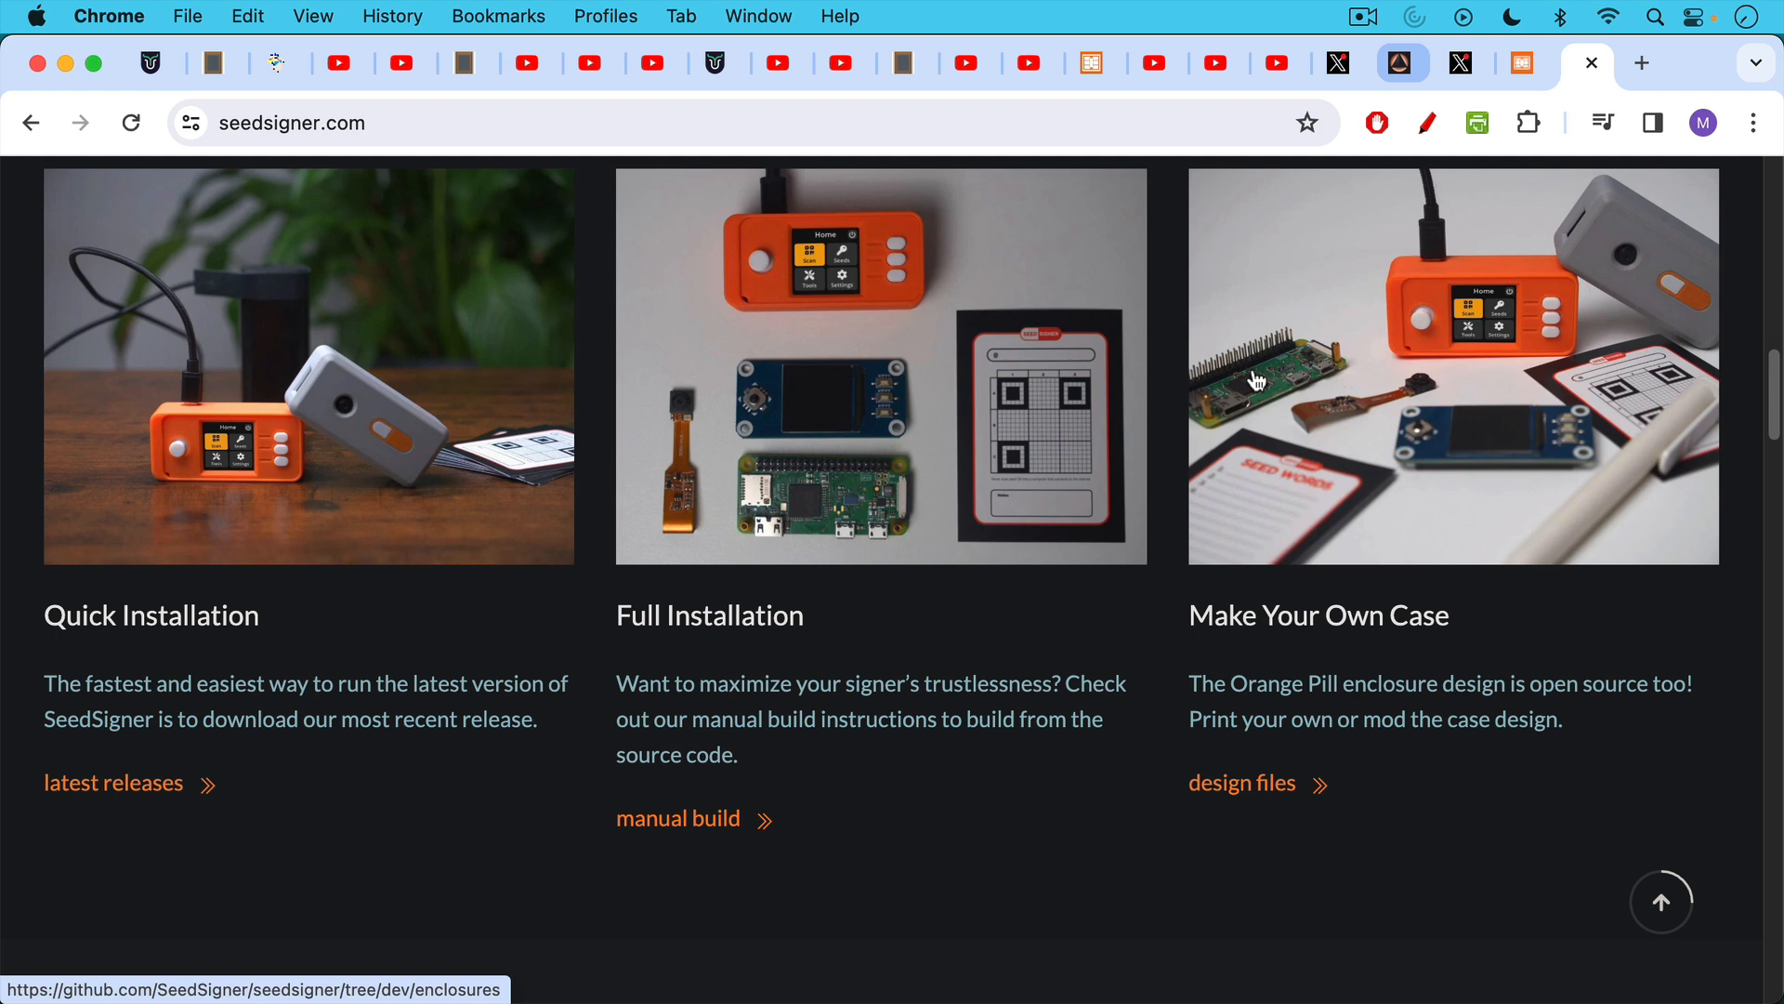
{"action": "mouse_move", "coordinate": [1257, 402]}
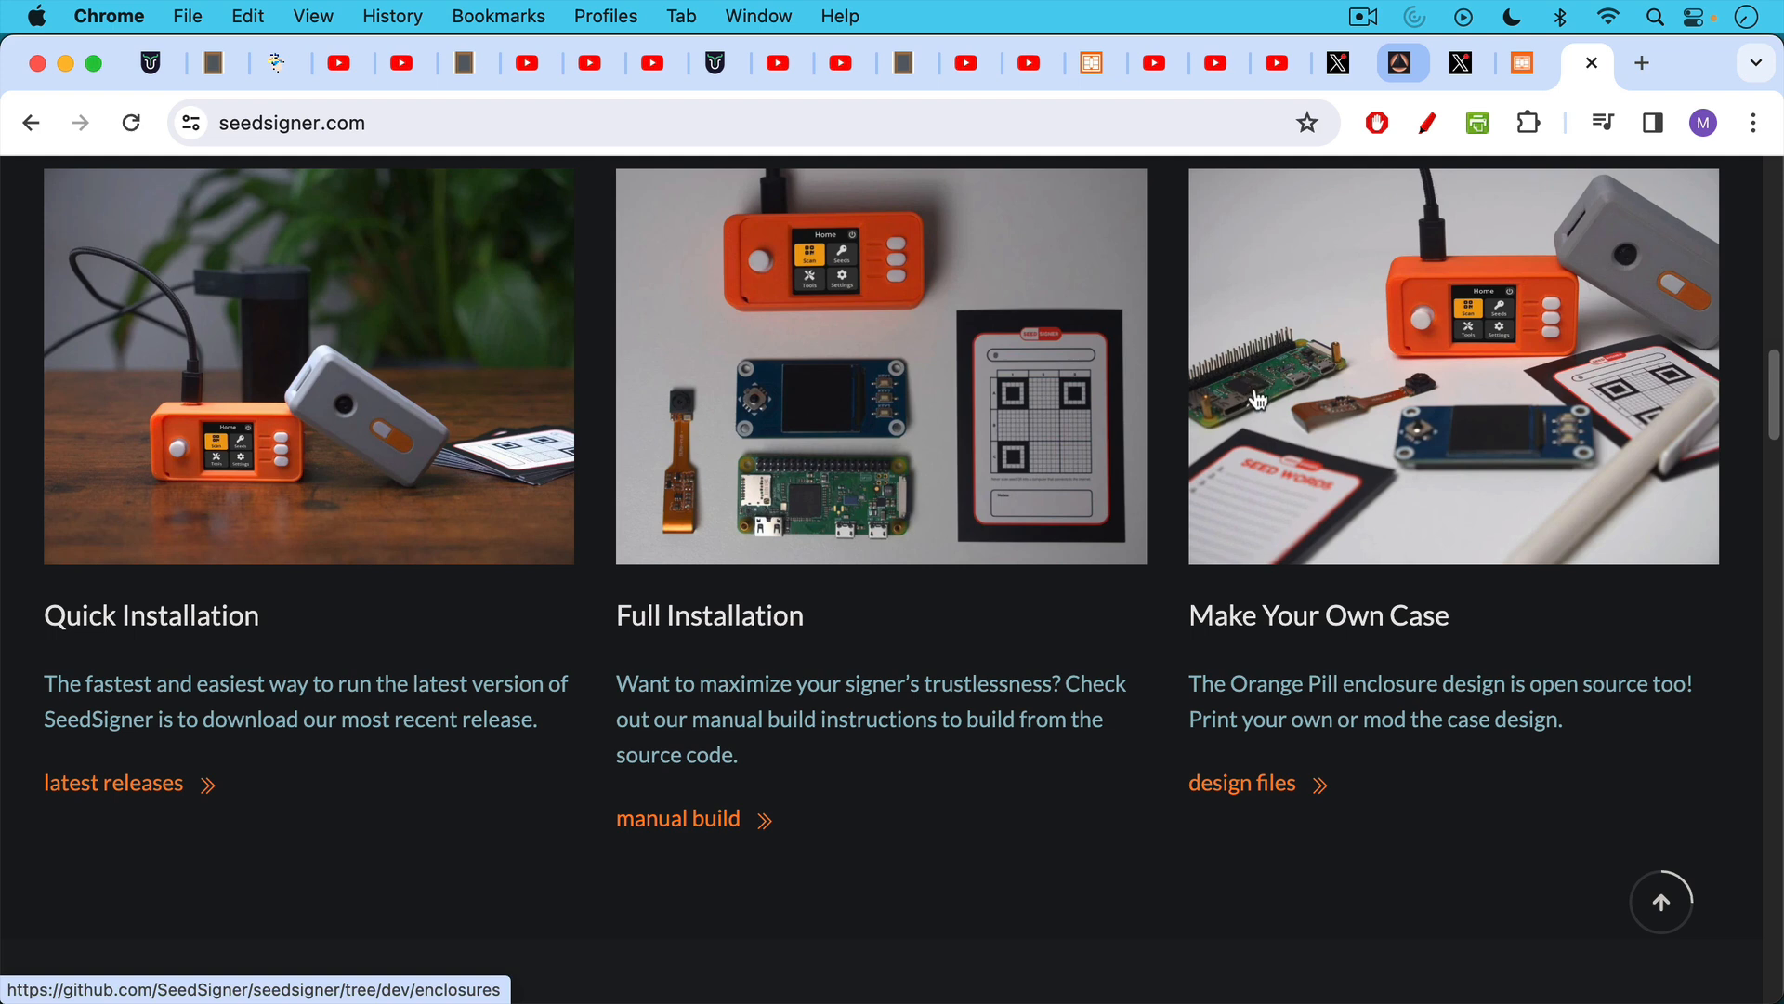
{"action": "mouse_move", "coordinate": [1252, 394]}
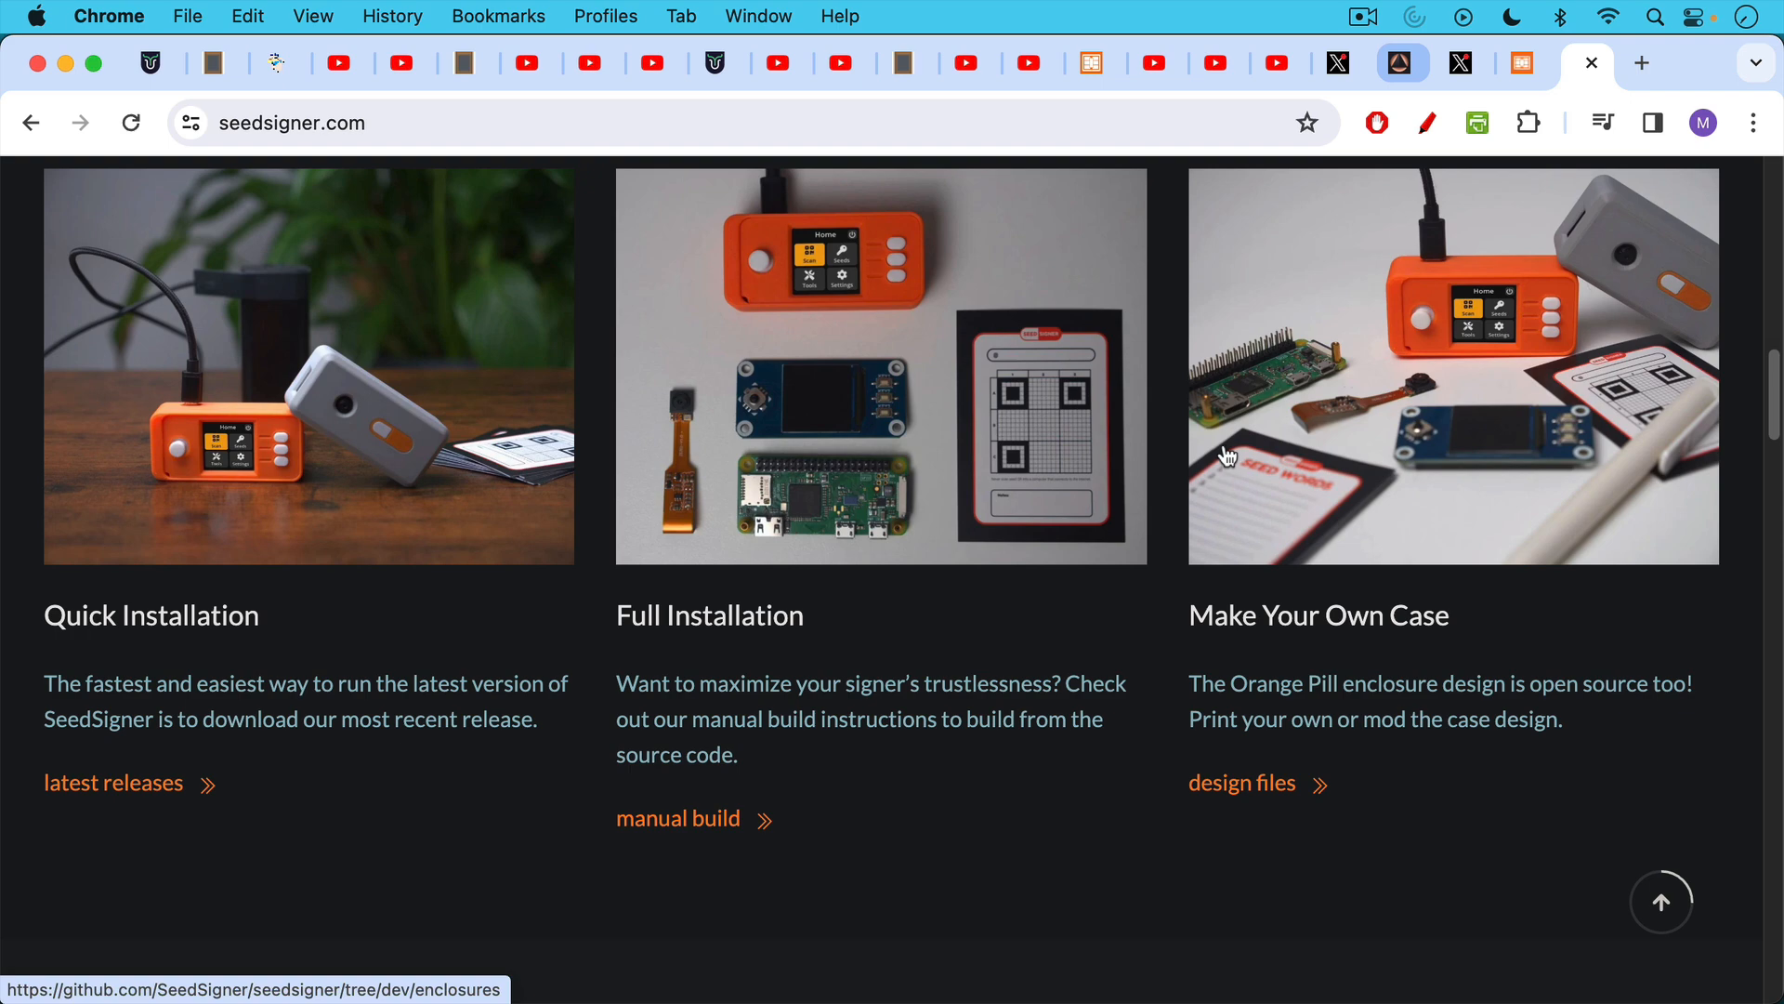
{"action": "scroll", "scroll_direction": "down", "scroll_amount": 3}
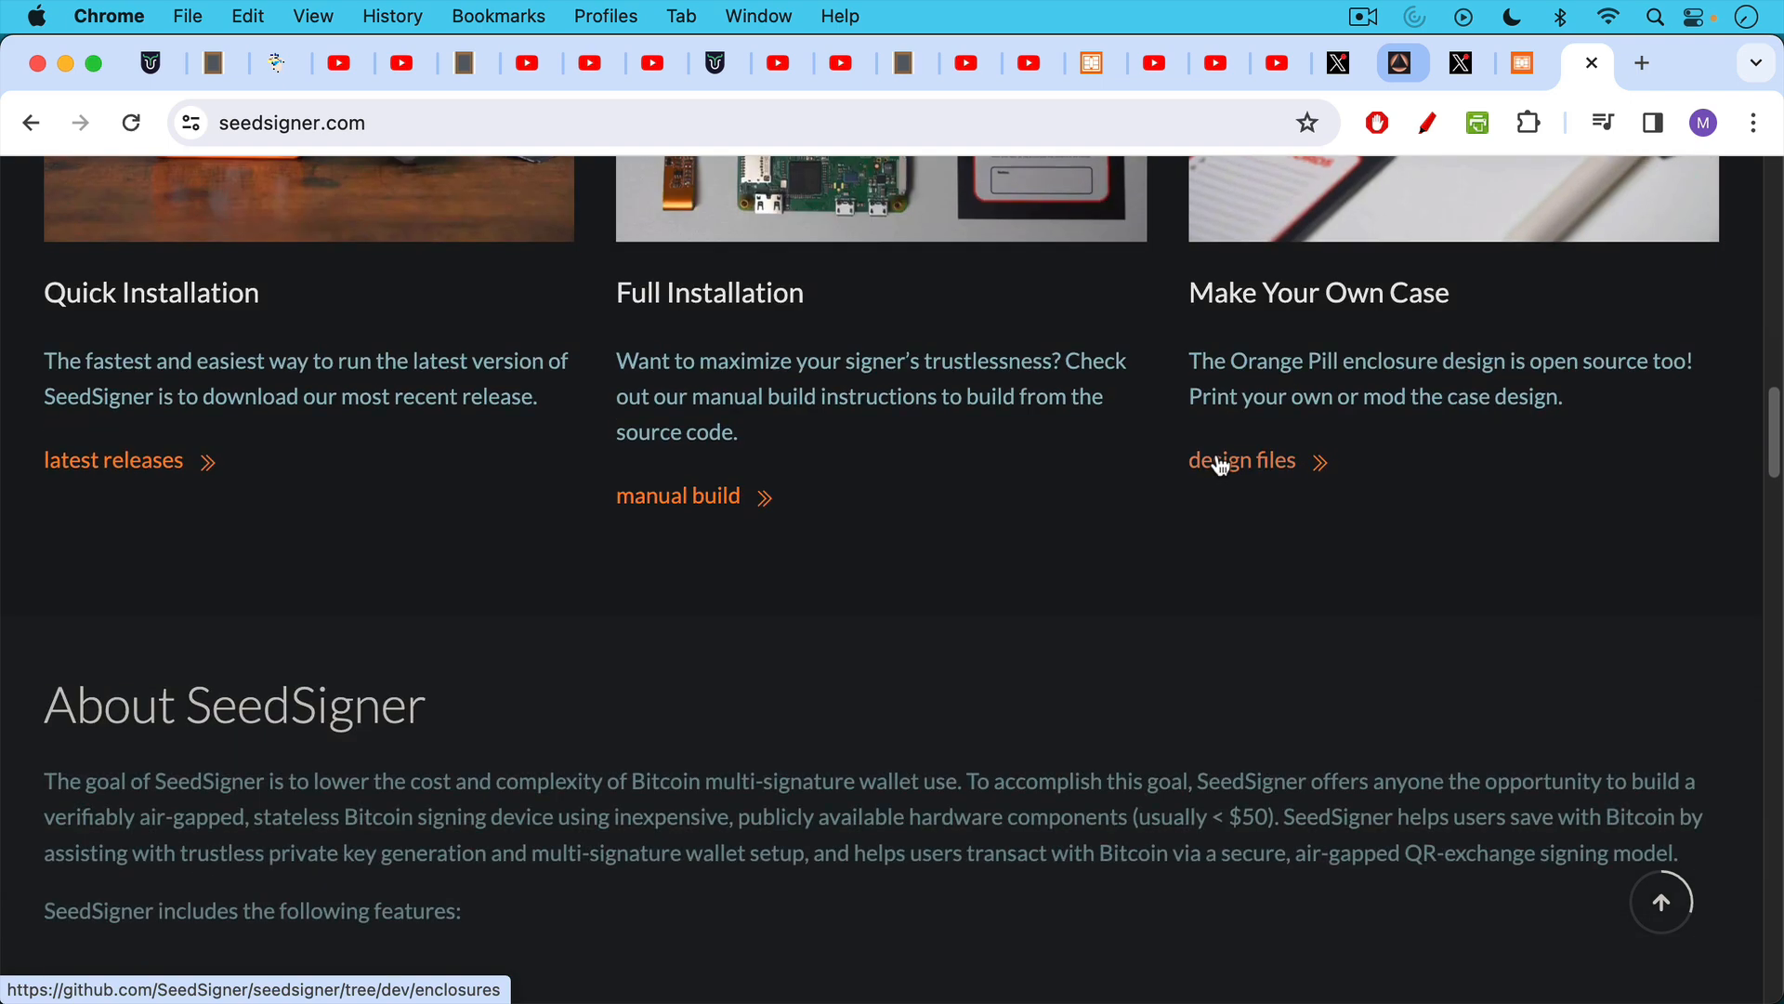
{"action": "scroll", "scroll_direction": "down", "scroll_amount": 3}
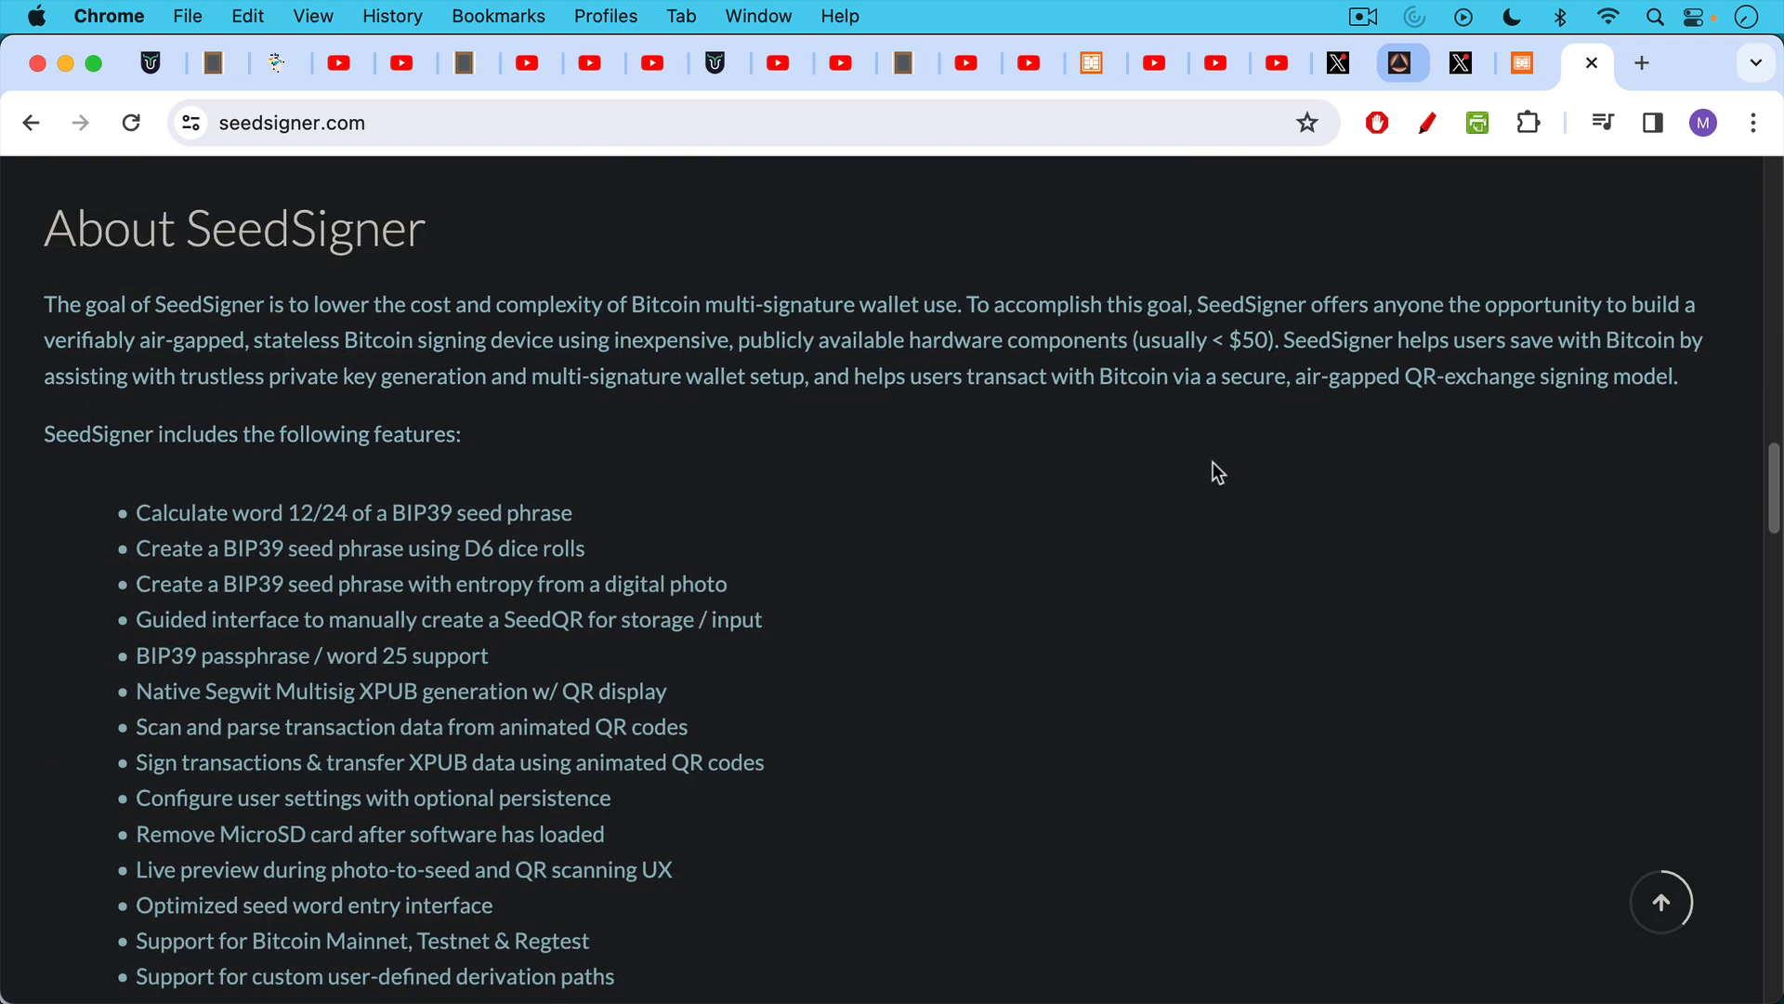
{"action": "scroll", "scroll_direction": "up", "scroll_amount": 3}
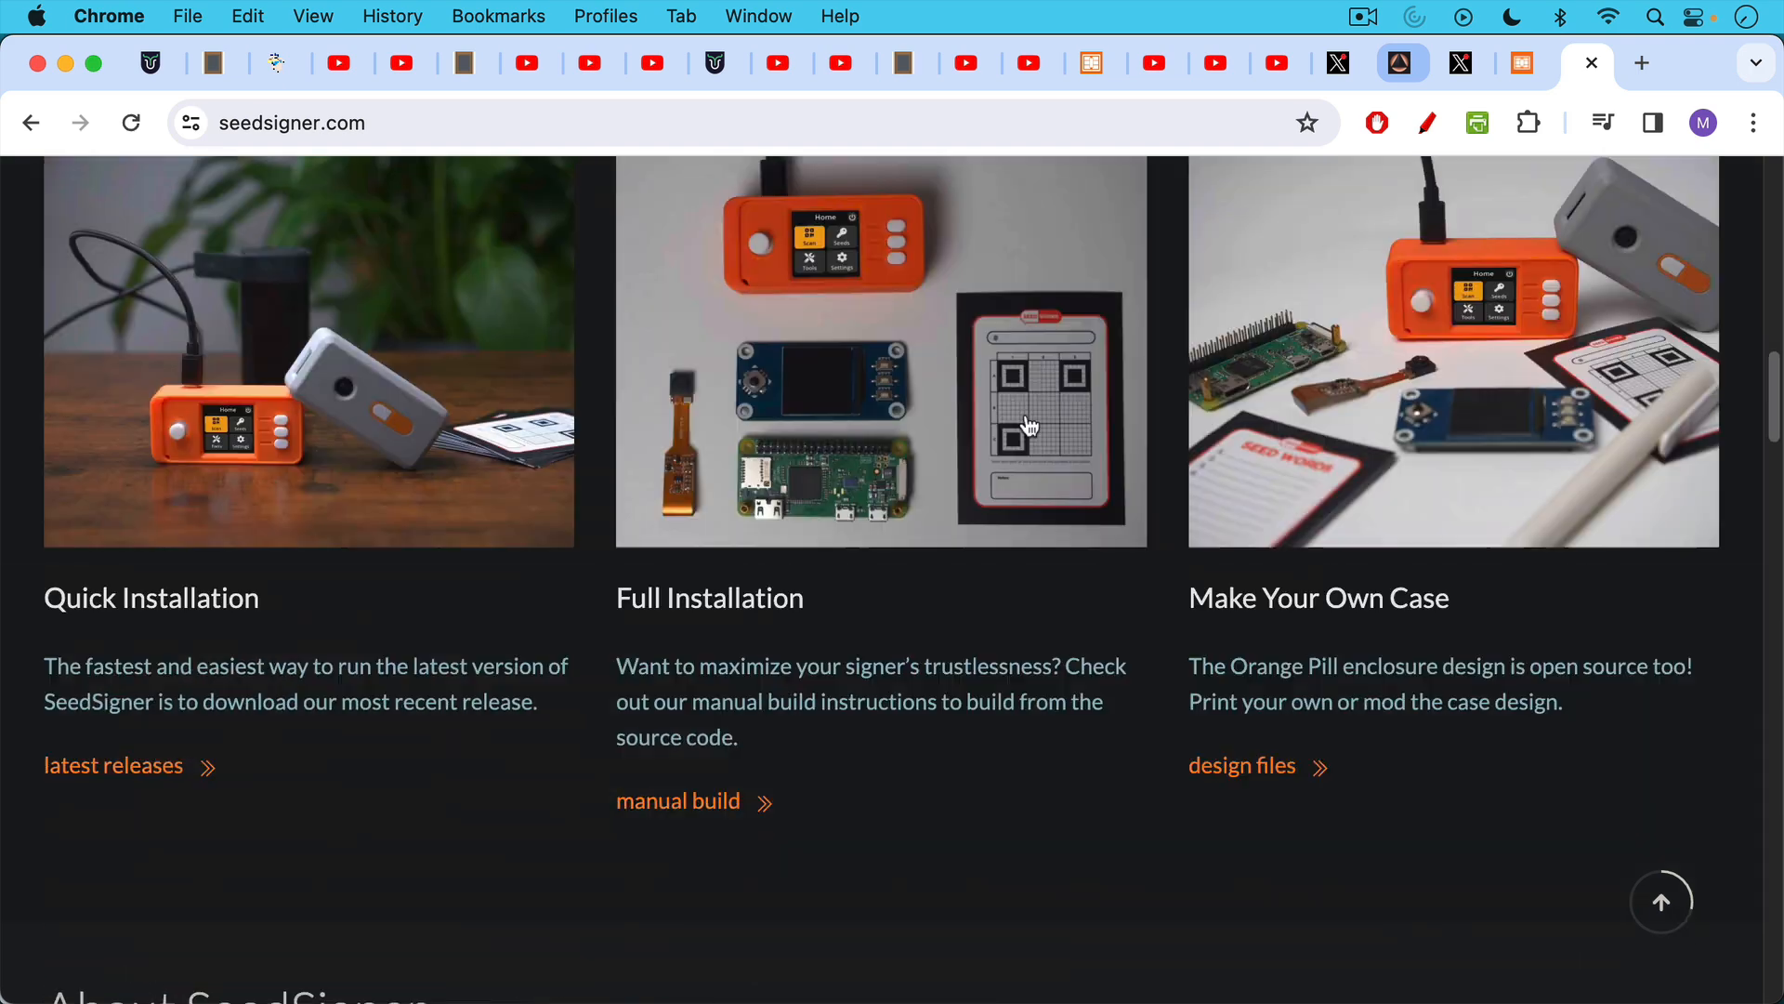
{"action": "scroll", "scroll_direction": "up", "scroll_amount": 3}
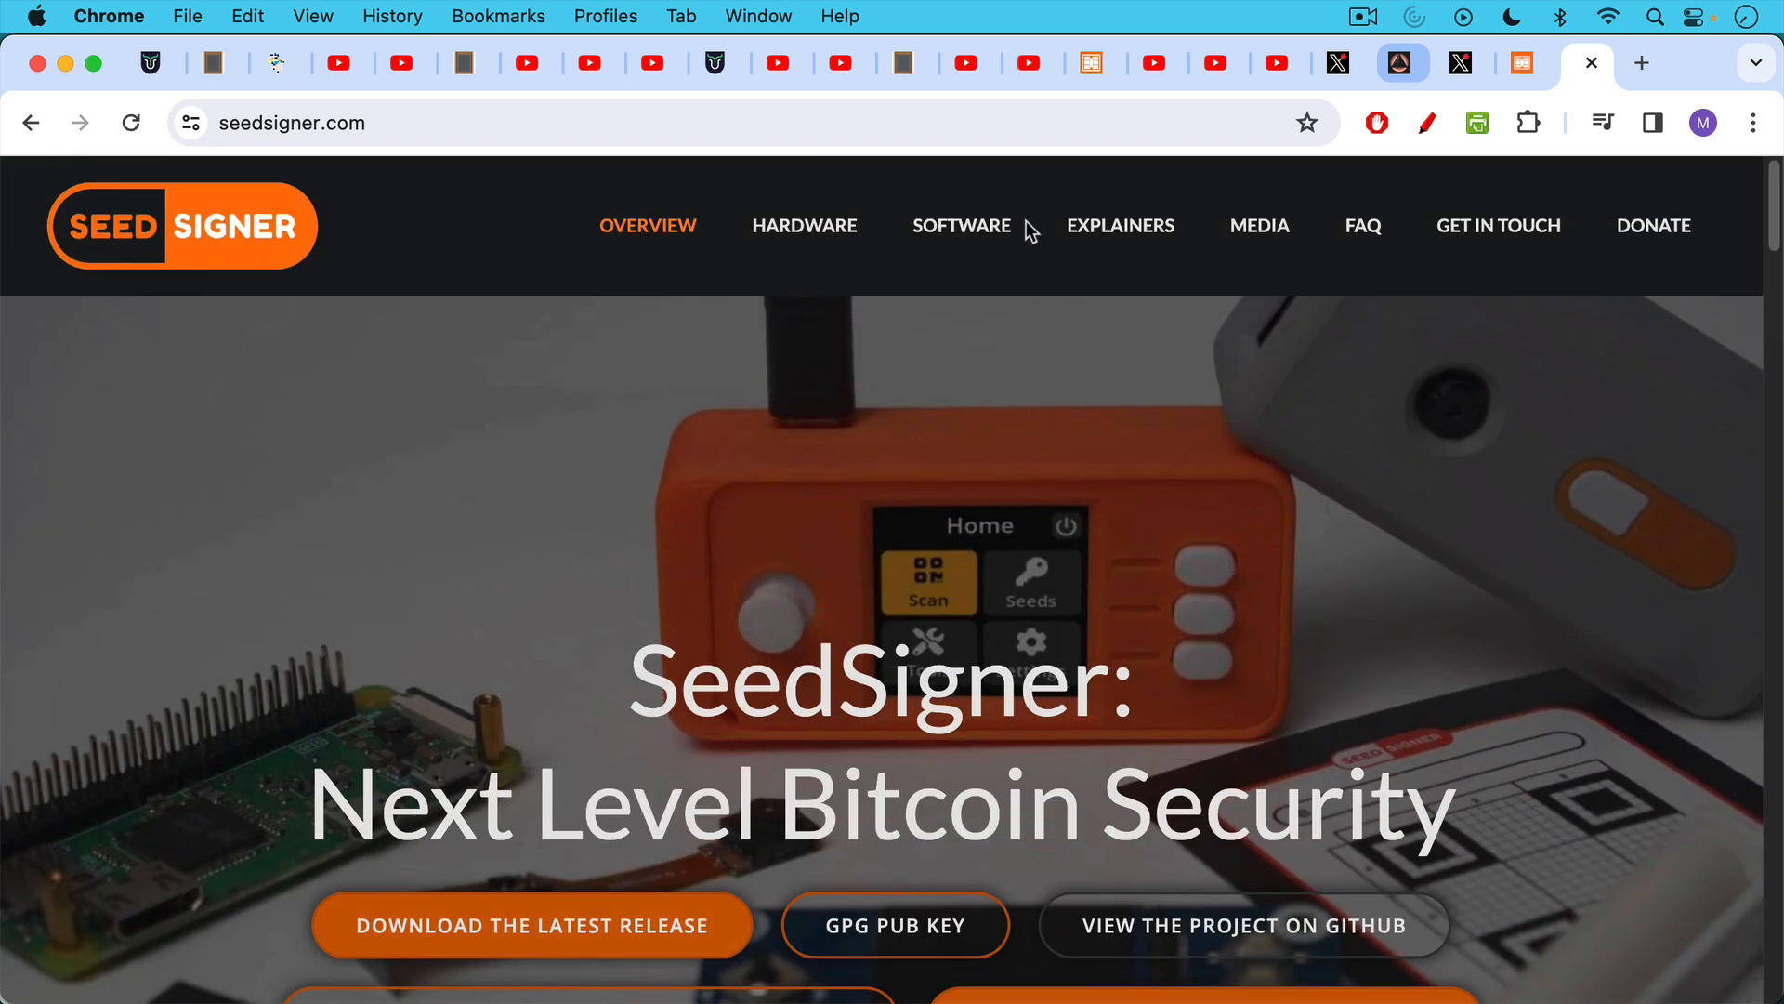
{"action": "left_click", "coordinate": [805, 225]}
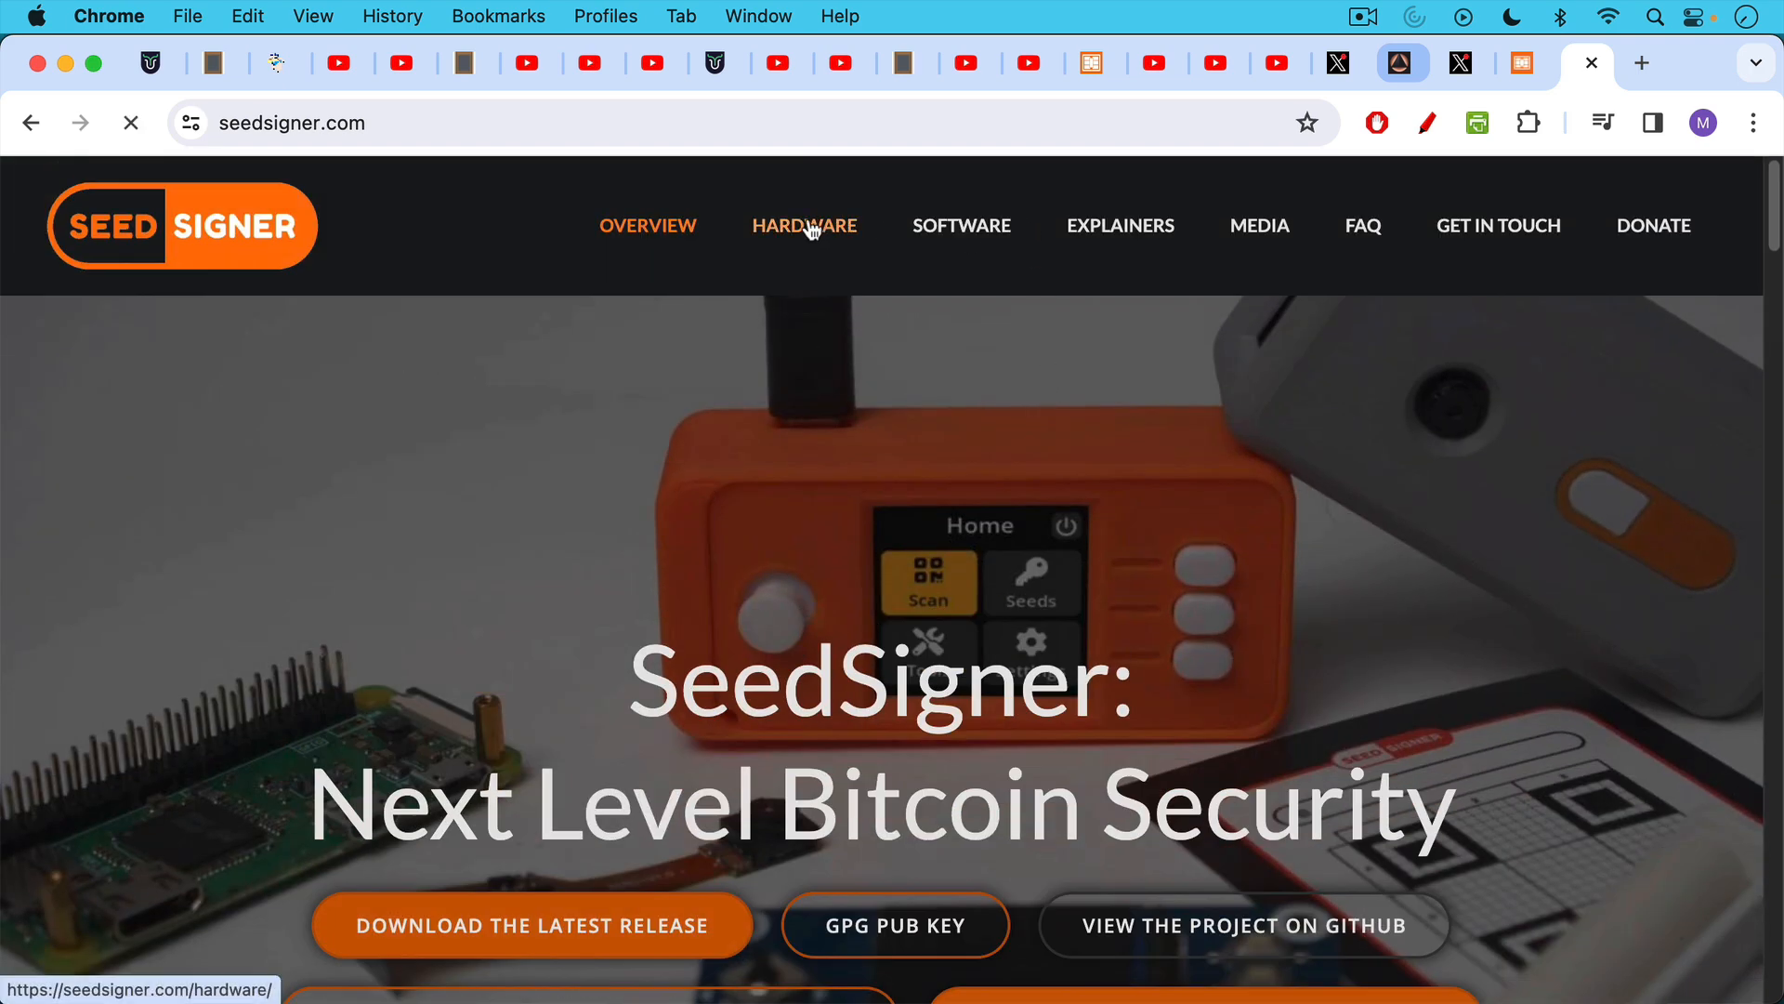
Step: View the SeedSigner hardware essentials down to the Raspberry Pi Zero without WiFi or Bluetooth
{"action": "left_click", "coordinate": [805, 225]}
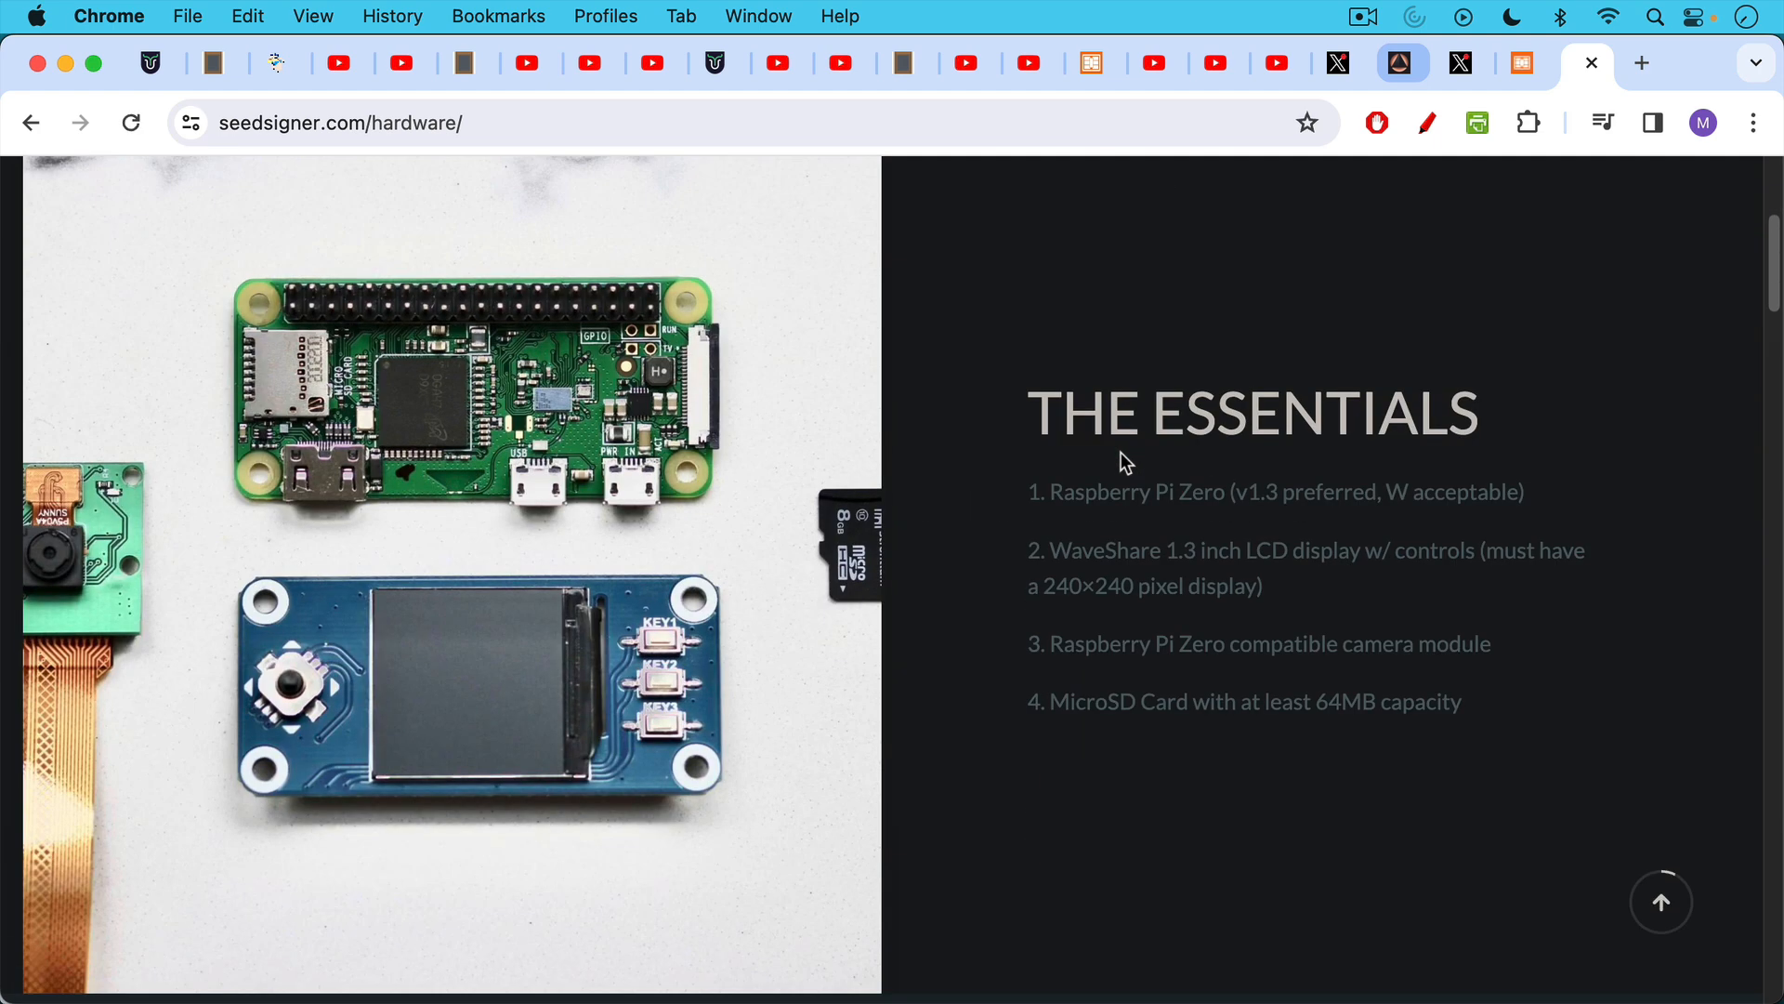
{"action": "scroll", "scroll_direction": "down", "scroll_amount": 3}
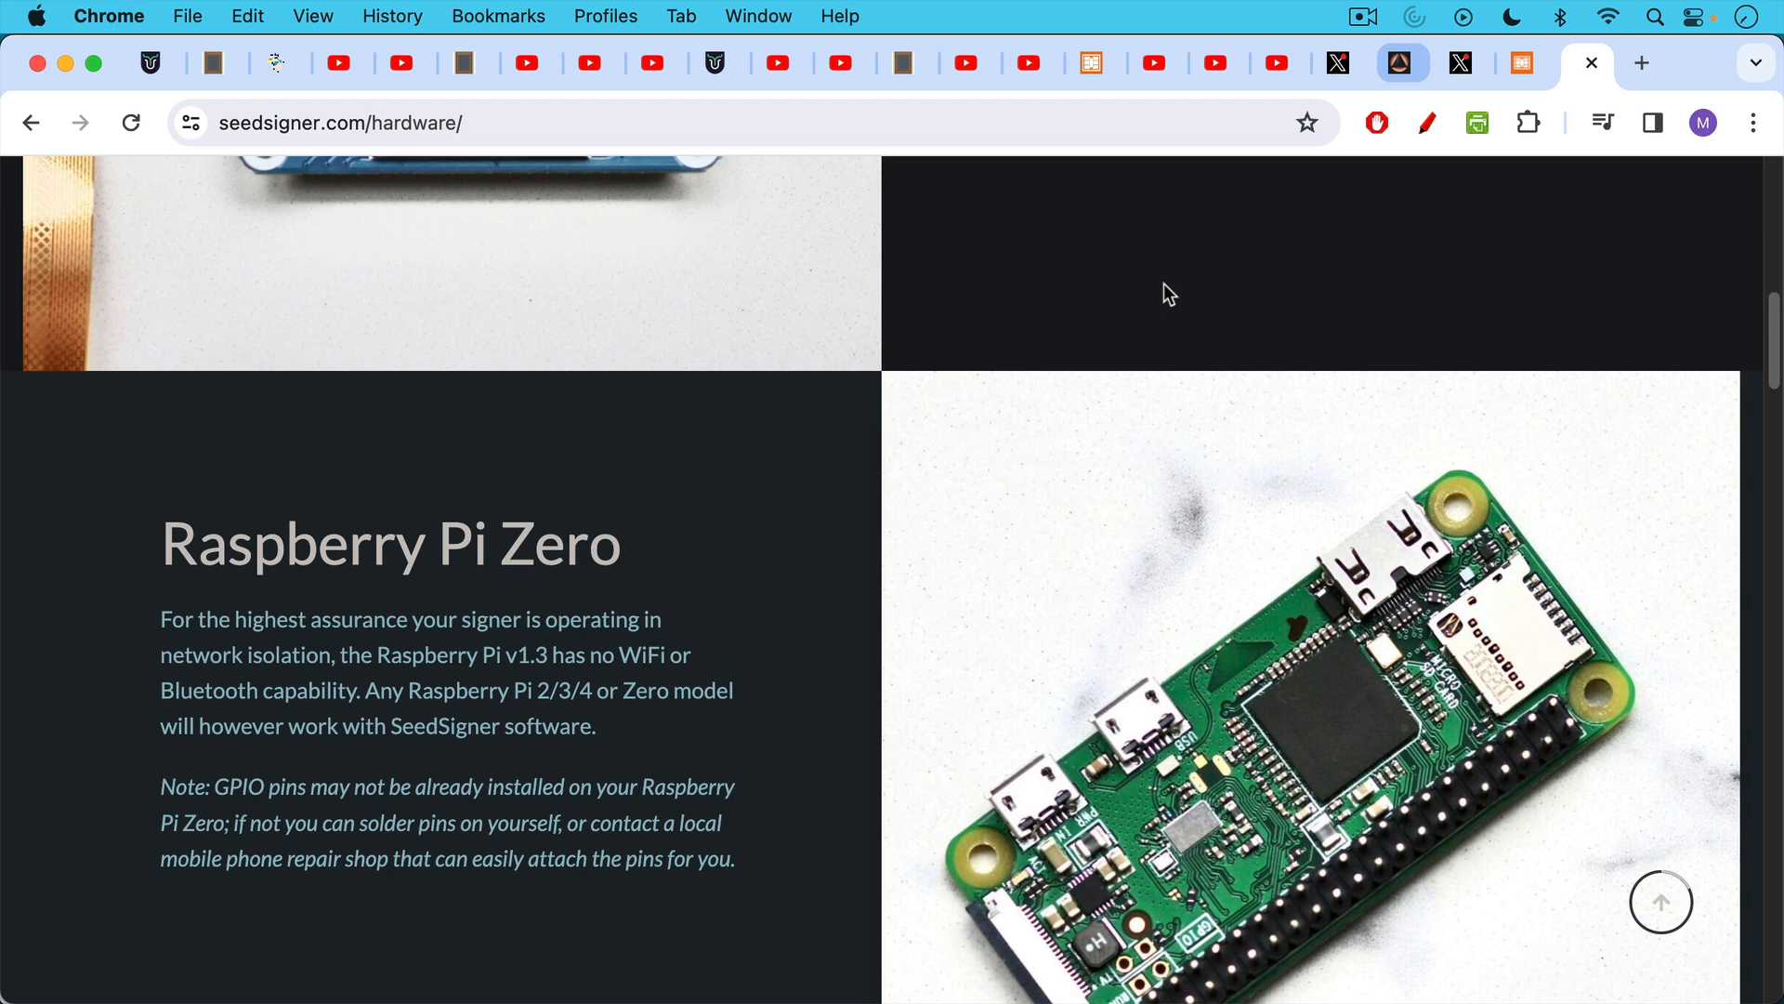
{"action": "mouse_move", "coordinate": [1156, 331]}
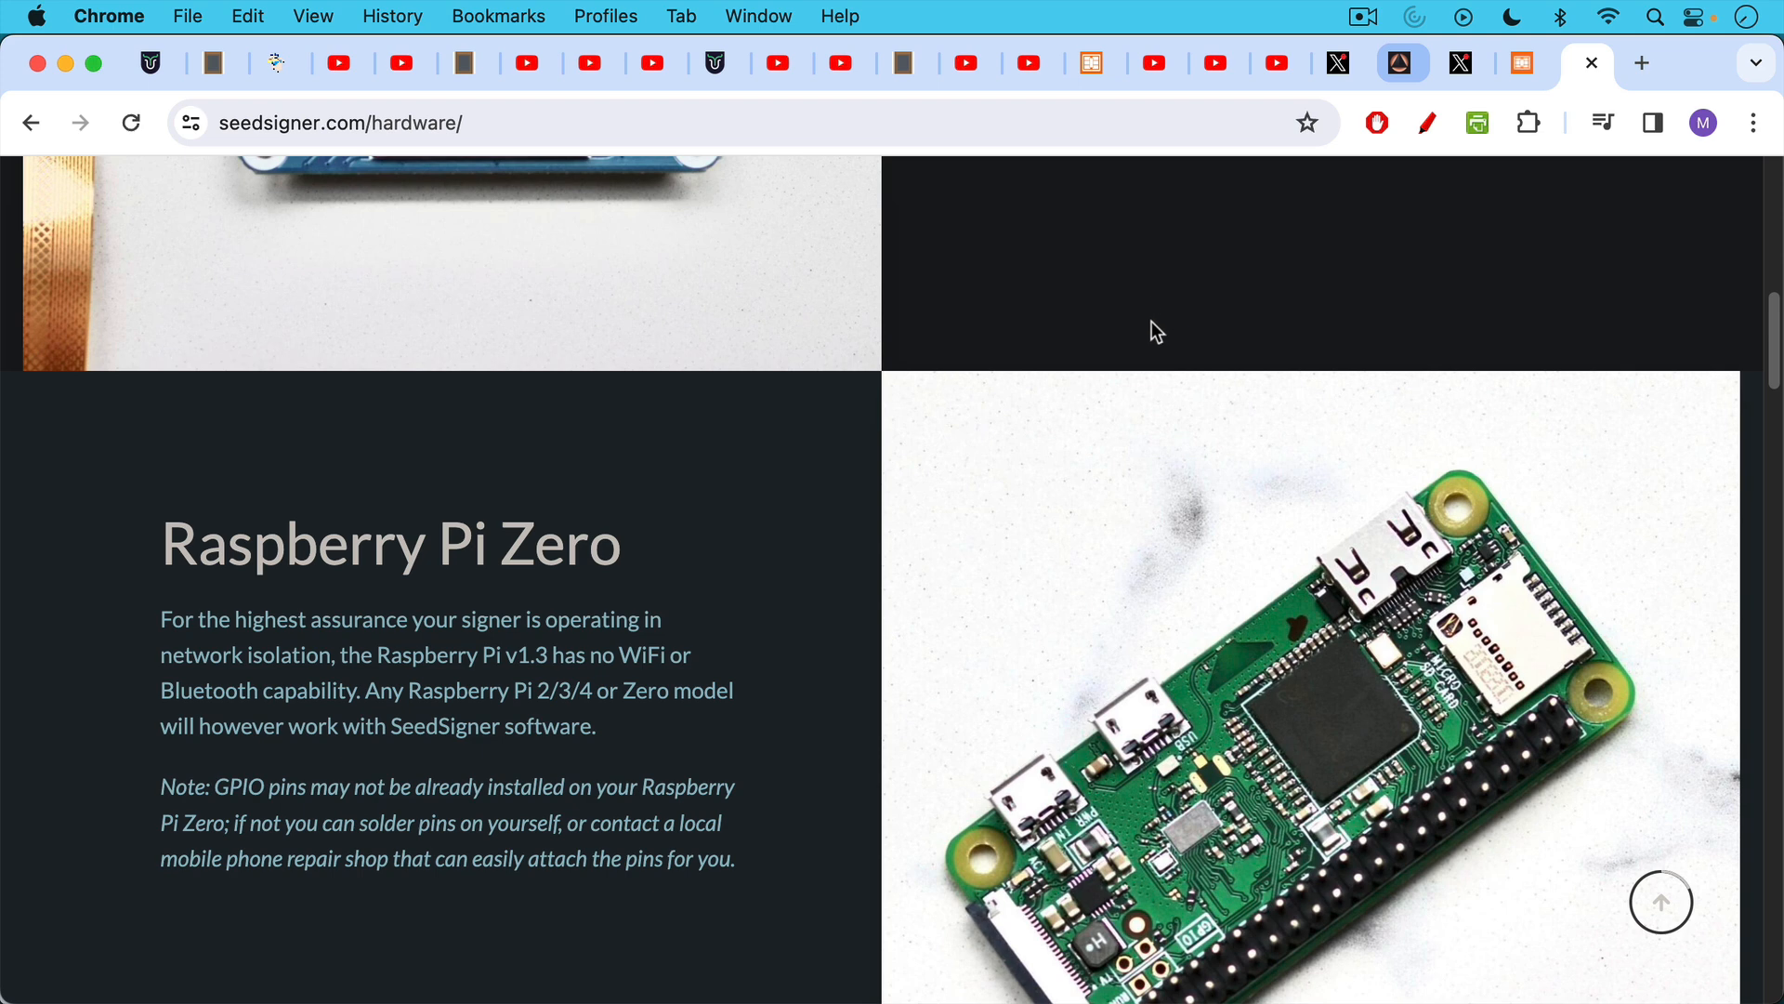